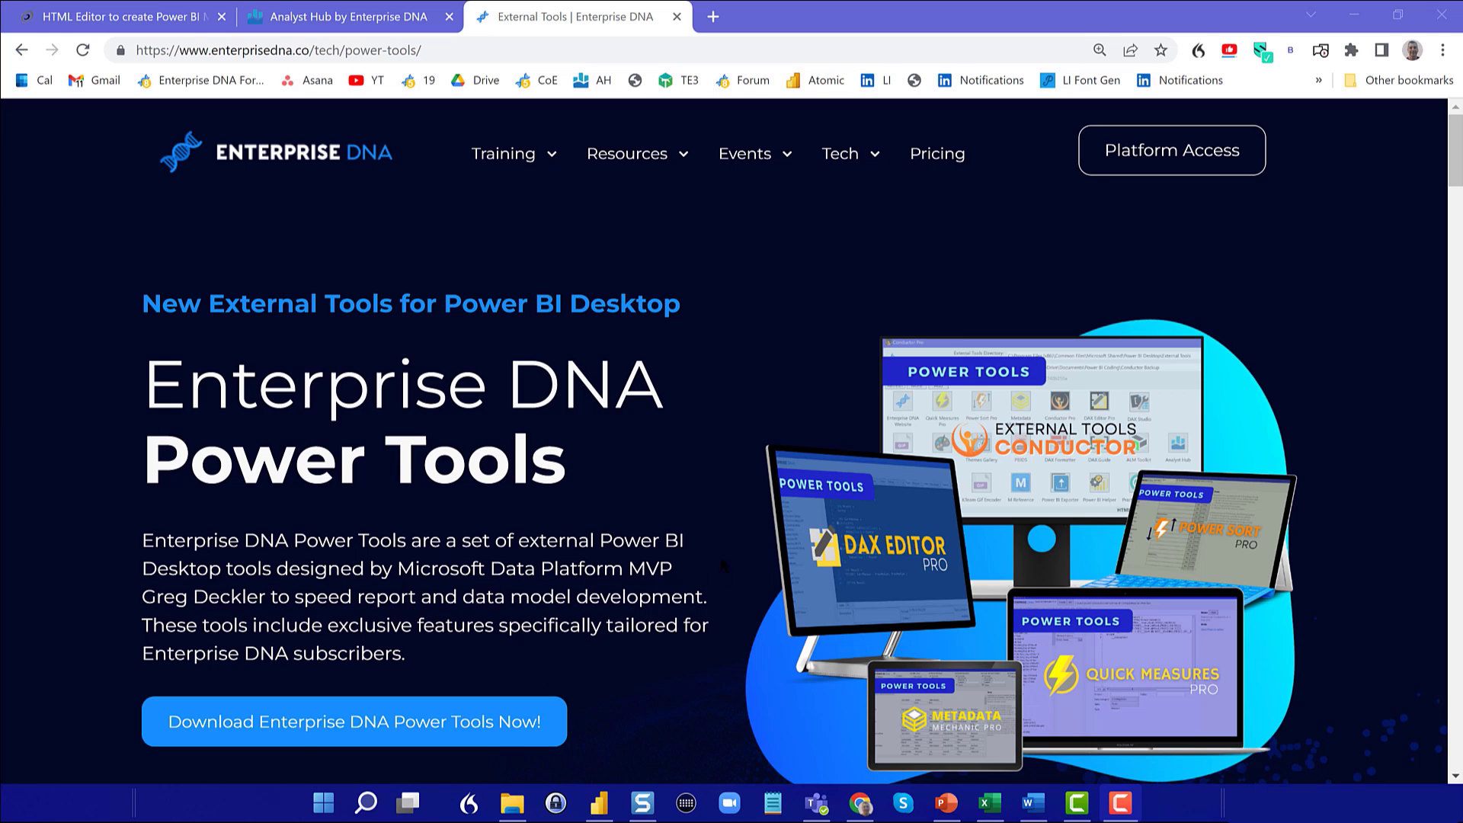
{"action": "mouse_move", "coordinate": [1154, 544]}
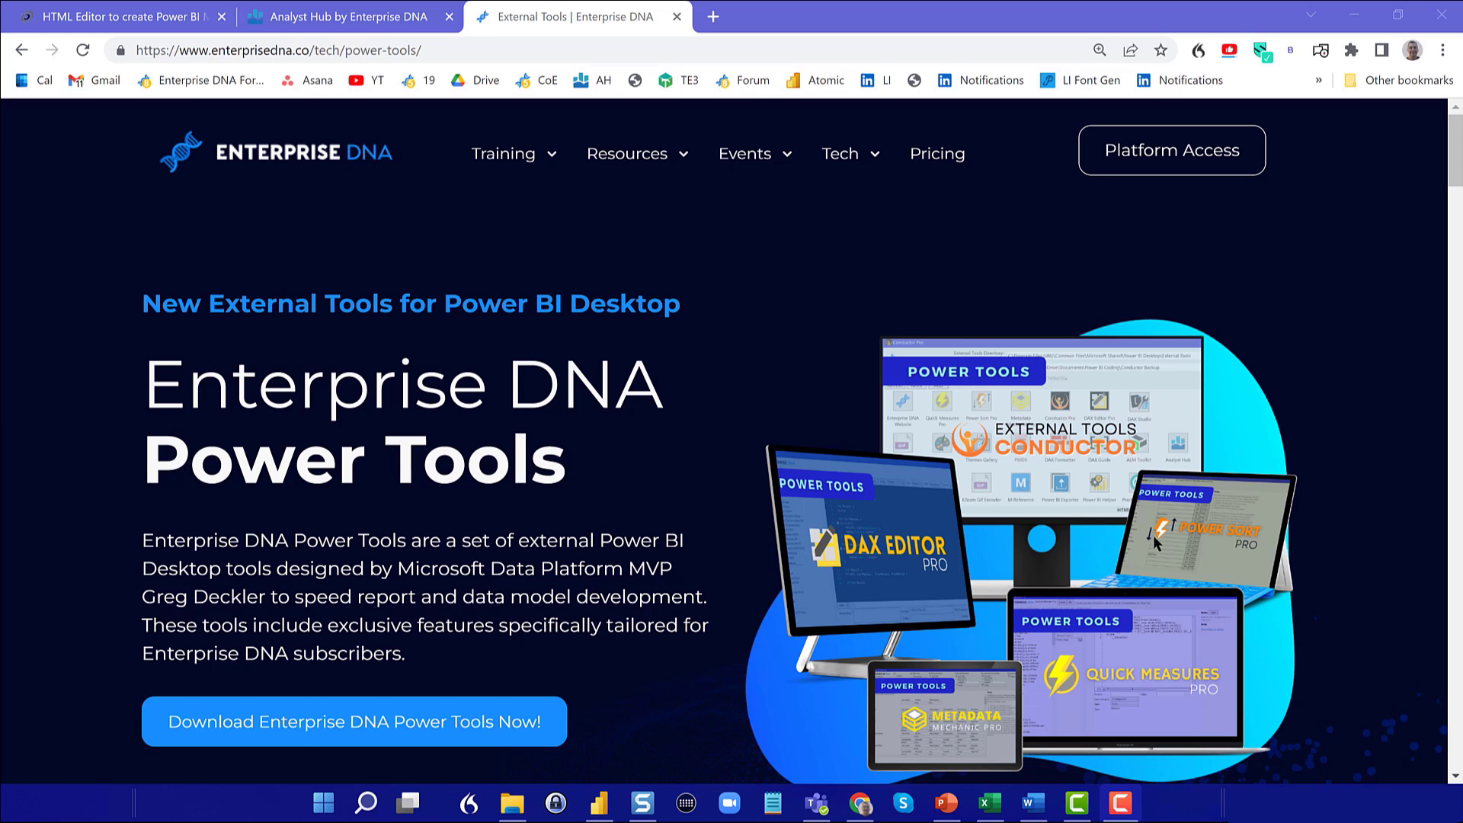
{"action": "mouse_move", "coordinate": [1204, 537]}
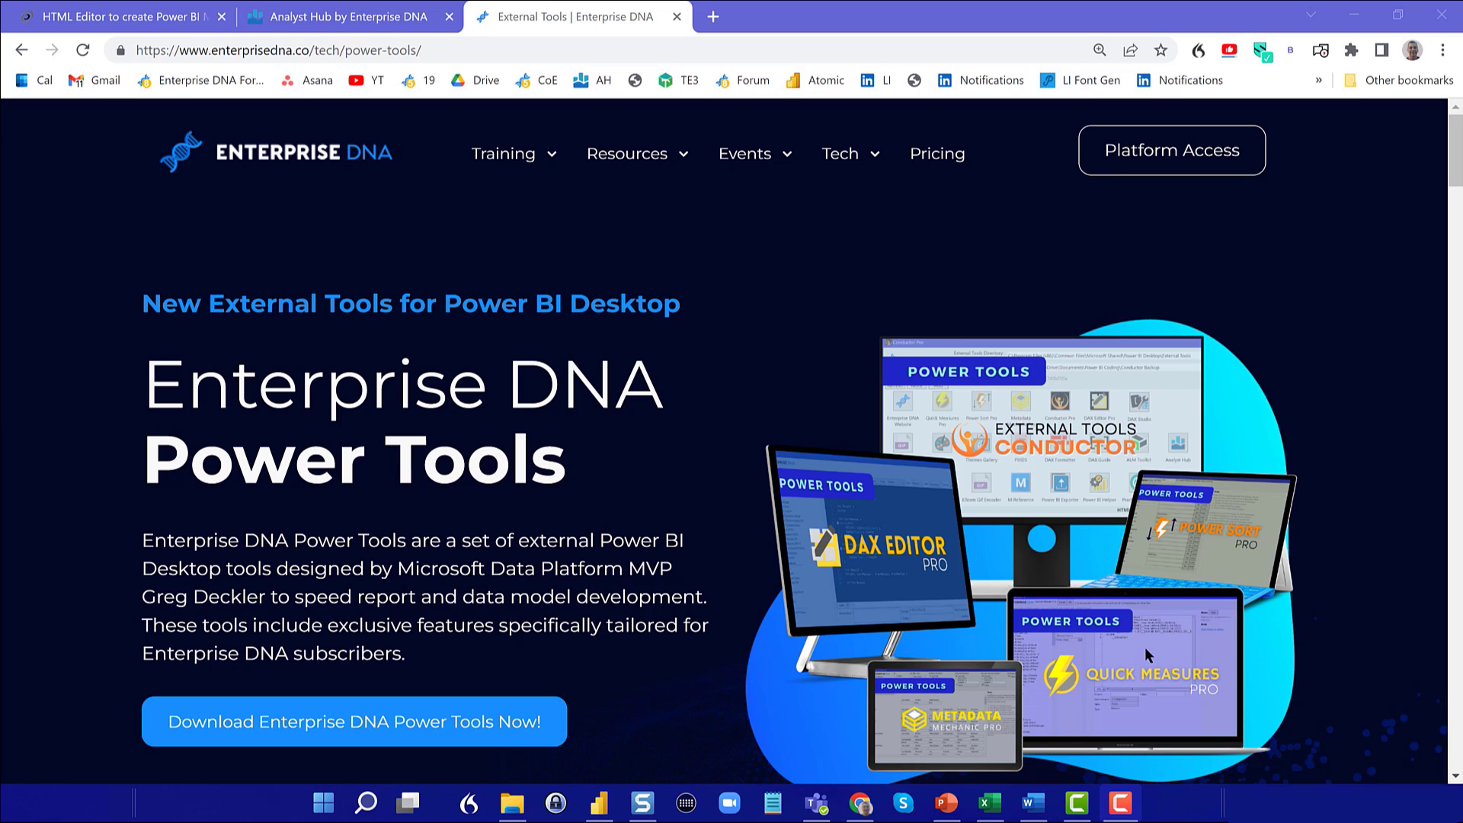
{"action": "mouse_move", "coordinate": [1165, 648]}
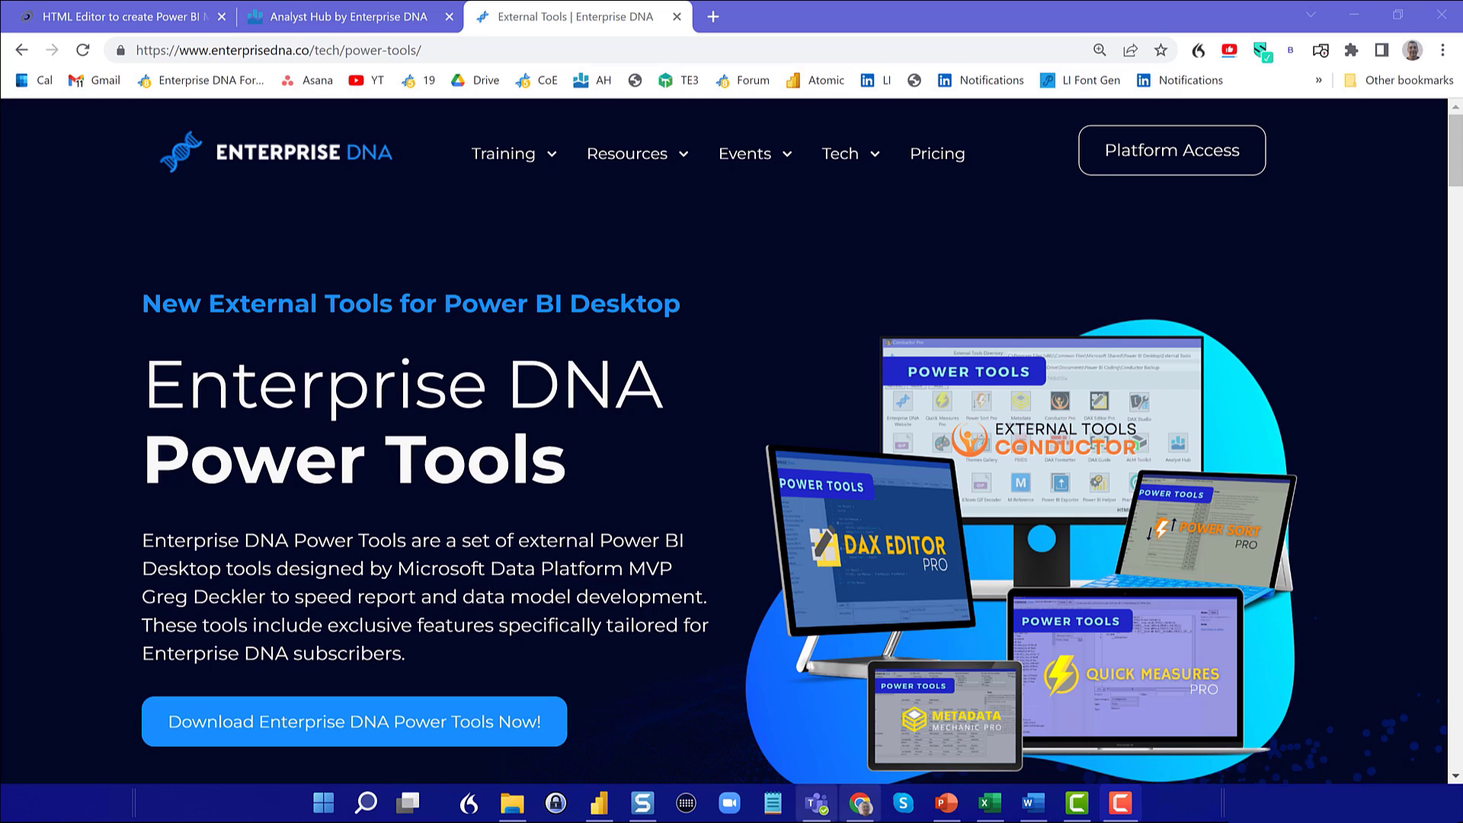
{"action": "mouse_move", "coordinate": [599, 802]}
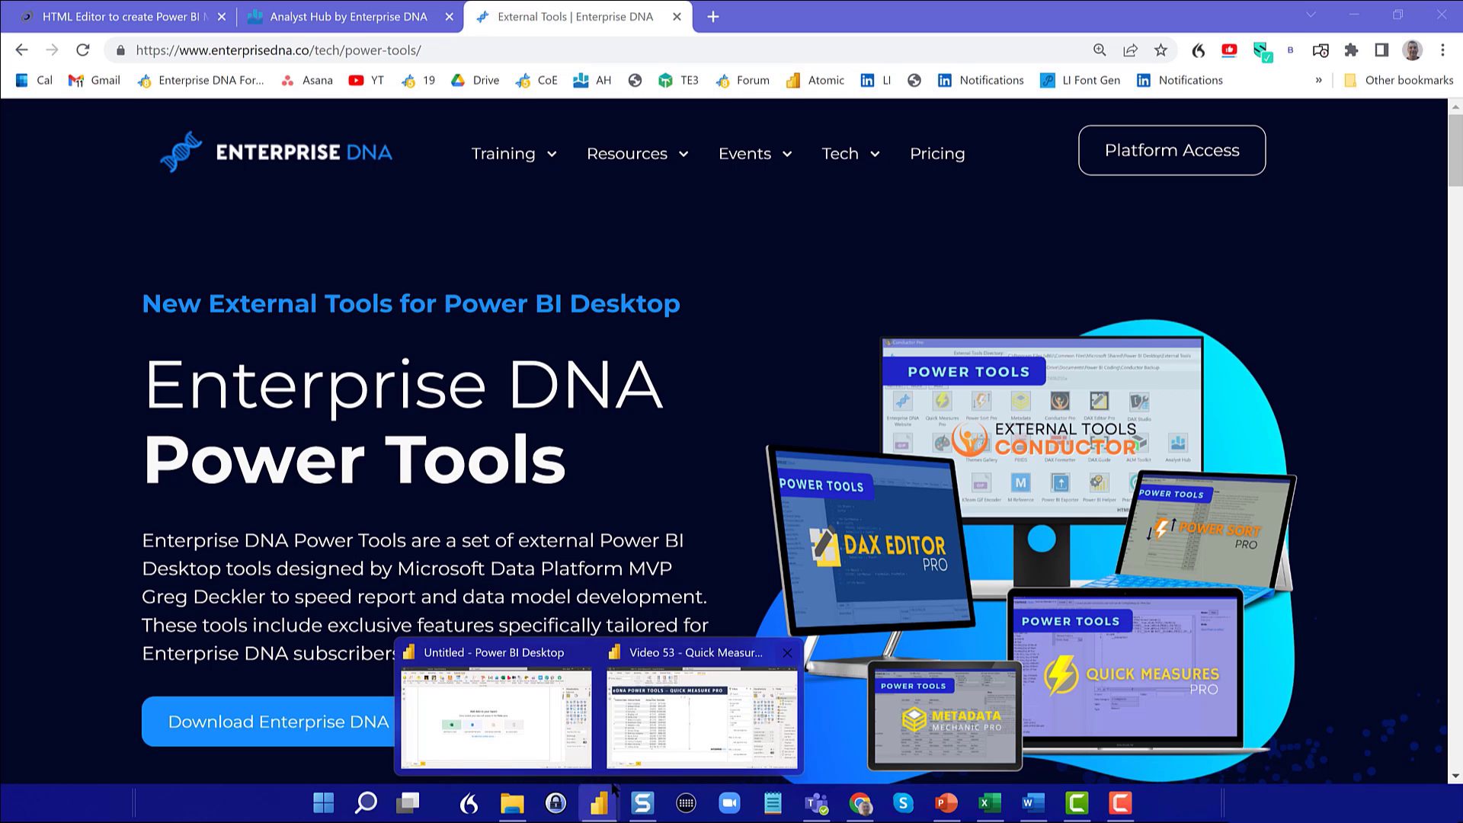
Switch to the Quick Measures Pro report, open Model view, and hide the Properties pane.
{"action": "left_click", "coordinate": [695, 719]}
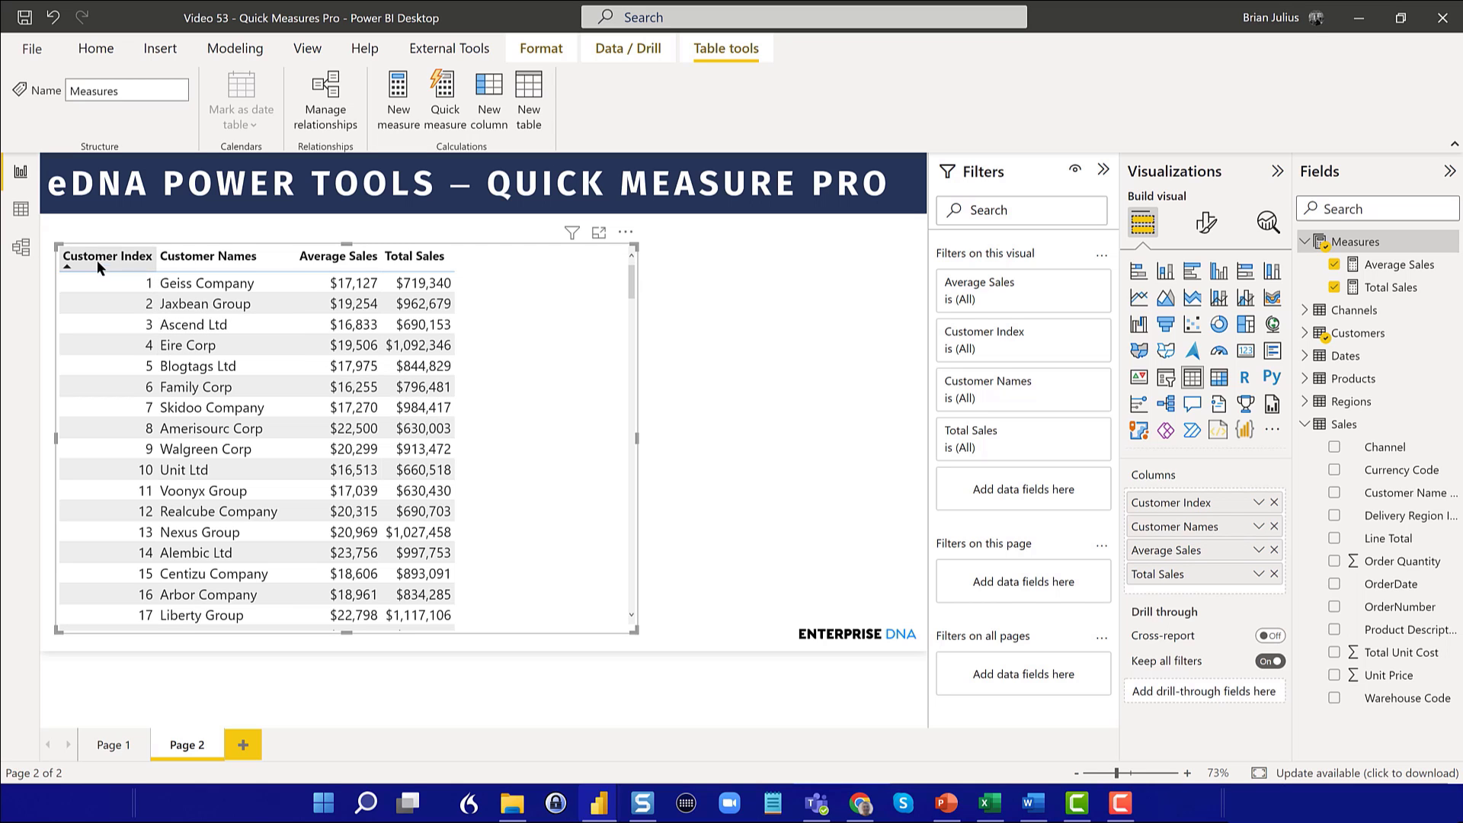
{"action": "left_click", "coordinate": [20, 249]}
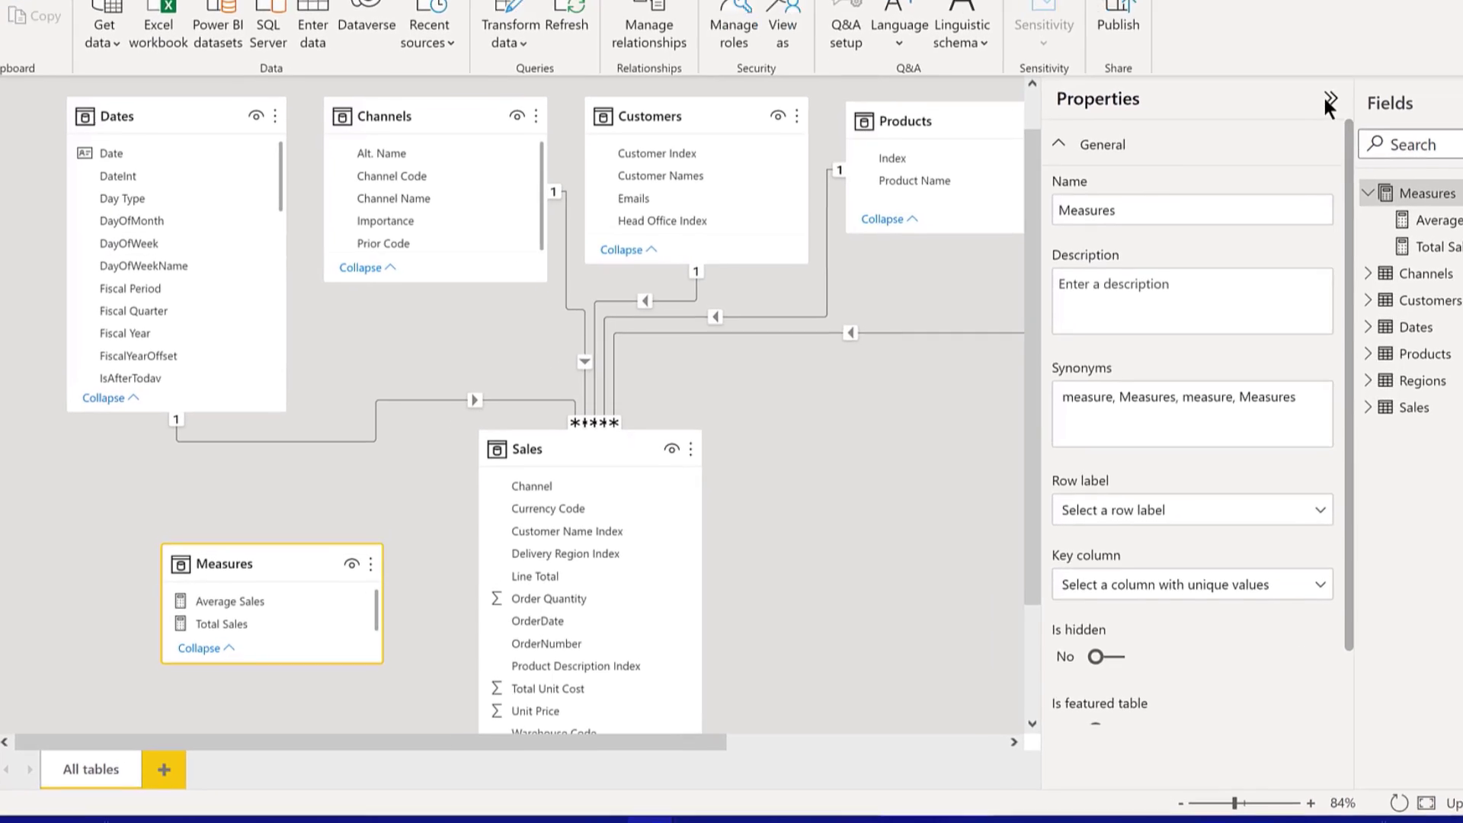
{"action": "left_click", "coordinate": [1329, 105]}
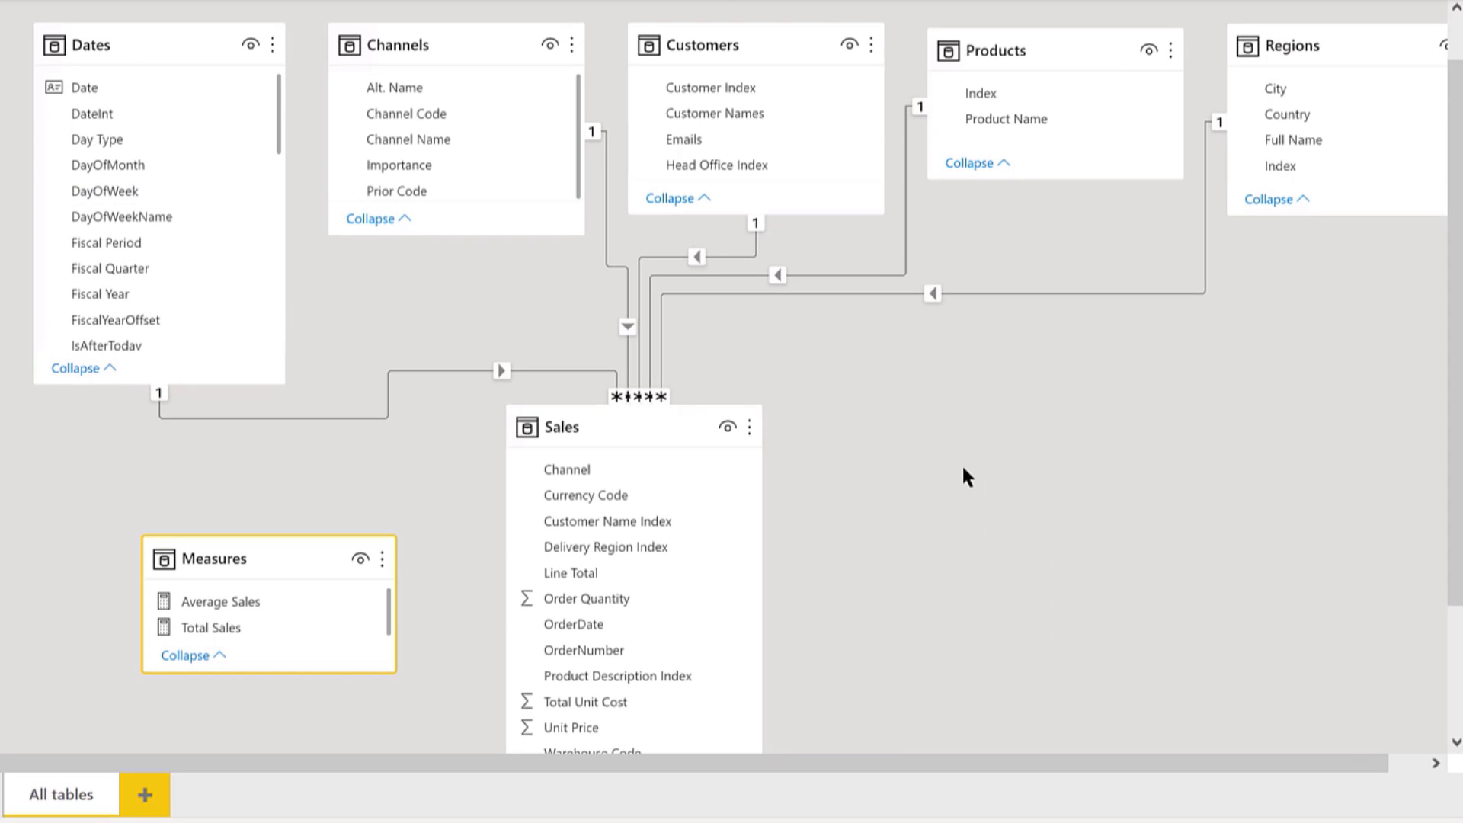
{"action": "mouse_move", "coordinate": [39, 11]}
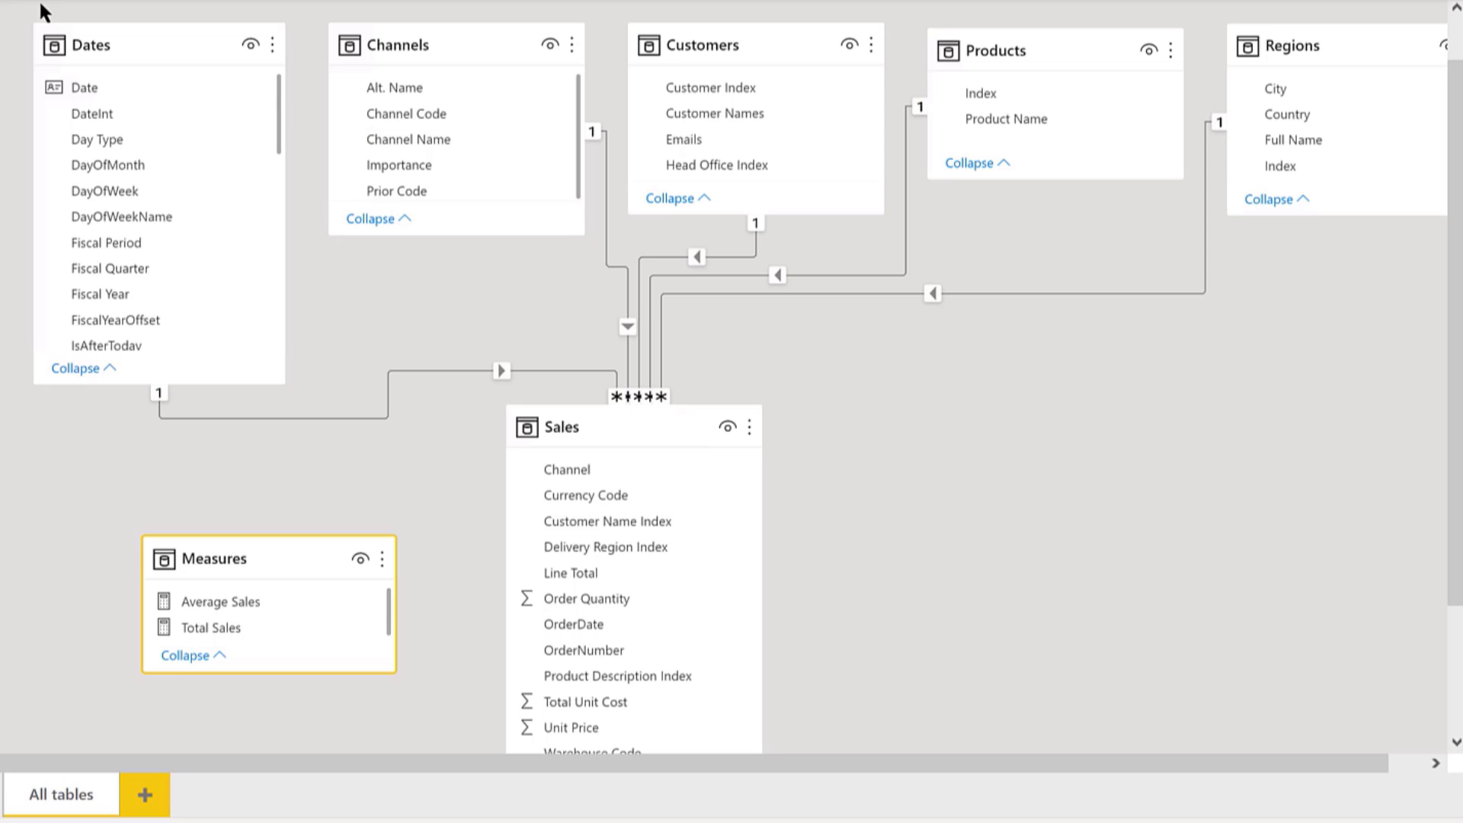
{"action": "mouse_move", "coordinate": [273, 54]}
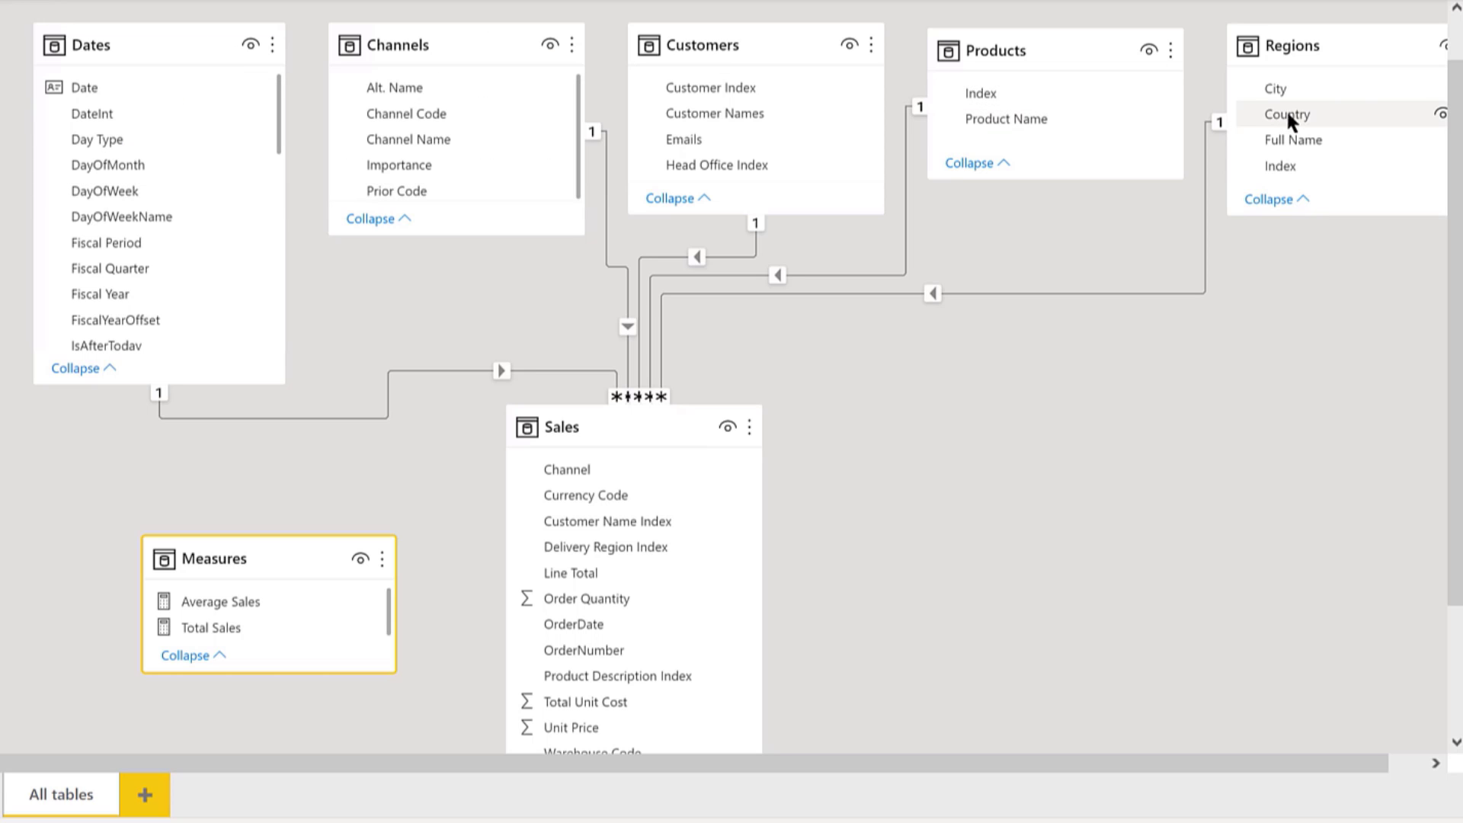
{"action": "mouse_move", "coordinate": [121, 165]}
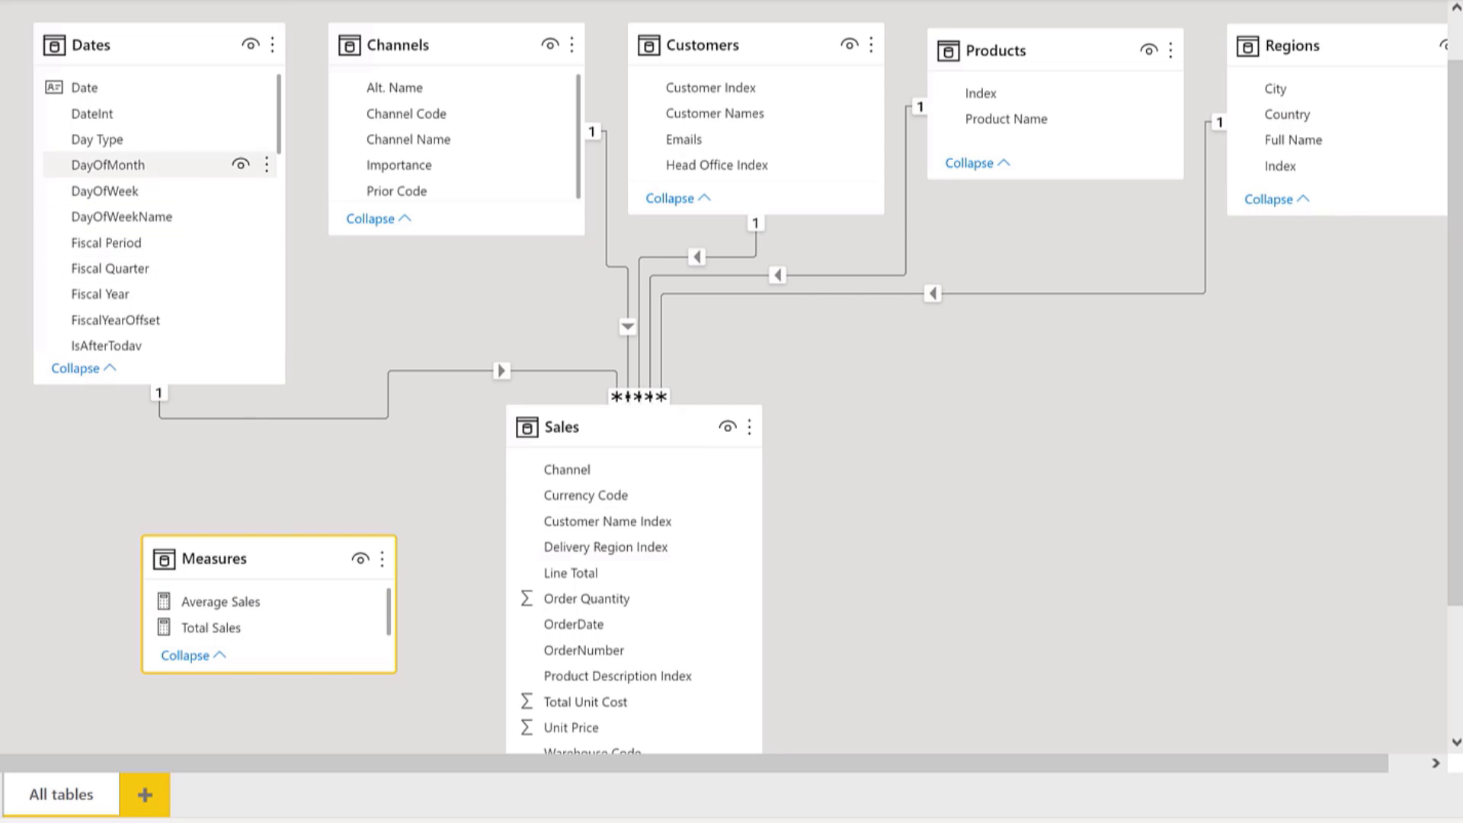
{"action": "mouse_move", "coordinate": [303, 606]}
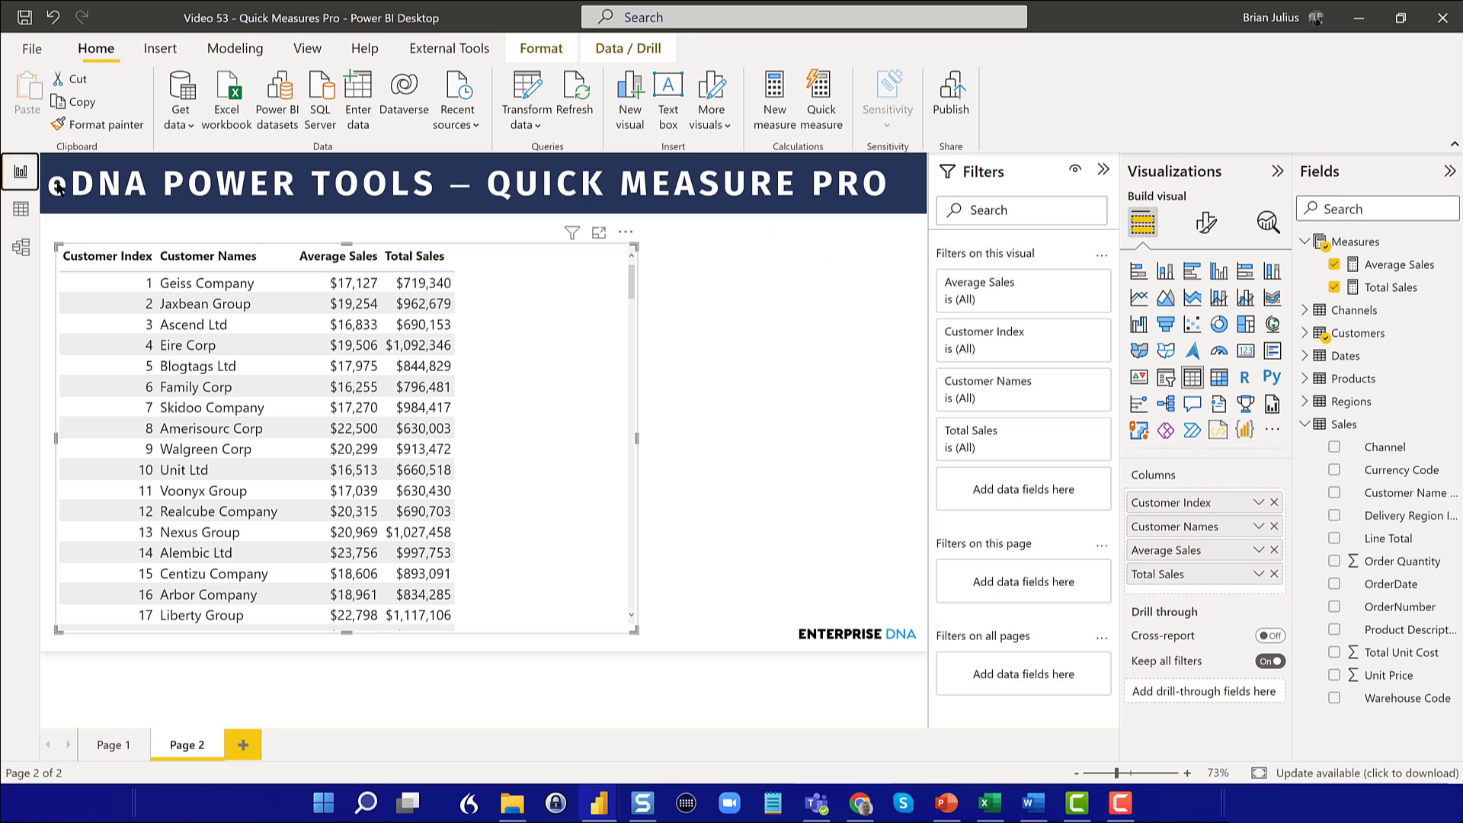
{"action": "mouse_move", "coordinate": [826, 336]}
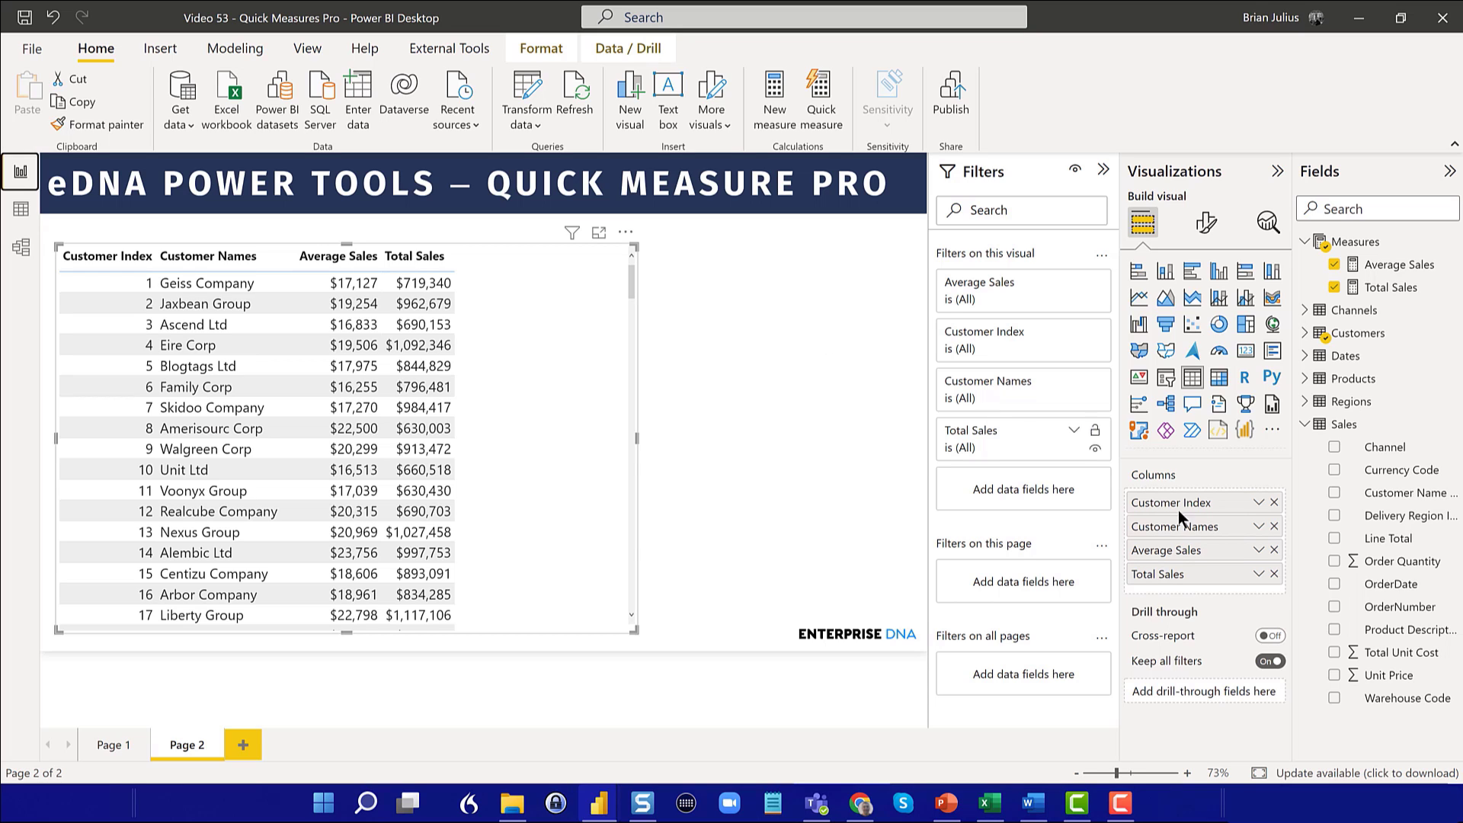
{"action": "mouse_move", "coordinate": [1400, 607]}
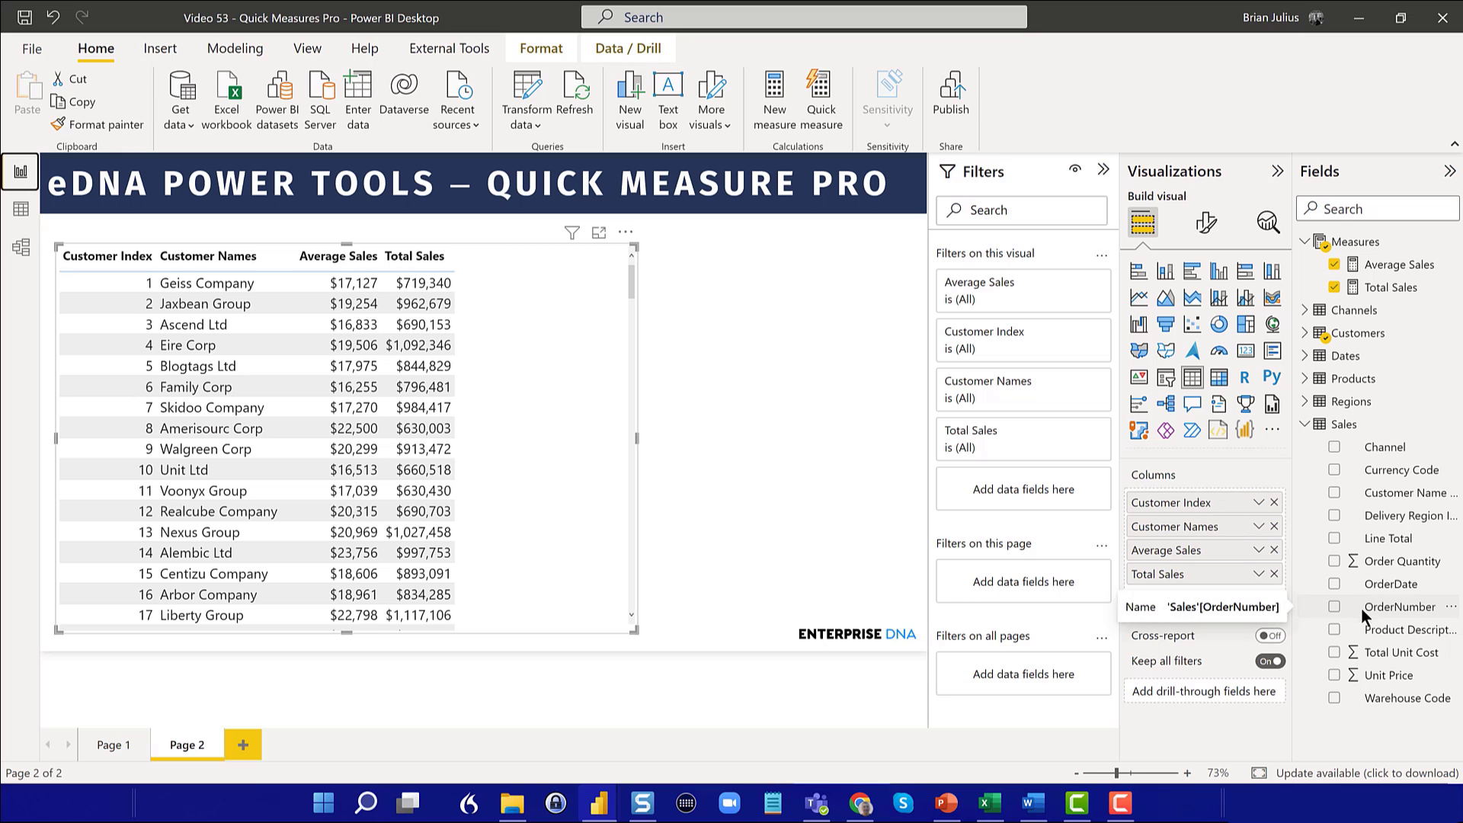
{"action": "mouse_move", "coordinate": [1411, 628]}
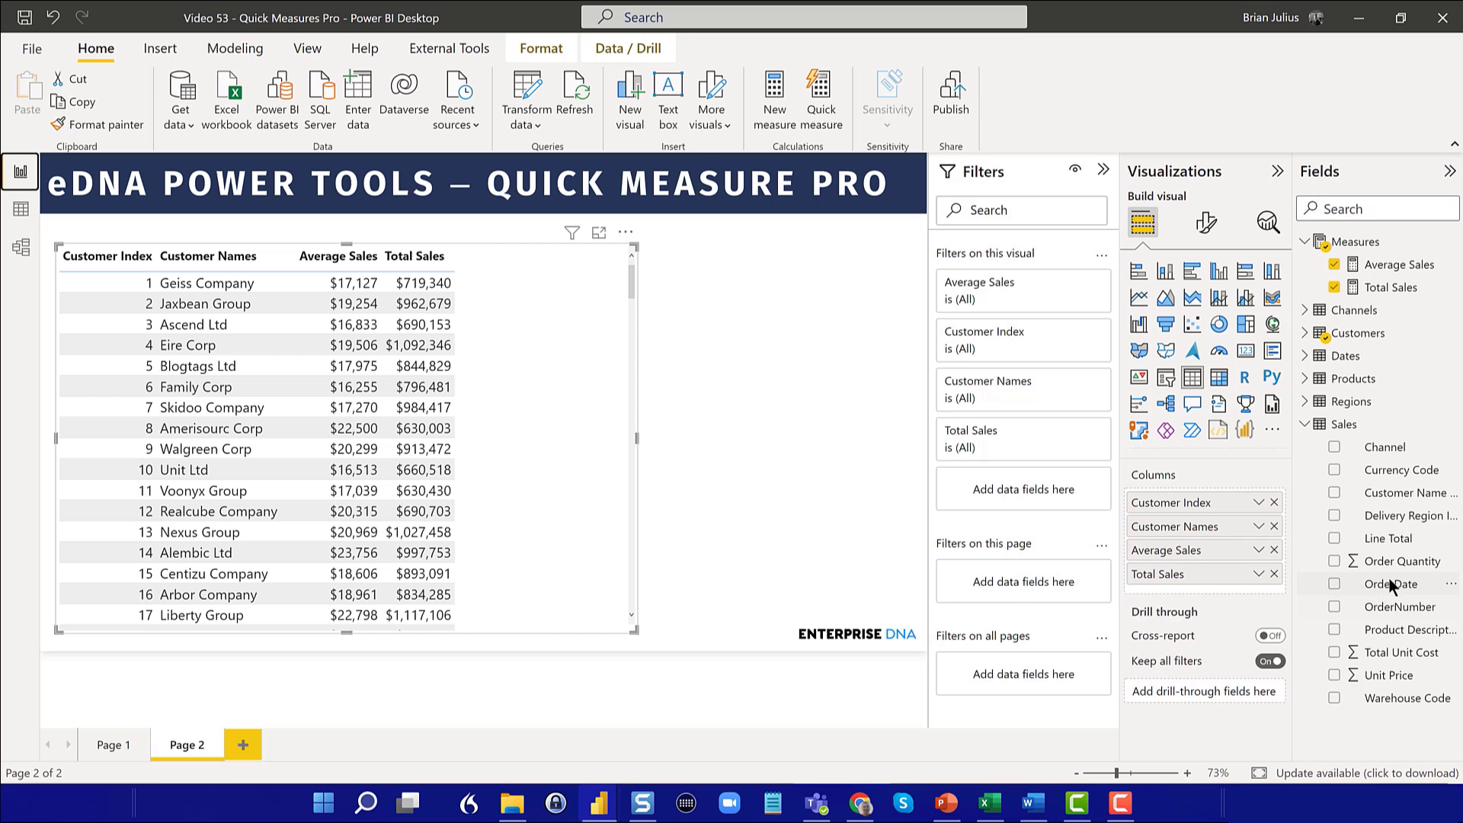
{"action": "mouse_move", "coordinate": [1376, 448]}
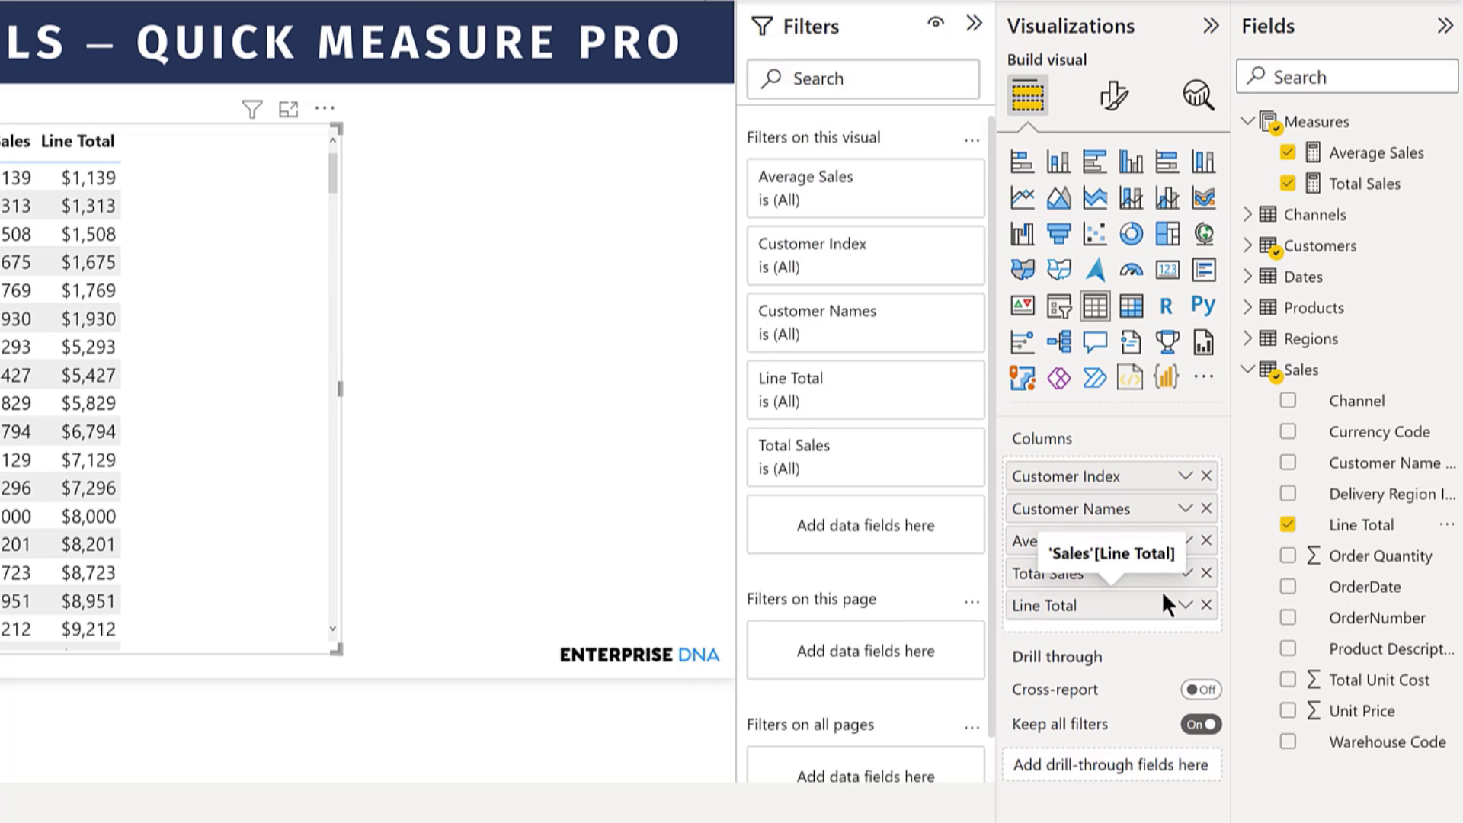
{"action": "left_click", "coordinate": [1184, 604]}
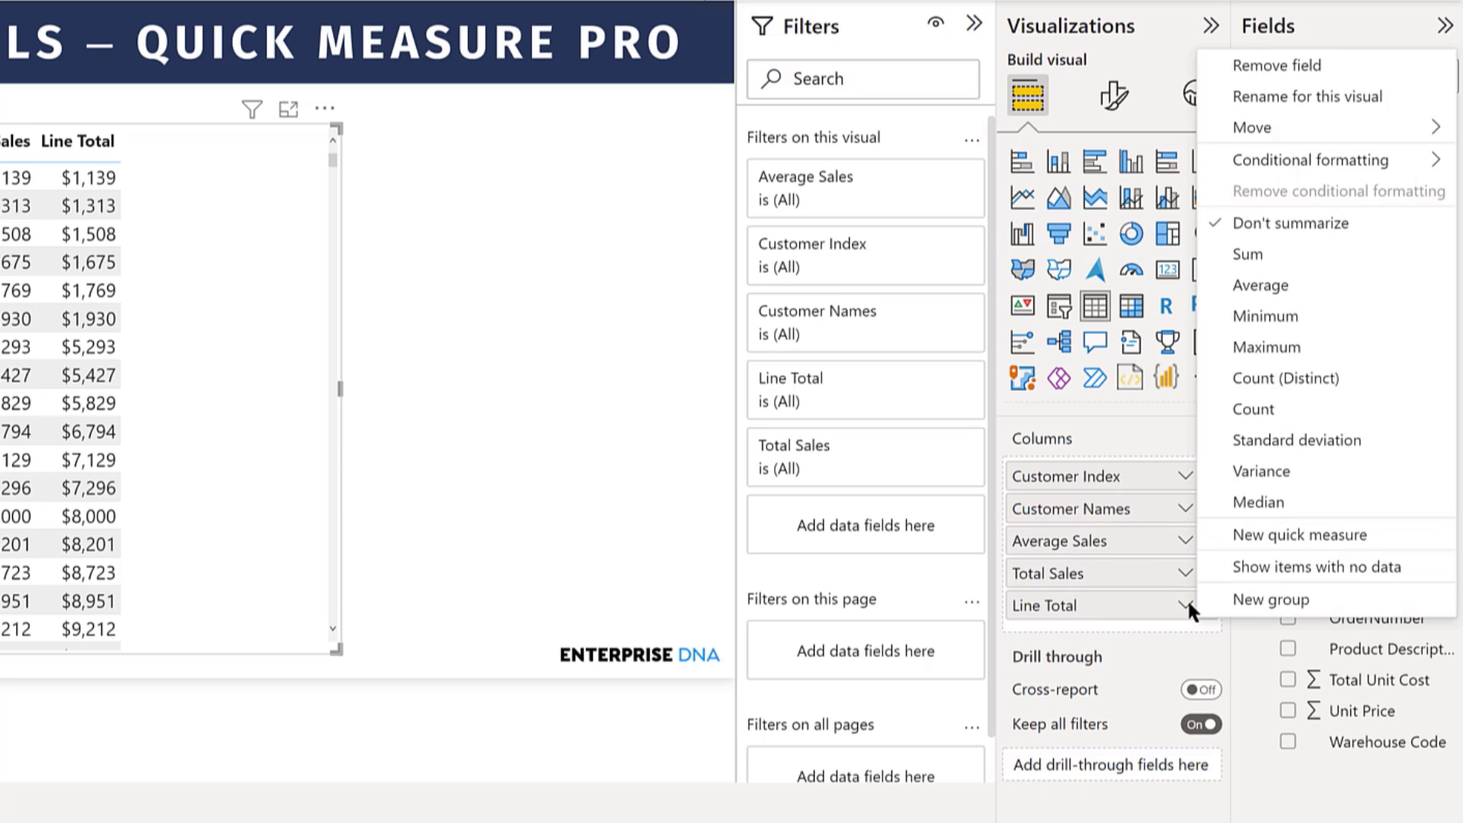
{"action": "mouse_move", "coordinate": [1250, 254]}
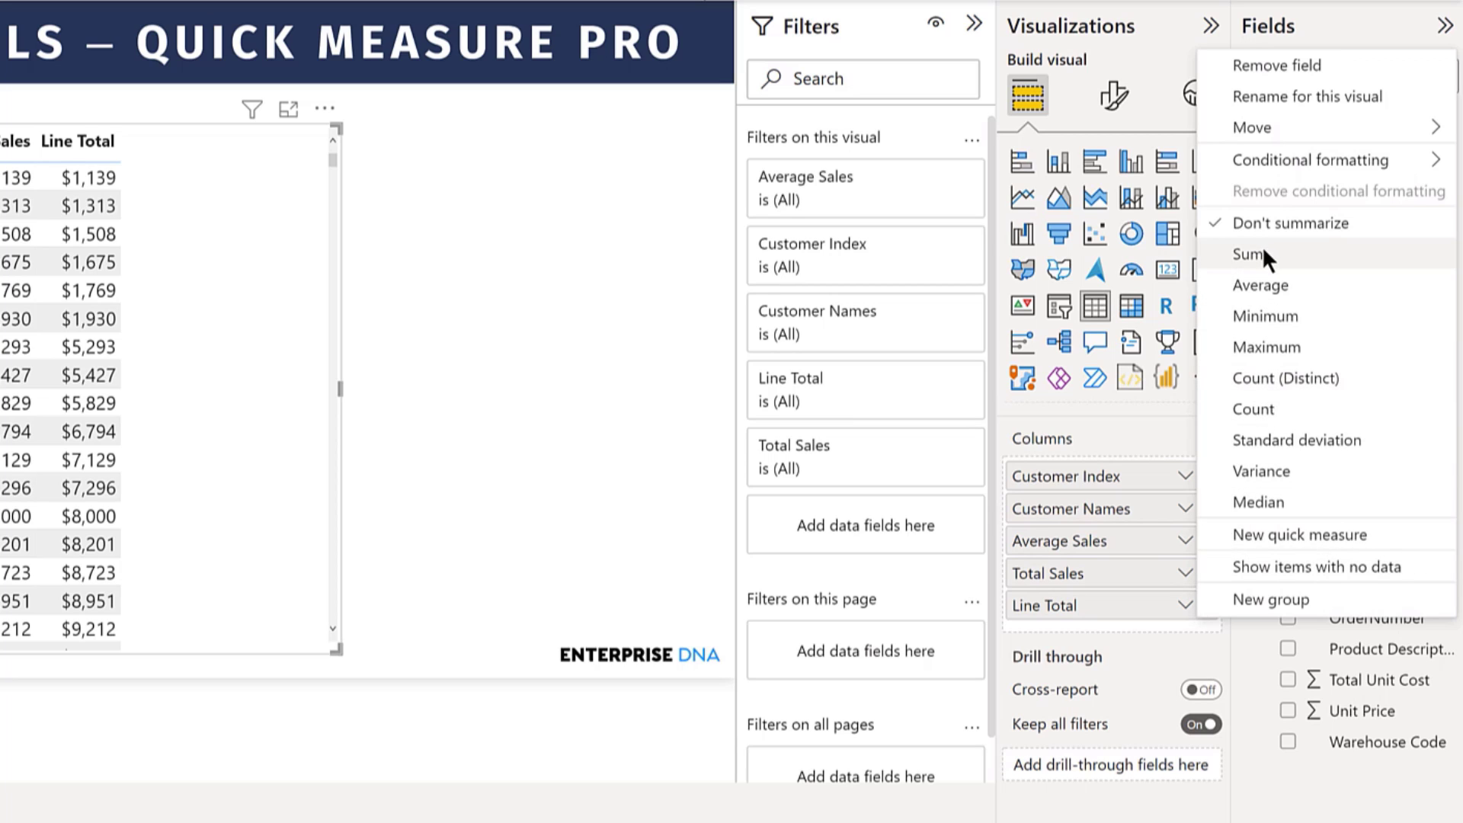
{"action": "mouse_move", "coordinate": [1264, 259]}
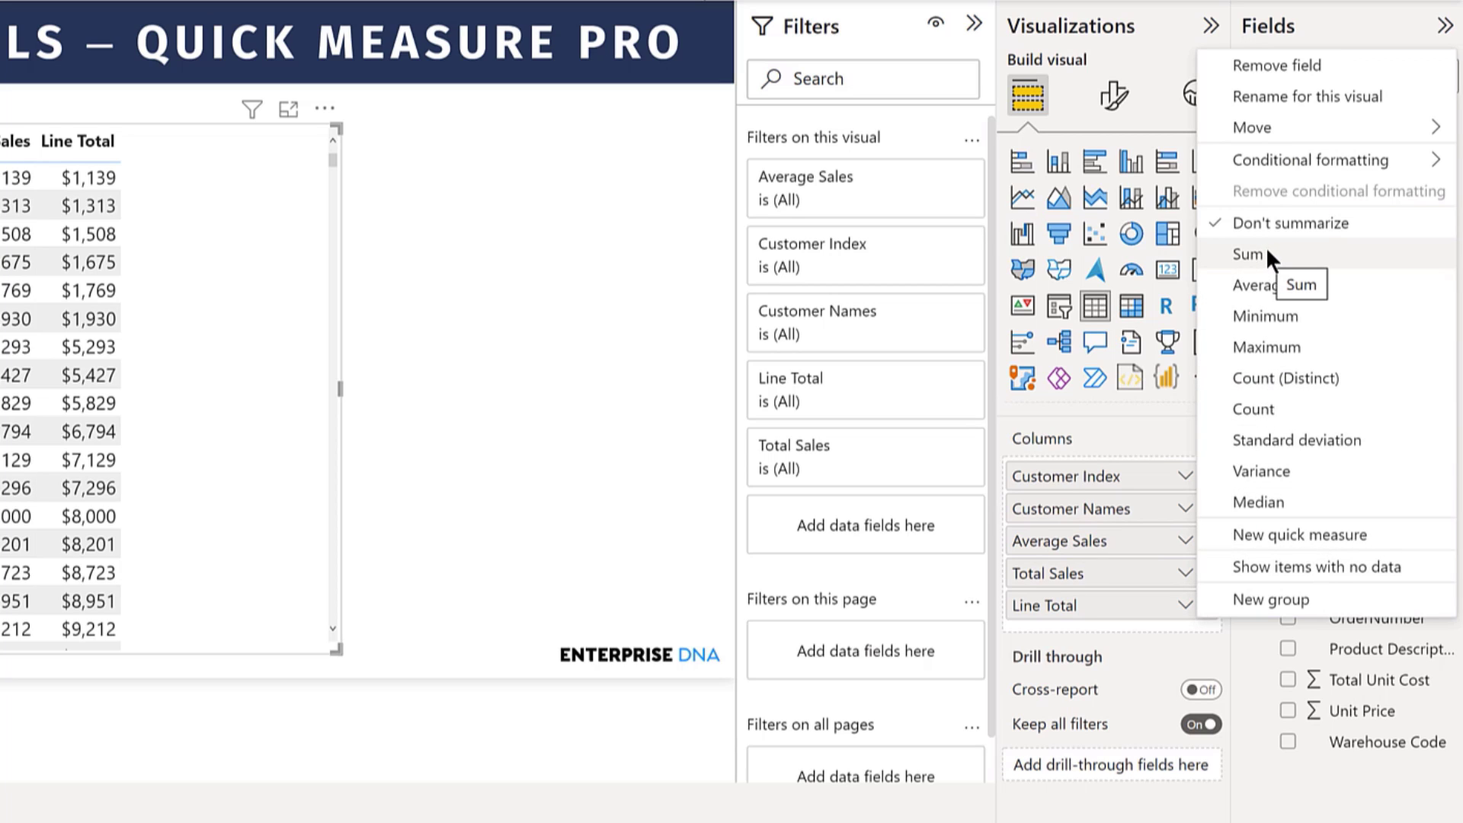
{"action": "left_click", "coordinate": [1248, 254]}
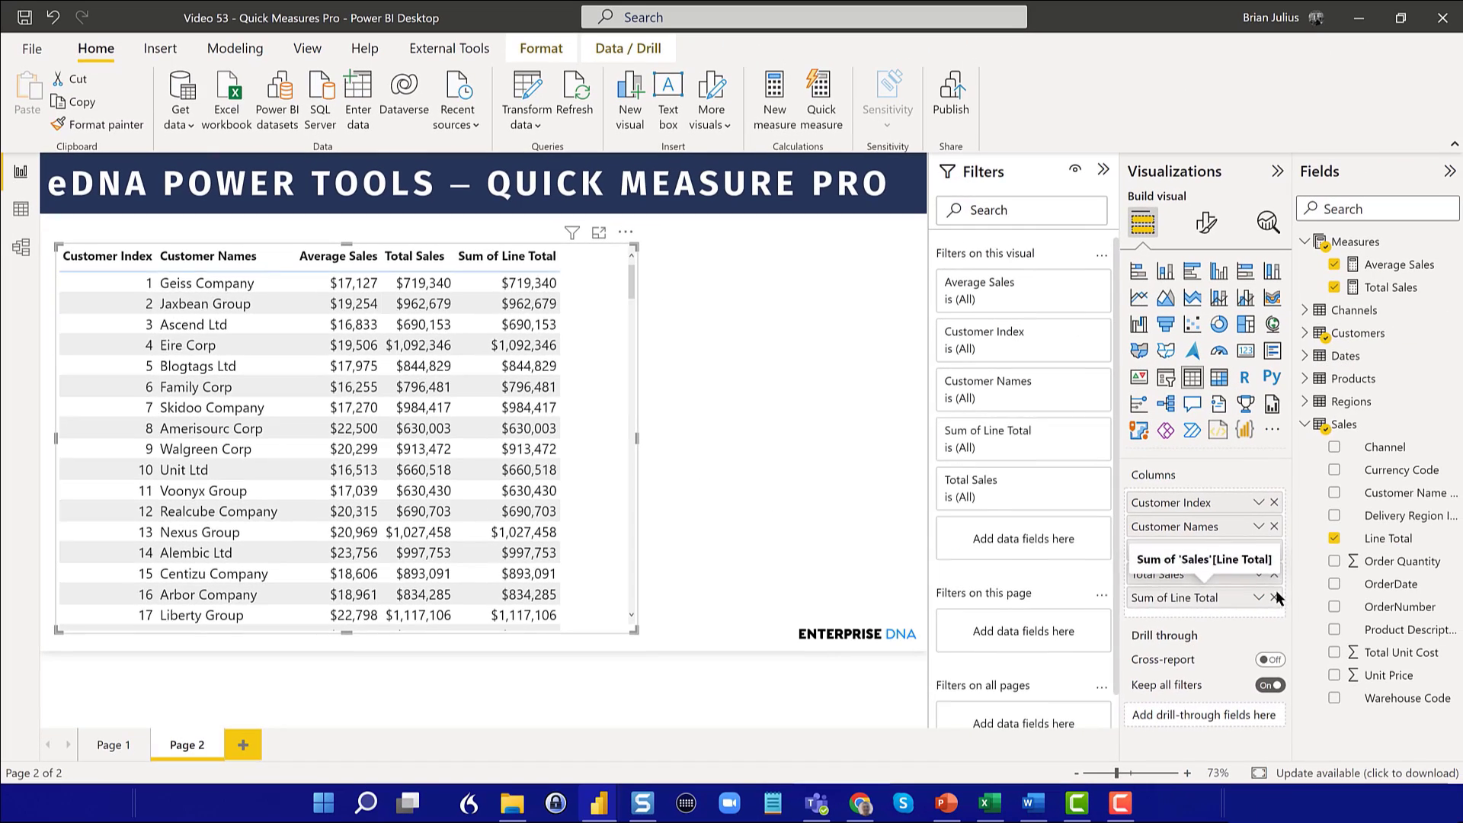
{"action": "left_click", "coordinate": [1273, 597]}
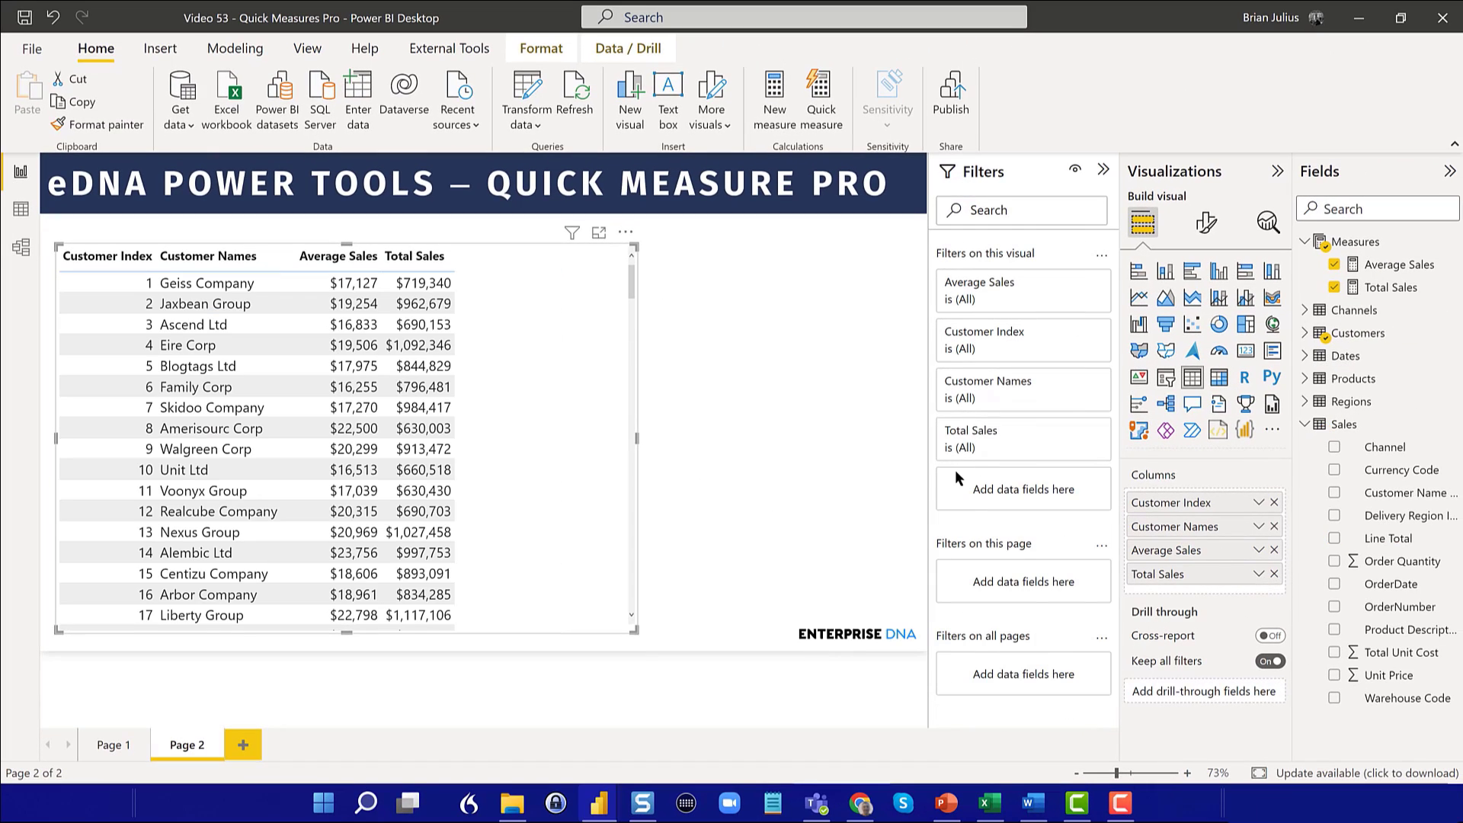
{"action": "mouse_move", "coordinate": [807, 419]}
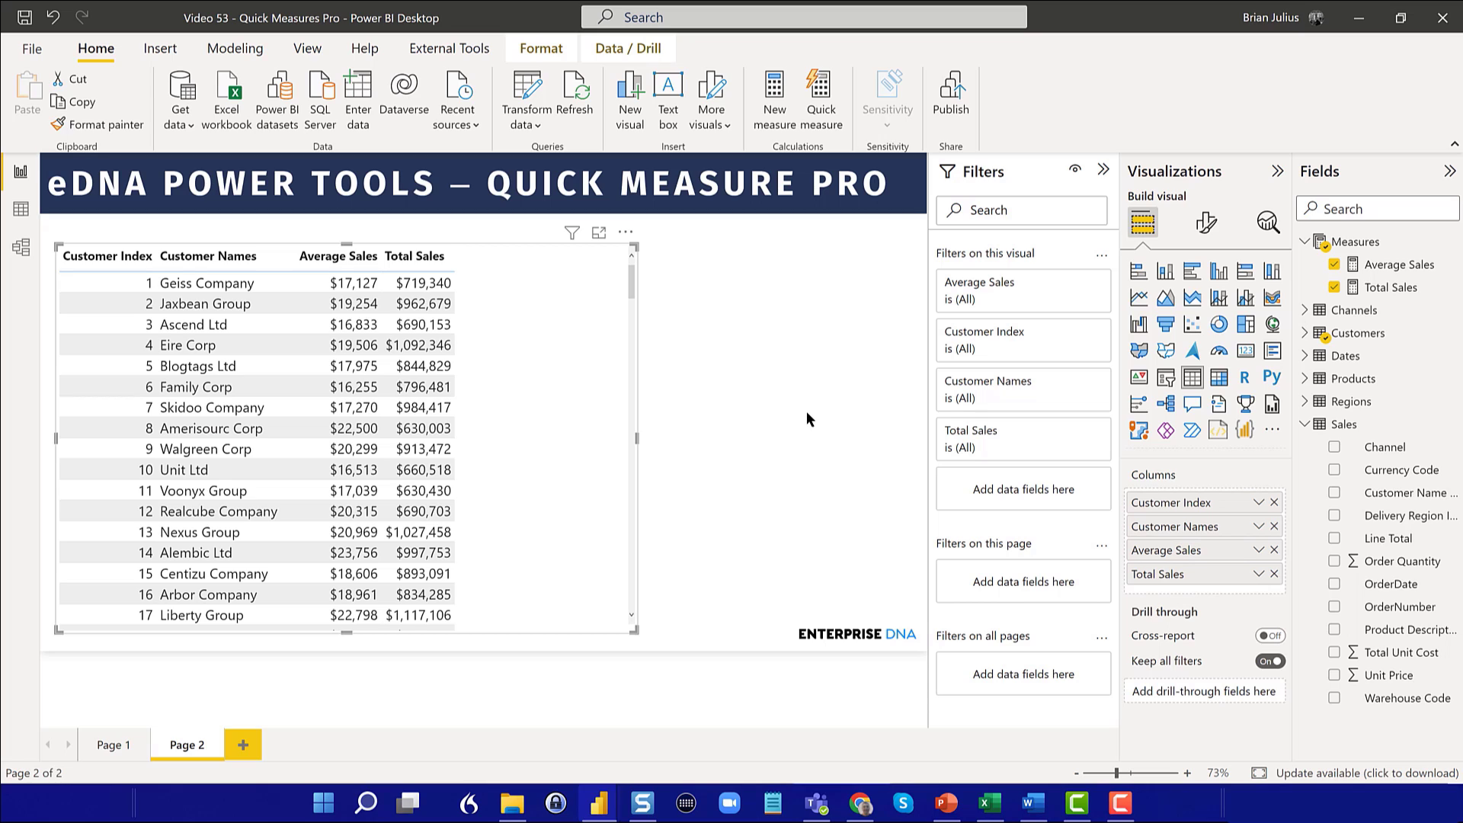
{"action": "mouse_move", "coordinate": [763, 432]}
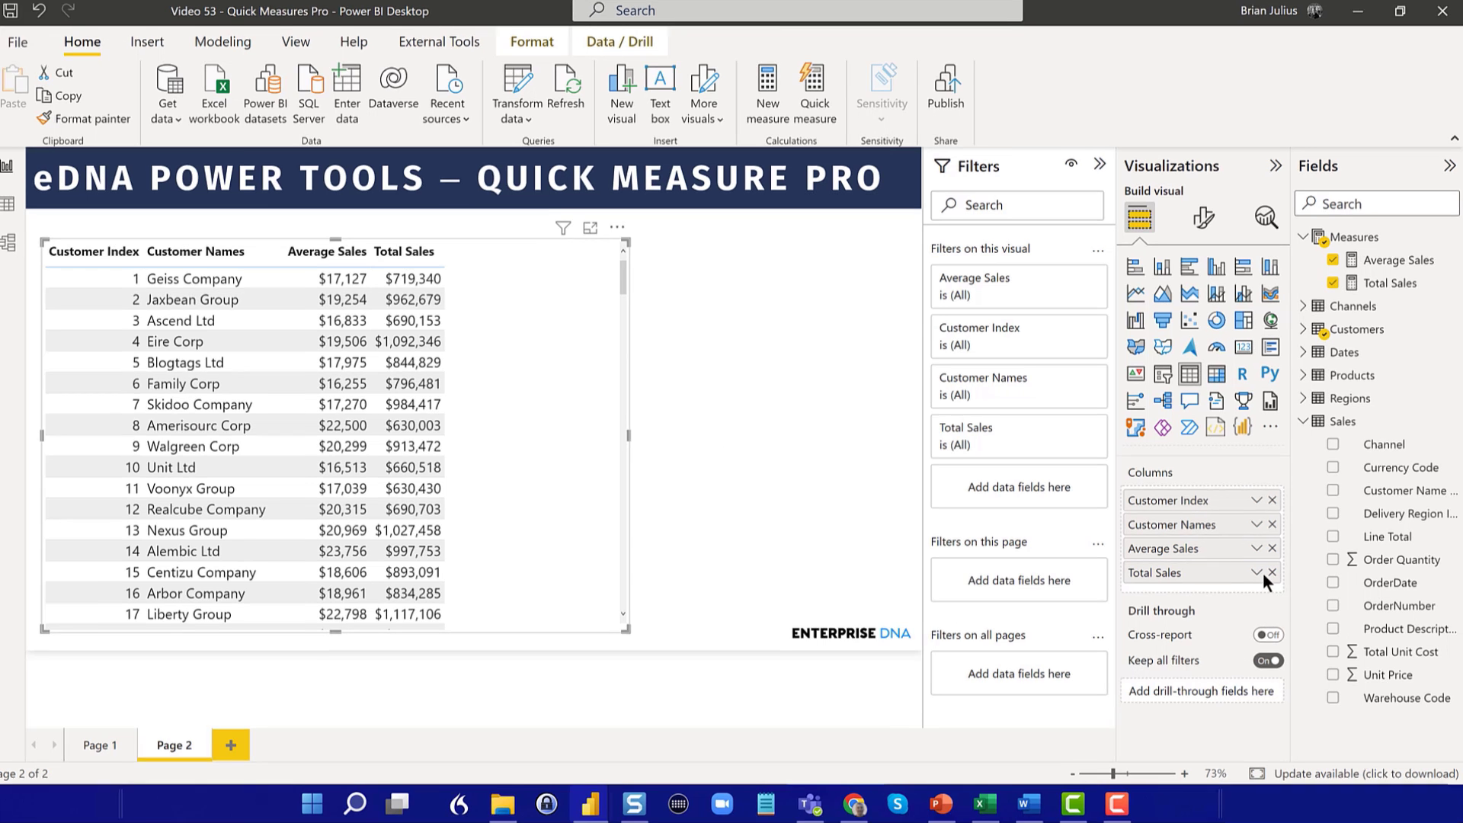
Start a new quick measure from Total Sales and browse its Calculation list without adding one.
{"action": "left_click", "coordinate": [1255, 572]}
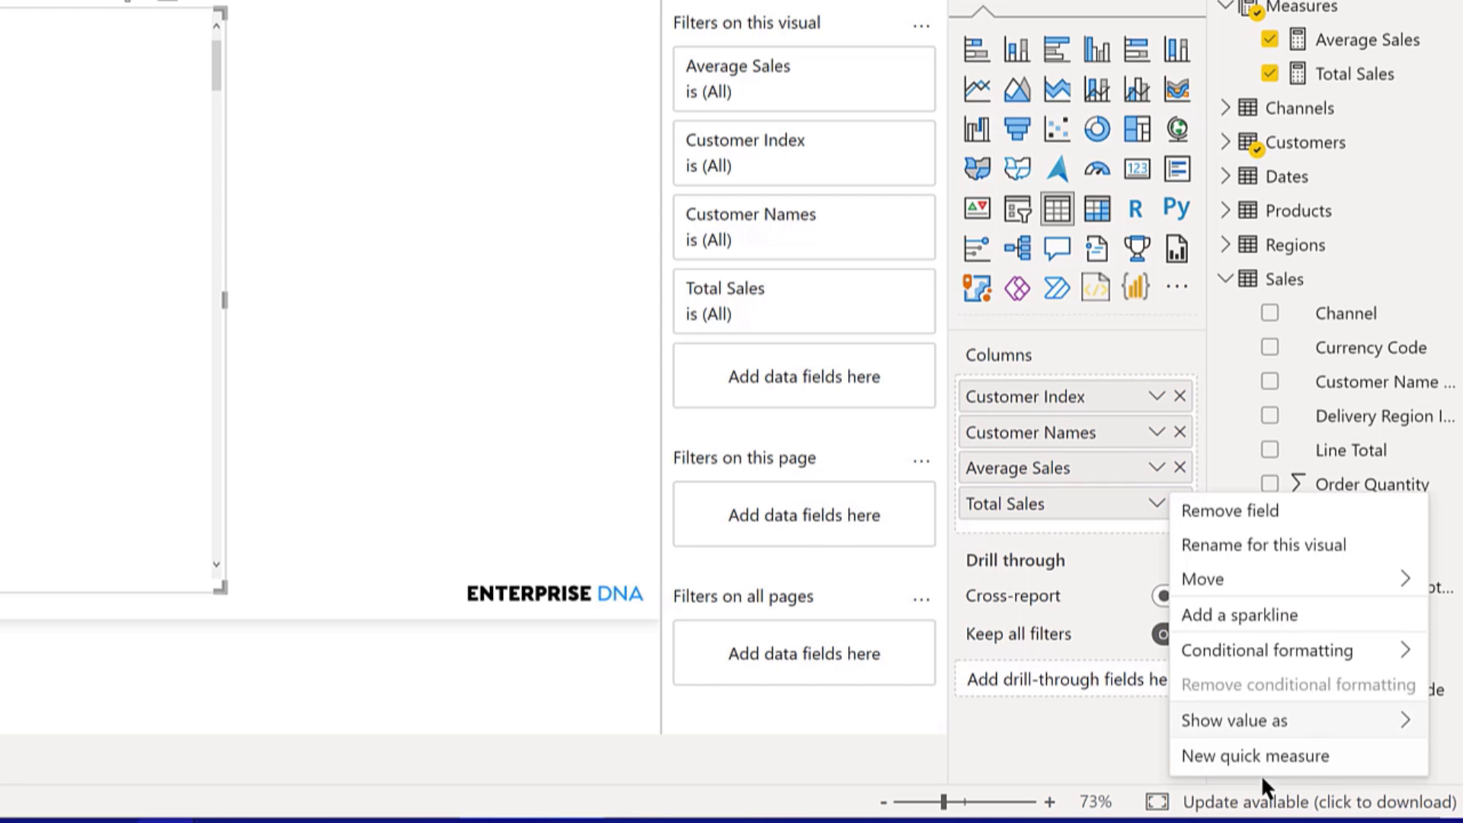
{"action": "left_click", "coordinate": [1254, 755]}
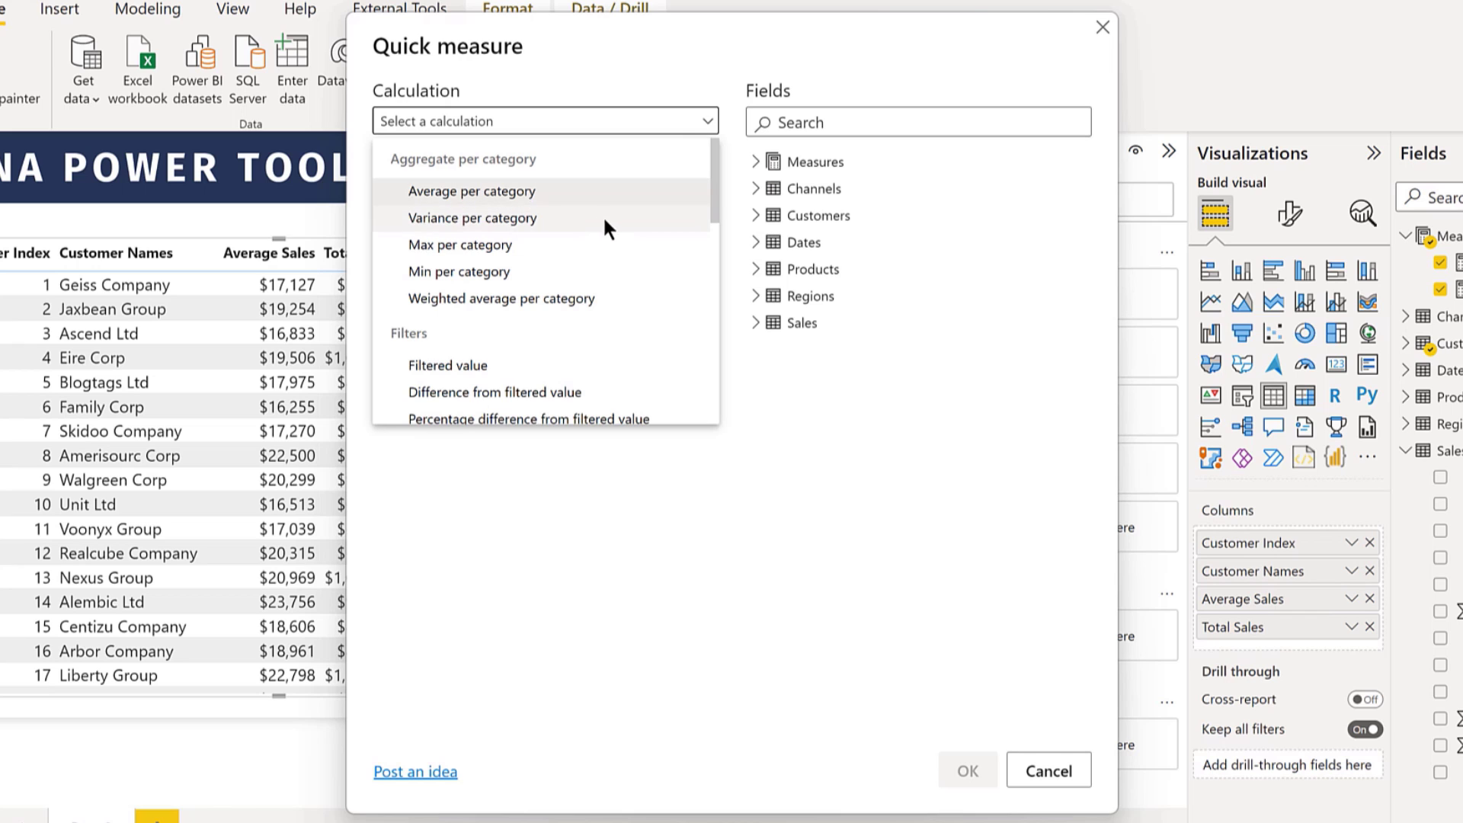
{"action": "scroll", "scroll_direction": "down", "scroll_amount": 3}
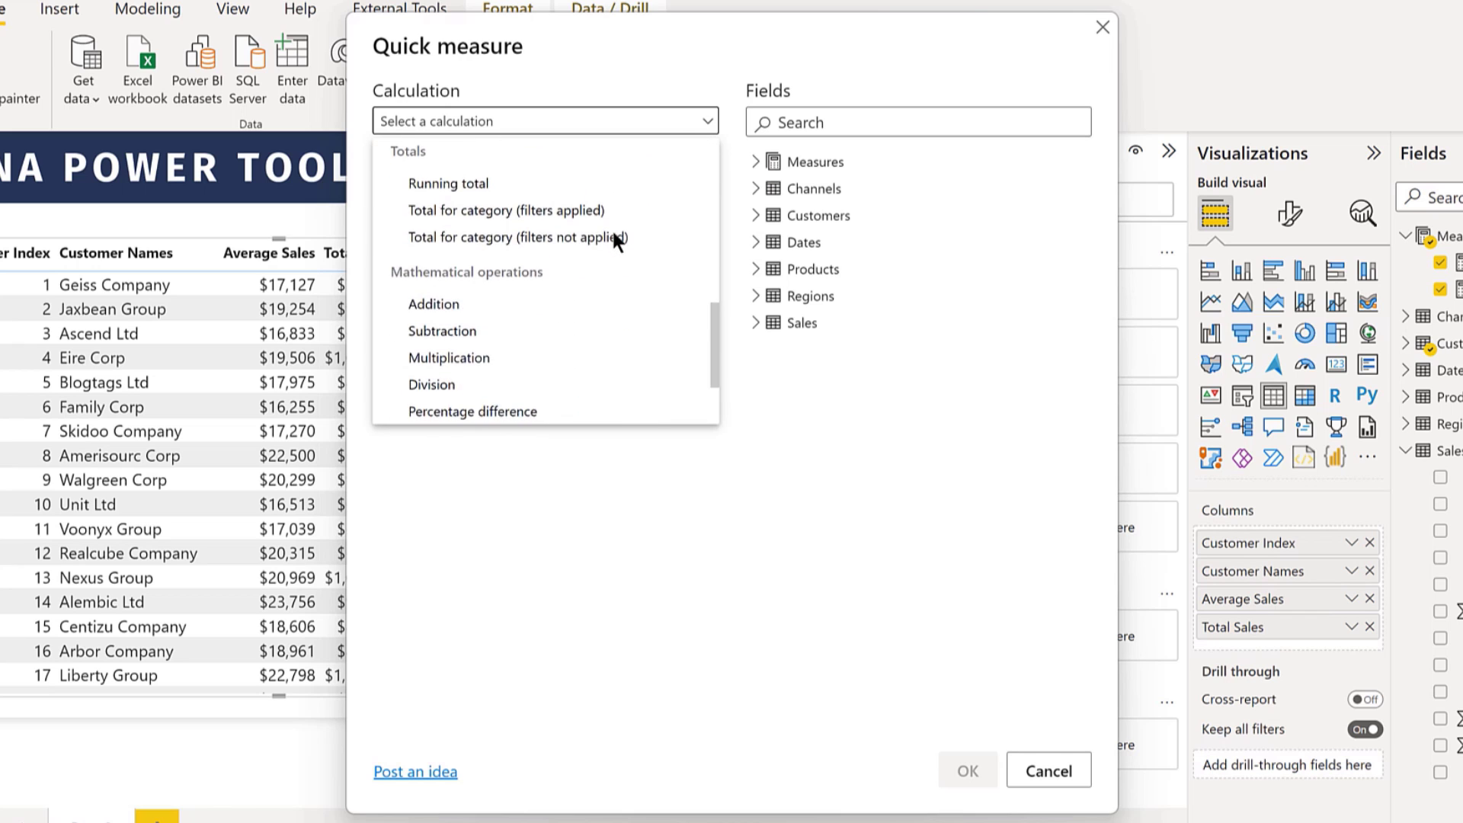
{"action": "scroll", "scroll_direction": "down", "scroll_amount": 3}
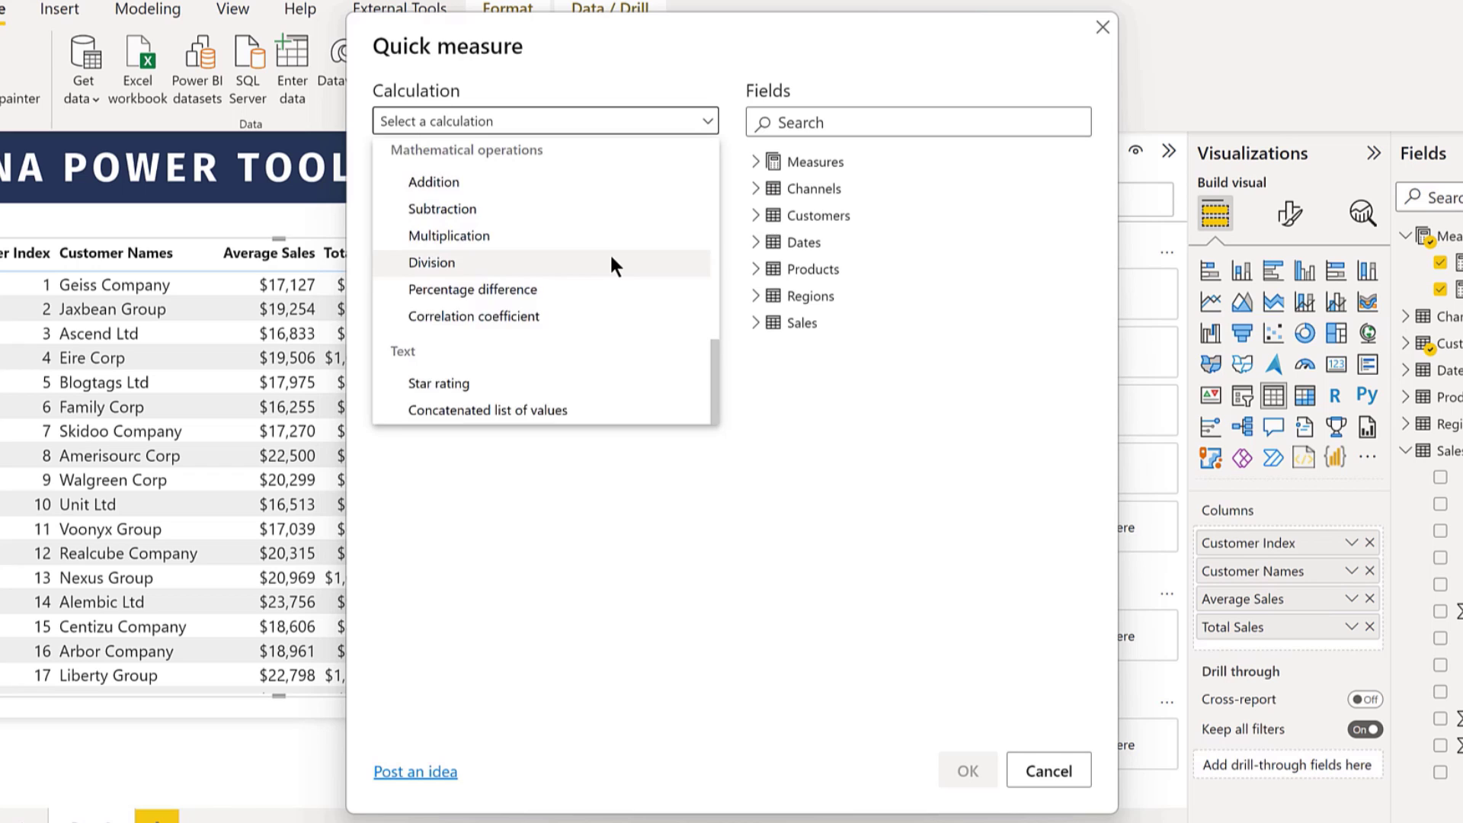
{"action": "scroll", "scroll_direction": "up", "scroll_amount": 3}
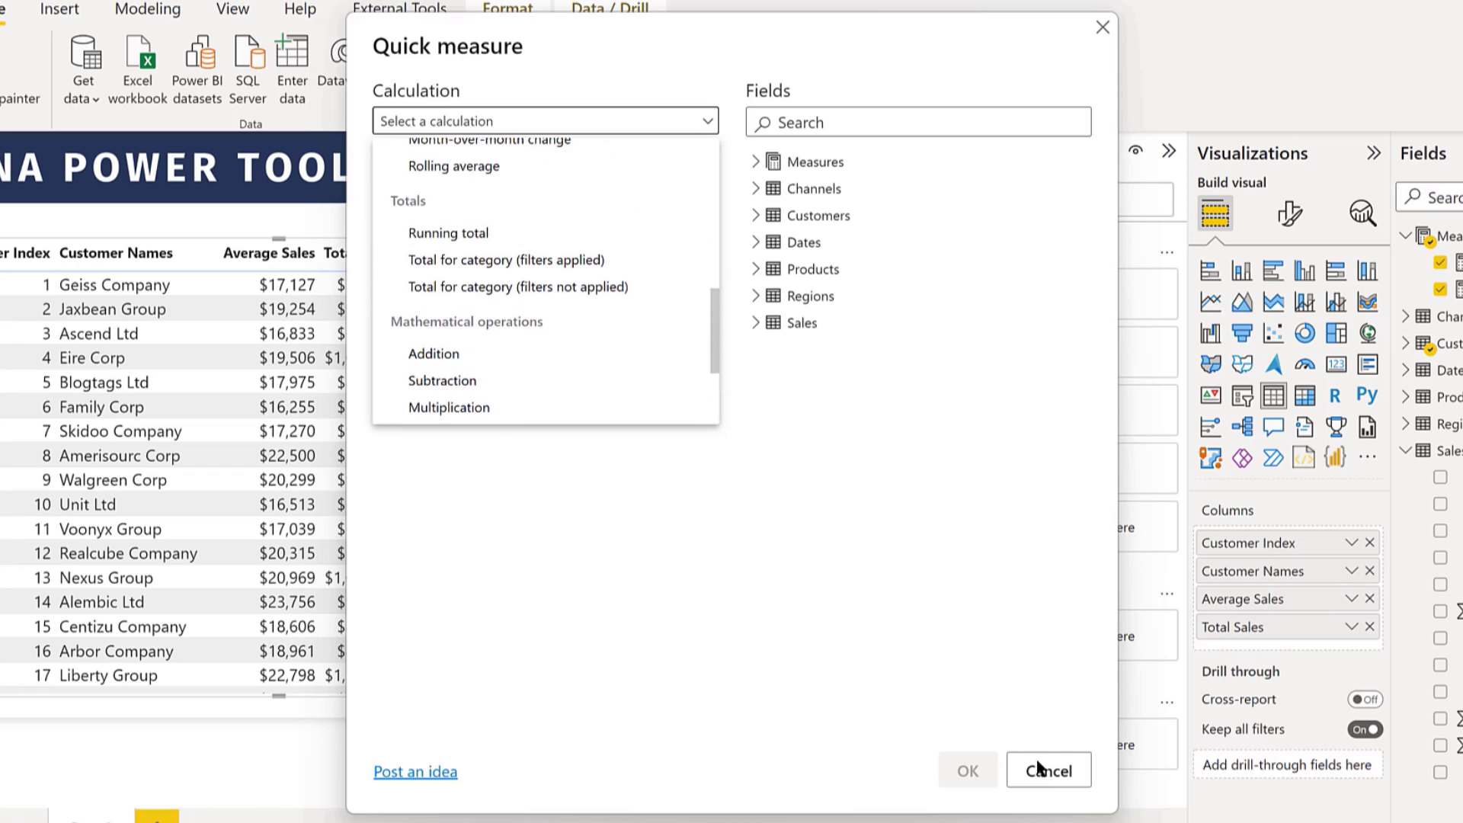
{"action": "left_click", "coordinate": [545, 120]}
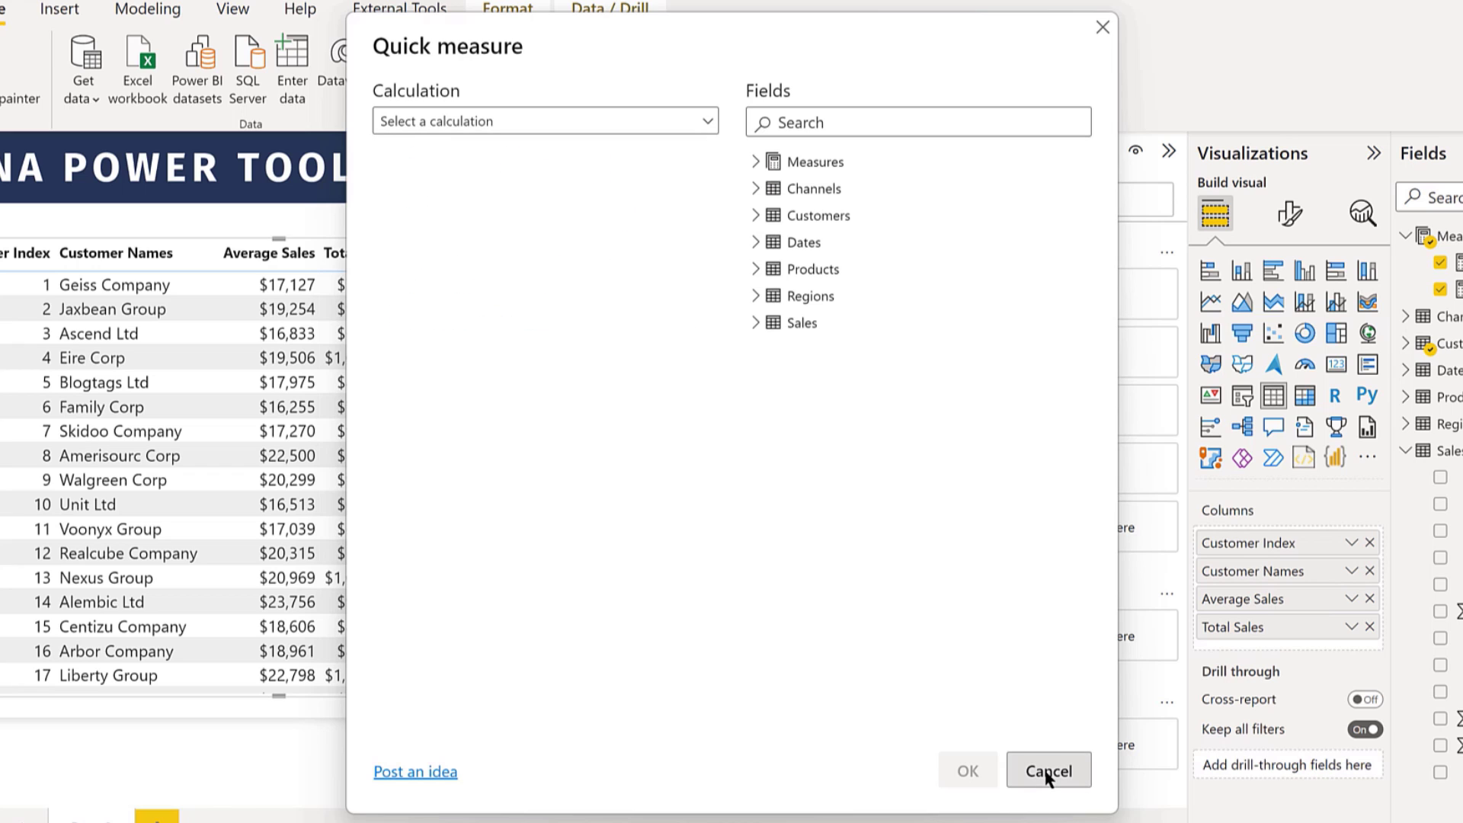
{"action": "left_click", "coordinate": [1047, 770]}
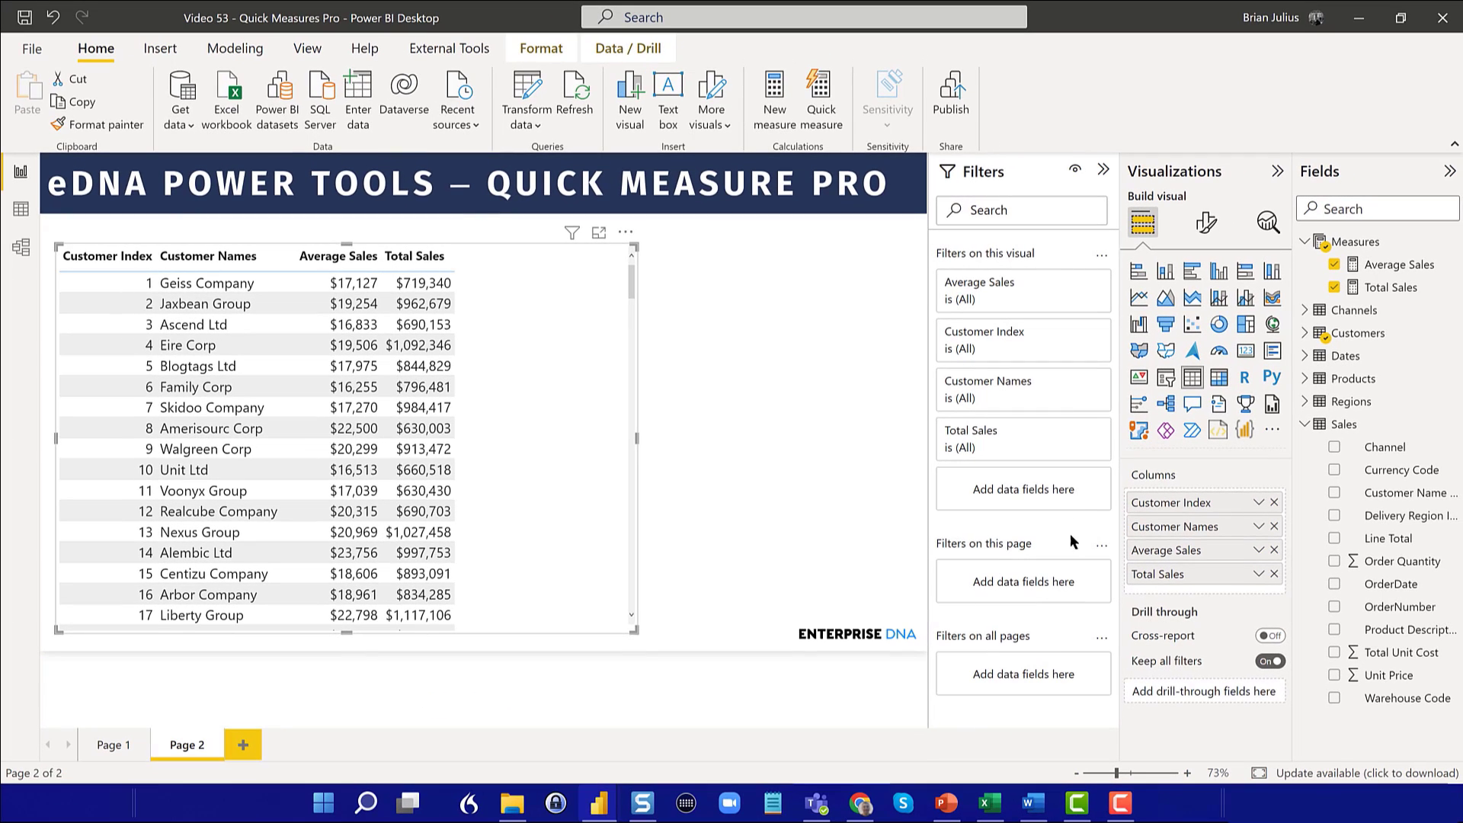
{"action": "mouse_move", "coordinate": [837, 391]}
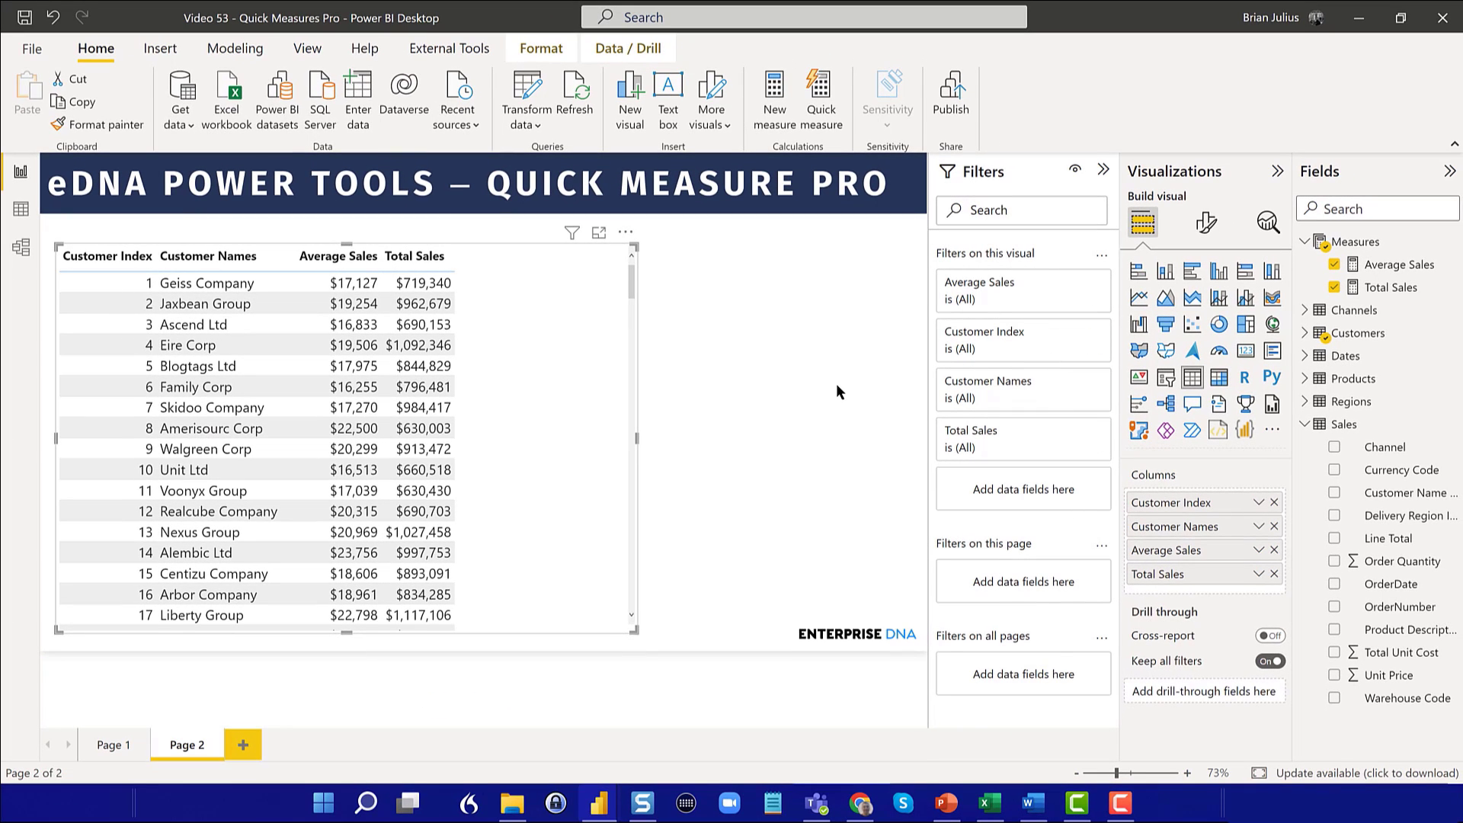
{"action": "mouse_move", "coordinate": [778, 389]}
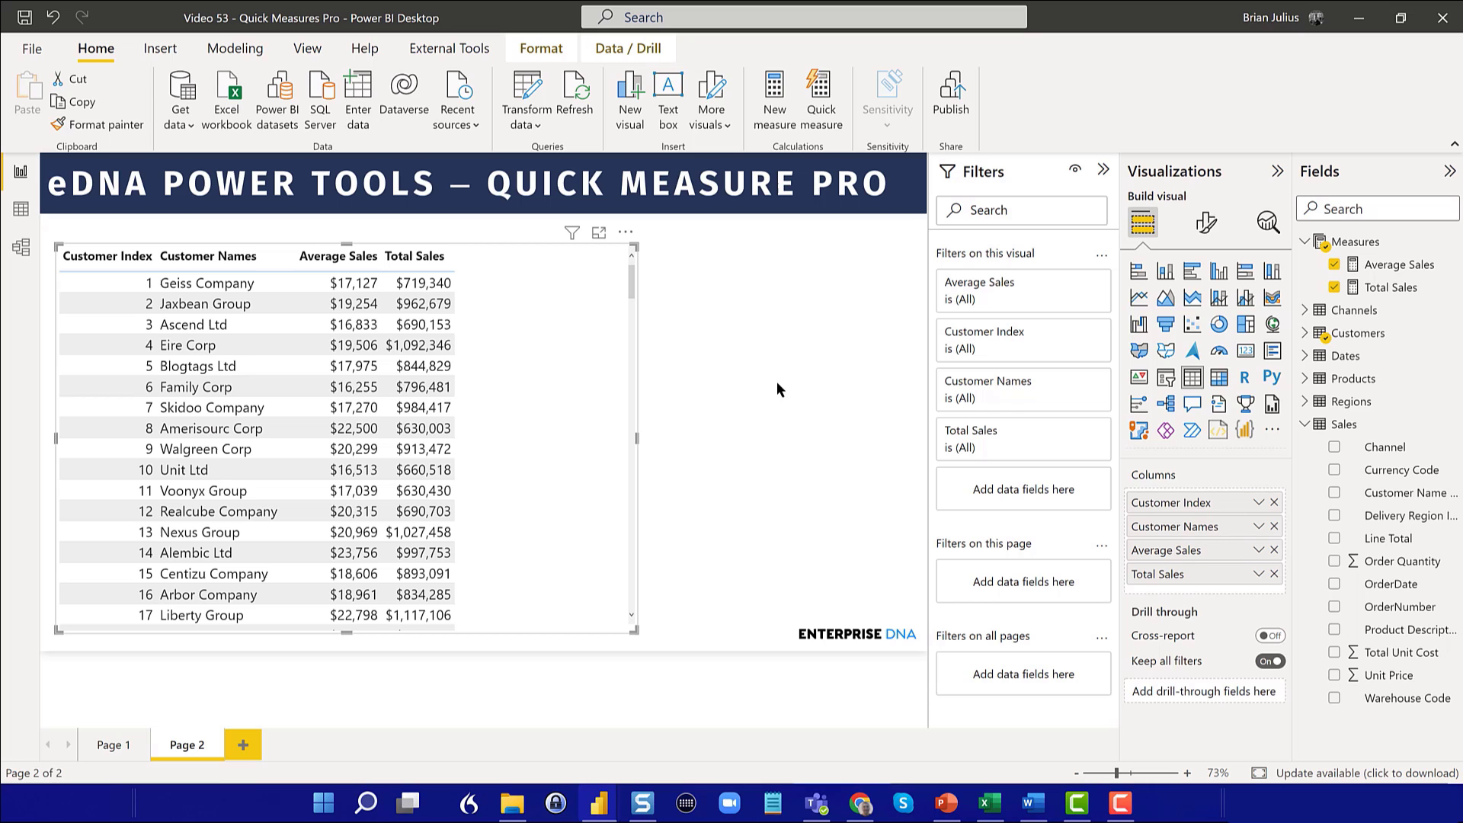
{"action": "mouse_move", "coordinate": [507, 67]}
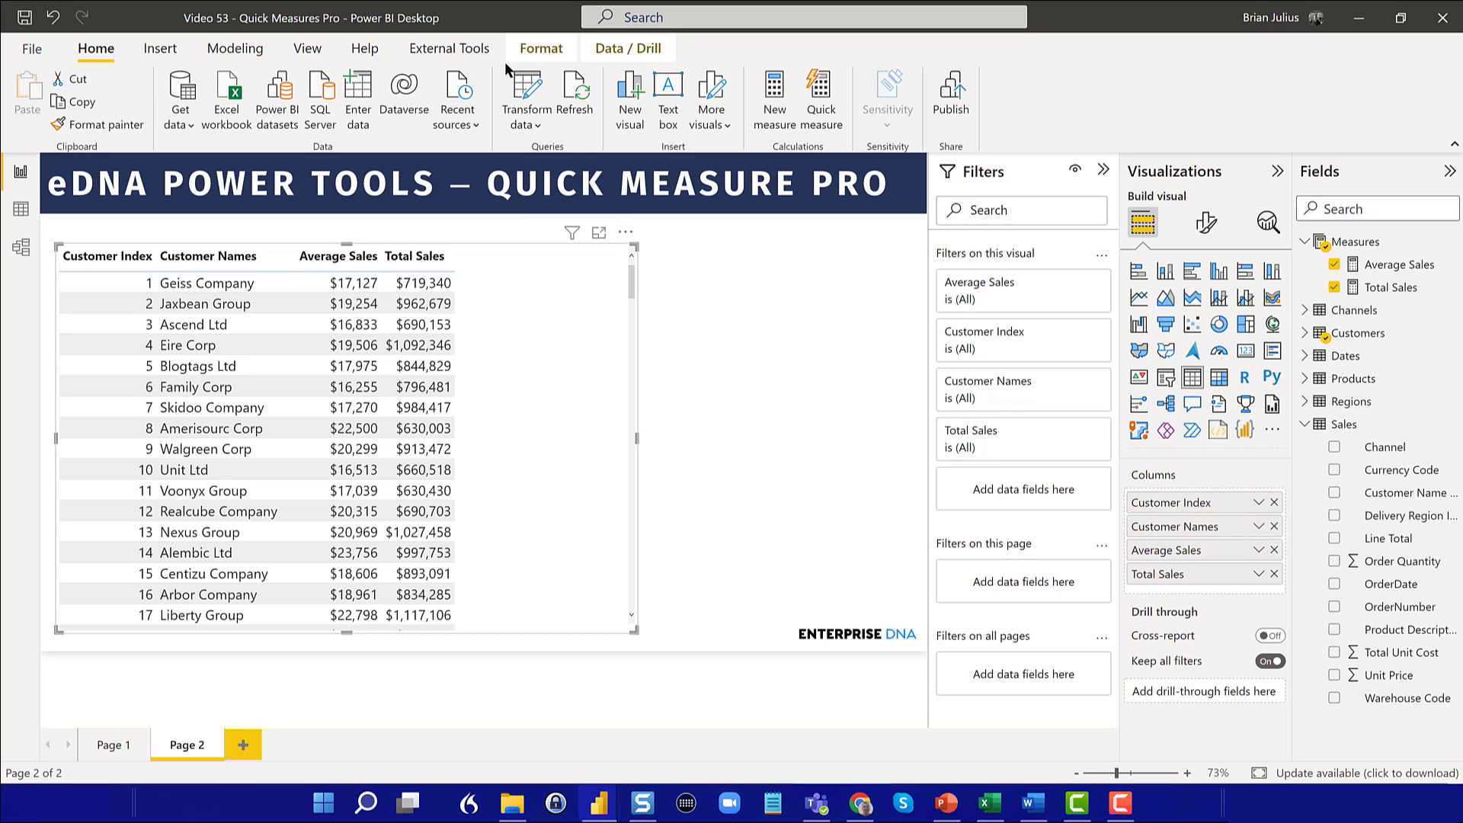
{"action": "mouse_move", "coordinate": [449, 49]}
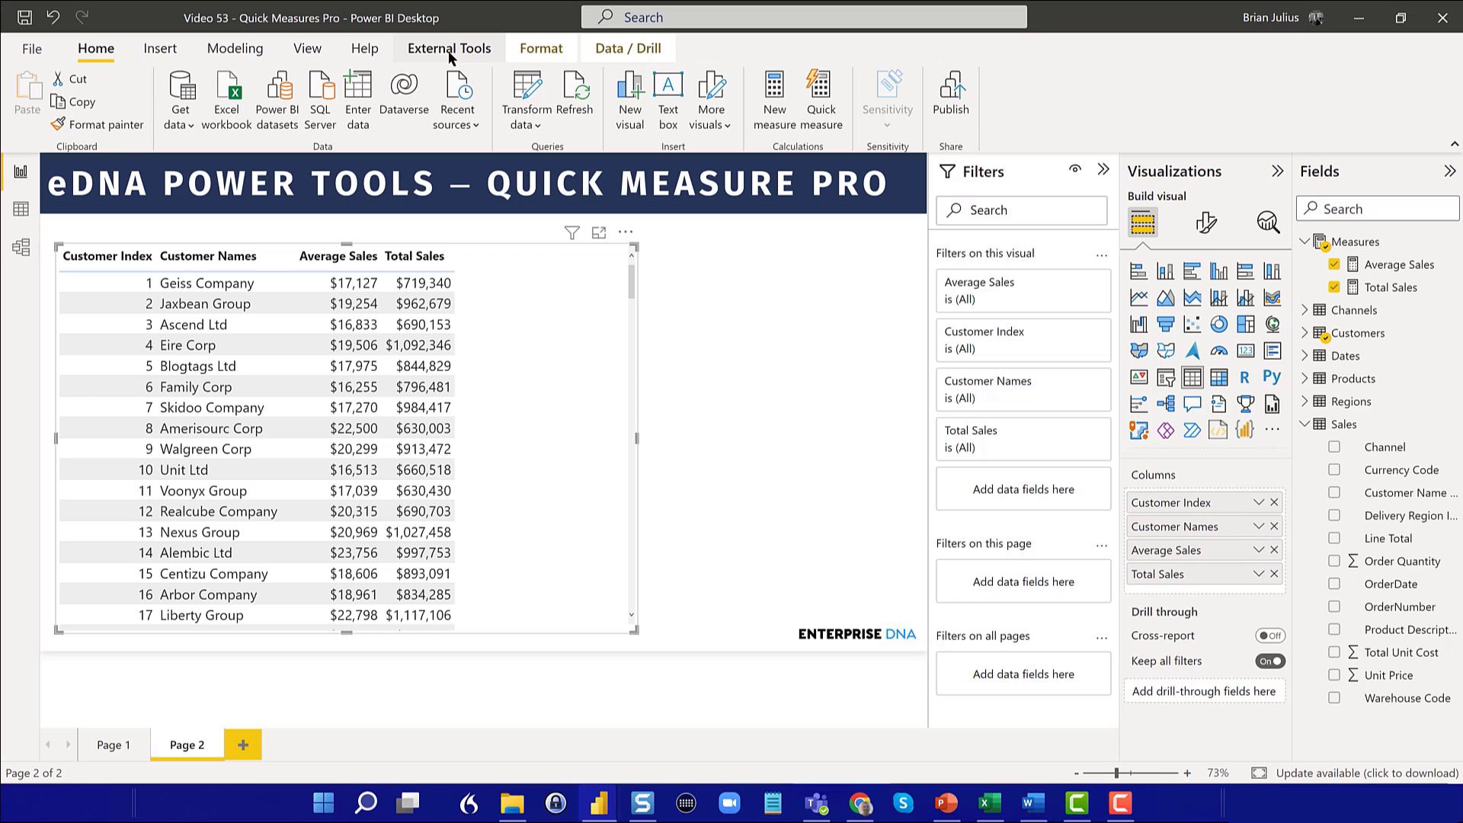
Show the External Tools ribbon listing QM Pro and other add-ins.
{"action": "left_click", "coordinate": [449, 48]}
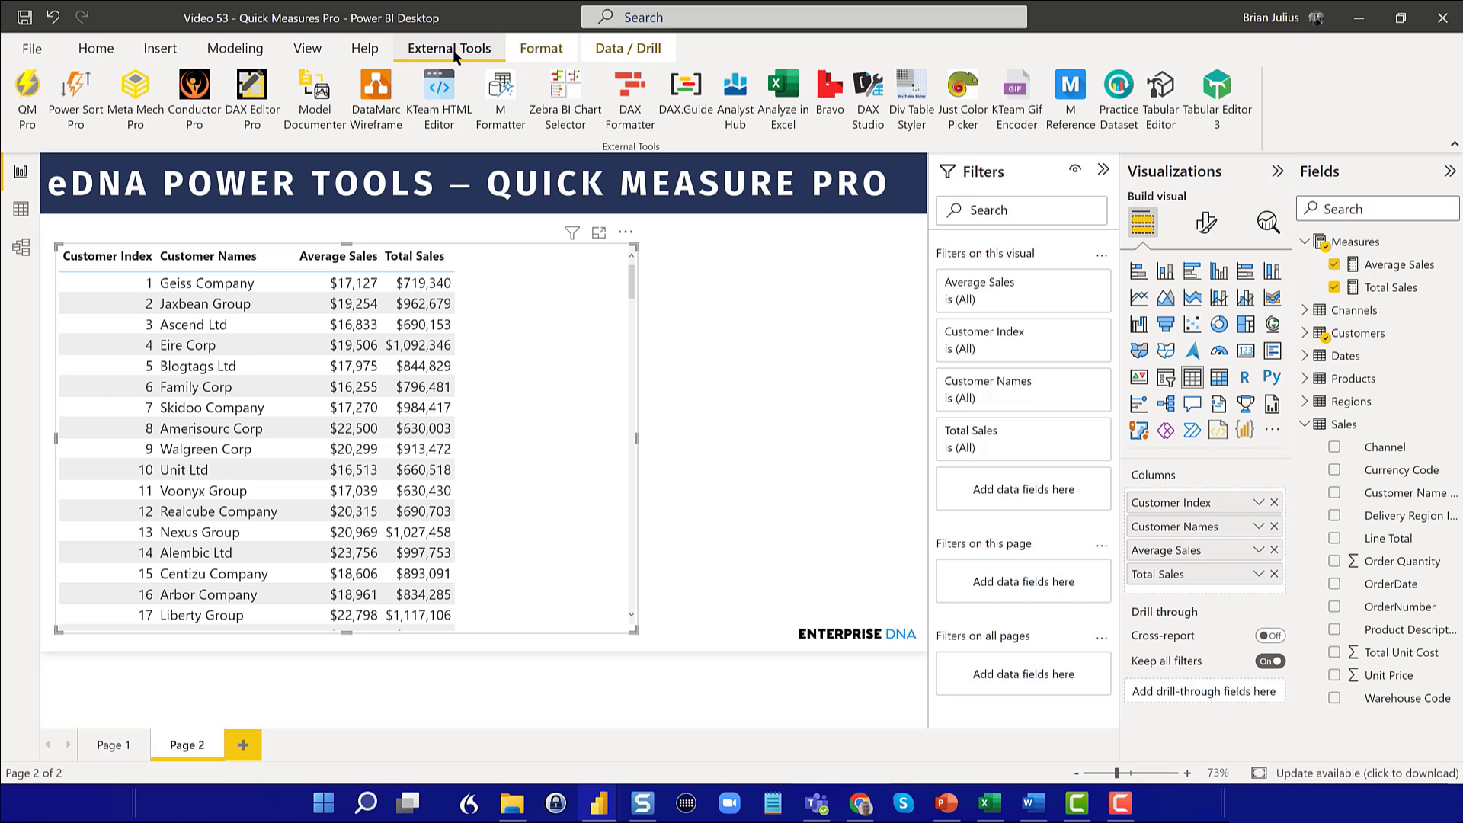
{"action": "mouse_move", "coordinate": [423, 91]}
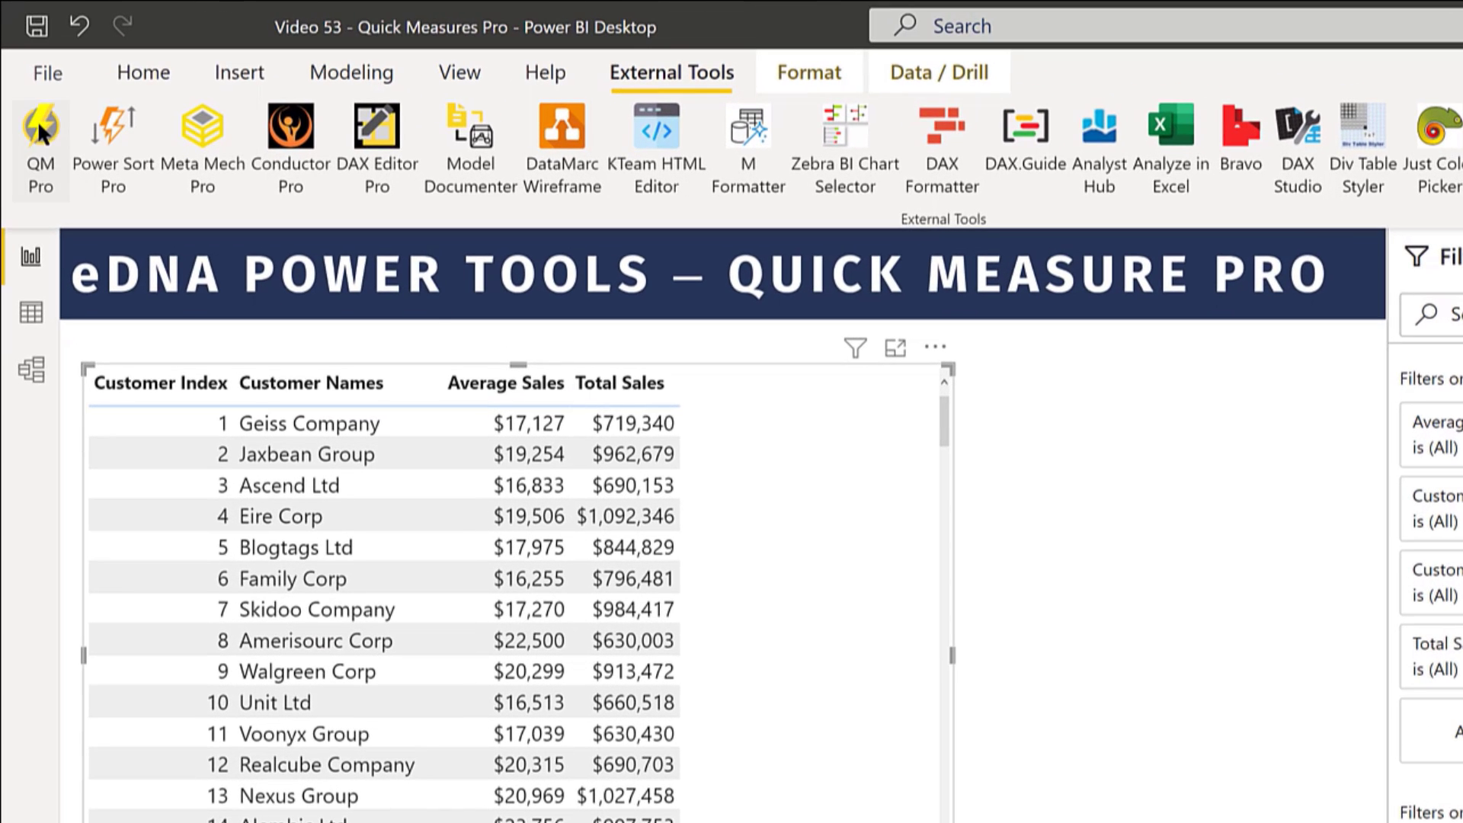
Launch QM Pro, browse its Calculations catalogue, then minimize it to reveal the report.
{"action": "left_click", "coordinate": [39, 144]}
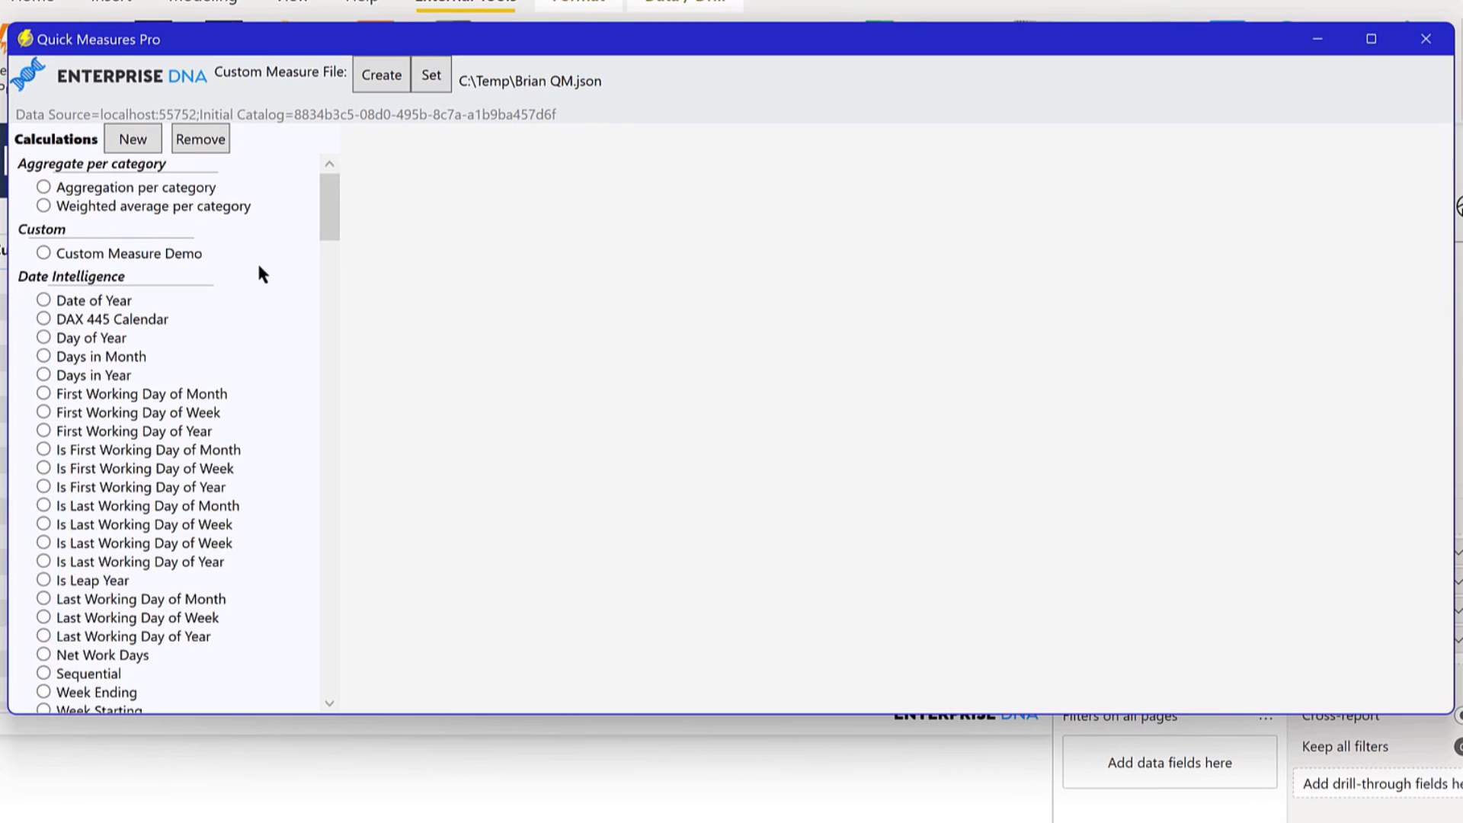
{"action": "scroll", "scroll_direction": "down", "scroll_amount": 3}
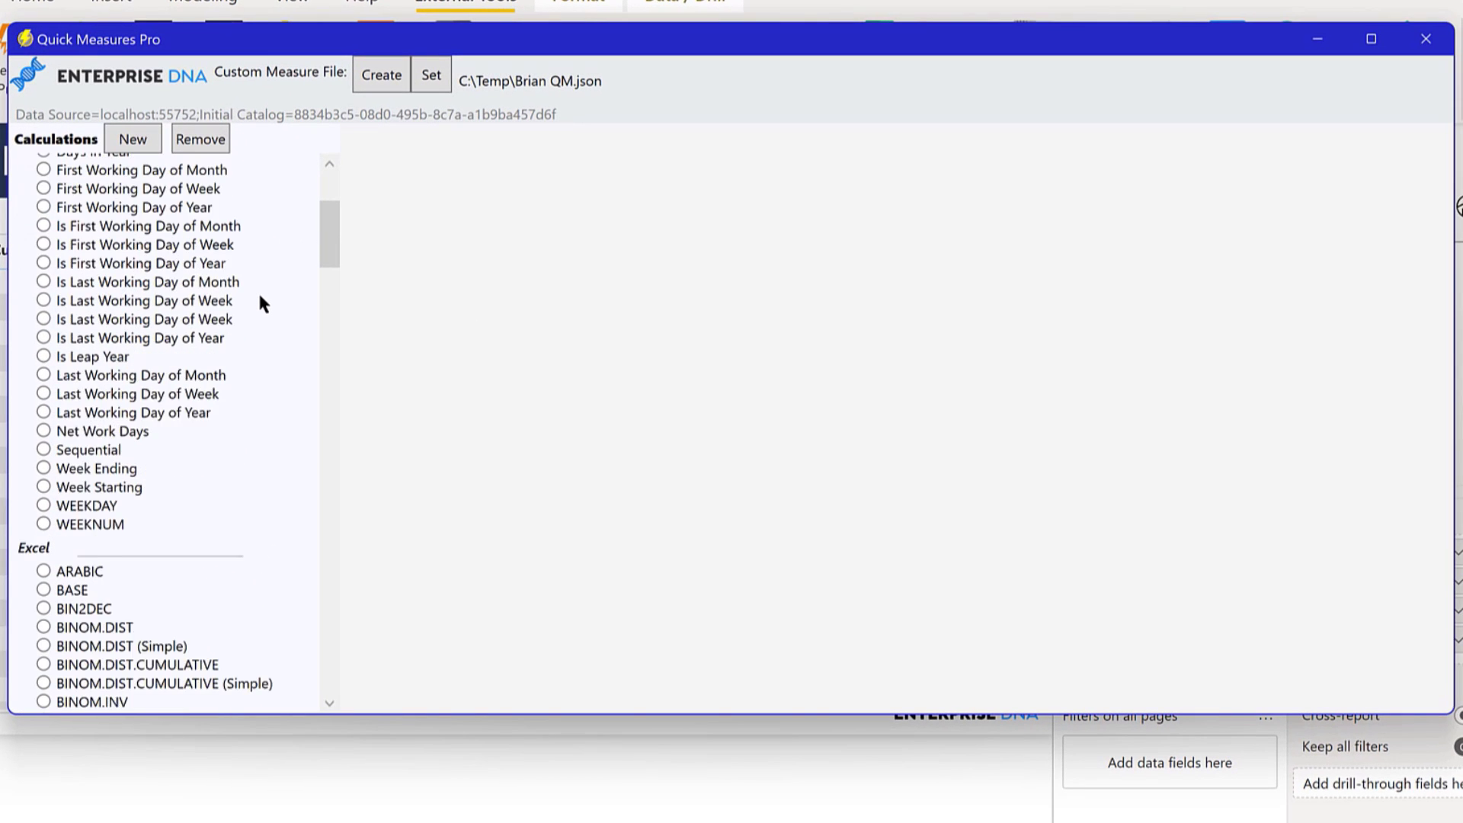
{"action": "scroll", "scroll_direction": "down", "scroll_amount": 3}
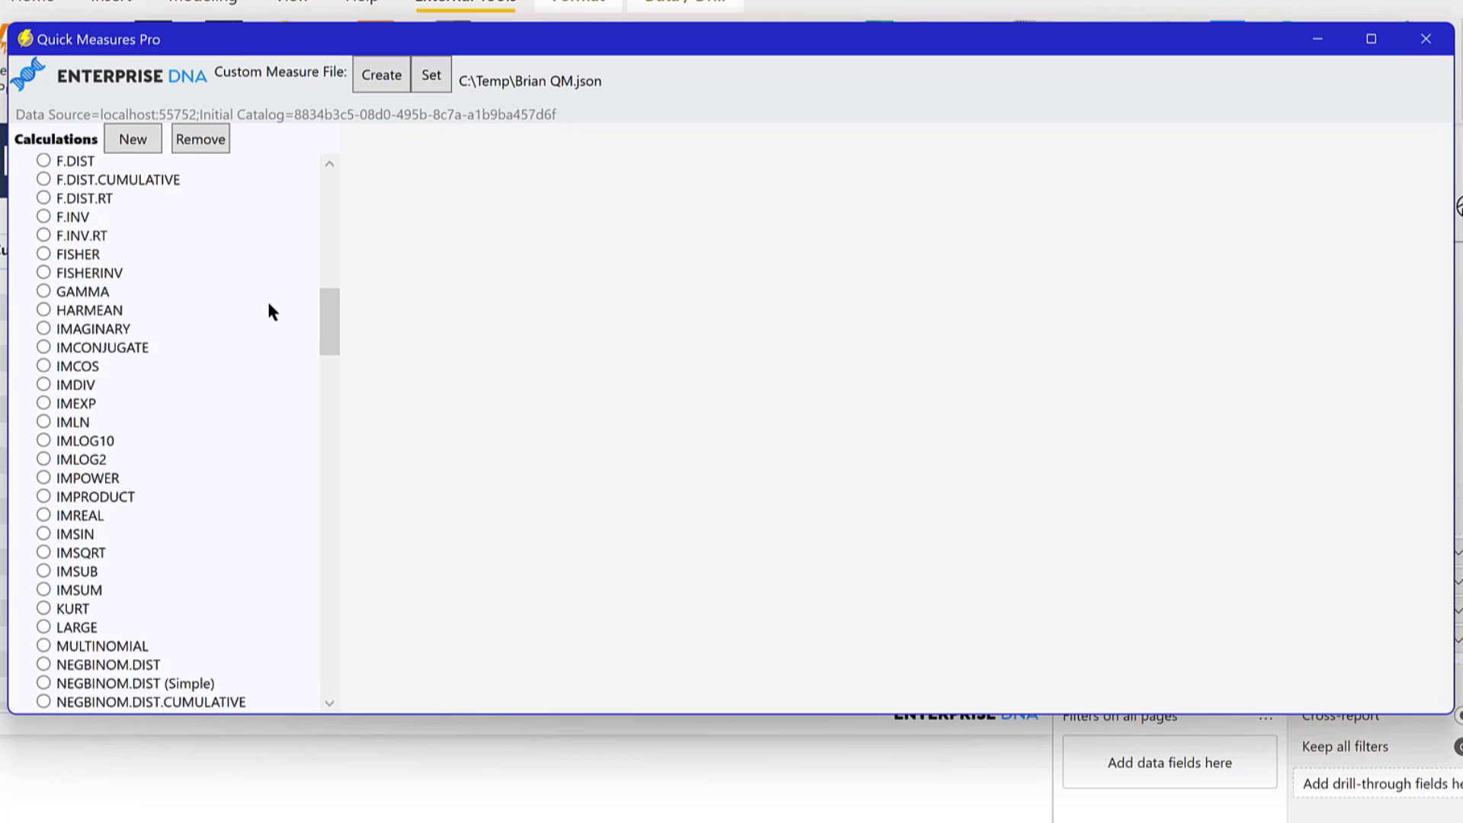
{"action": "scroll", "scroll_direction": "down", "scroll_amount": 3}
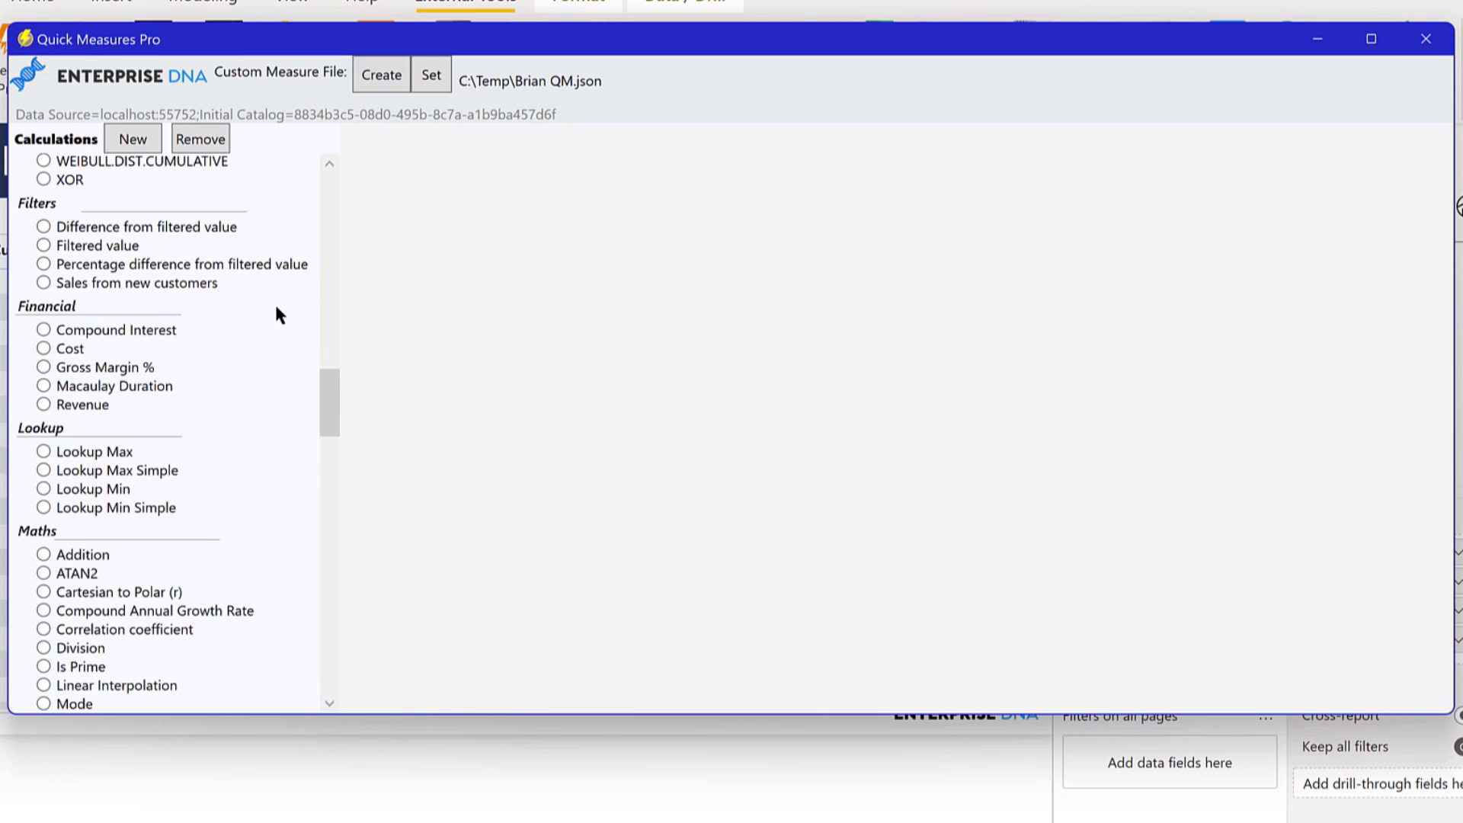
{"action": "scroll", "scroll_direction": "down", "scroll_amount": 3}
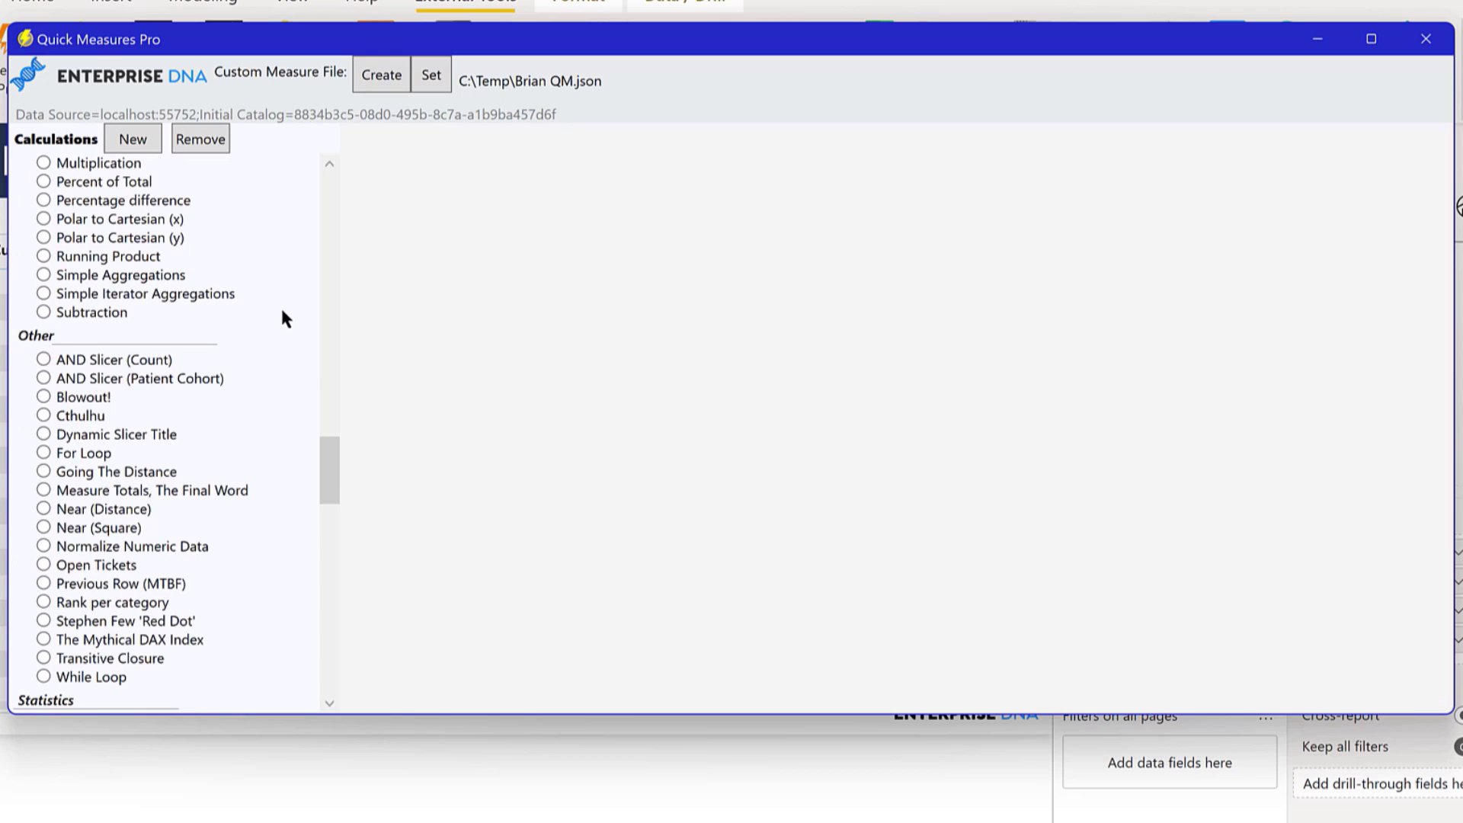
{"action": "scroll", "scroll_direction": "down", "scroll_amount": 3}
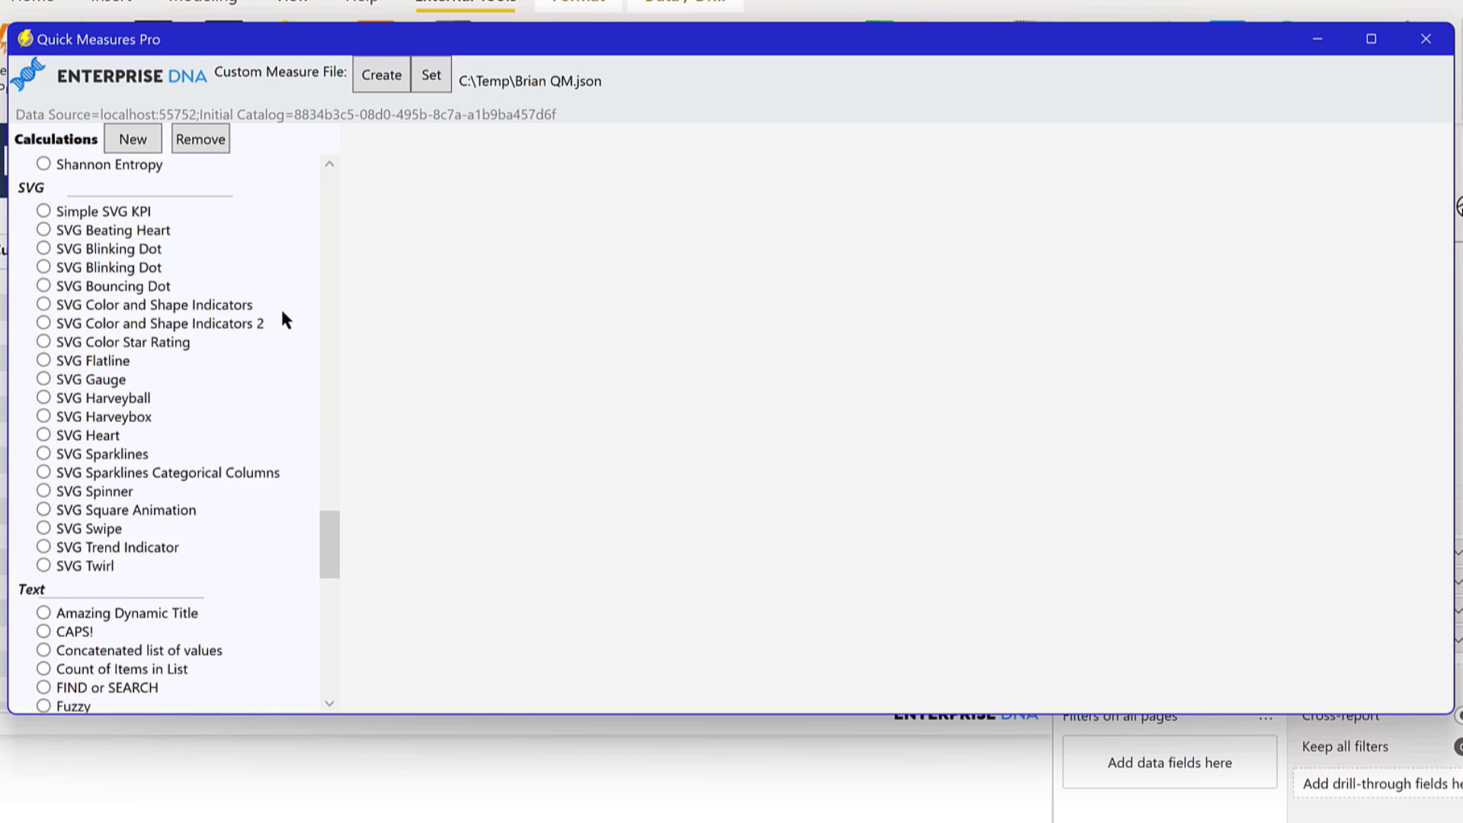
{"action": "scroll", "scroll_direction": "down", "scroll_amount": 3}
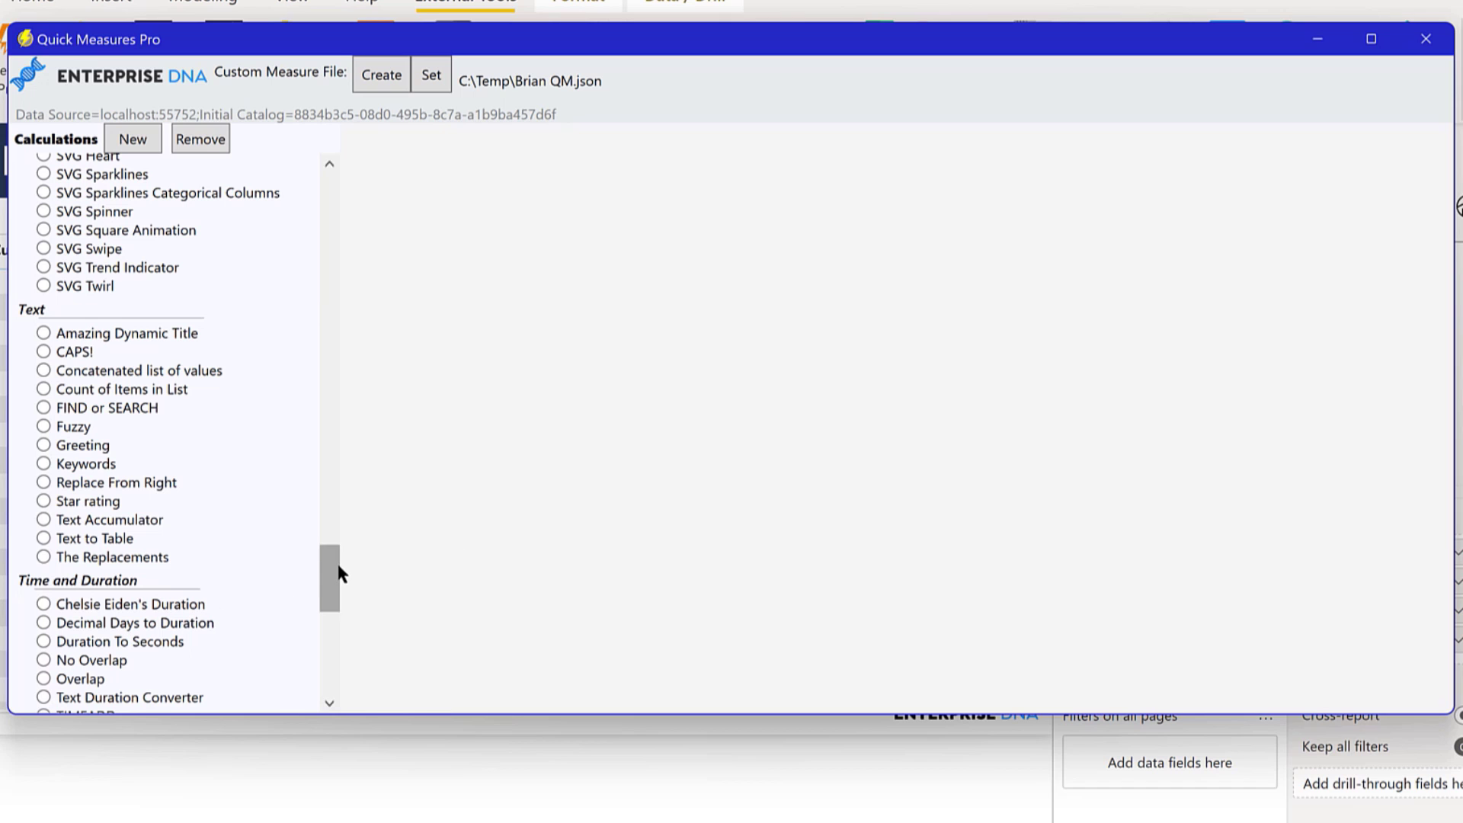
{"action": "scroll", "scroll_direction": "up", "scroll_amount": 3}
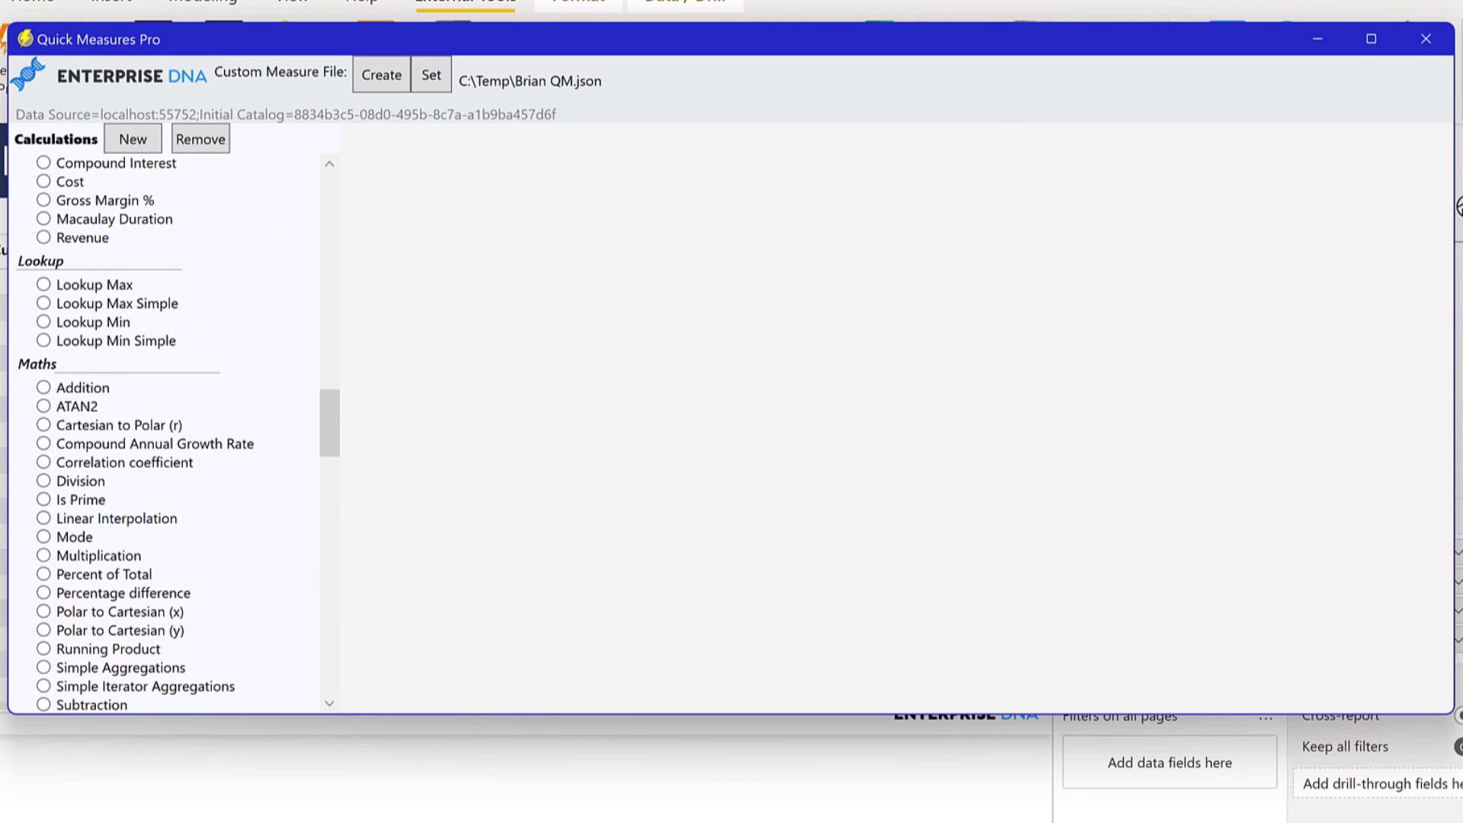
{"action": "left_click", "coordinate": [1426, 39]}
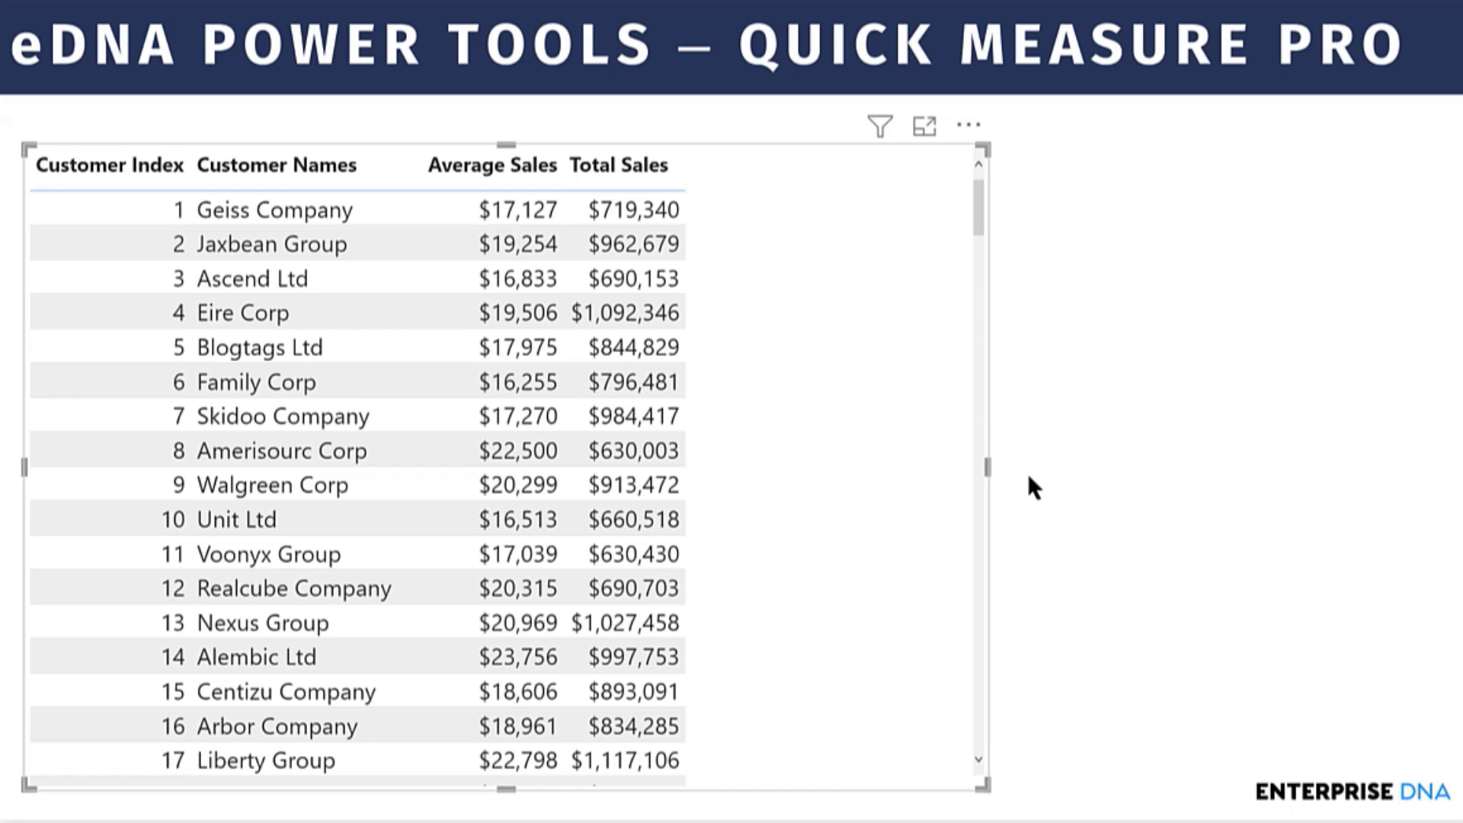
Bring Quick Measures Pro back in front of the customer sales report.
{"action": "left_click", "coordinate": [277, 165]}
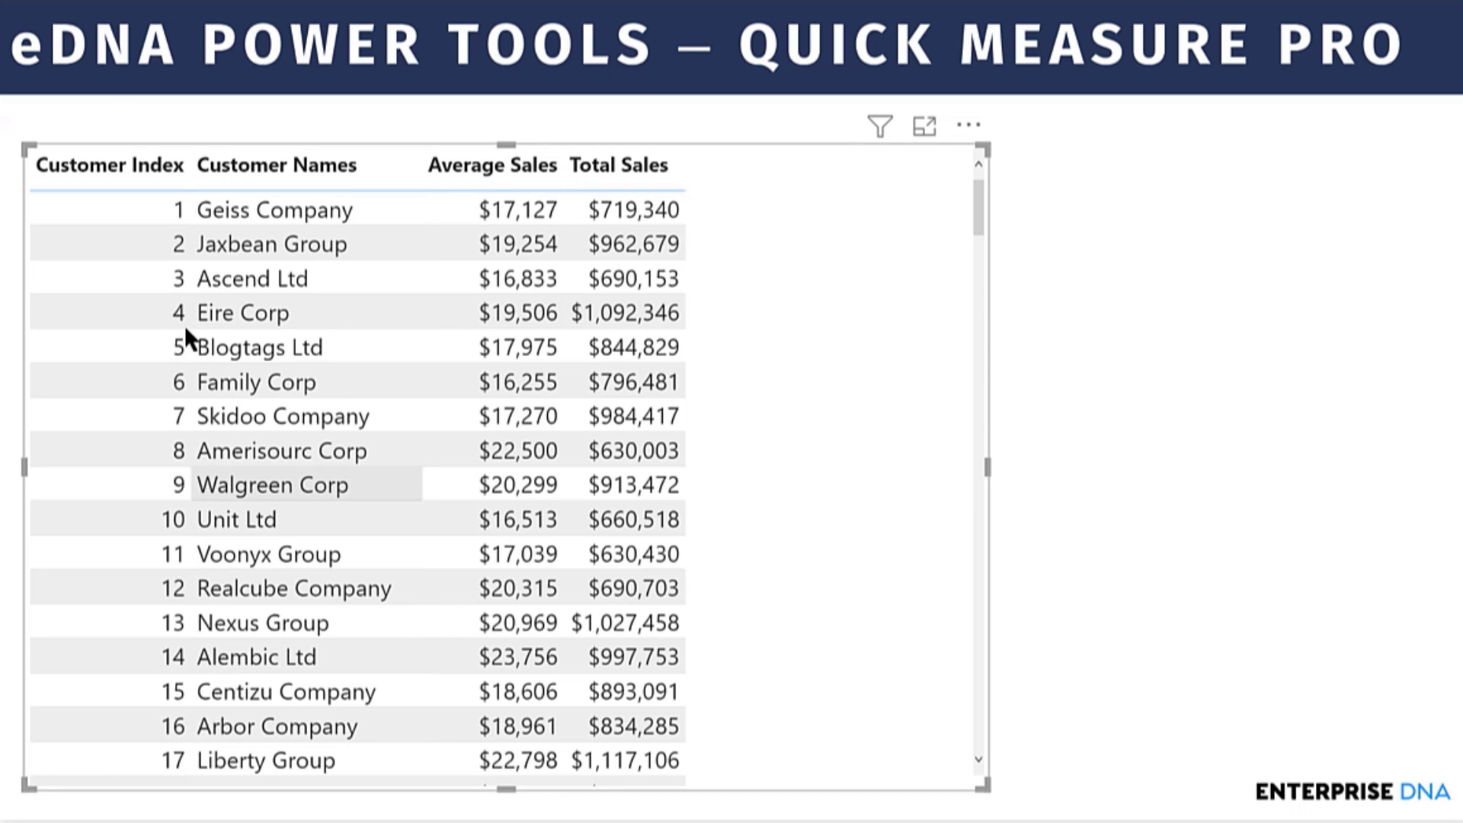
{"action": "mouse_move", "coordinate": [296, 726]}
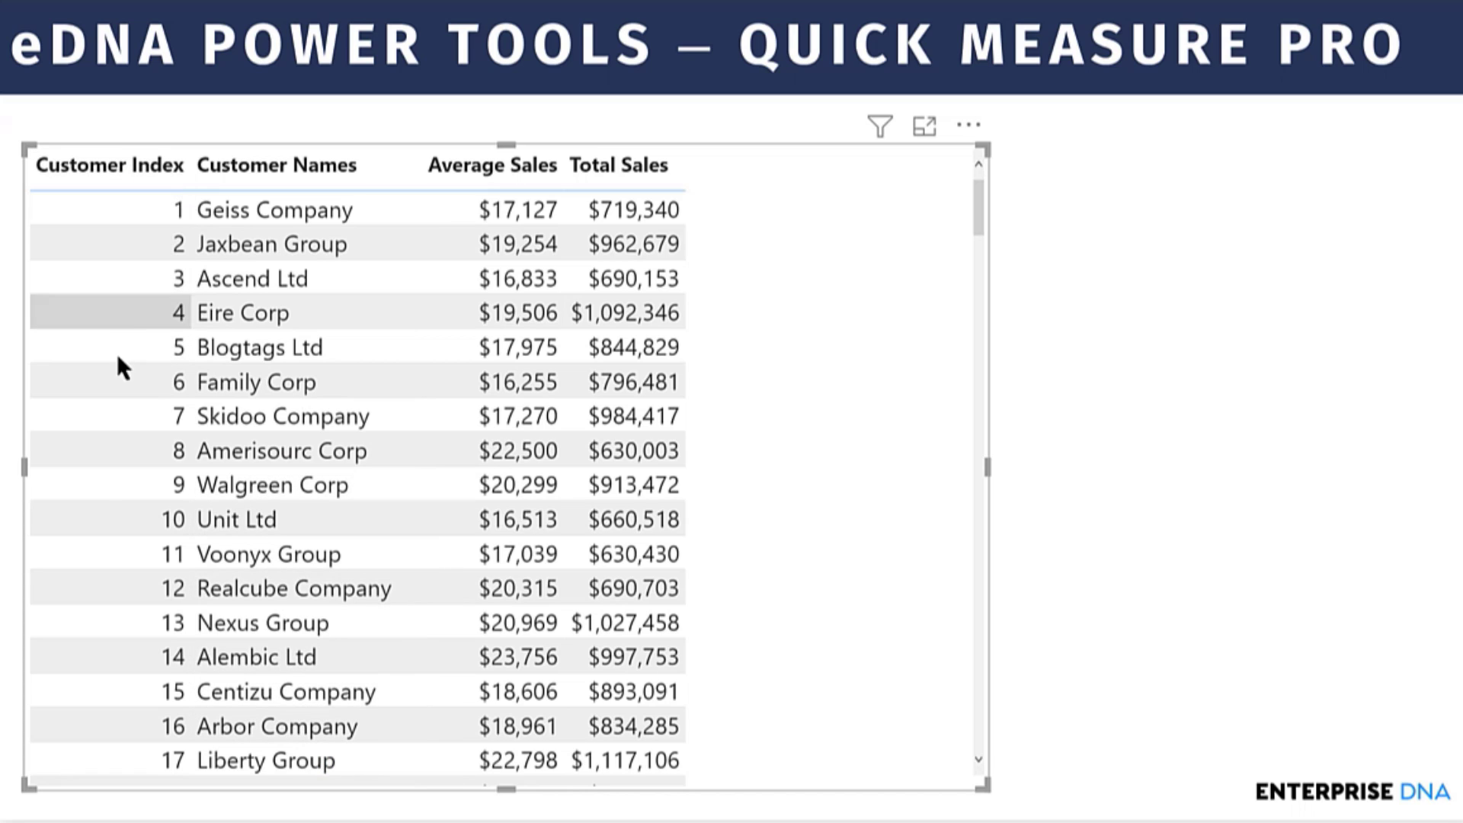
{"action": "mouse_move", "coordinate": [161, 700]}
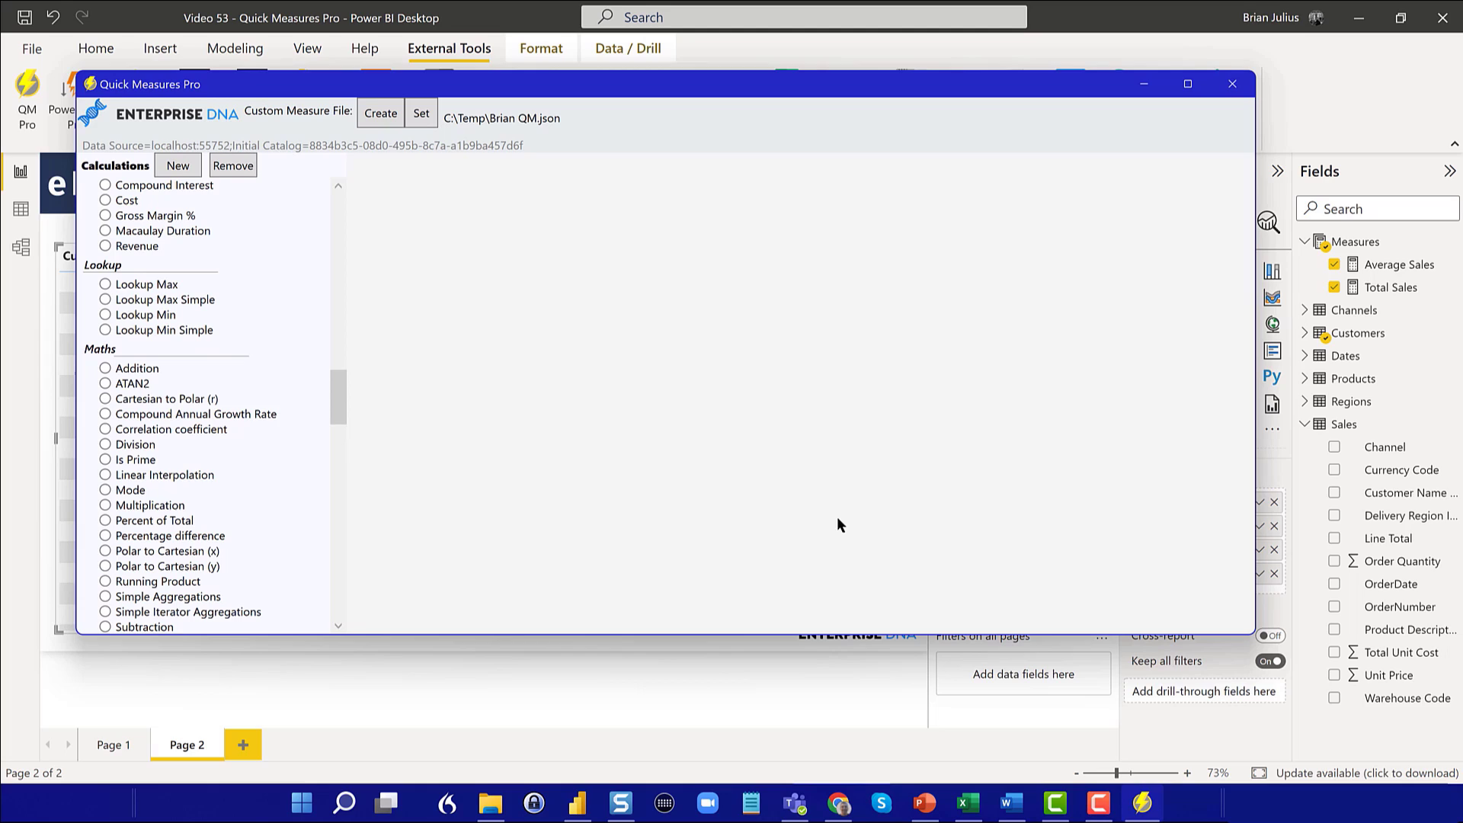
Choose the Is Prime calculation and set its column to Customers > Customer Index.
{"action": "left_click", "coordinate": [1188, 84]}
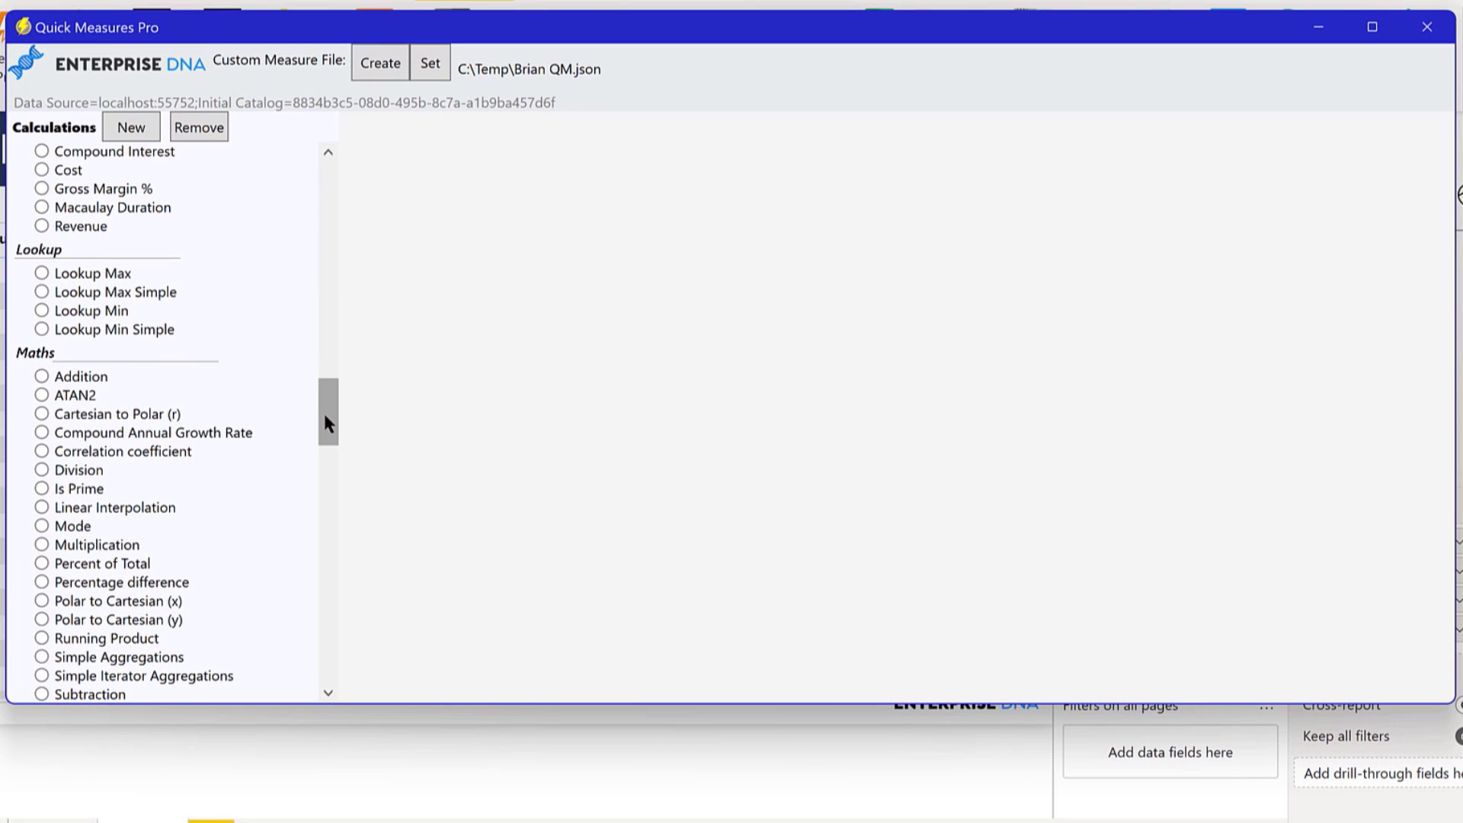
{"action": "scroll", "scroll_direction": "down", "scroll_amount": 3}
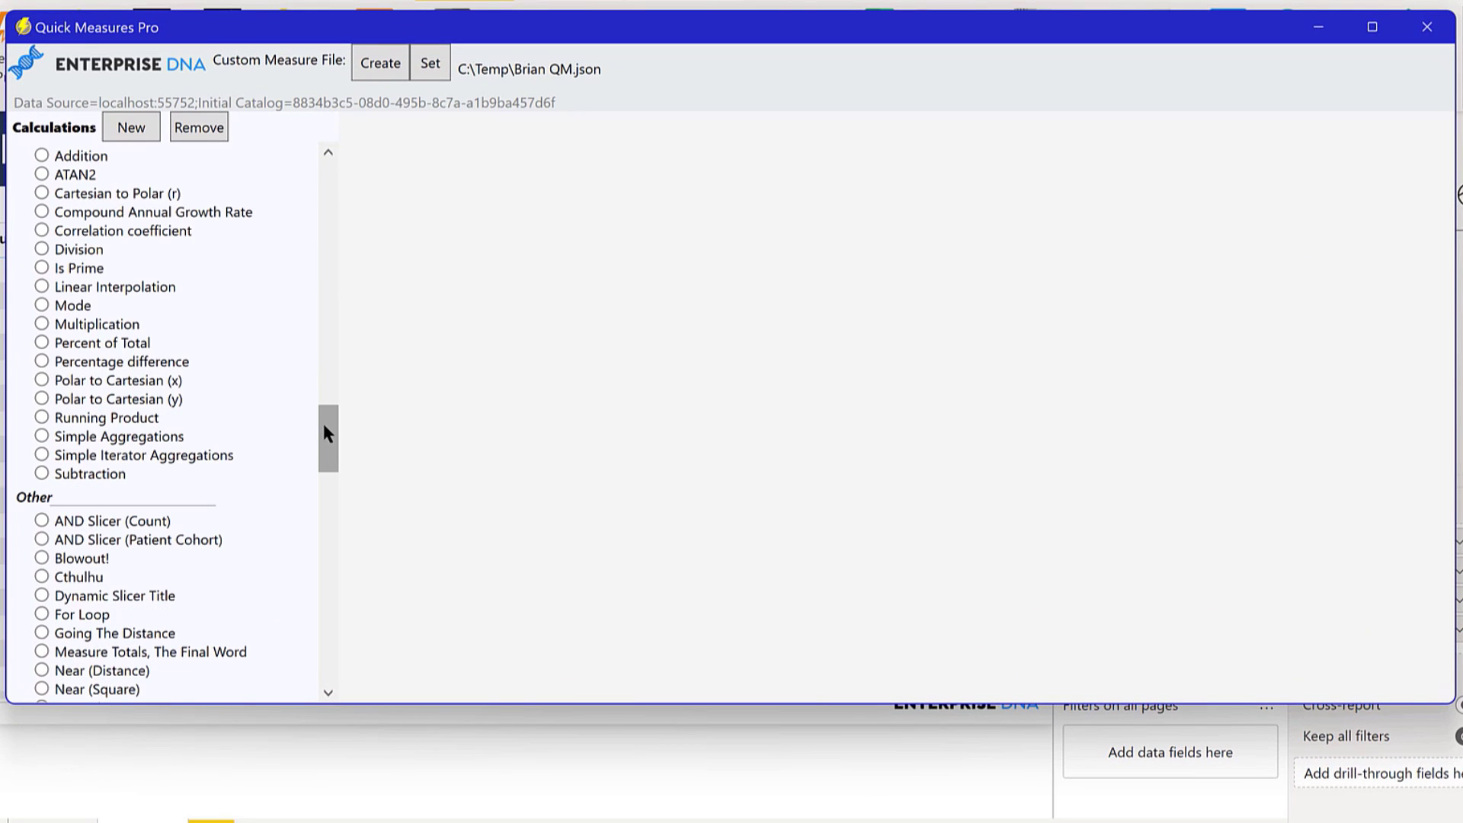
{"action": "scroll", "scroll_direction": "up", "scroll_amount": 3}
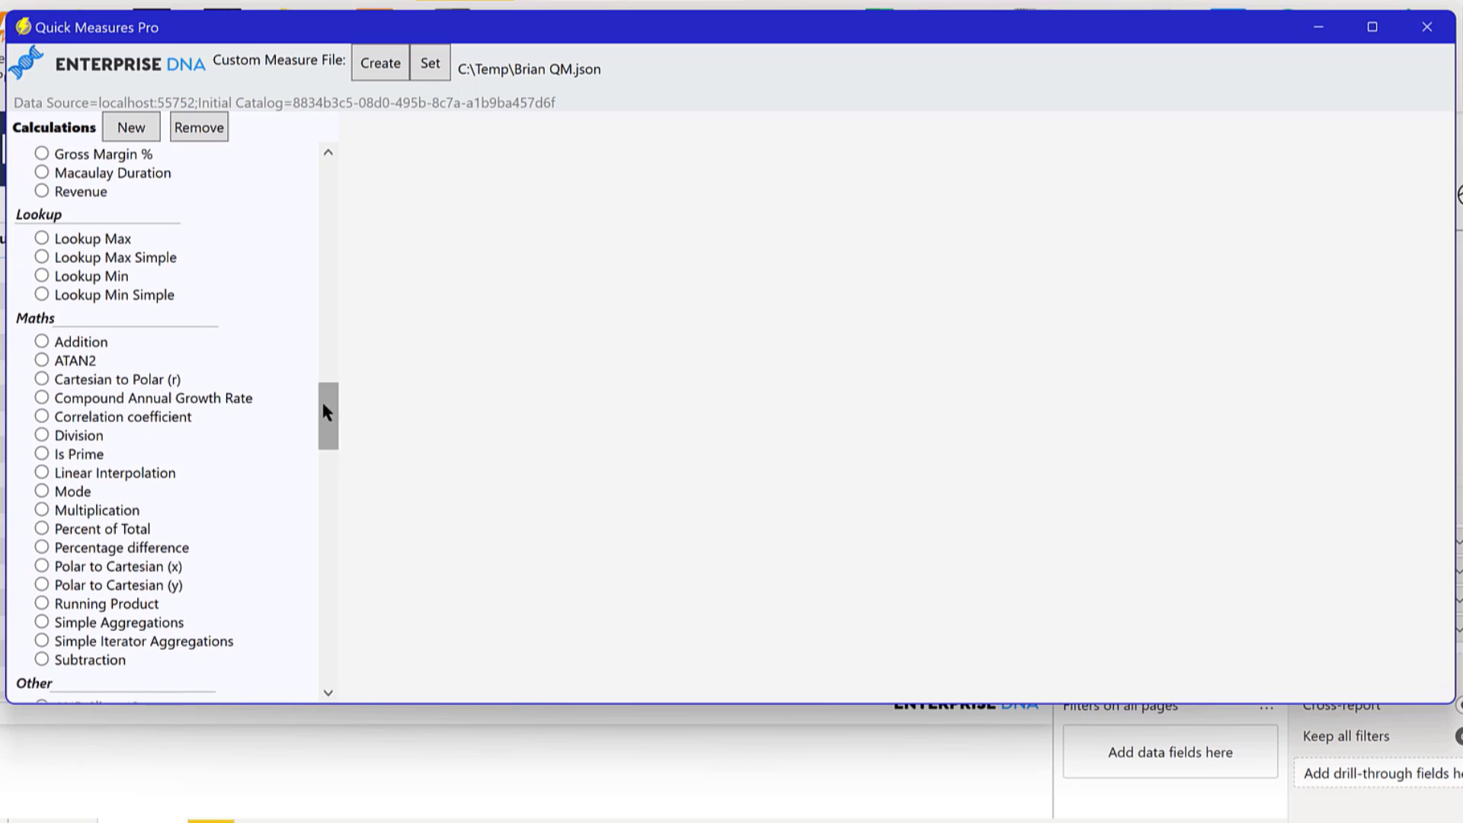
{"action": "left_click", "coordinate": [42, 453]}
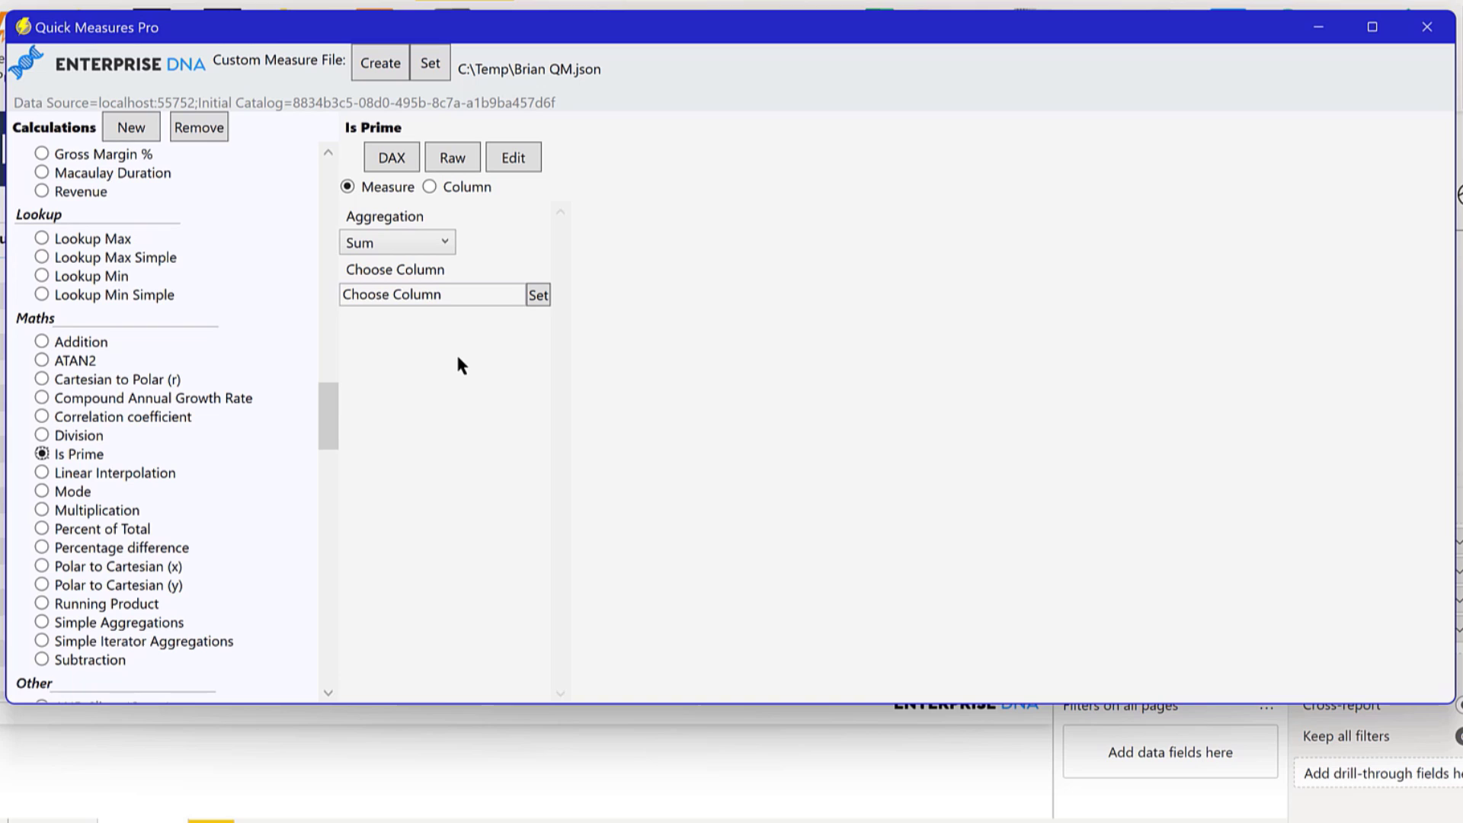
{"action": "mouse_move", "coordinate": [445, 356]}
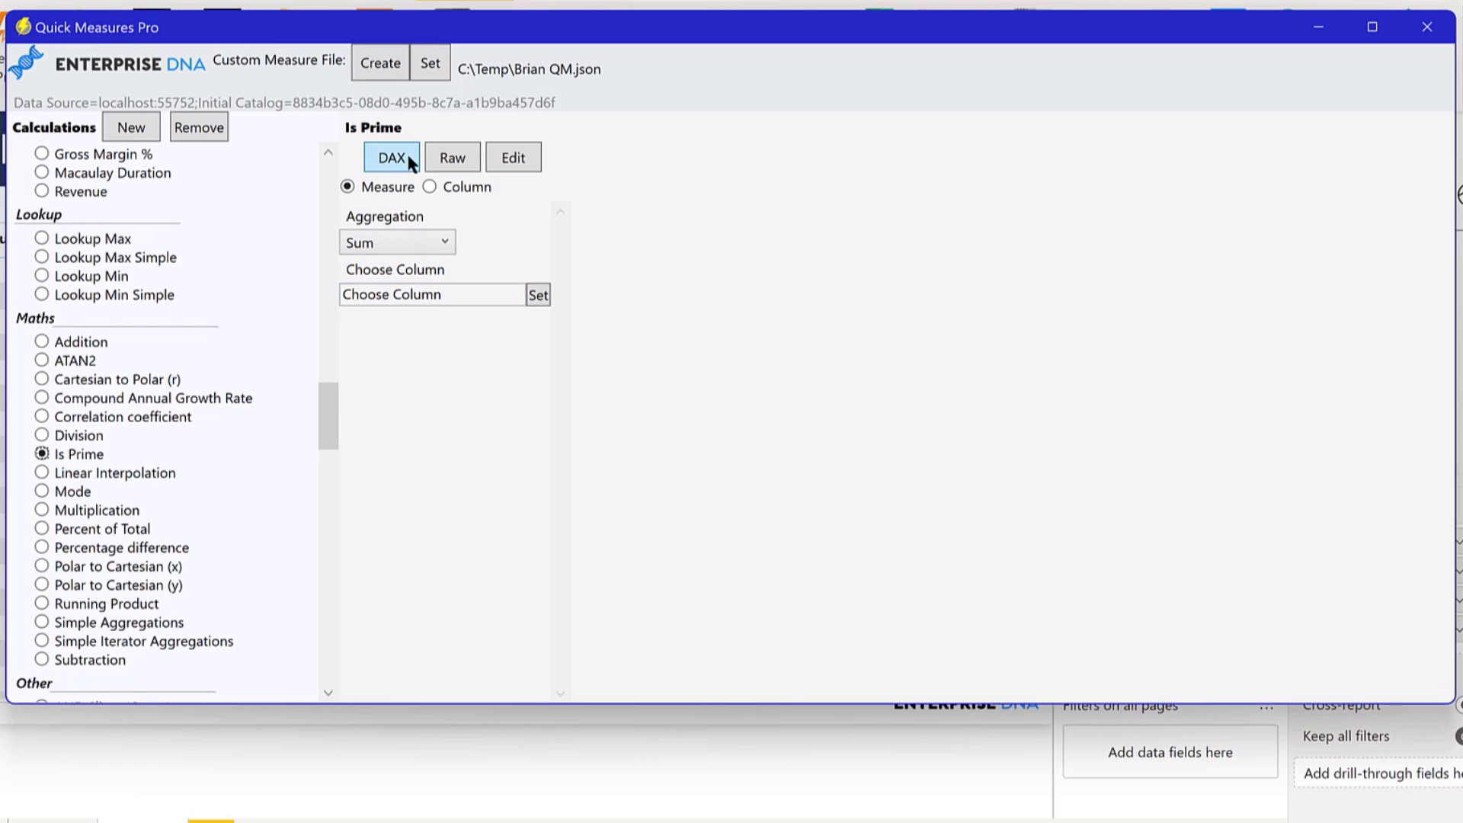
{"action": "mouse_move", "coordinate": [441, 371]}
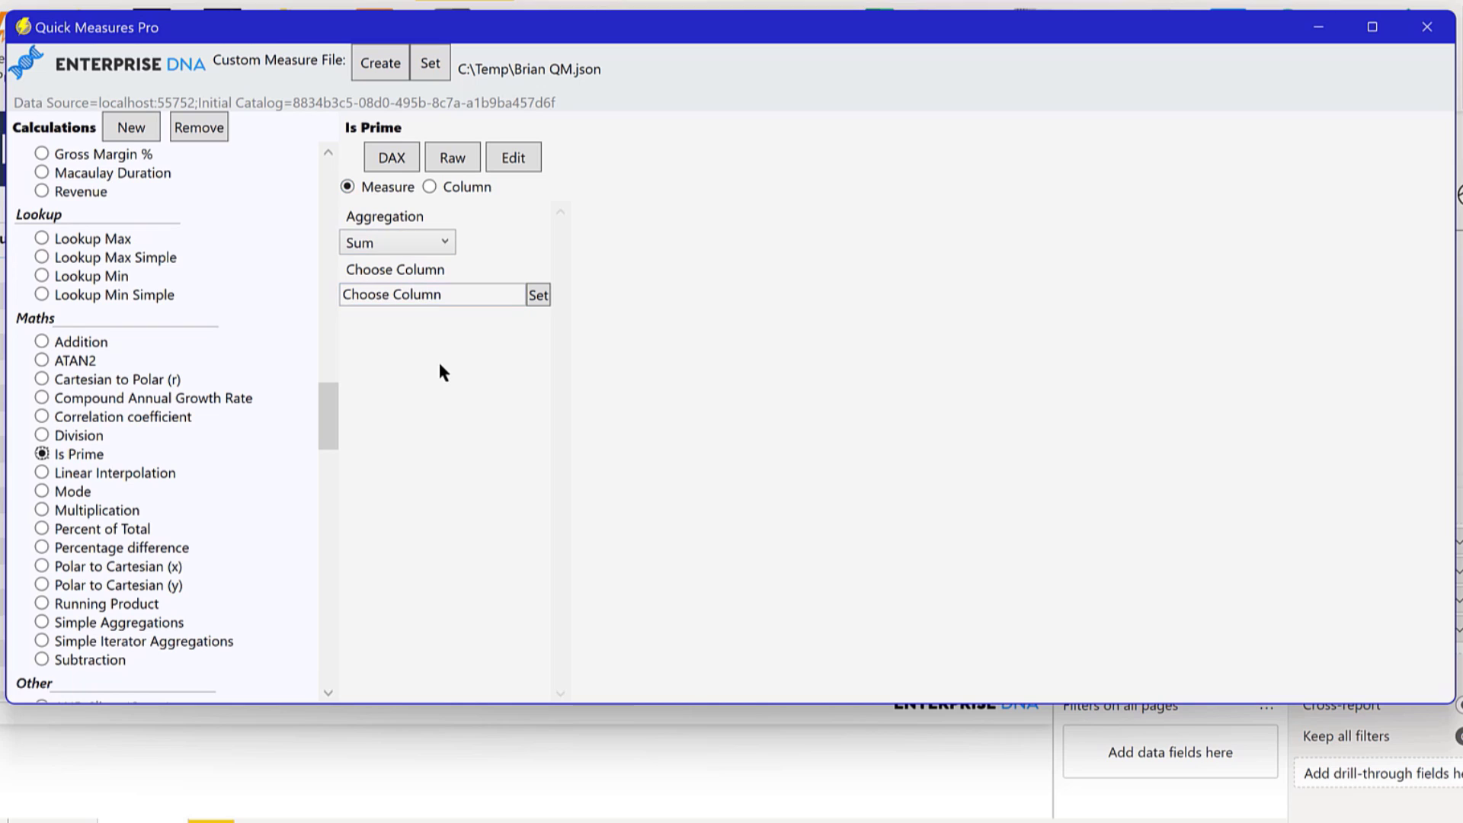
{"action": "mouse_move", "coordinate": [395, 205]}
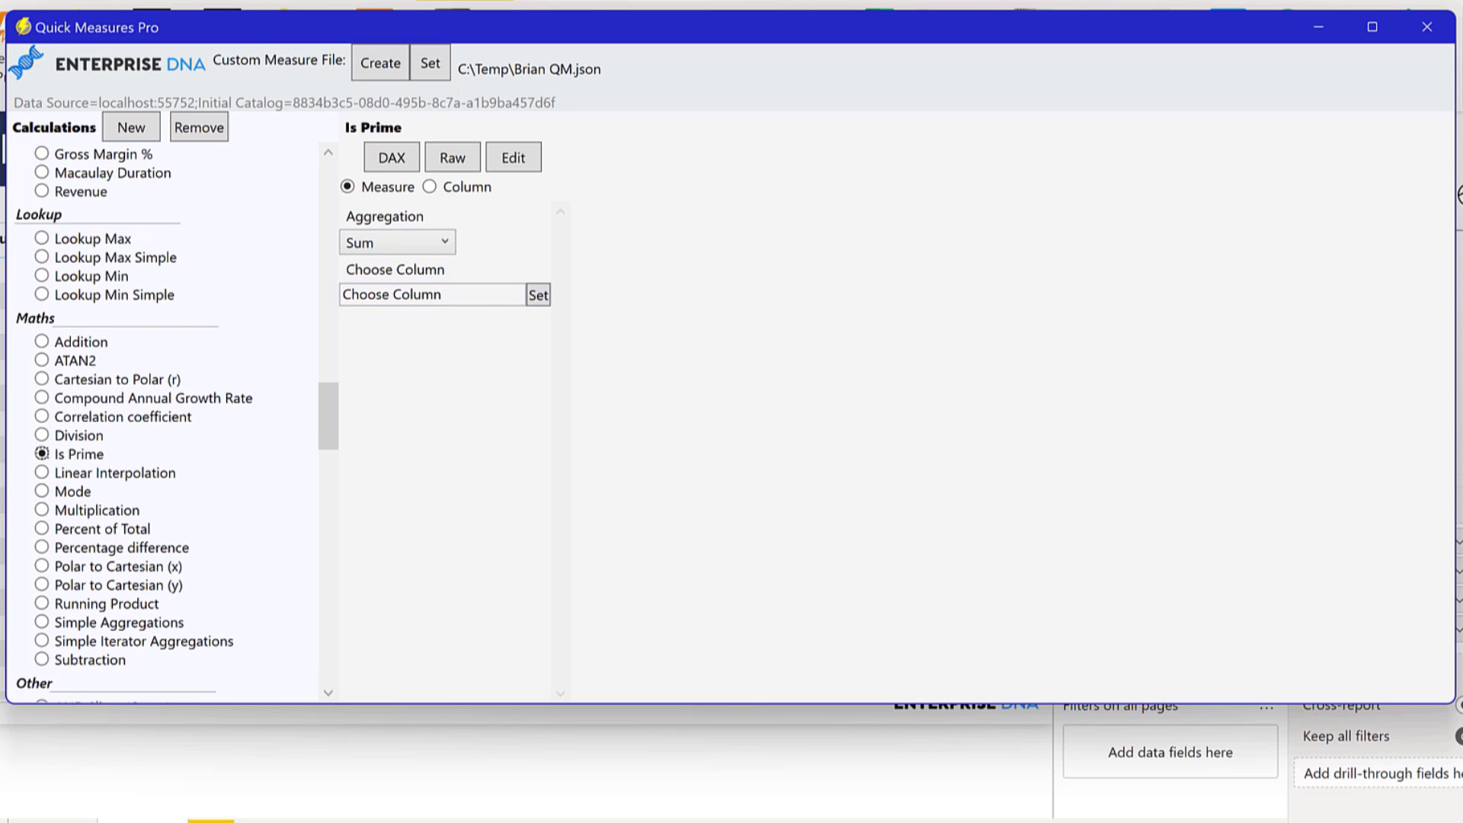
{"action": "mouse_move", "coordinate": [97, 465]}
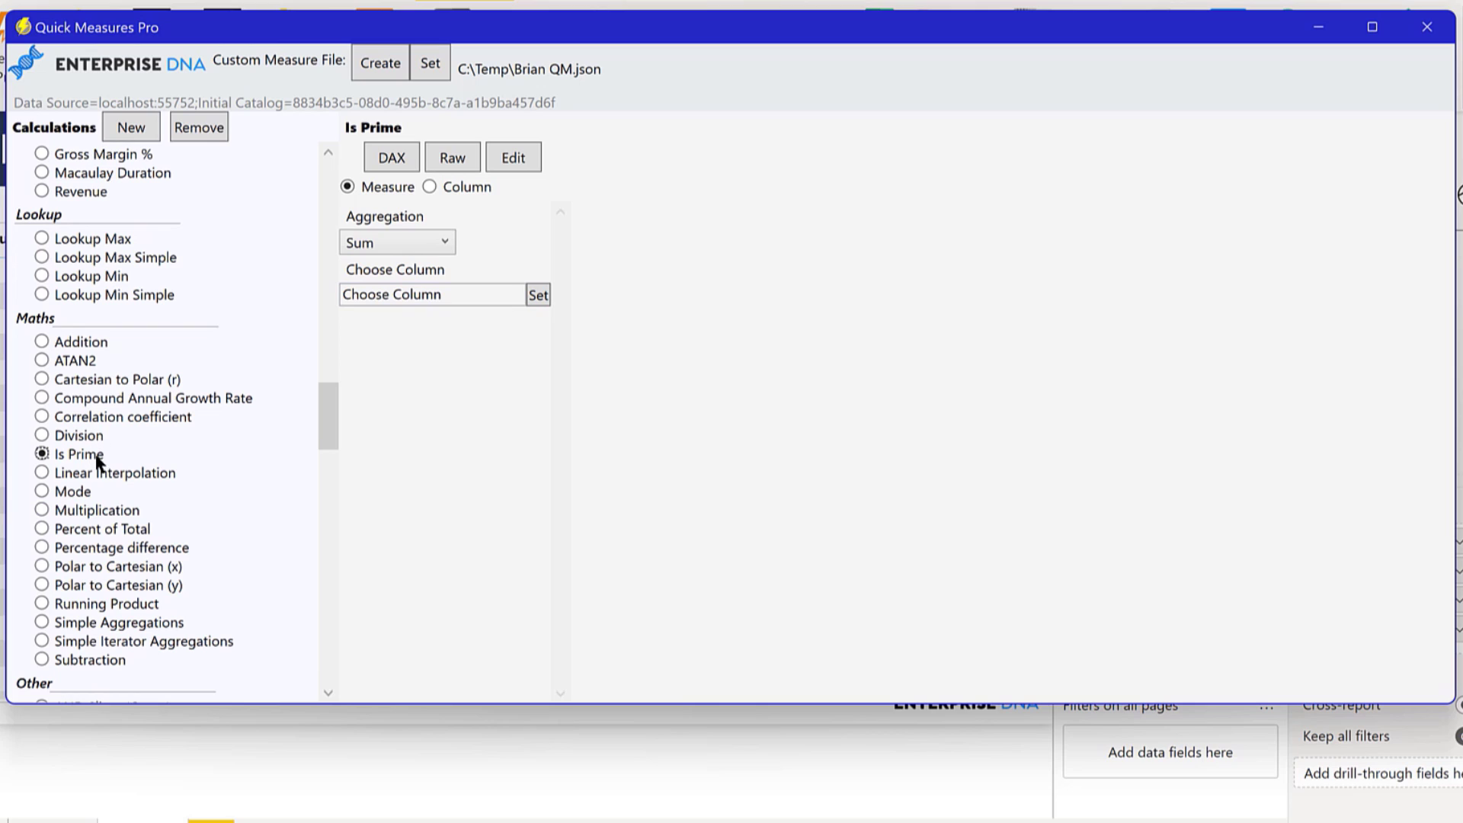
{"action": "mouse_move", "coordinate": [542, 367]}
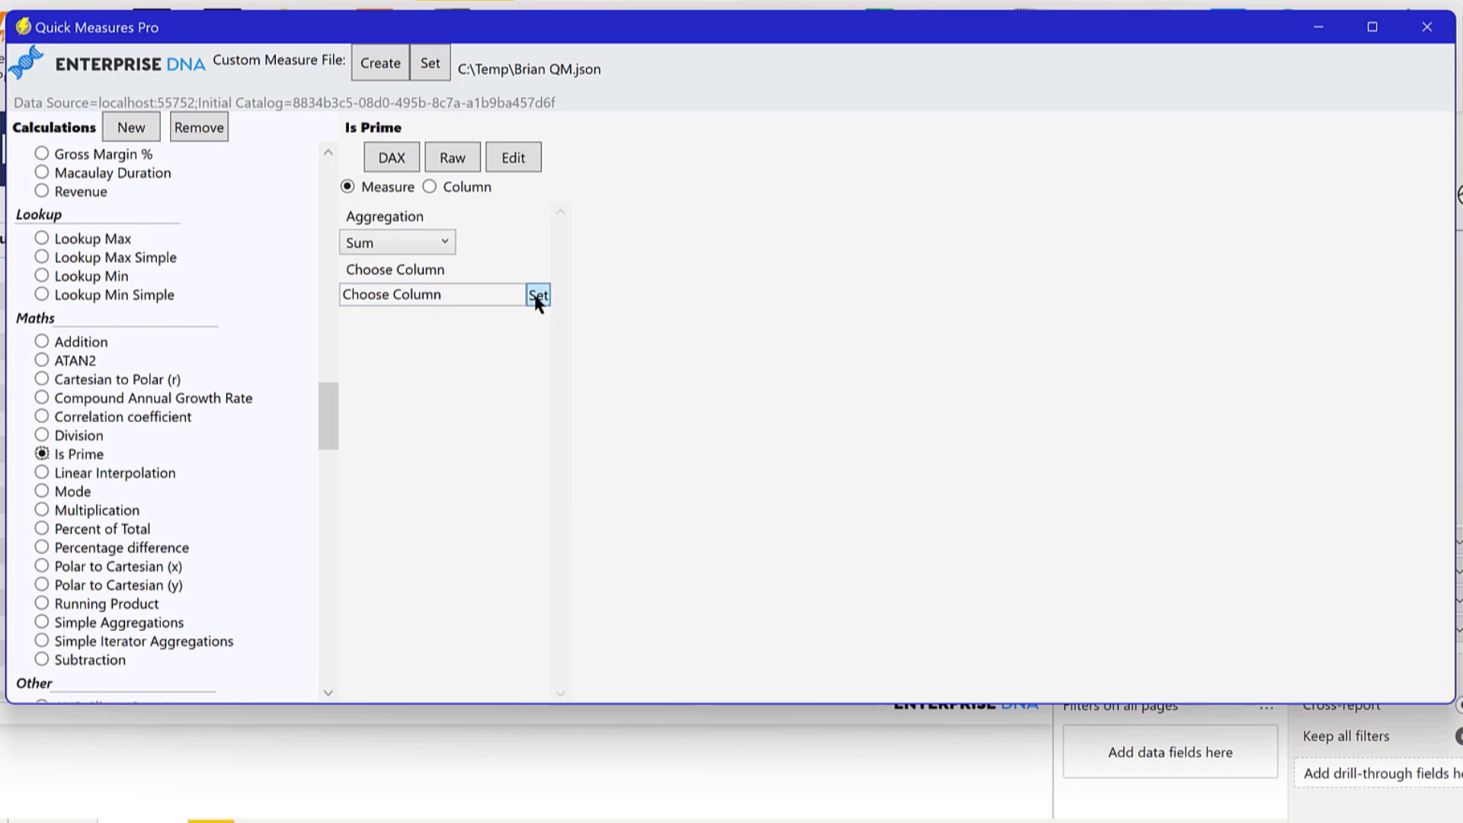
{"action": "left_click", "coordinate": [538, 295]}
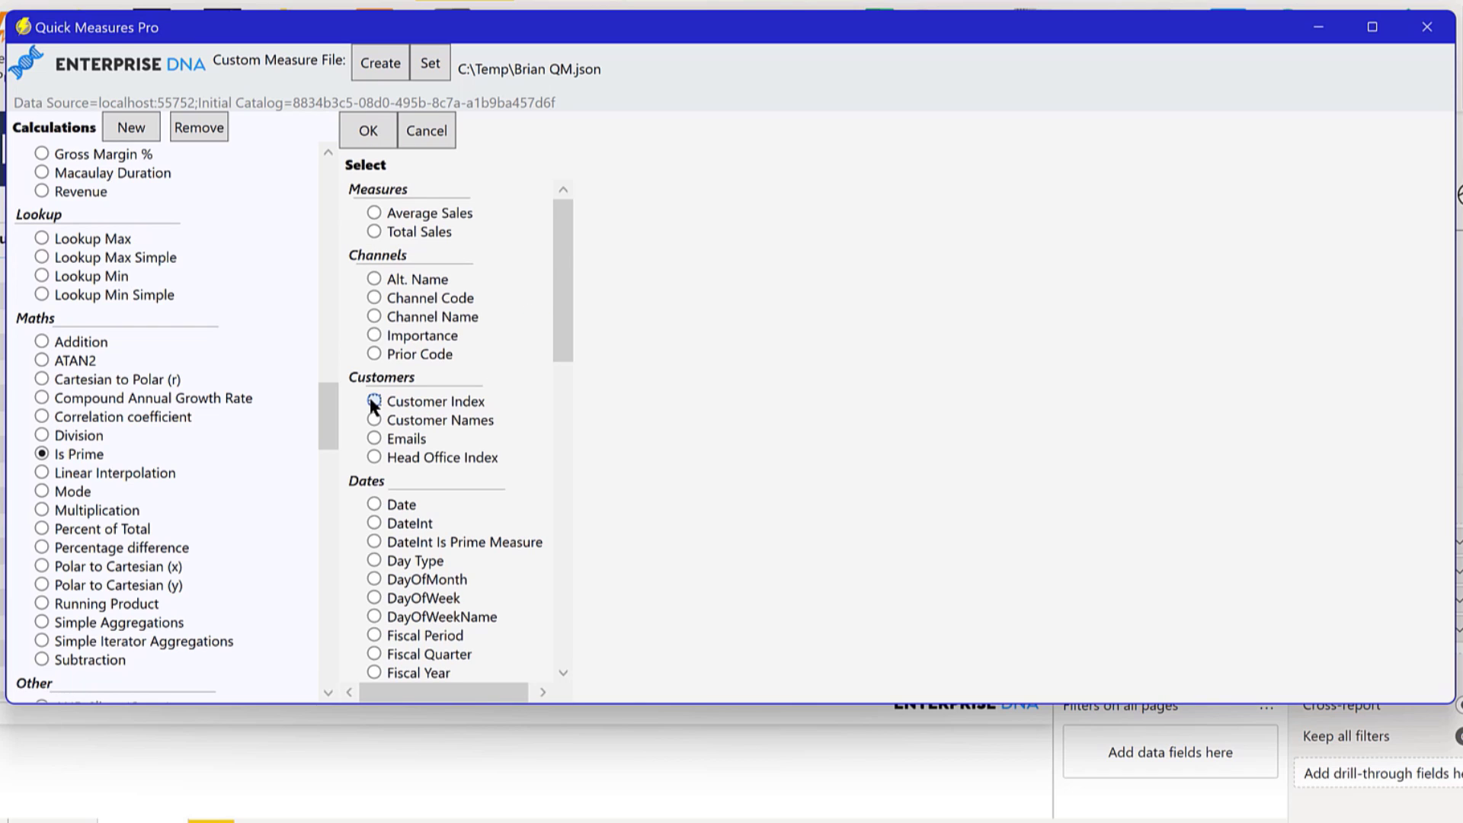
{"action": "left_click", "coordinate": [374, 401]}
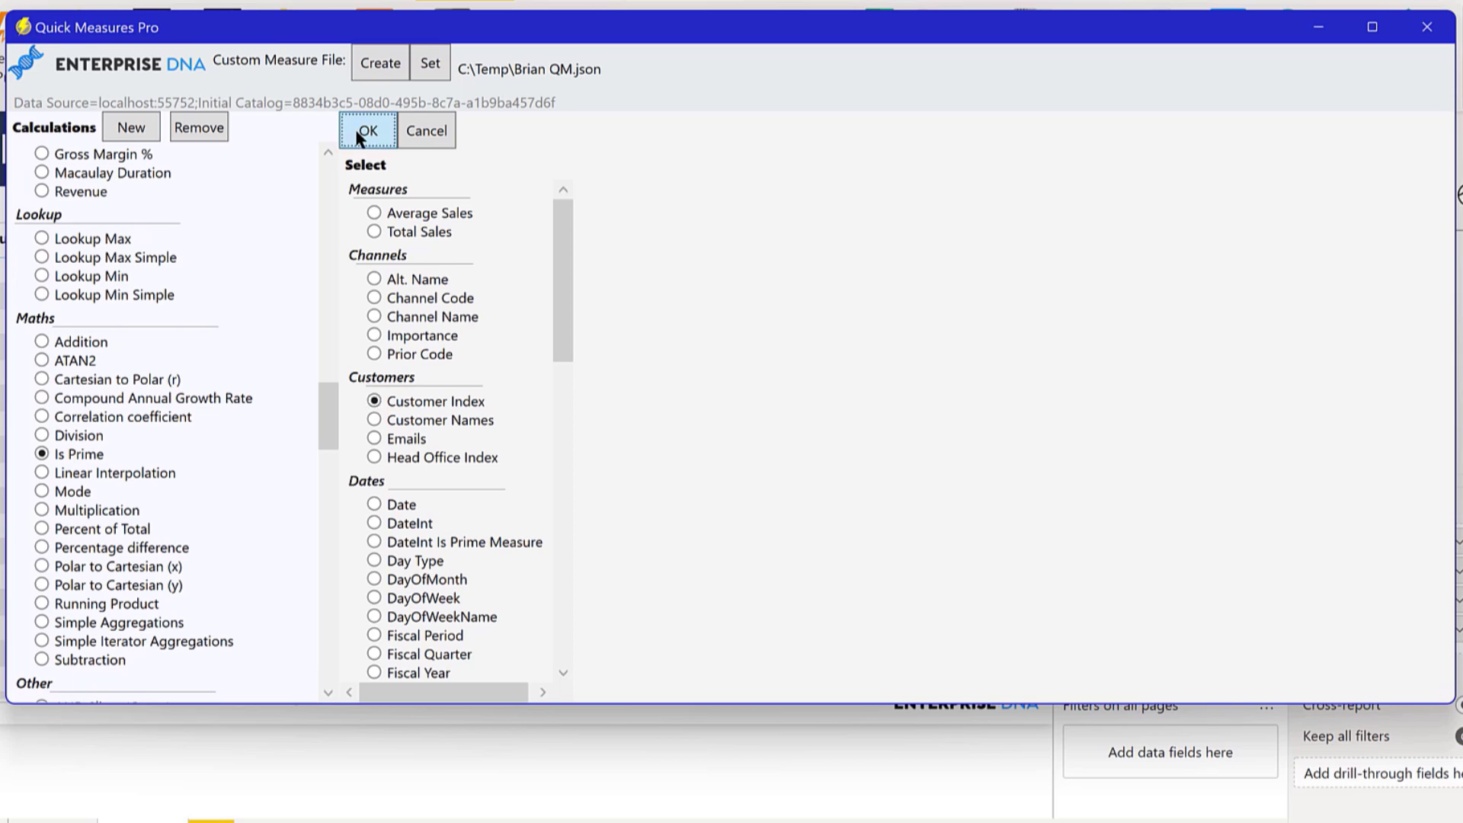
{"action": "left_click", "coordinate": [366, 130]}
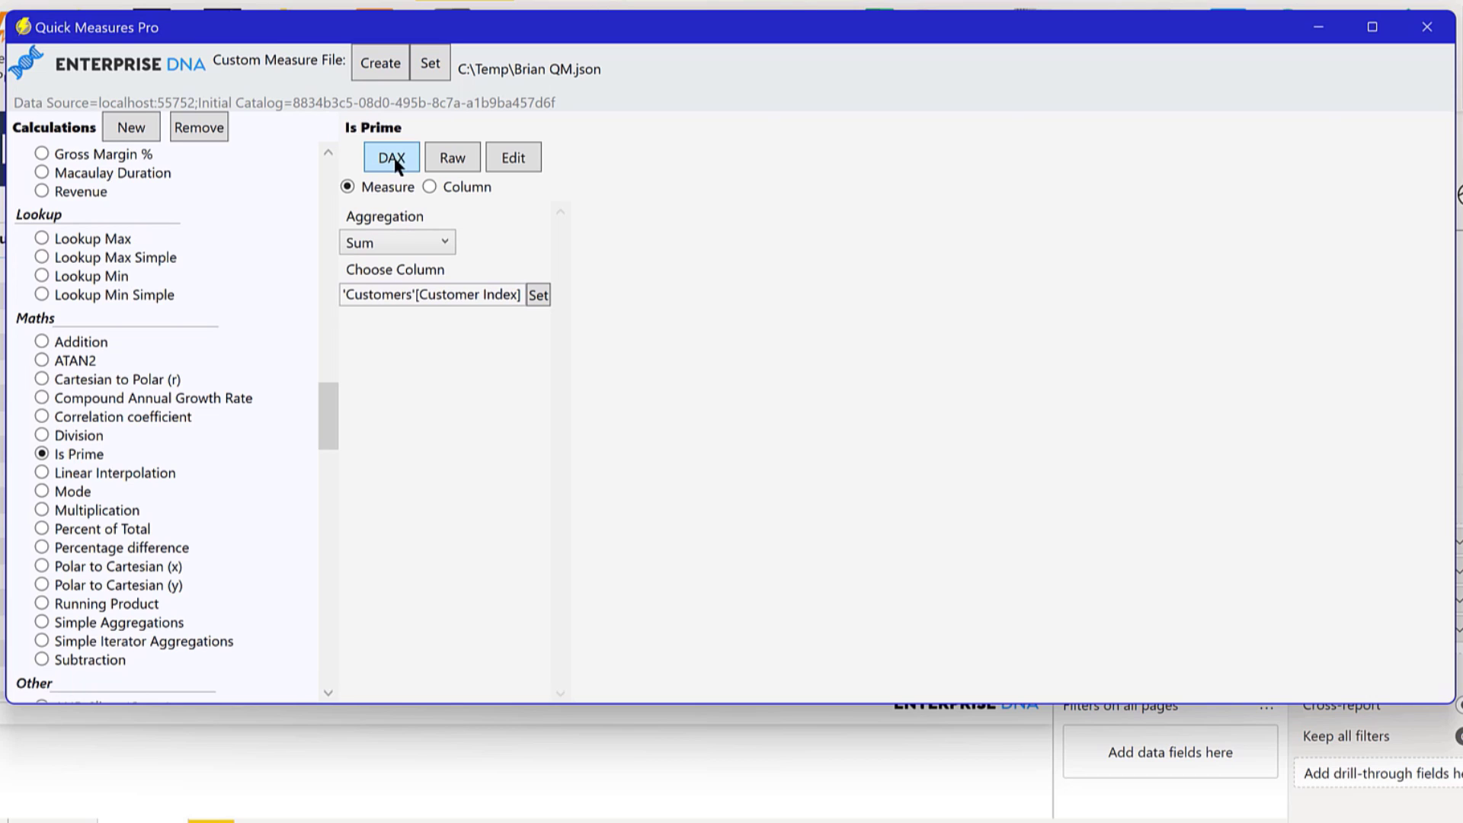
Generate the DAX code for the Customer Index Is Prime Measure.
{"action": "left_click", "coordinate": [391, 157]}
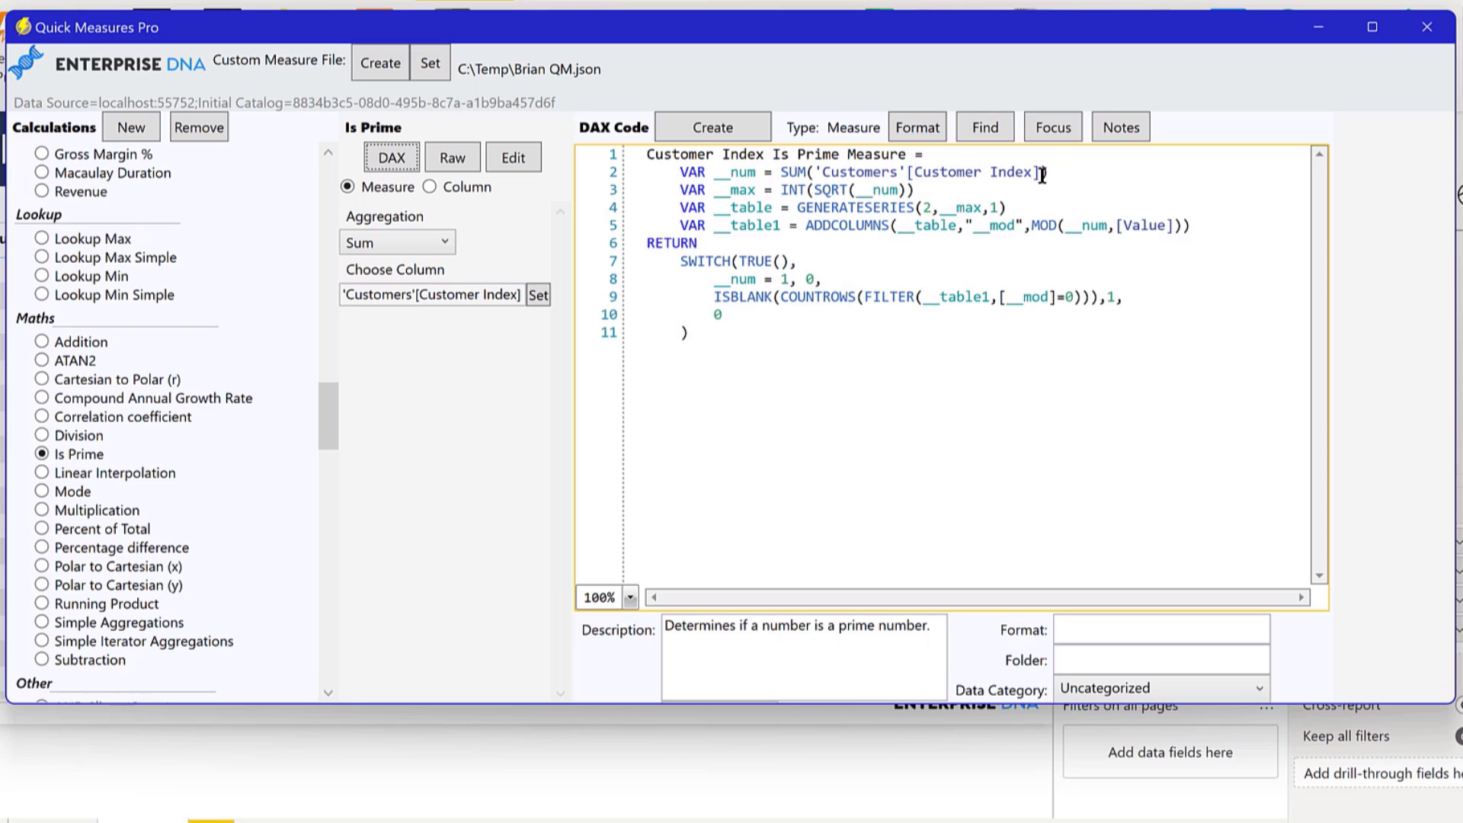
{"action": "mouse_move", "coordinate": [1205, 191]}
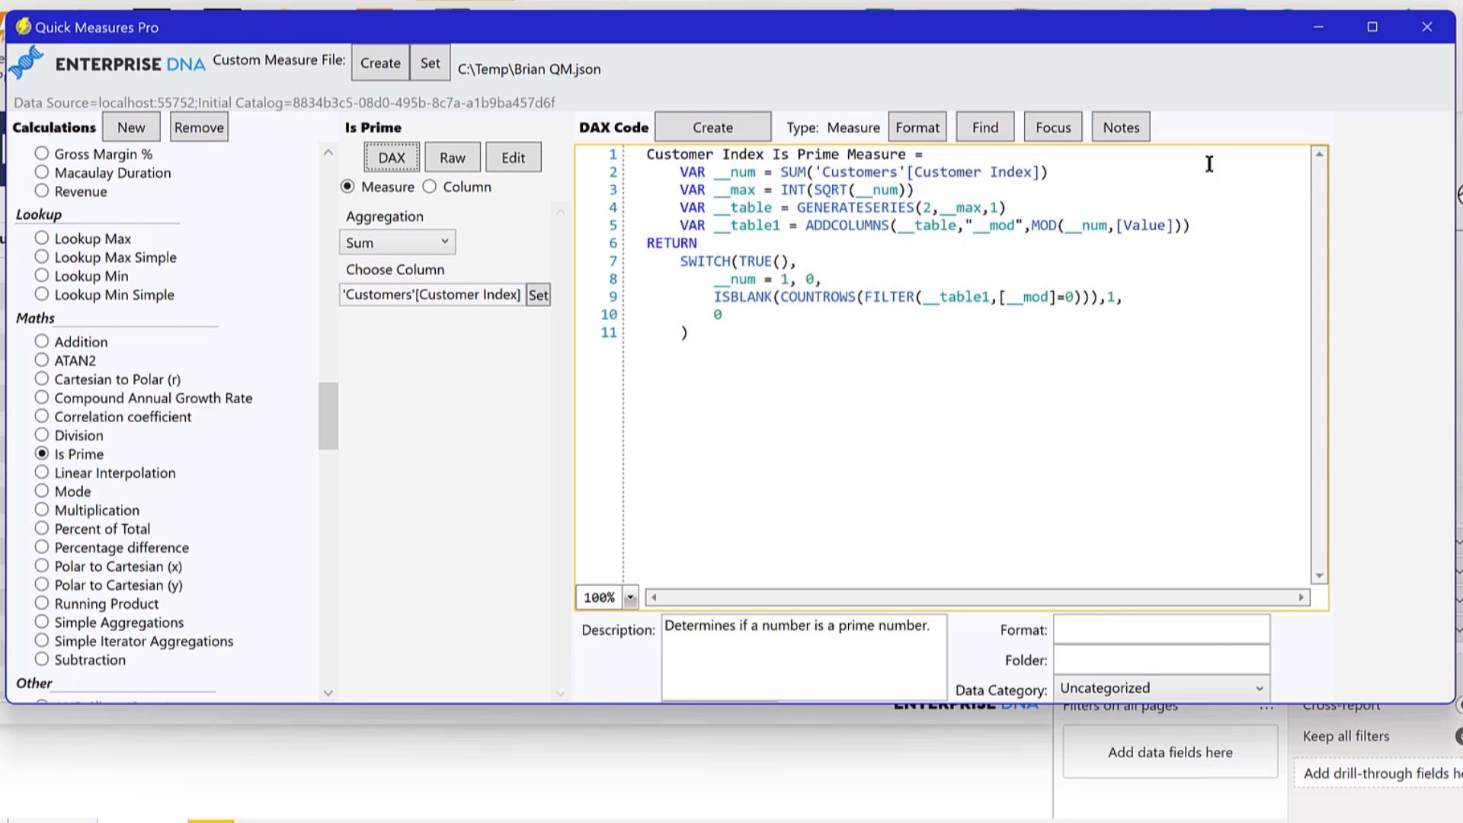
{"action": "mouse_move", "coordinate": [888, 192]}
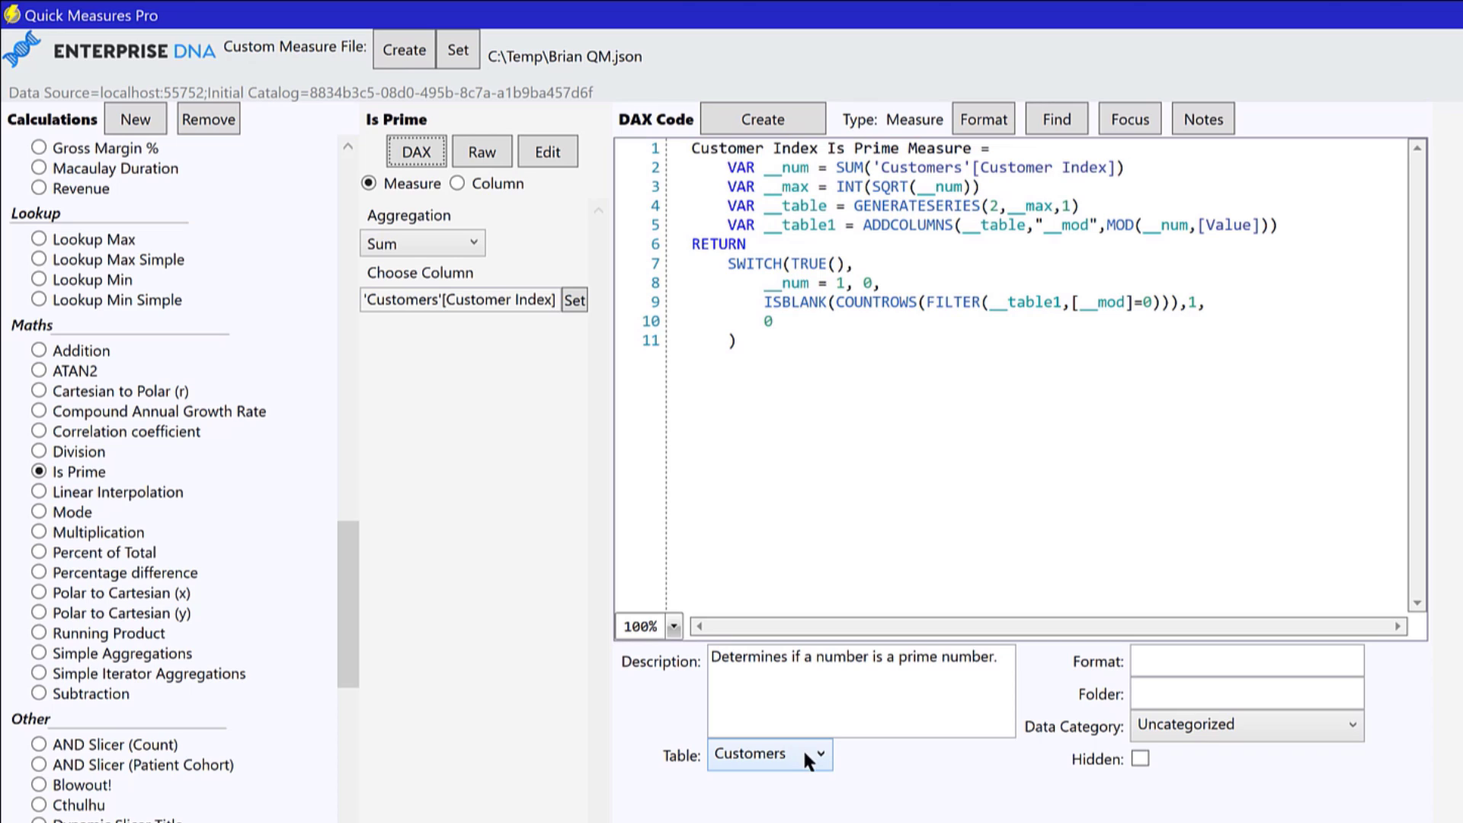
Change the measure's home table from Customers to Measures and review Format and Data Category.
{"action": "left_click", "coordinate": [769, 753]}
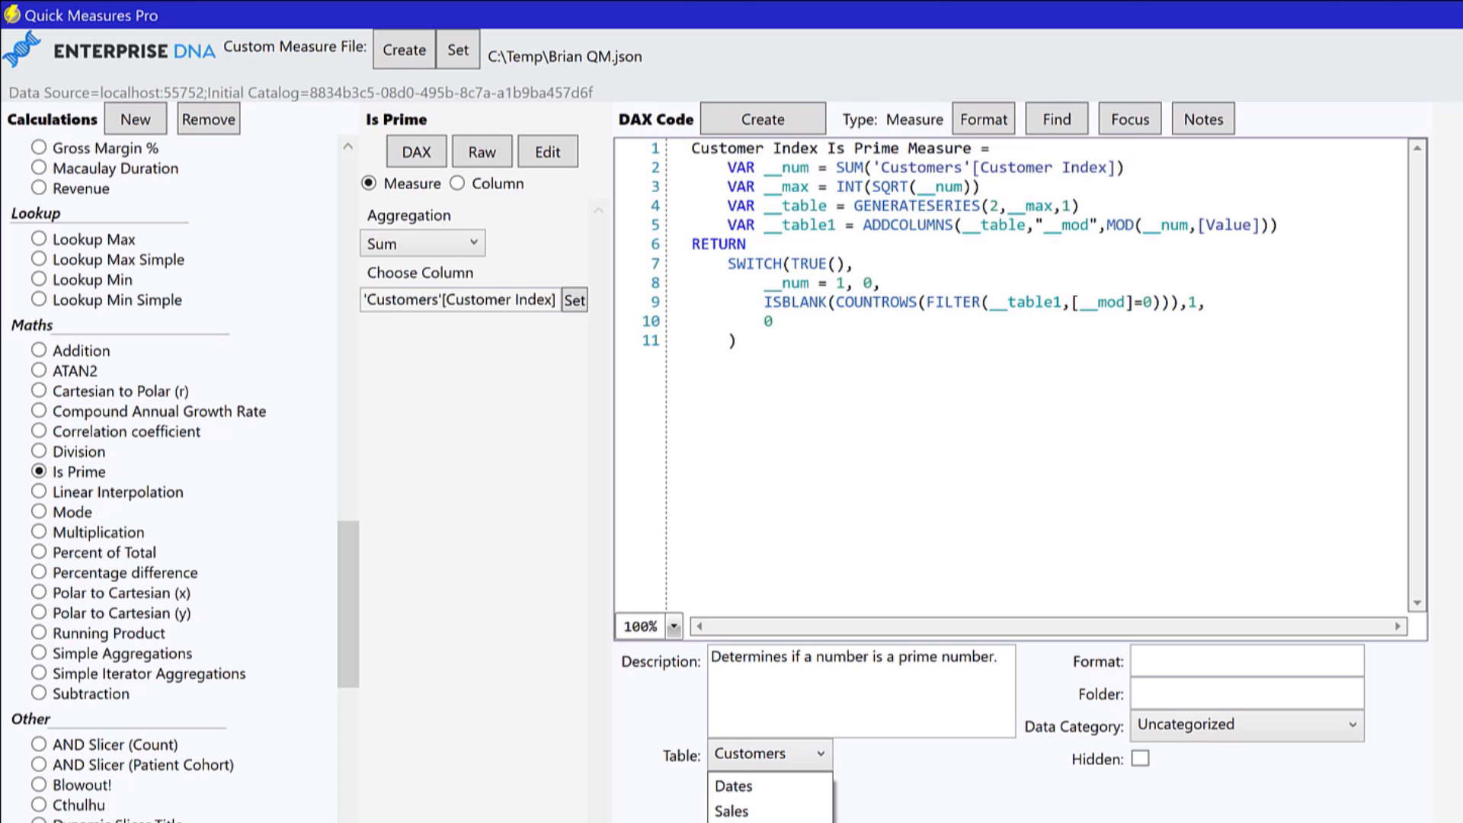
{"action": "left_click", "coordinate": [769, 812]}
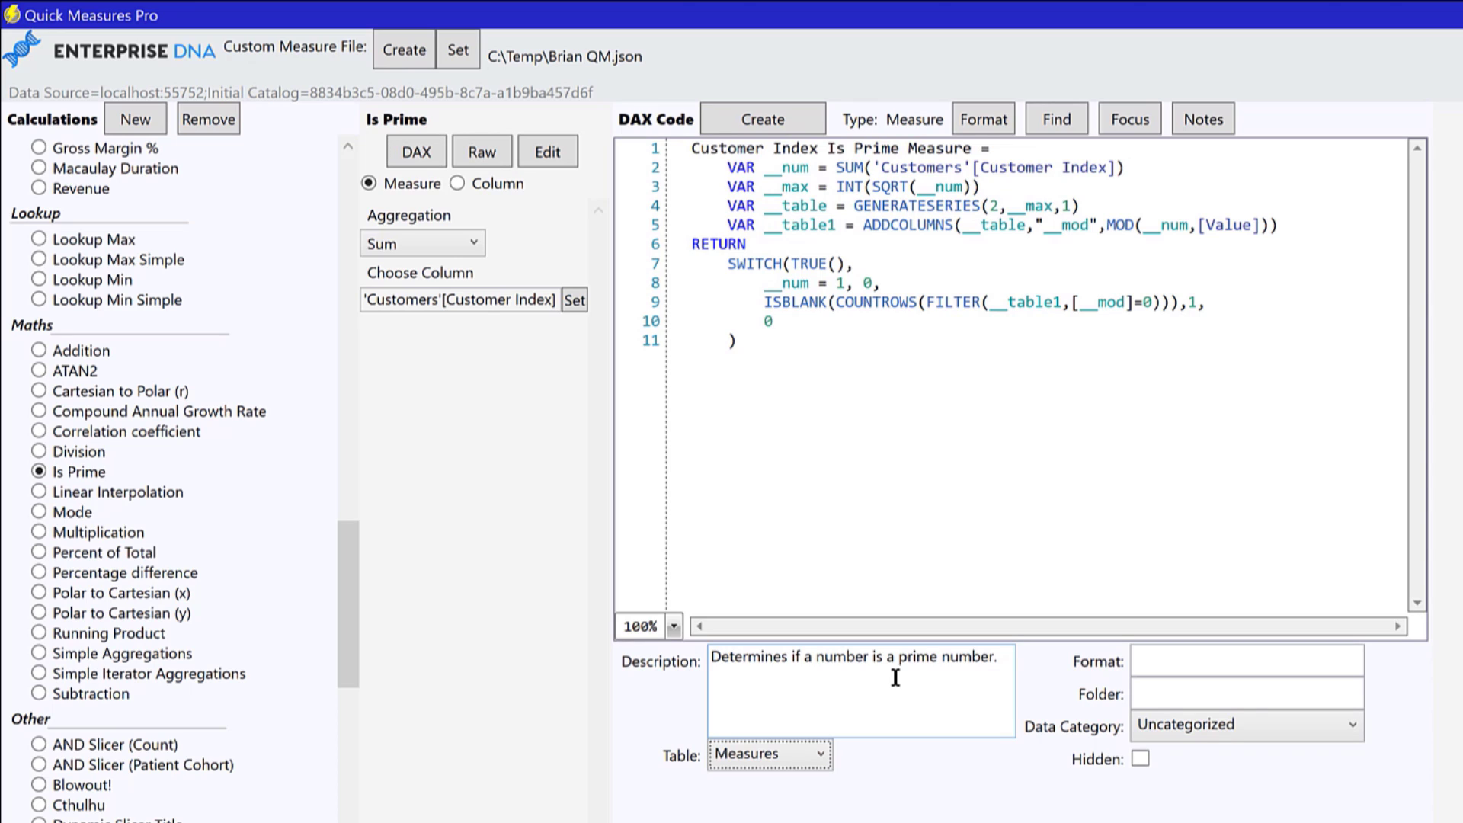
{"action": "mouse_move", "coordinate": [919, 689]}
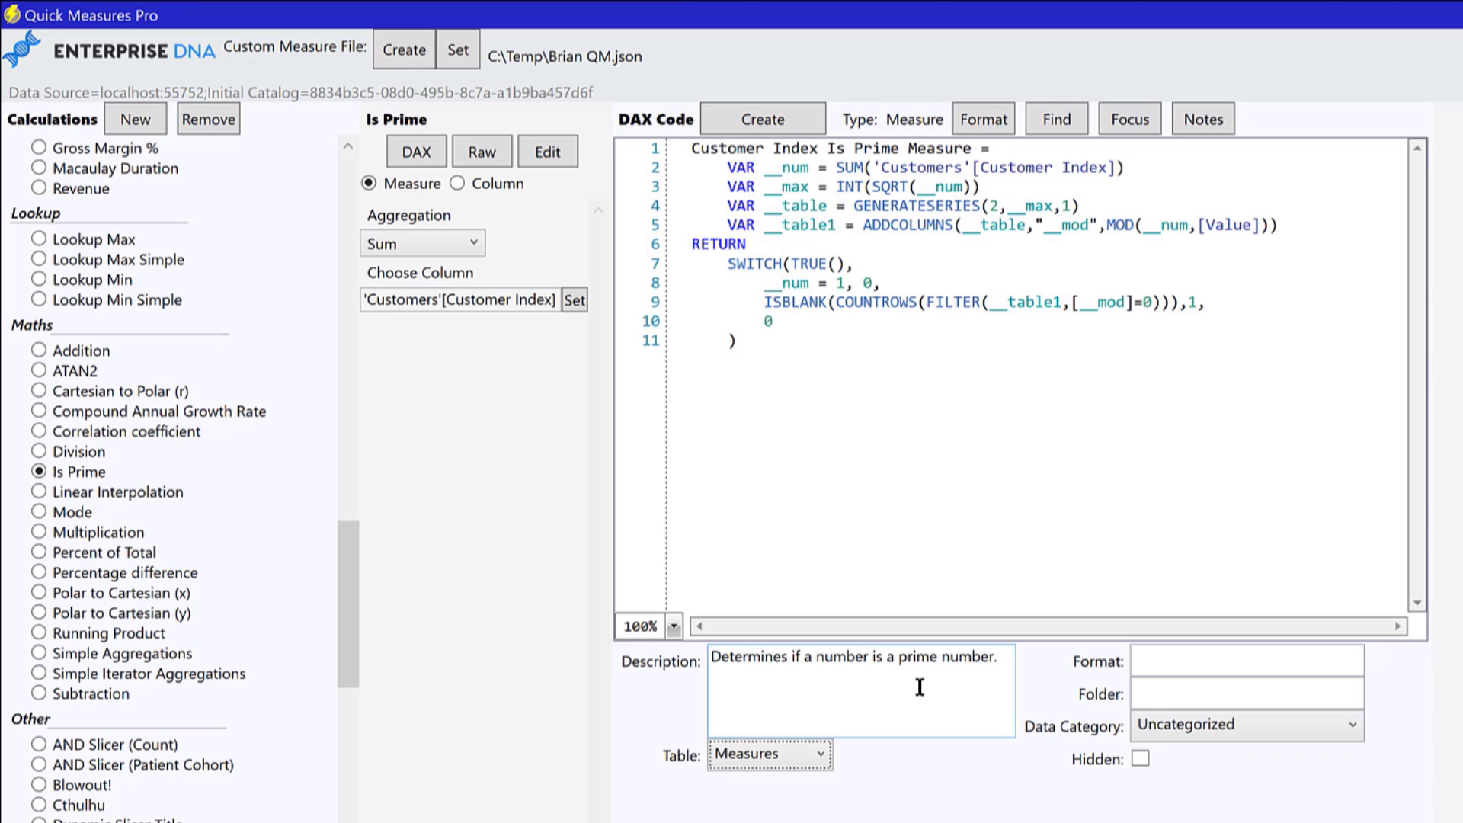
{"action": "left_click", "coordinate": [1246, 659]}
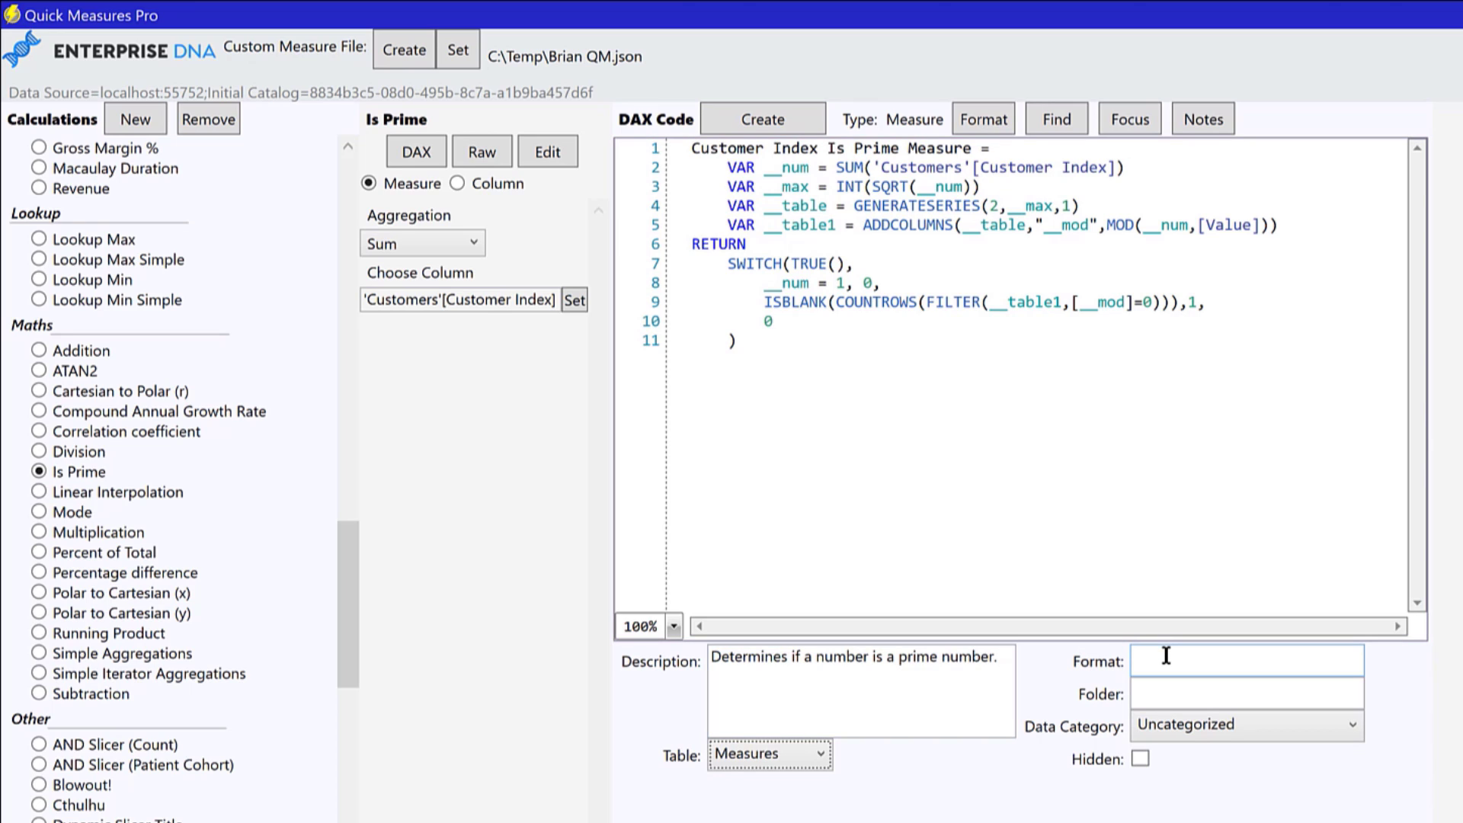
{"action": "left_click", "coordinate": [1244, 694]}
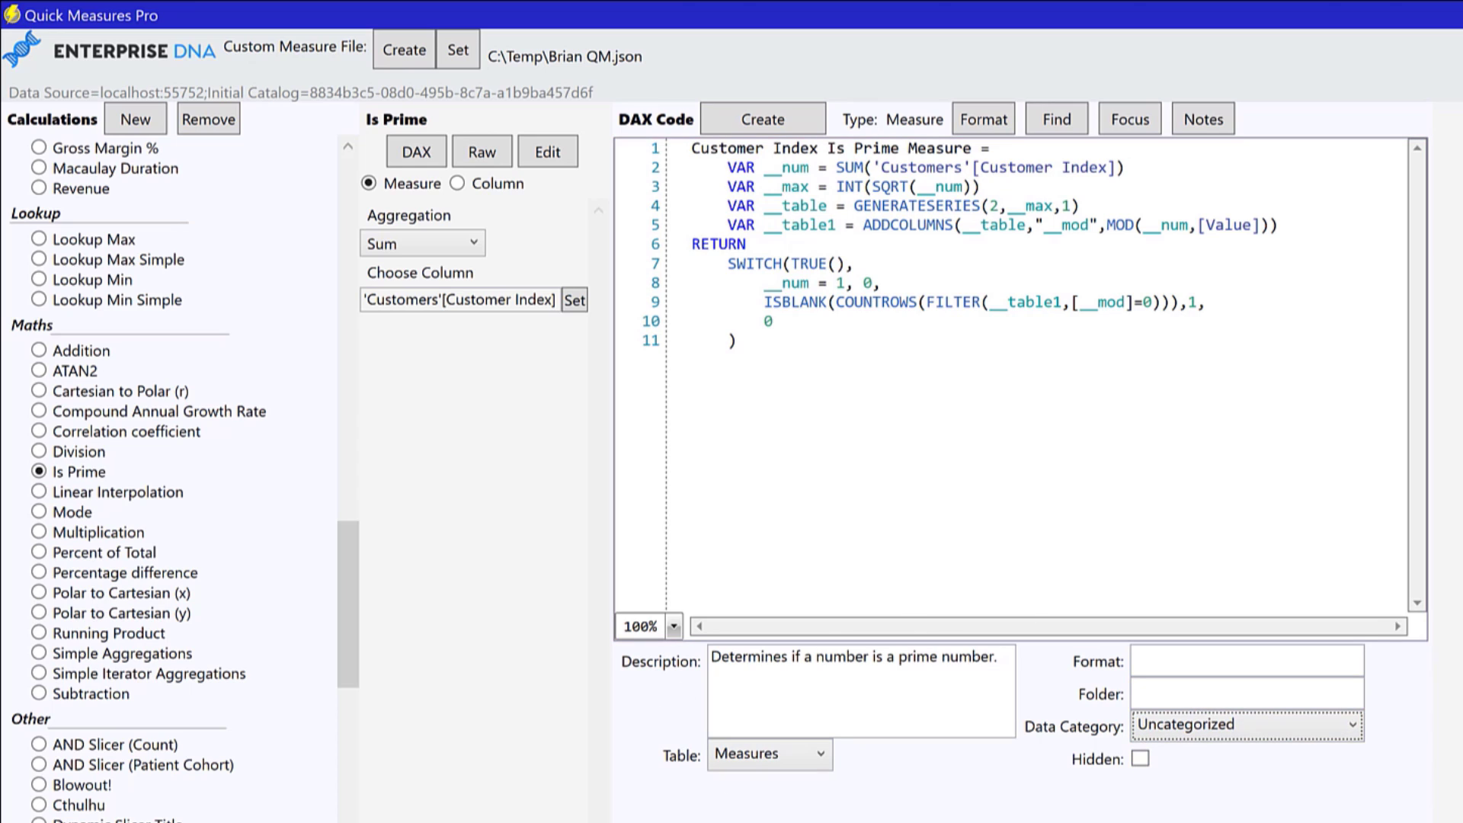
{"action": "left_click", "coordinate": [865, 421]}
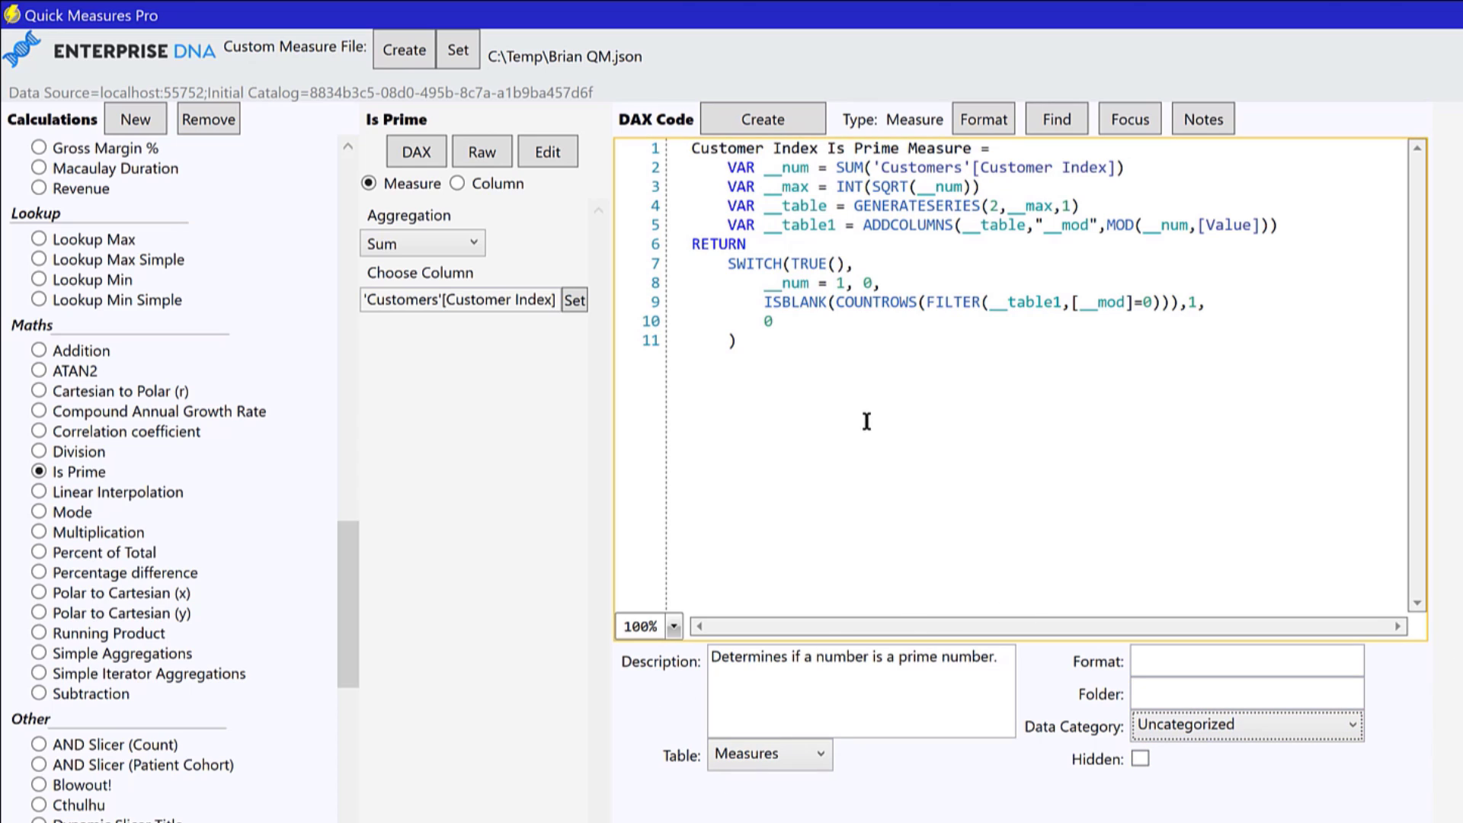
Create Customer Index Is Prime Measure in the Measures table and dismiss the success message.
{"action": "left_click", "coordinate": [761, 119]}
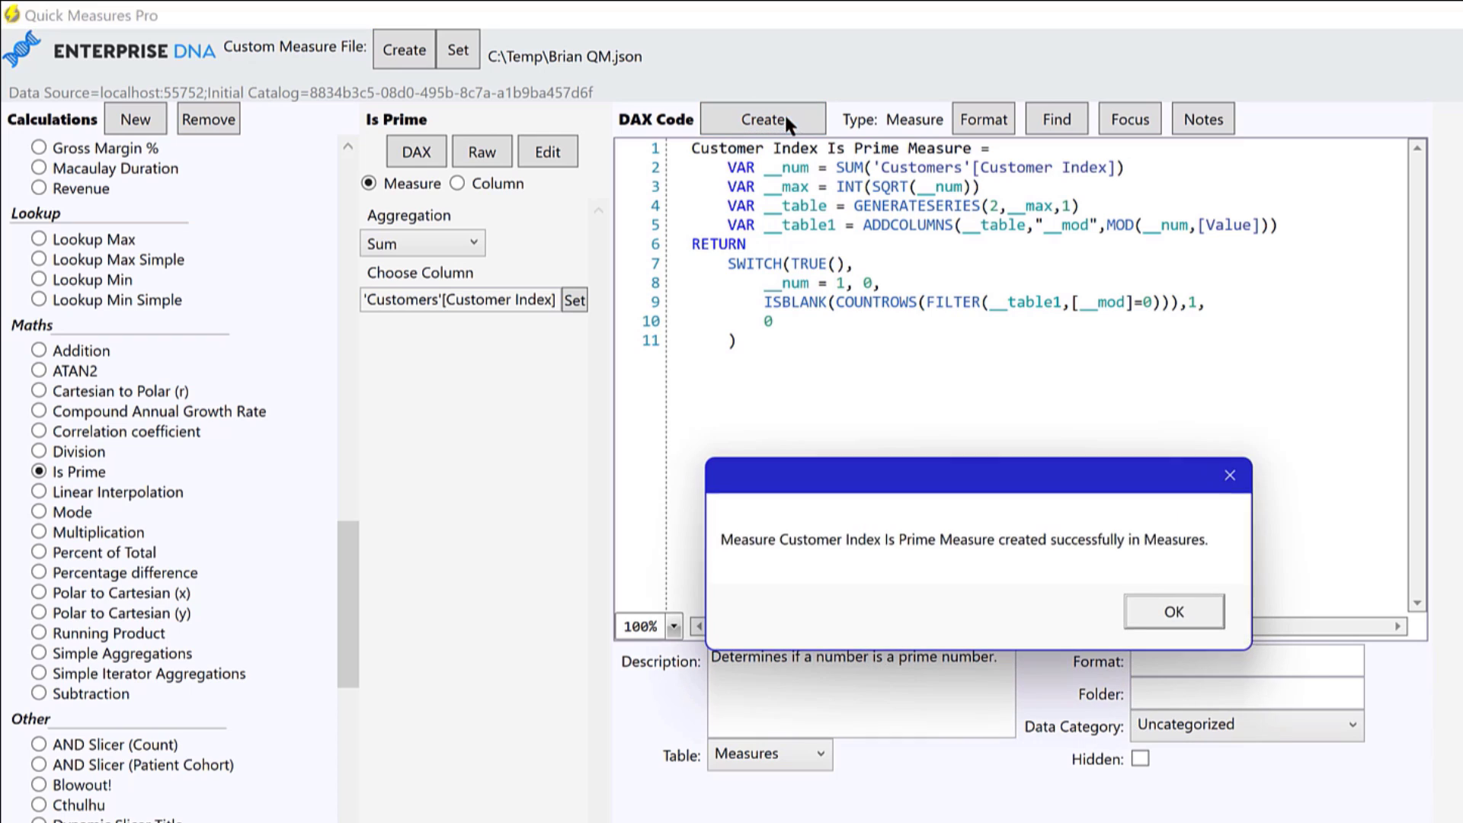
{"action": "mouse_move", "coordinate": [756, 564]}
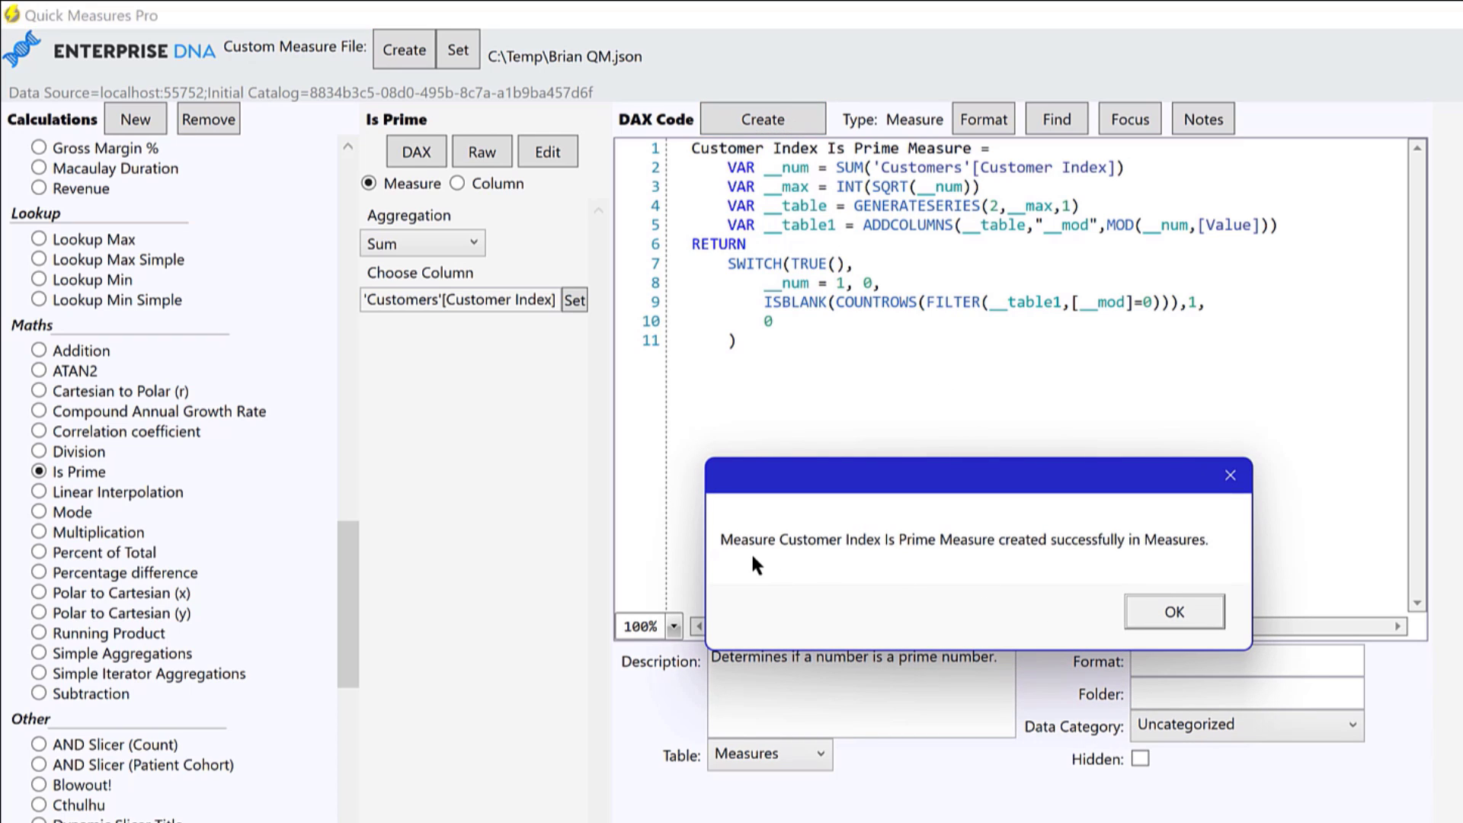
{"action": "mouse_move", "coordinate": [927, 560]}
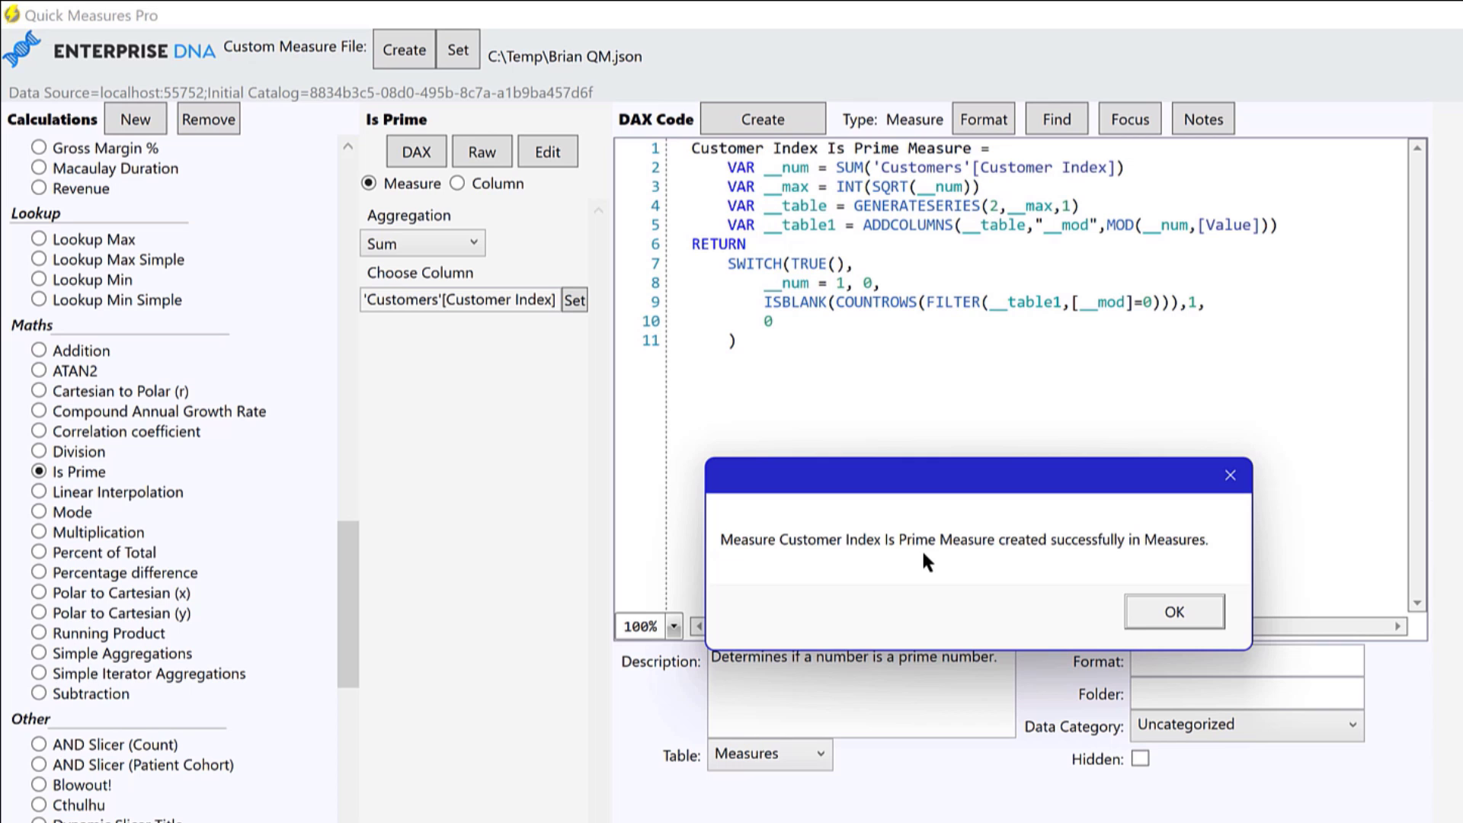
{"action": "mouse_move", "coordinate": [1180, 574]}
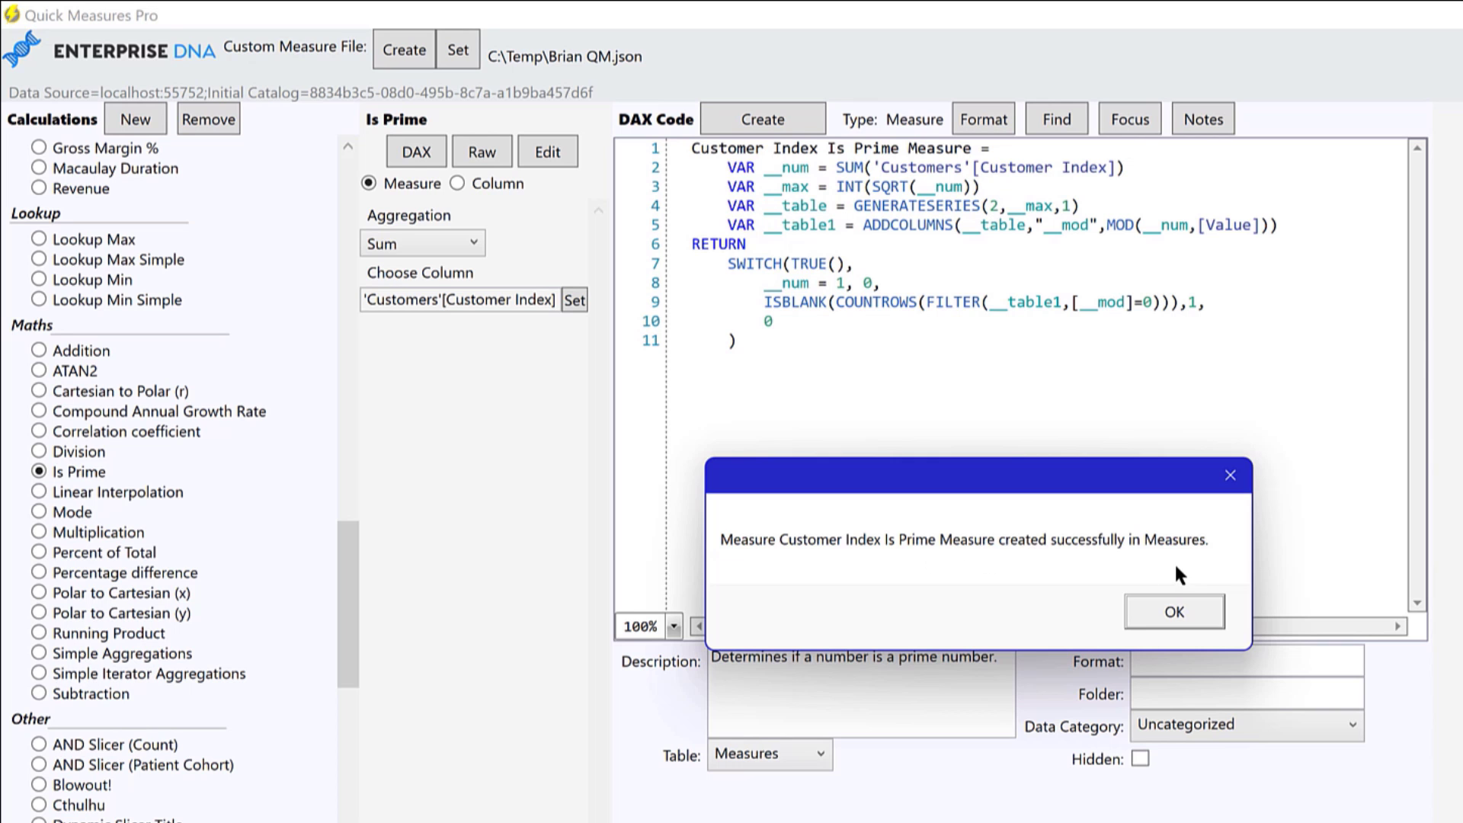
{"action": "left_click", "coordinate": [1173, 611]}
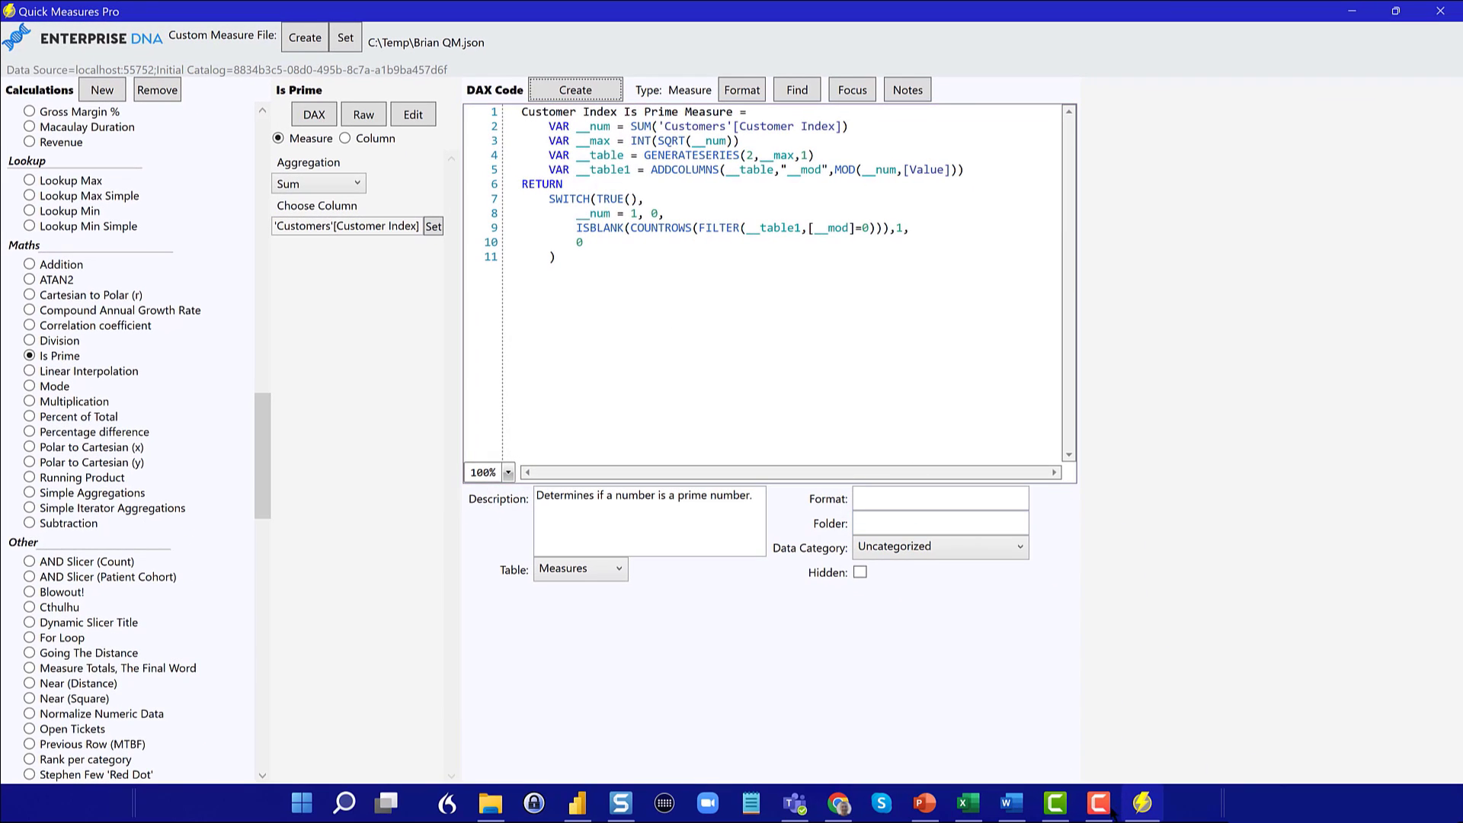
{"action": "mouse_move", "coordinate": [619, 803]}
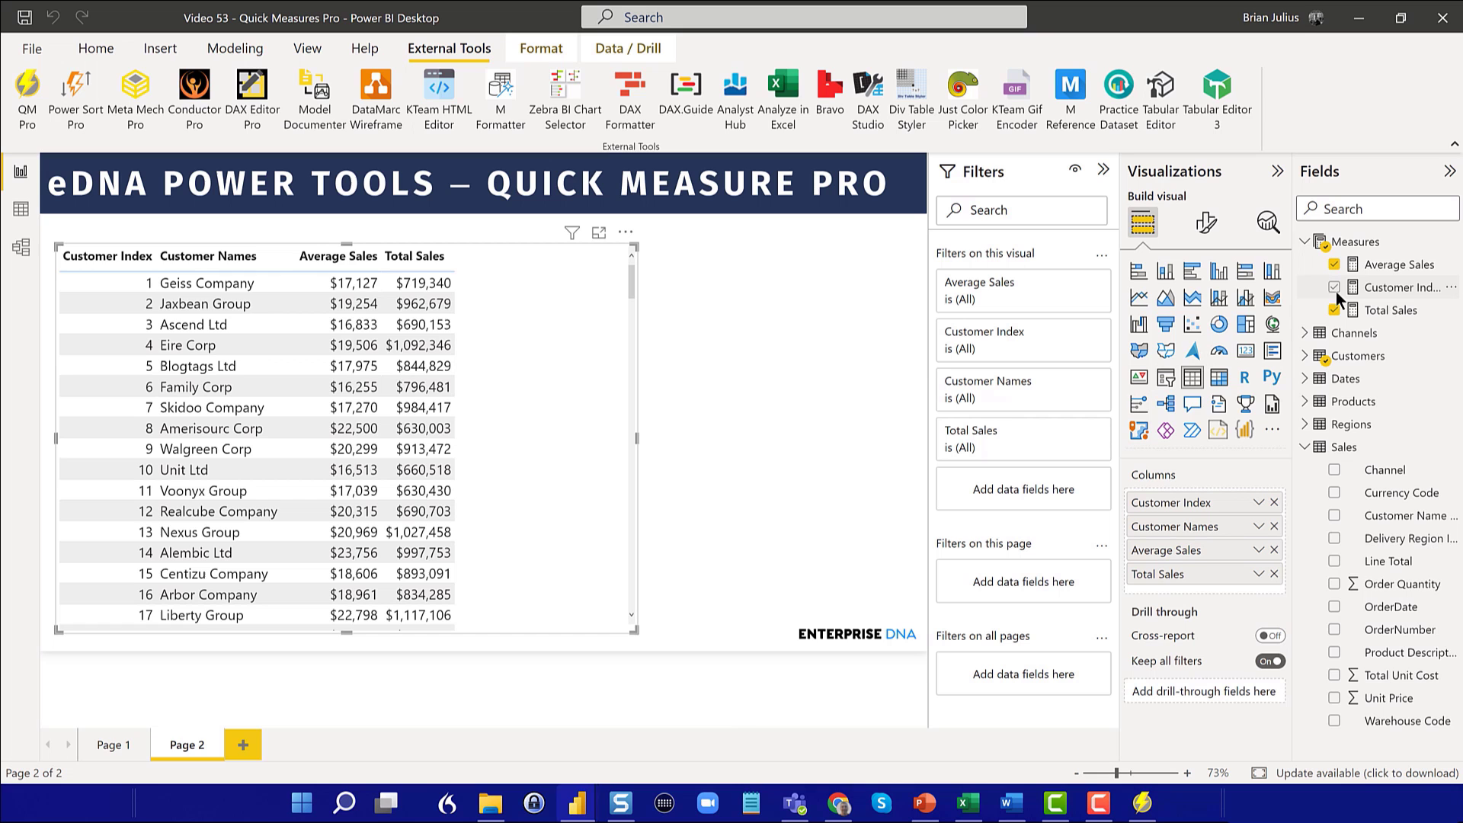
Trim the measure's name in the formula bar to 'Is Prime' and commit it.
{"action": "left_click", "coordinate": [1406, 287]}
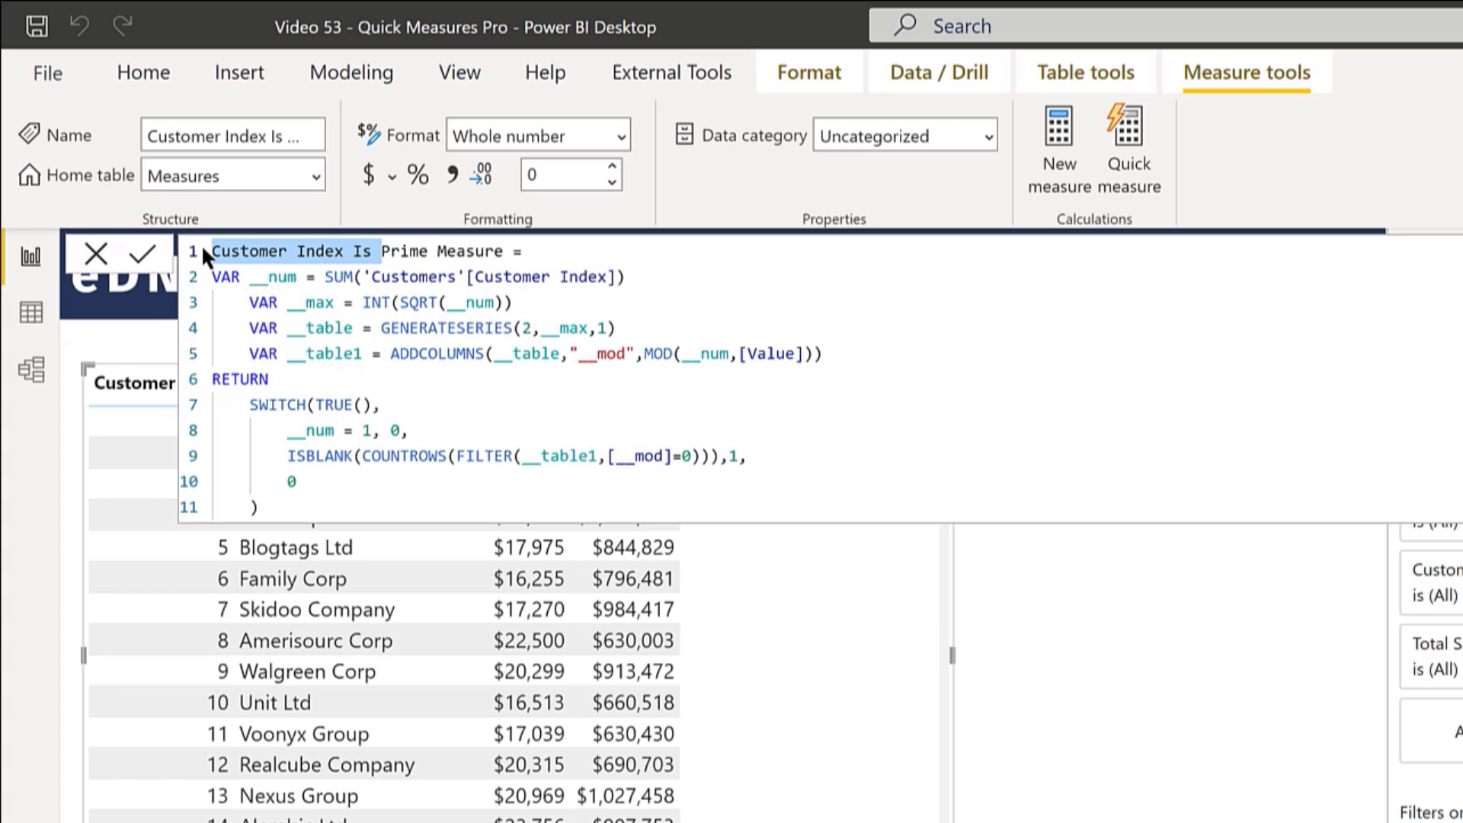
{"action": "mouse_move", "coordinate": [784, 250]}
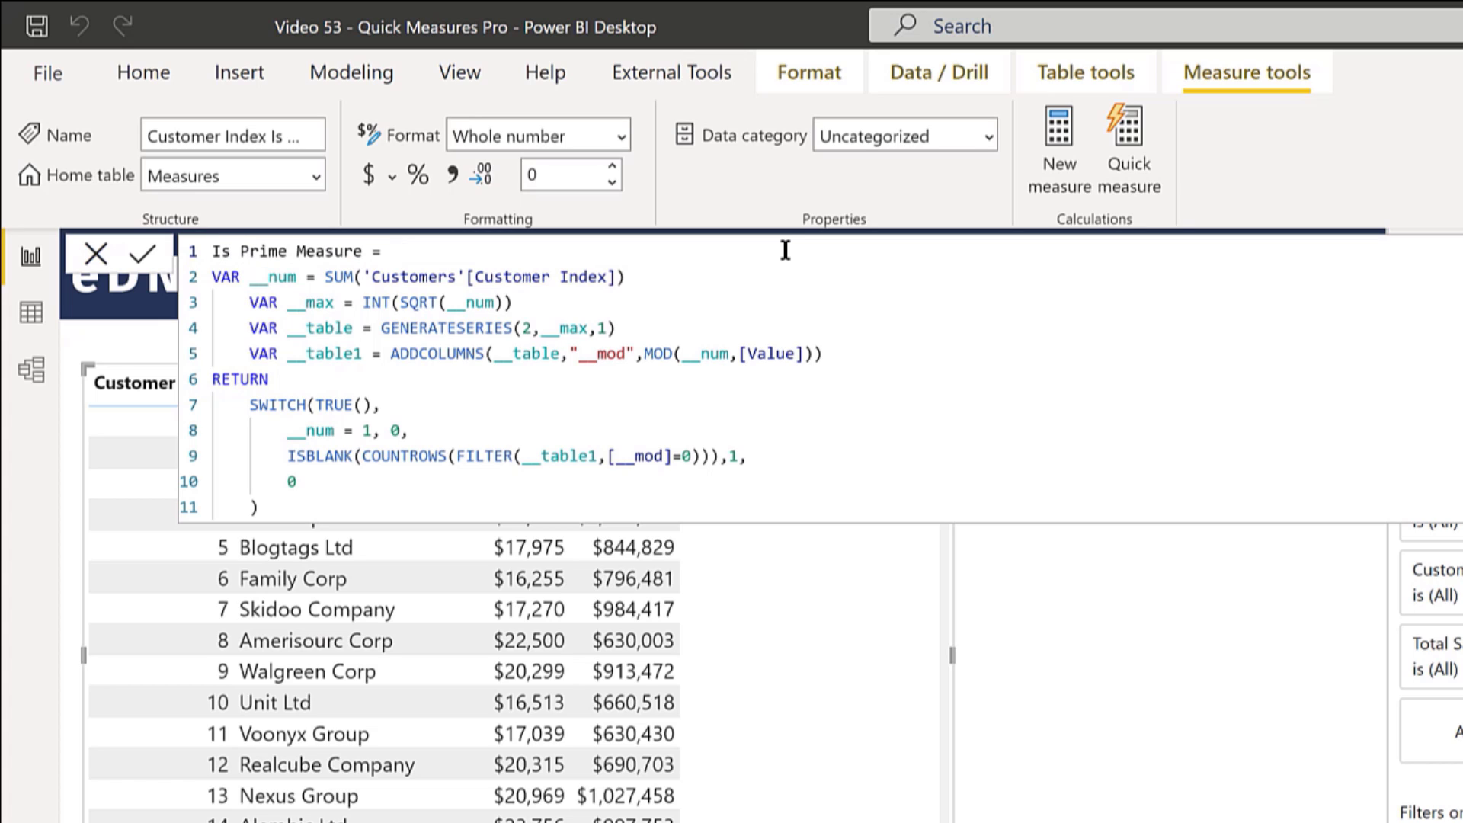
{"action": "key", "text": "Backspace"}
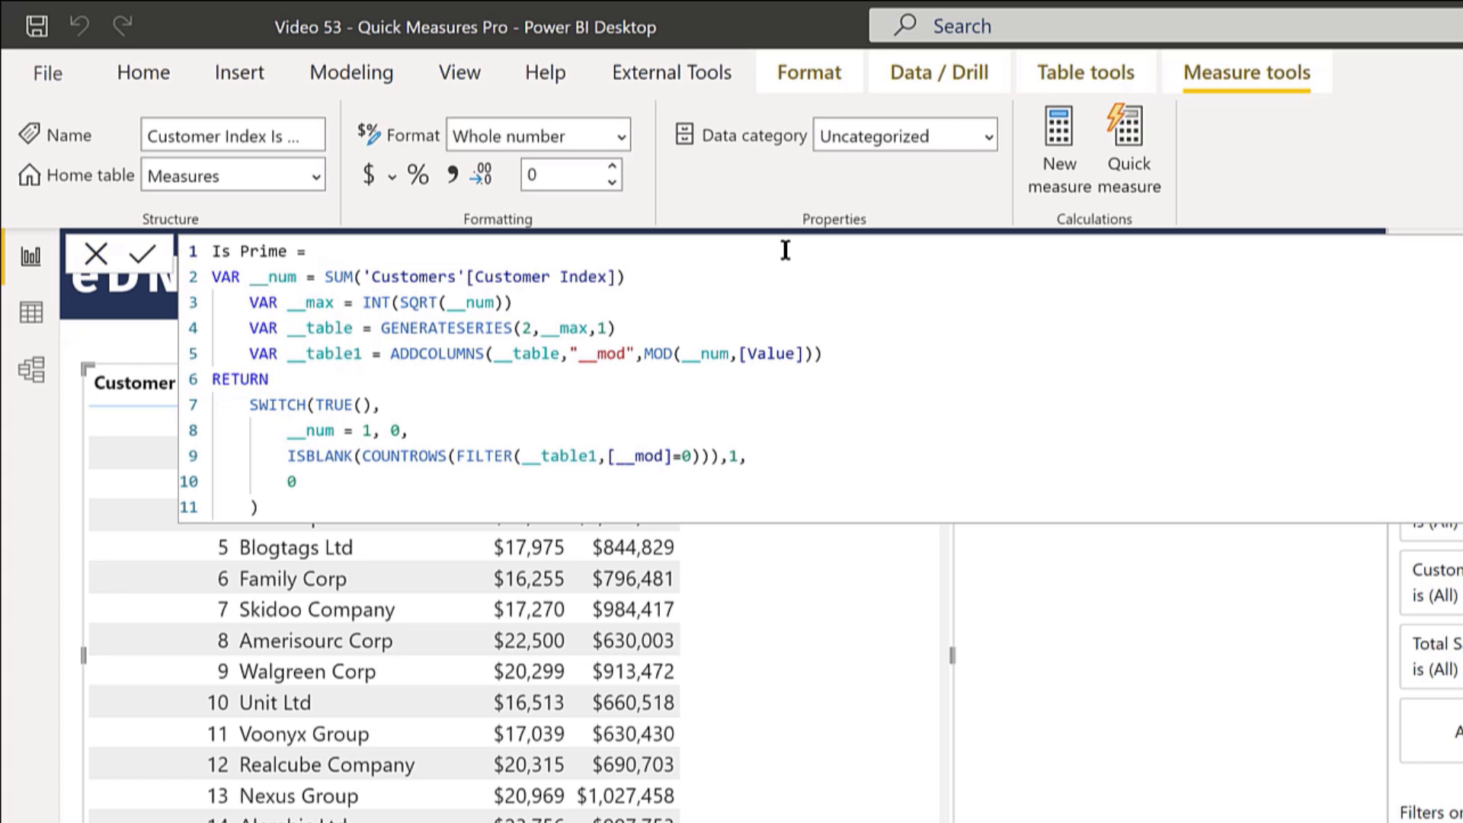
{"action": "mouse_move", "coordinate": [109, 284]}
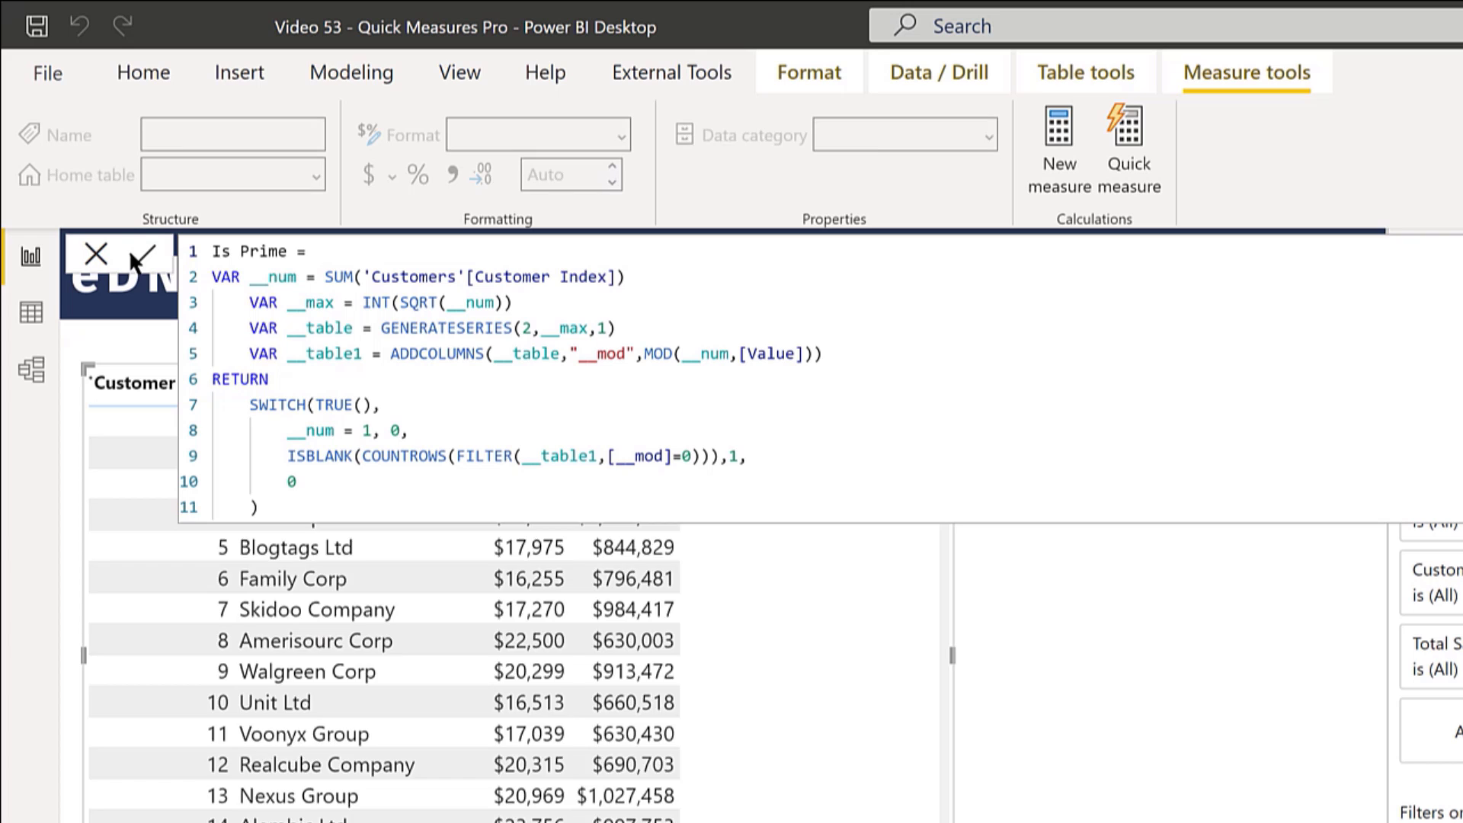
{"action": "left_click", "coordinate": [138, 253]}
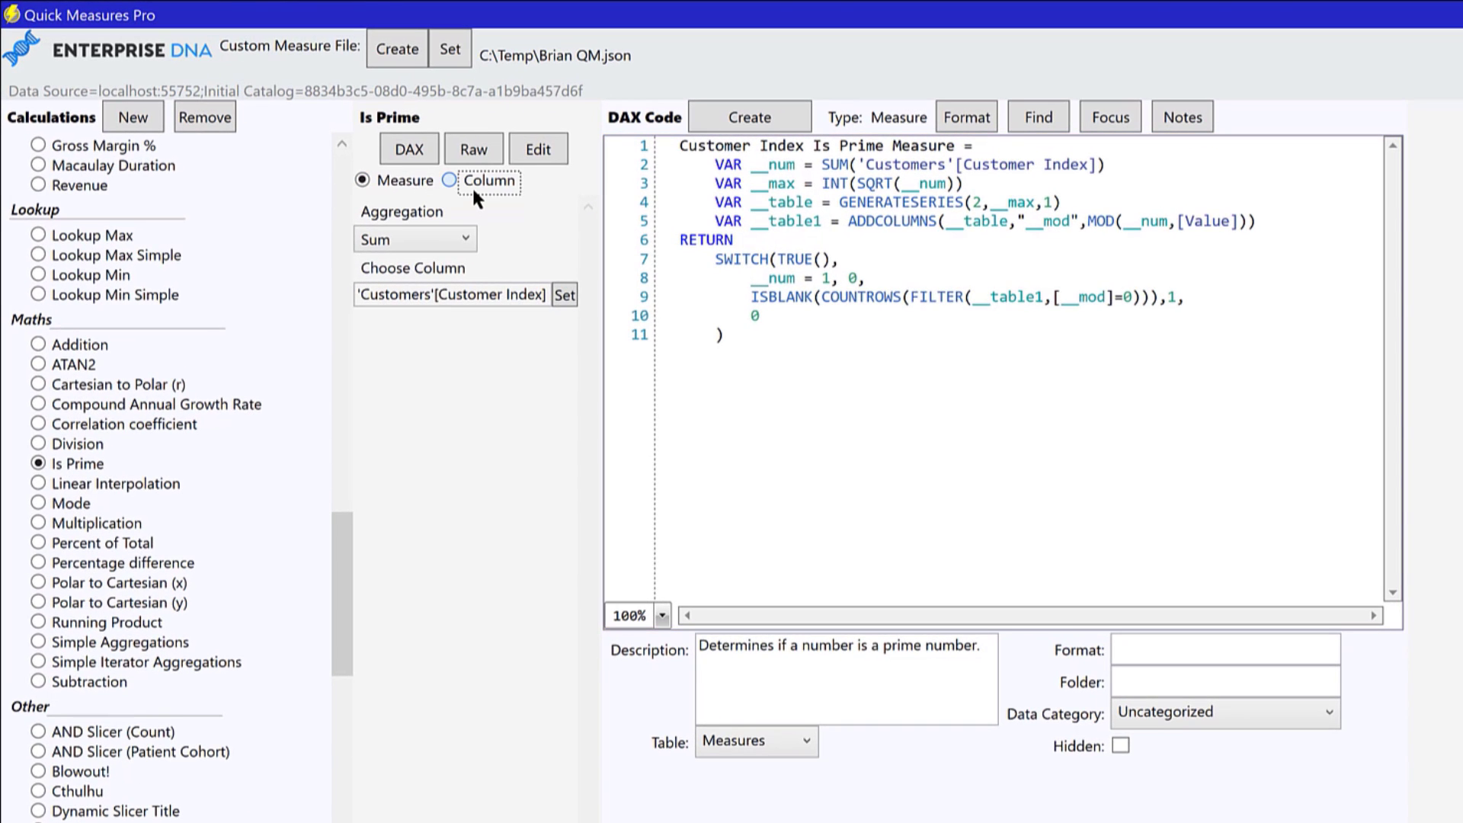
{"action": "left_click", "coordinate": [450, 180]}
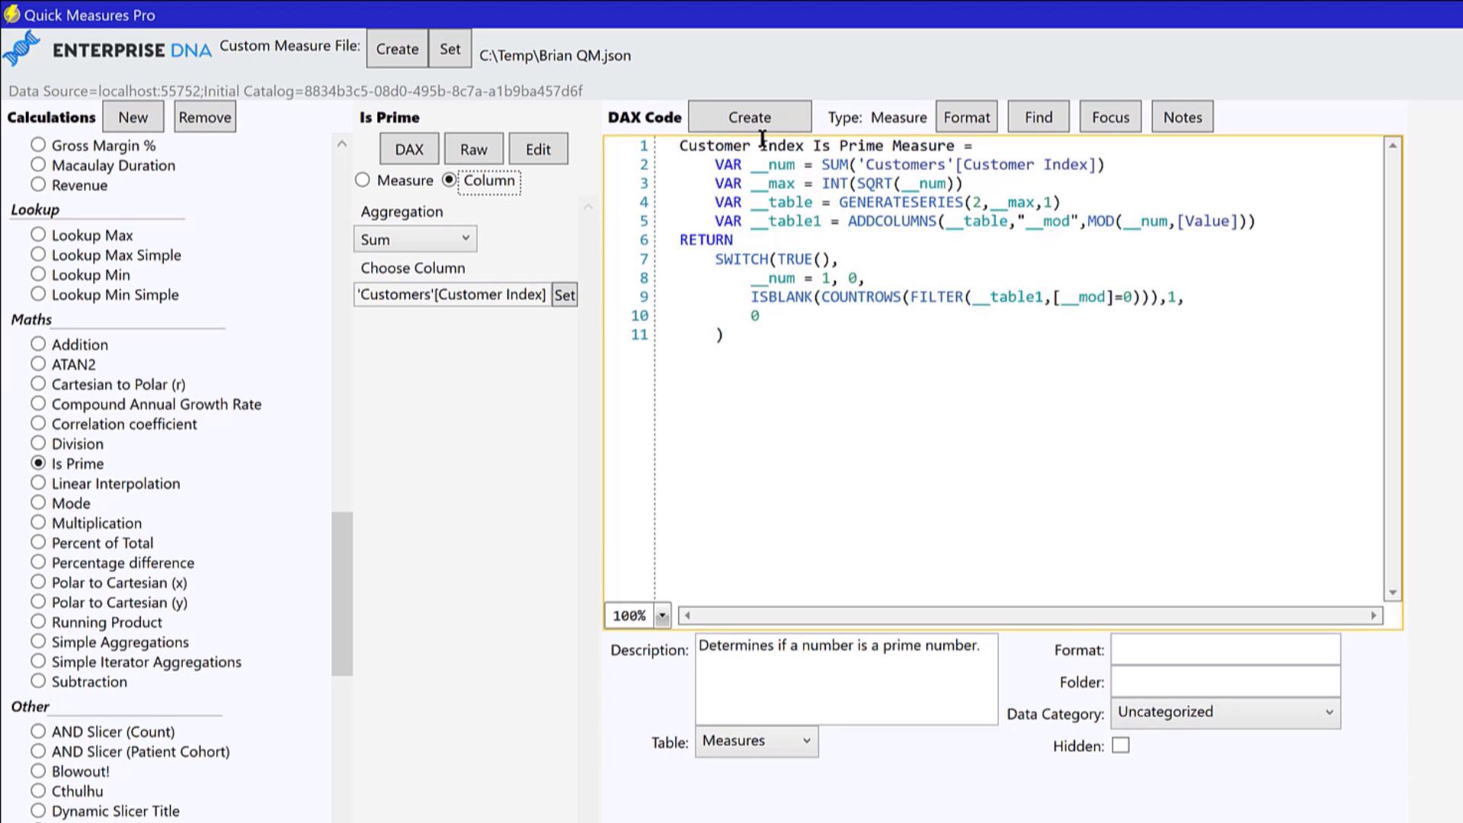
{"action": "mouse_move", "coordinate": [498, 332]}
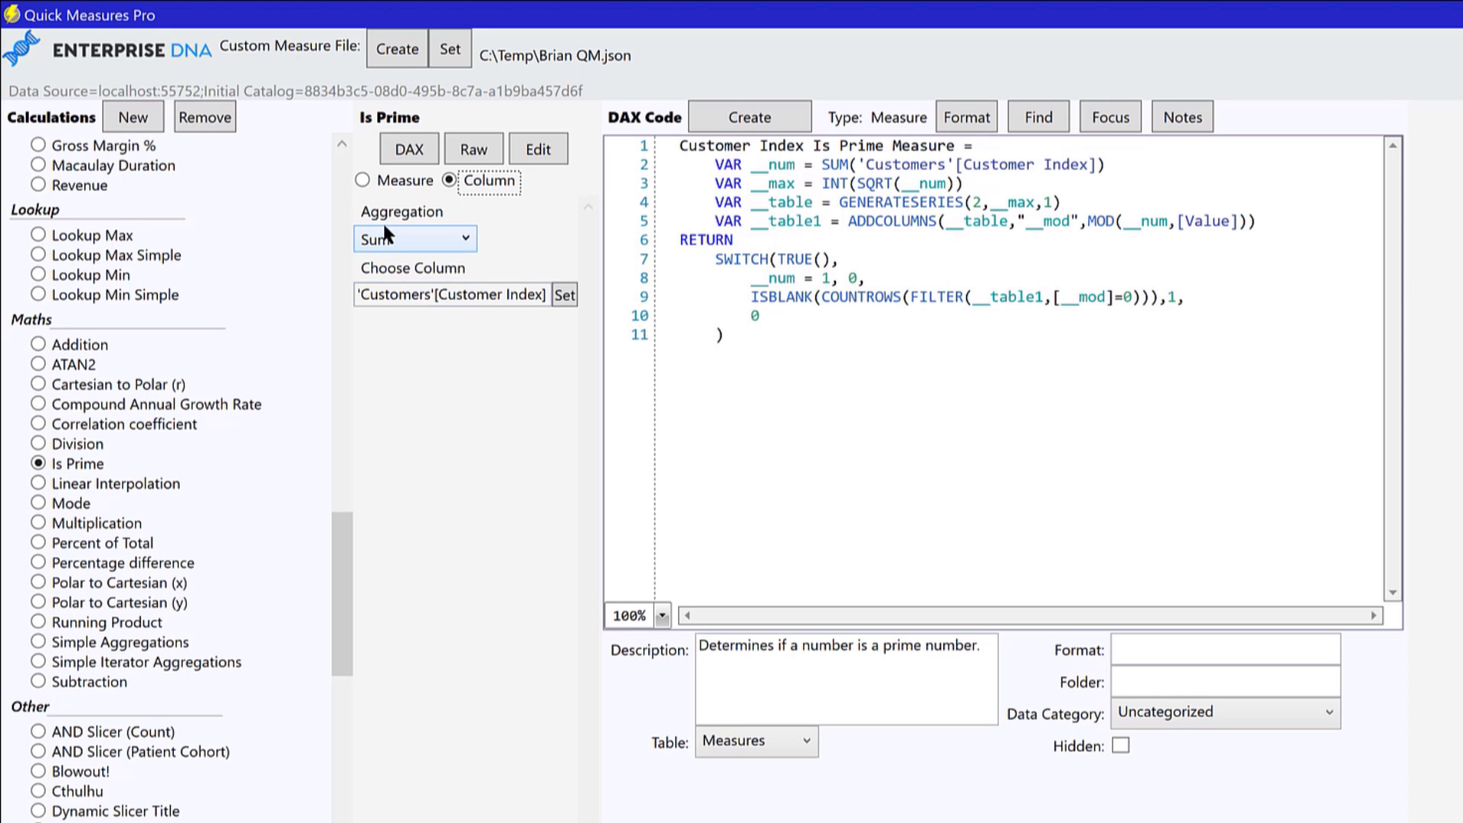
{"action": "left_click", "coordinate": [362, 180]}
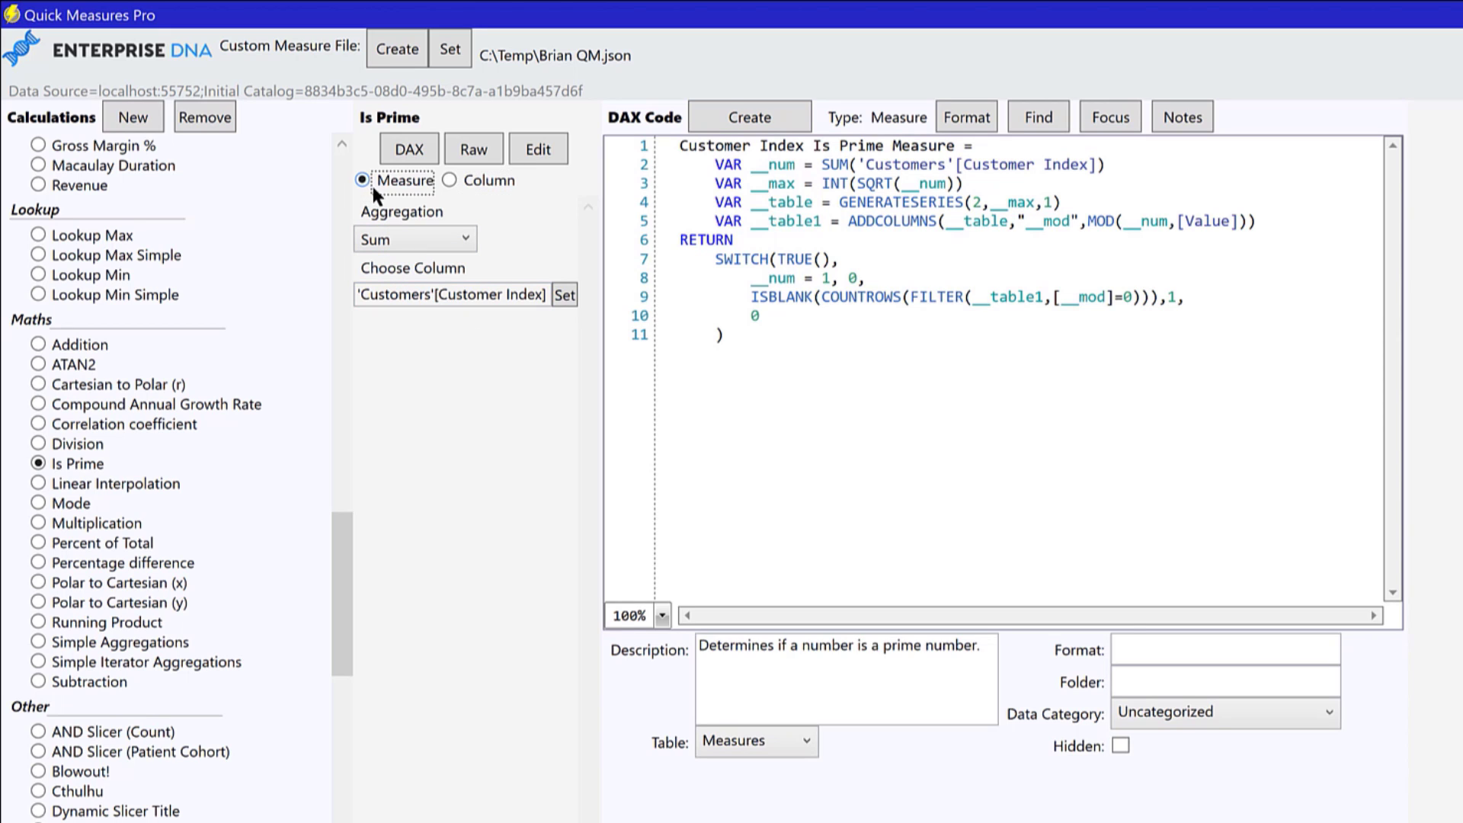
{"action": "mouse_move", "coordinate": [545, 482]}
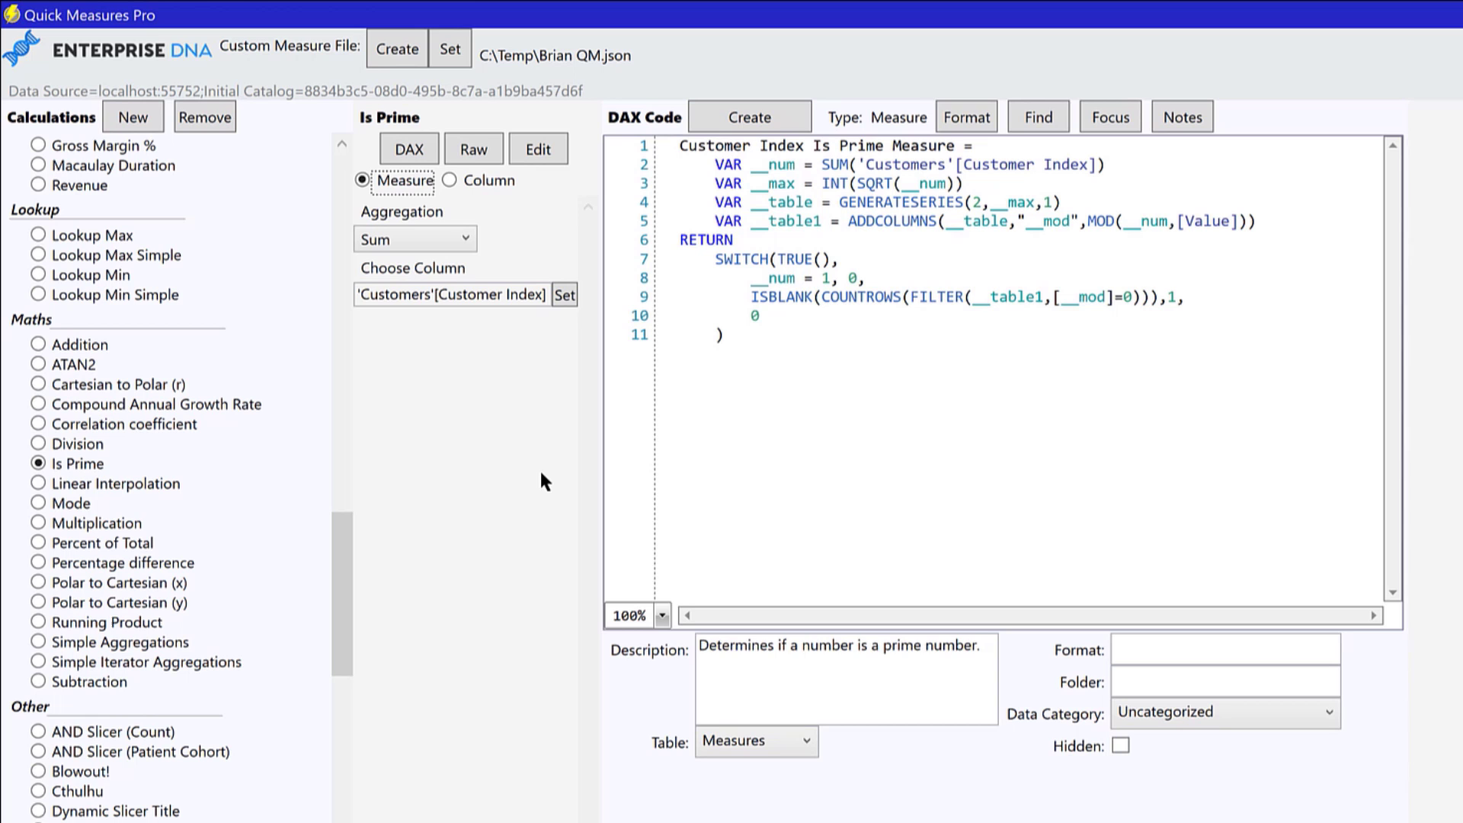
Select the SVG Blinking Dot calculation under SVG in the Calculations list.
{"action": "left_click", "coordinate": [1396, 11]}
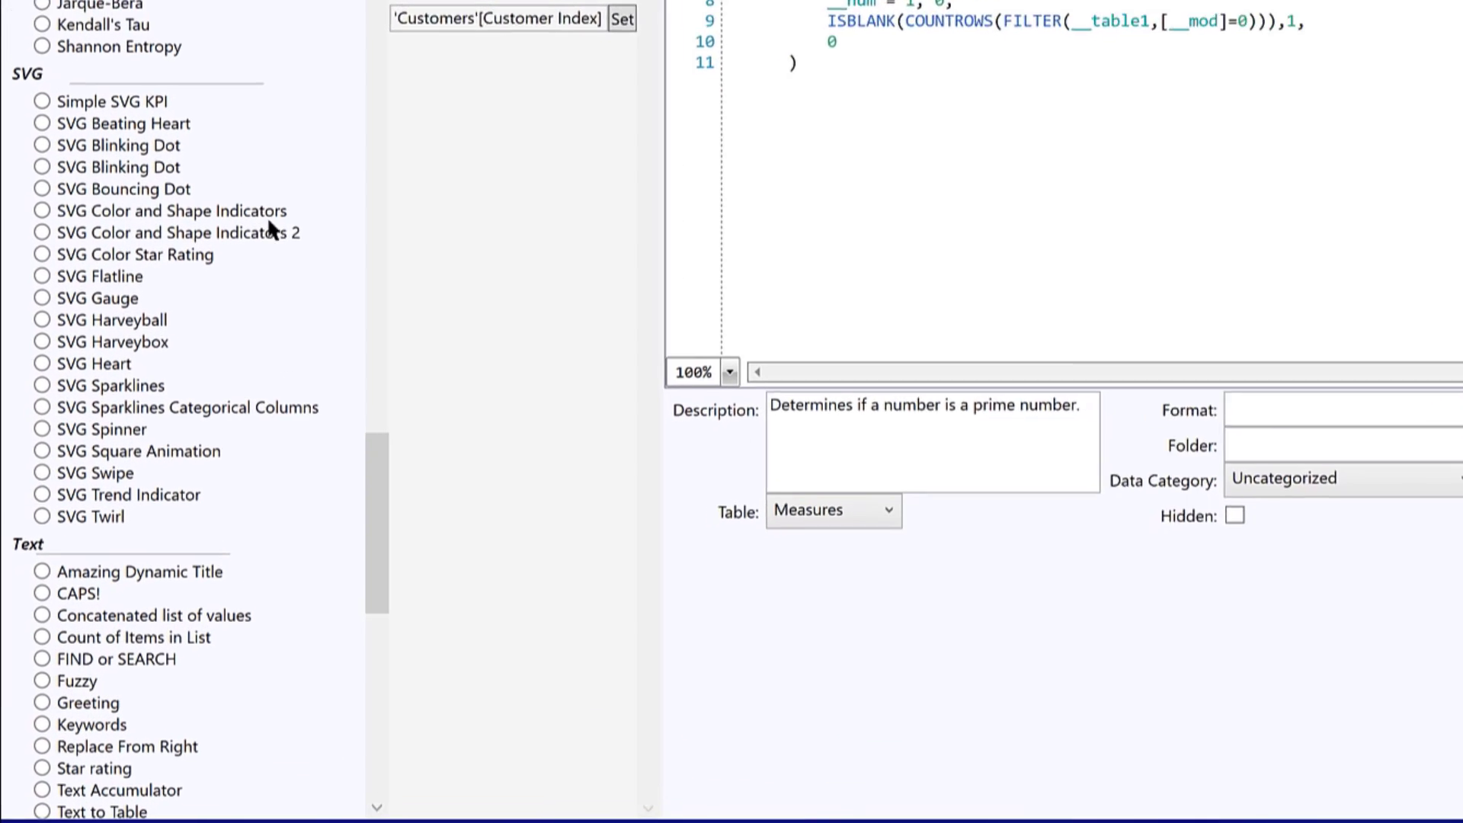
{"action": "scroll", "scroll_direction": "down", "scroll_amount": 3}
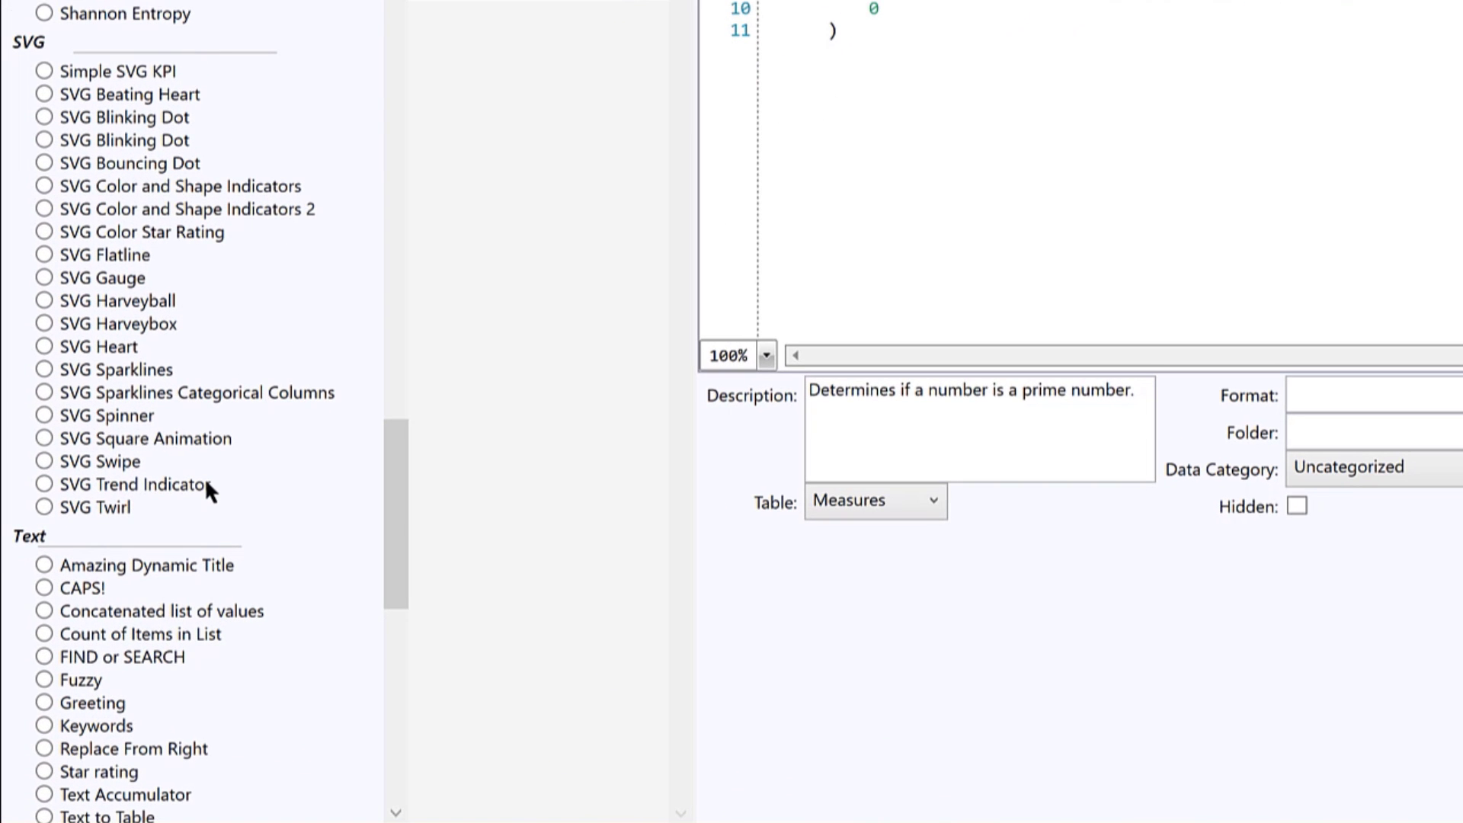
{"action": "mouse_move", "coordinate": [179, 283]}
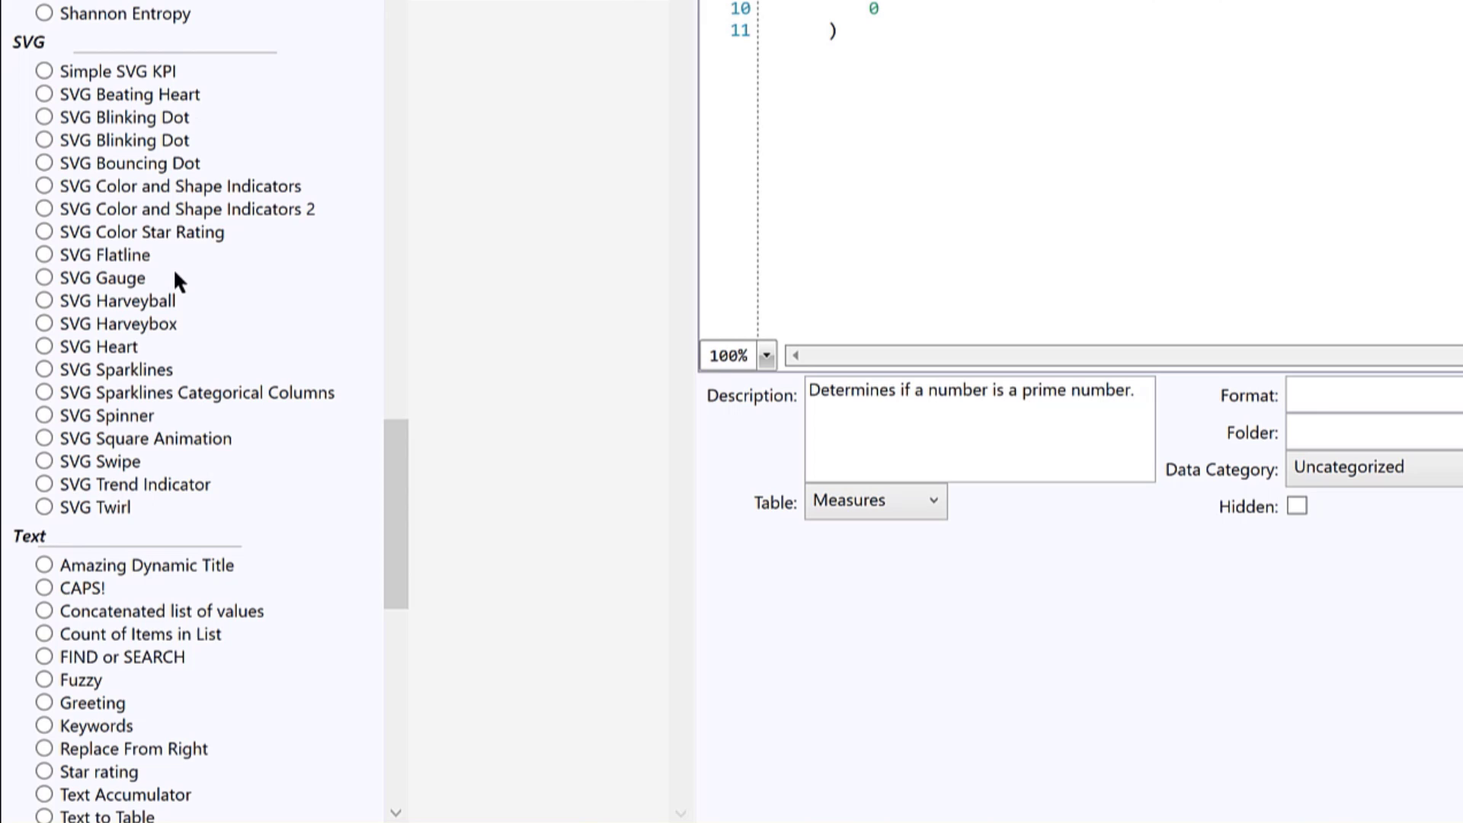
{"action": "mouse_move", "coordinate": [109, 288]}
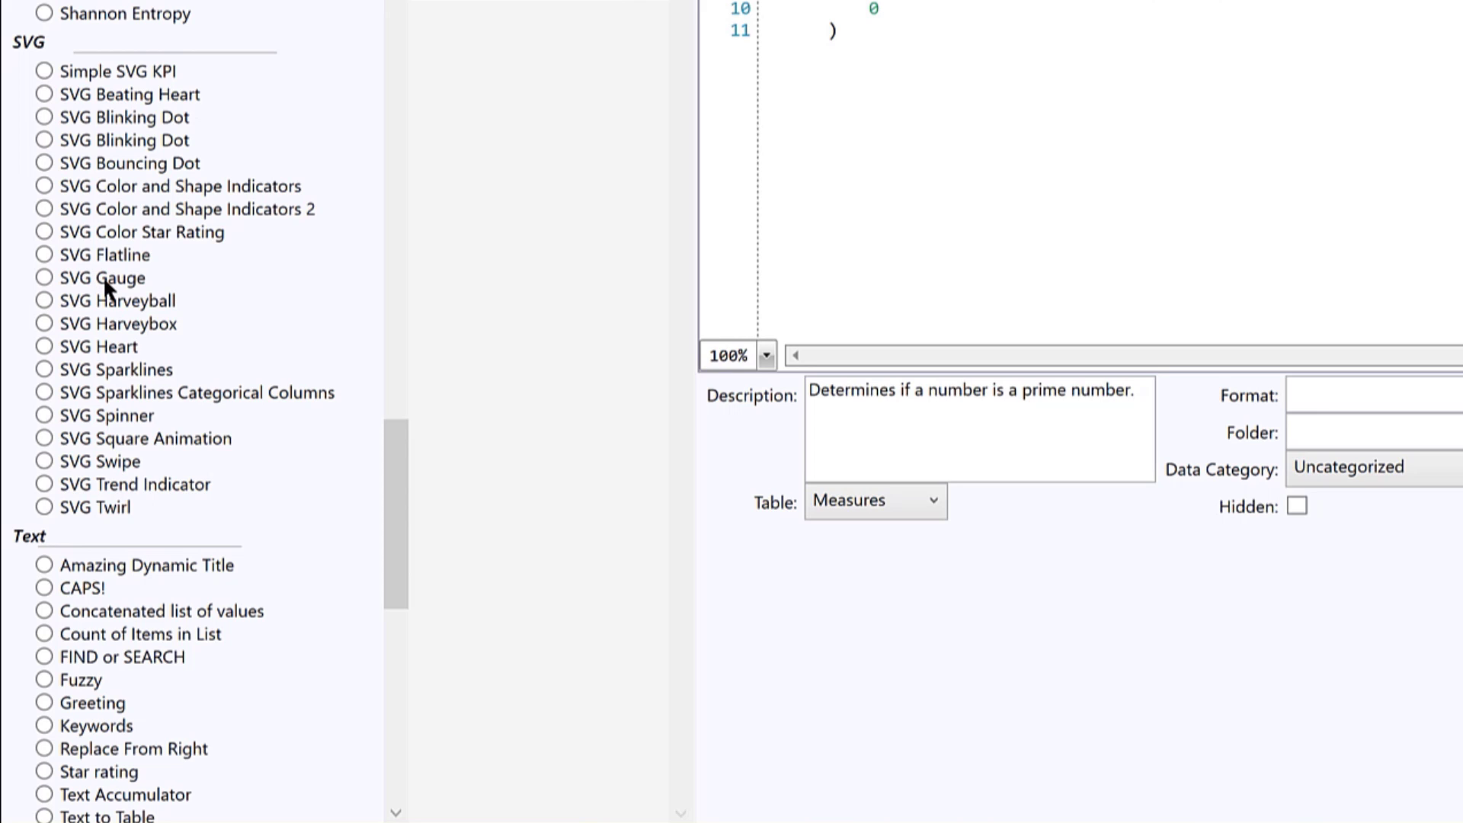
{"action": "mouse_move", "coordinate": [105, 297]}
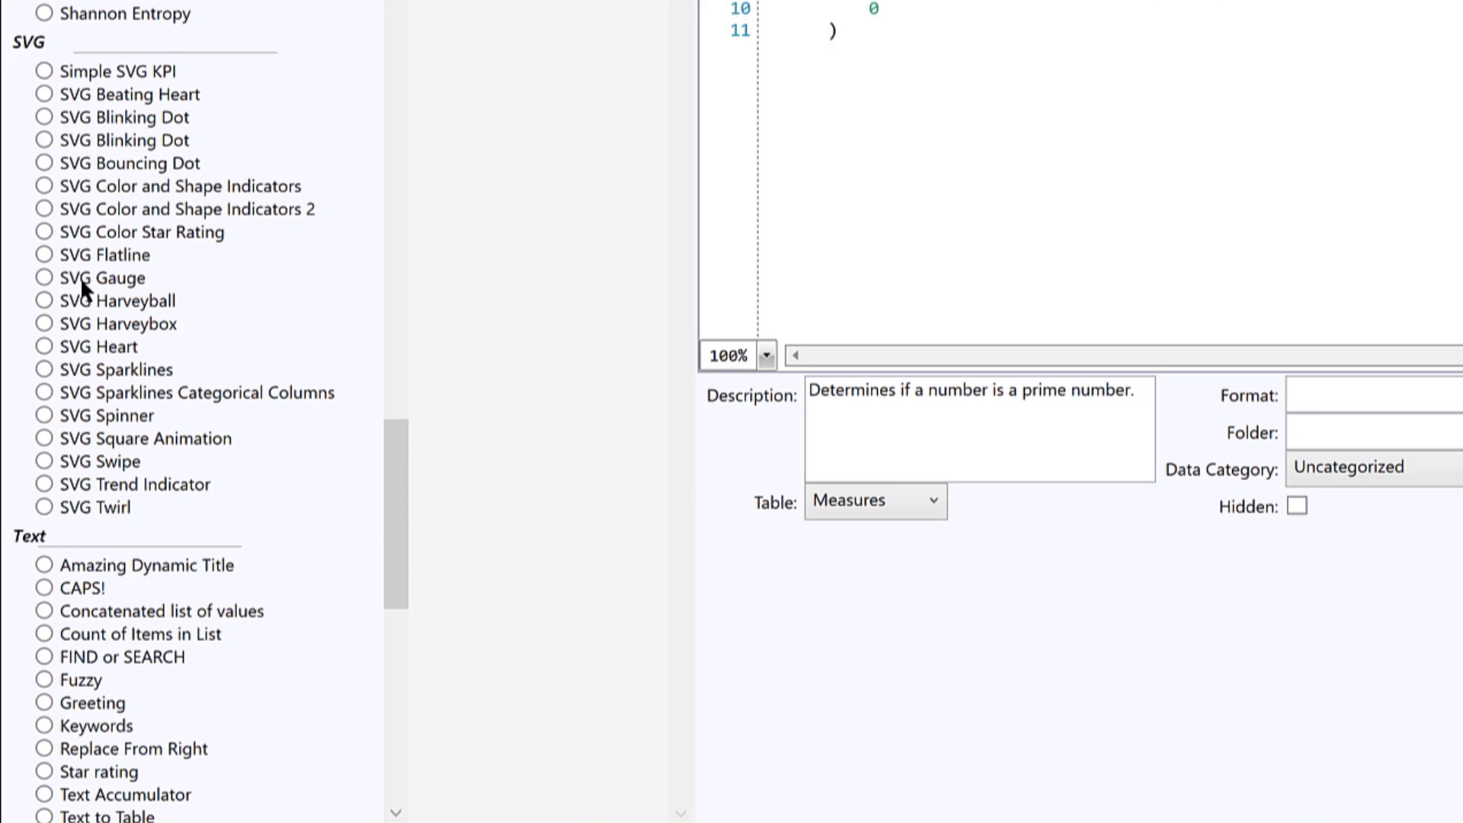
{"action": "mouse_move", "coordinate": [124, 296]}
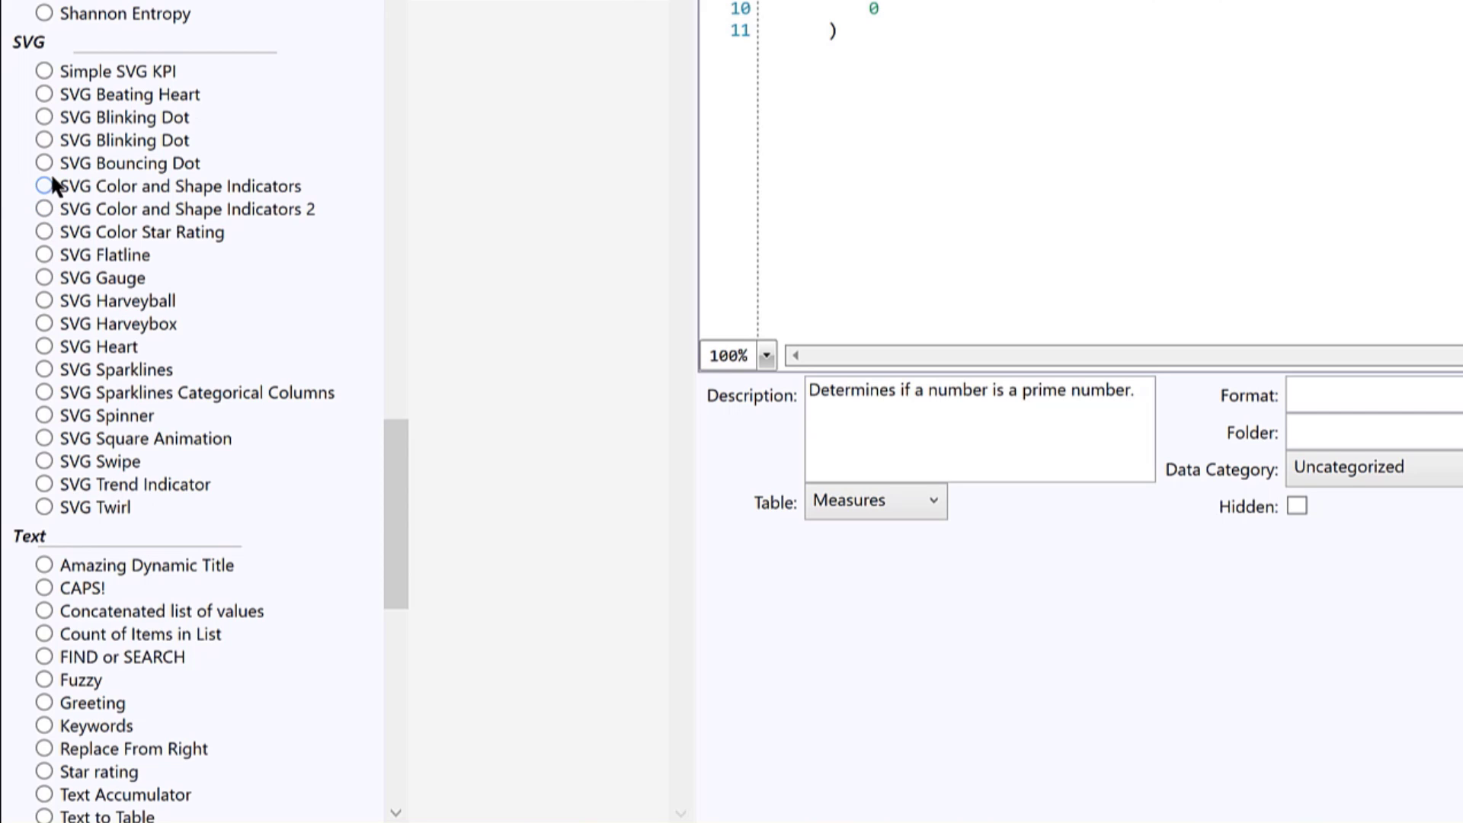
{"action": "left_click", "coordinate": [45, 140]}
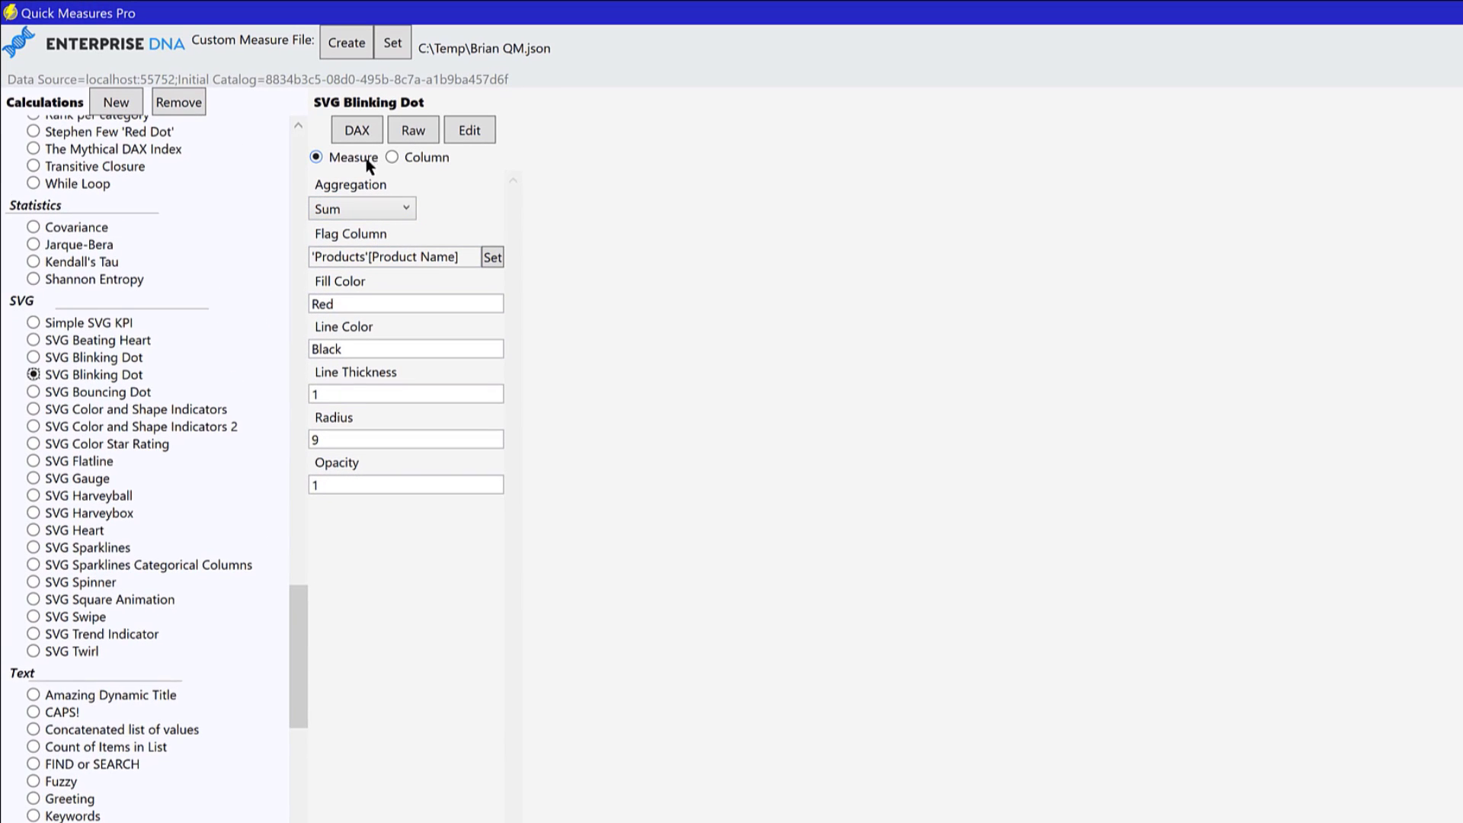
{"action": "mouse_move", "coordinate": [471, 256]}
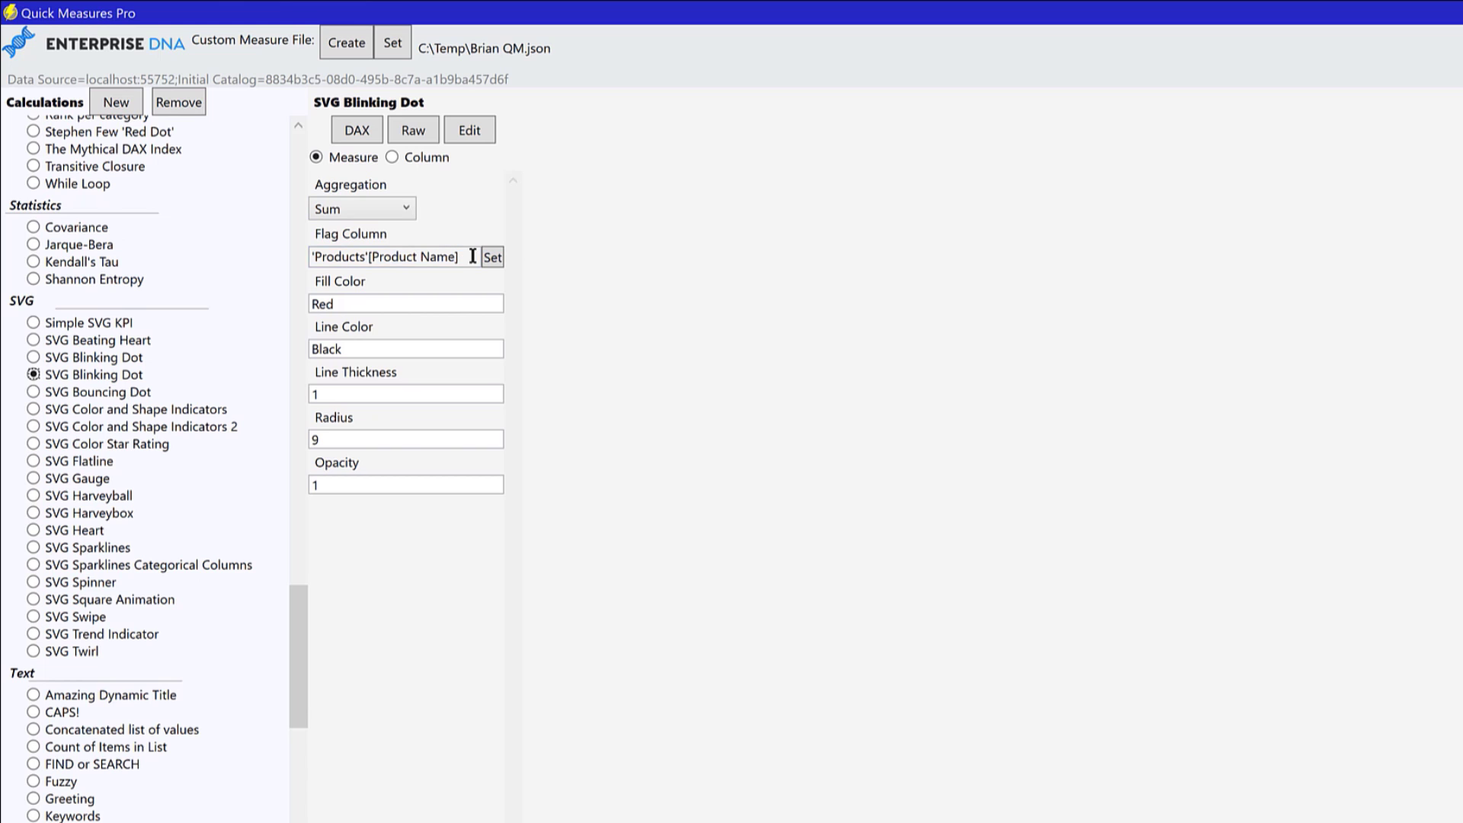
Change the blinking dot's flag column from Products' Product Name to Dates > Year.
{"action": "left_click", "coordinate": [491, 256]}
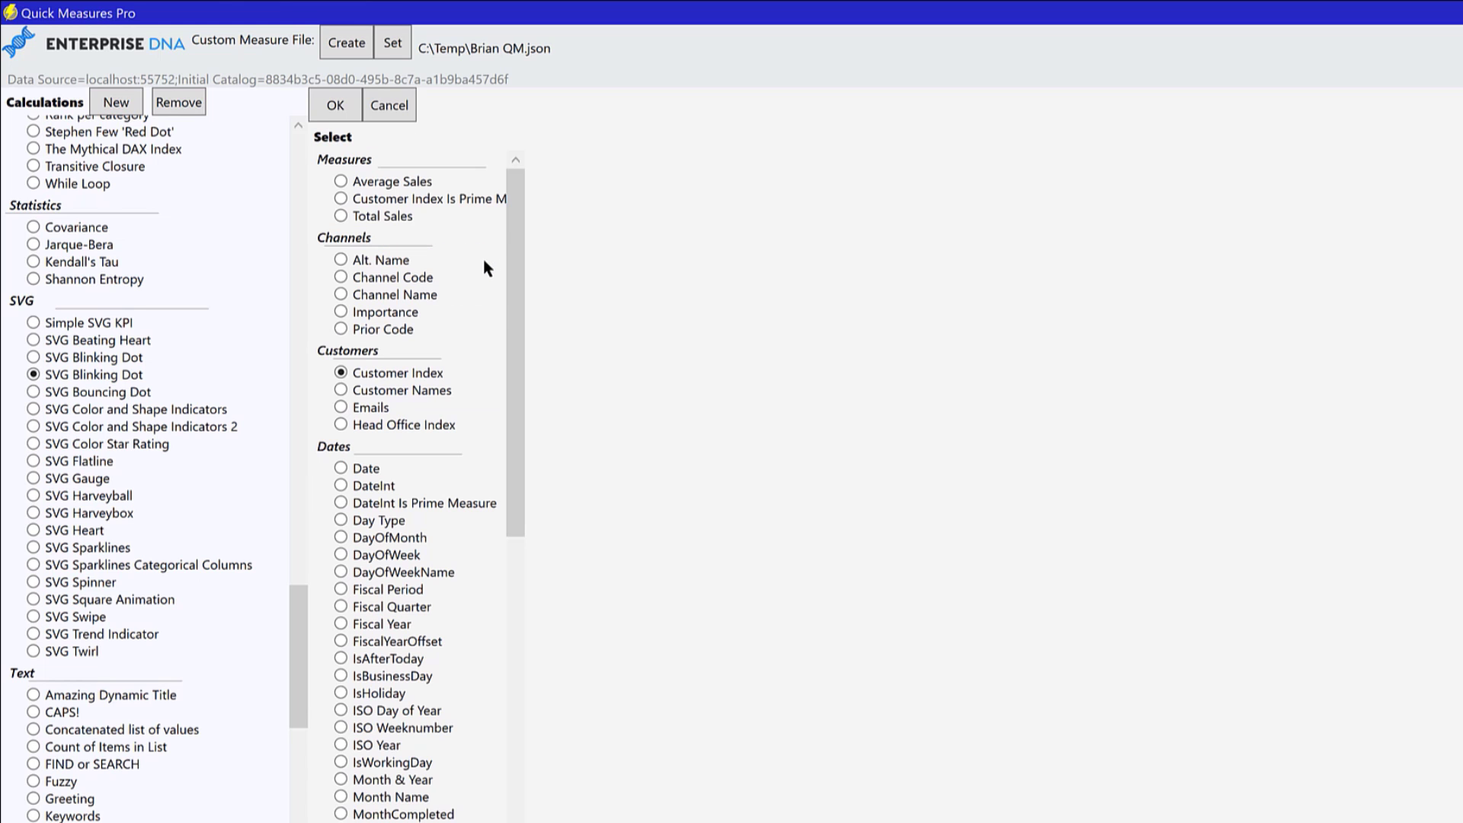
{"action": "scroll", "scroll_direction": "down", "scroll_amount": 3}
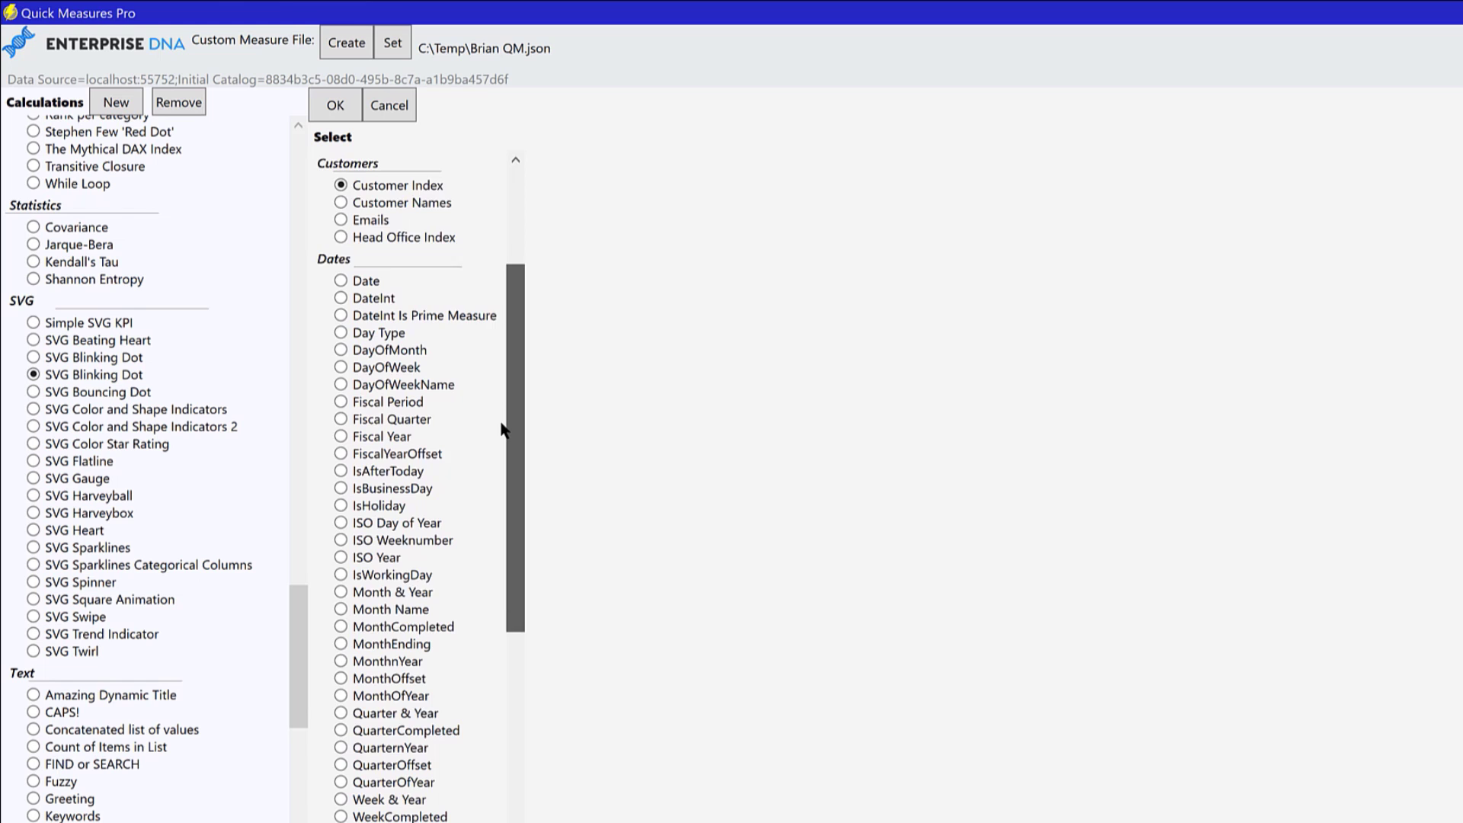
{"action": "scroll", "scroll_direction": "down", "scroll_amount": 3}
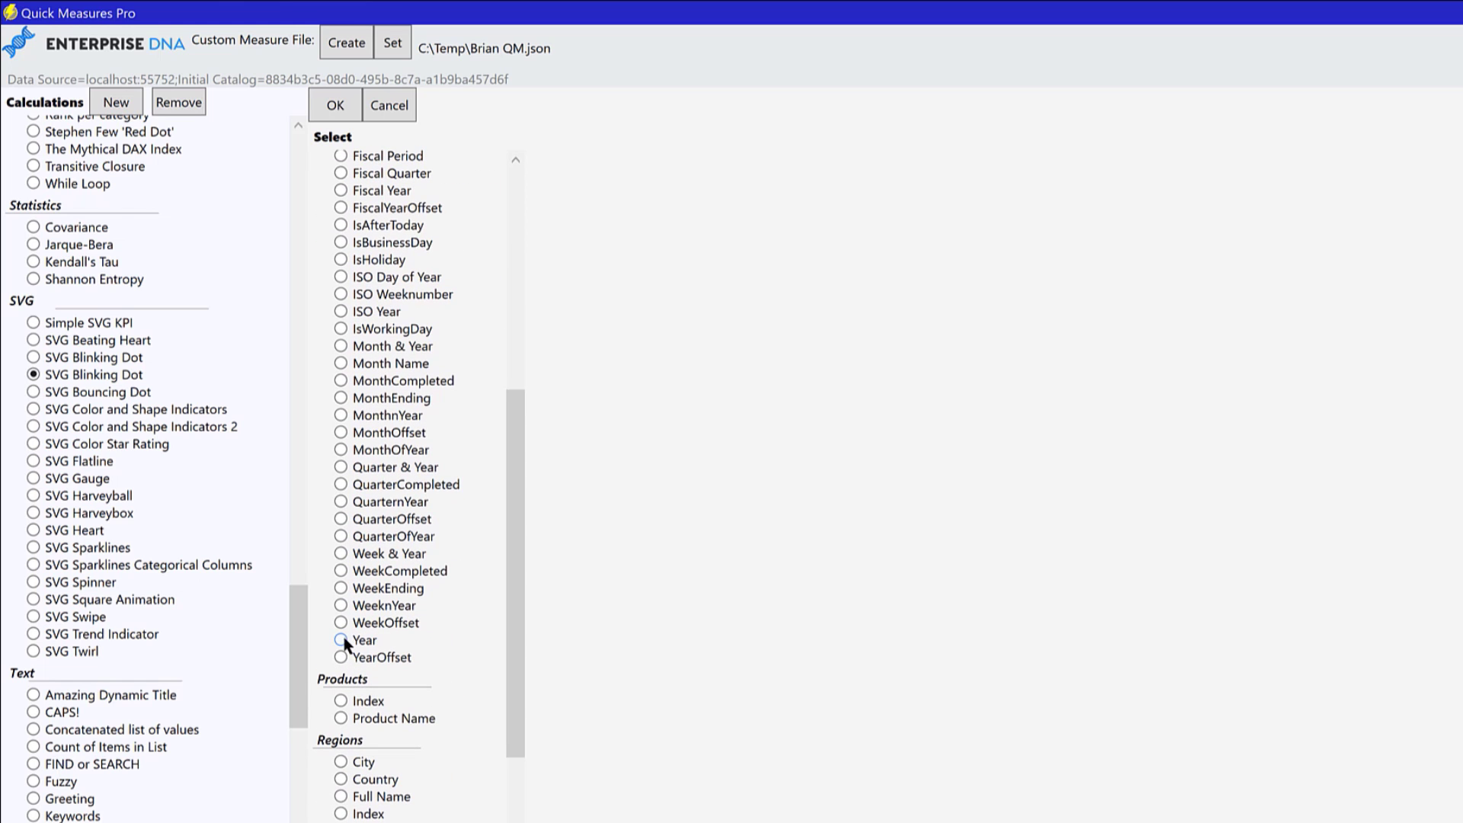
{"action": "left_click", "coordinate": [339, 639]}
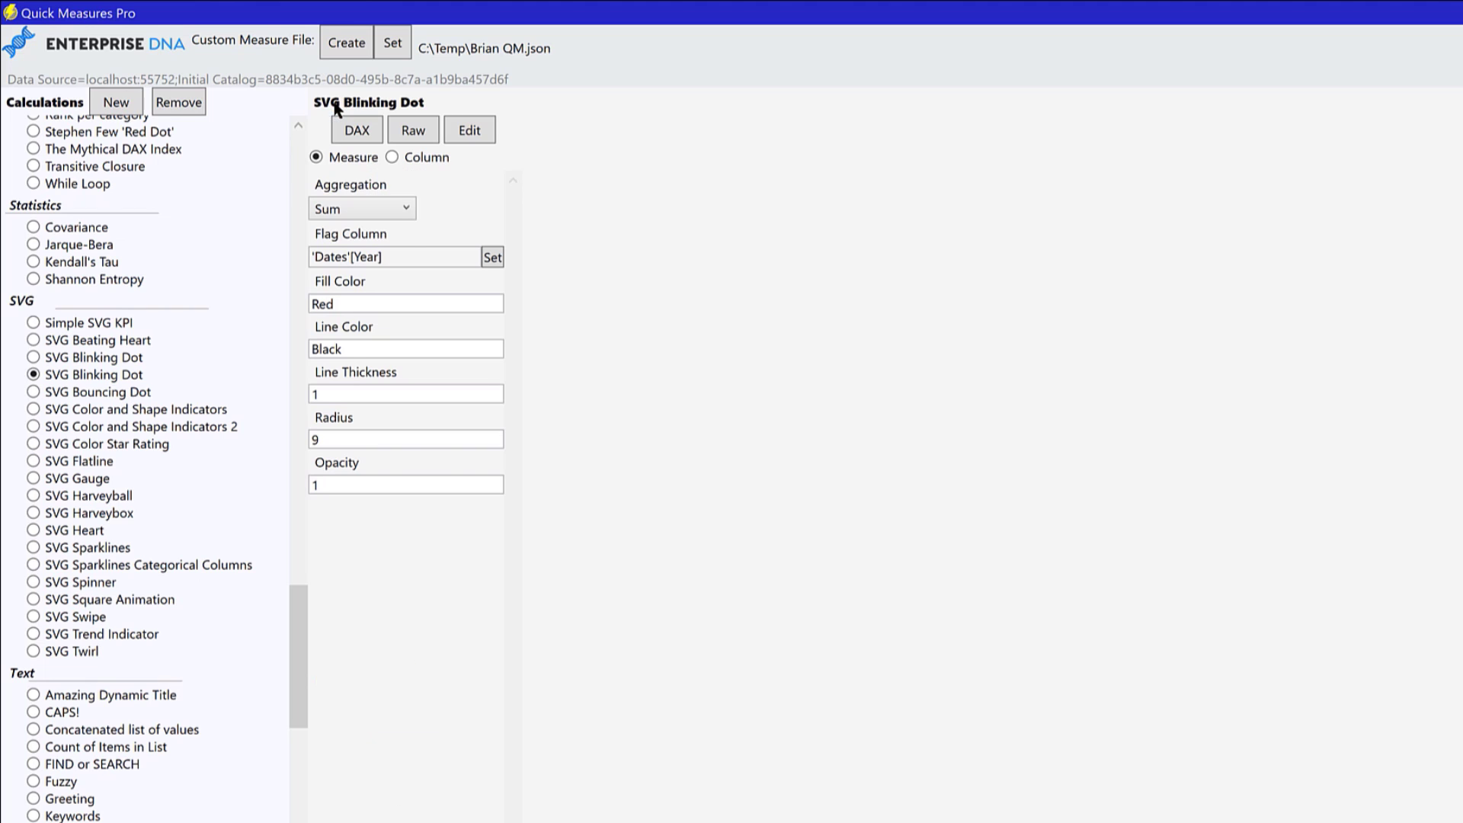
{"action": "mouse_move", "coordinate": [444, 292]}
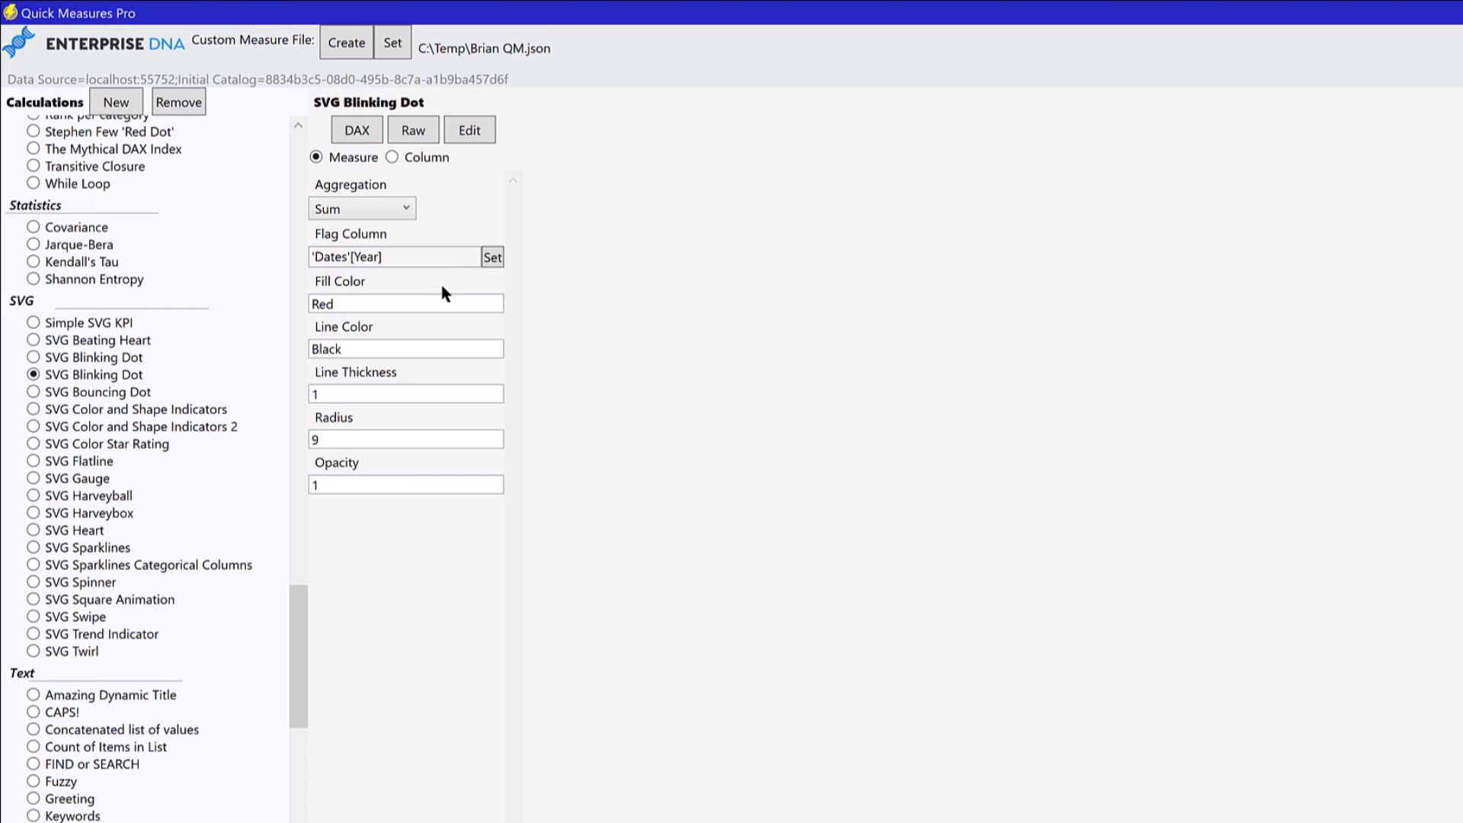
{"action": "left_click", "coordinate": [404, 303]}
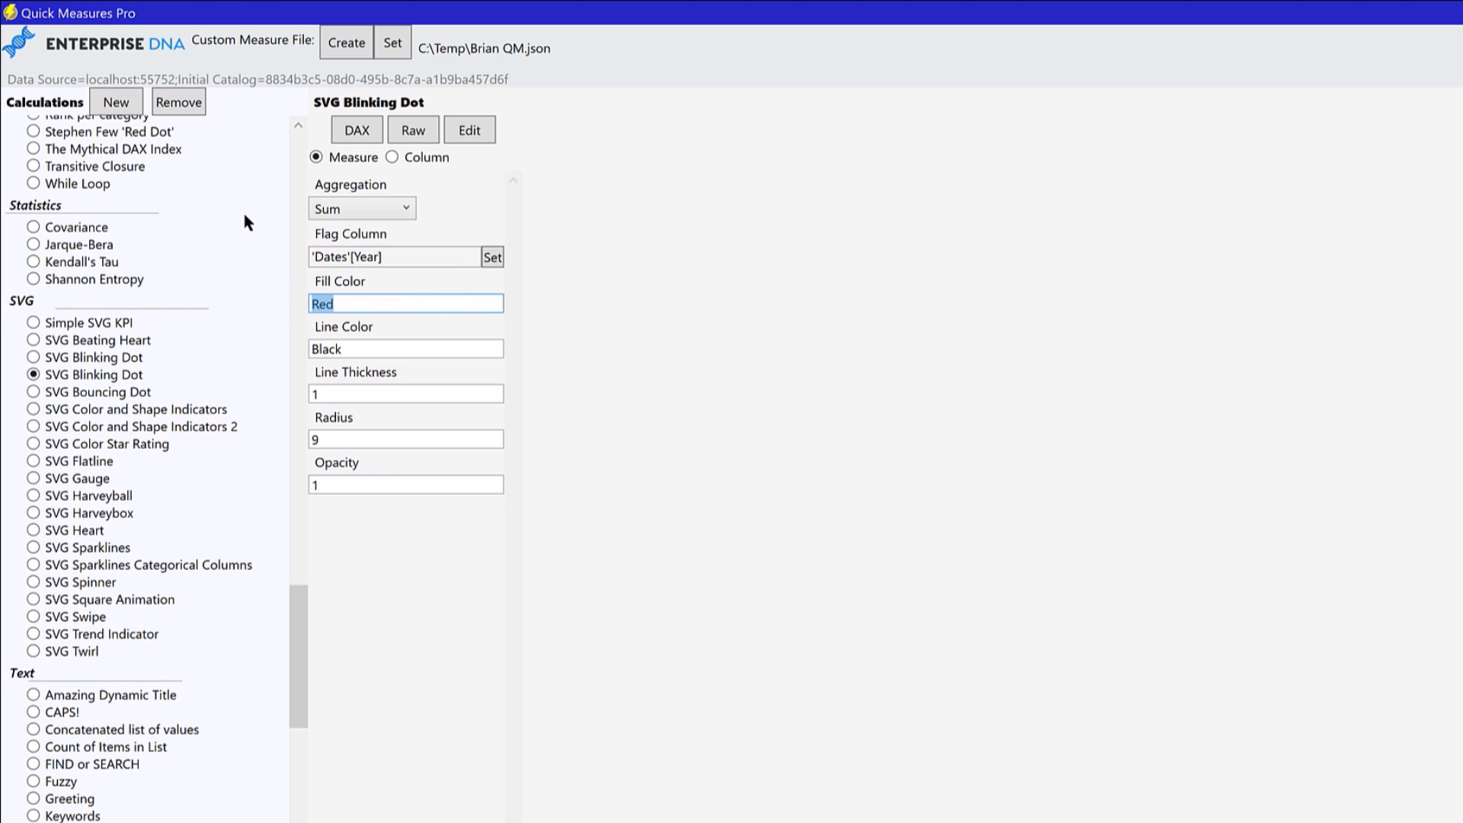
Set fill colour Green, line colour White, radius 10, and generate the DAX code.
{"action": "type", "text": "Green"}
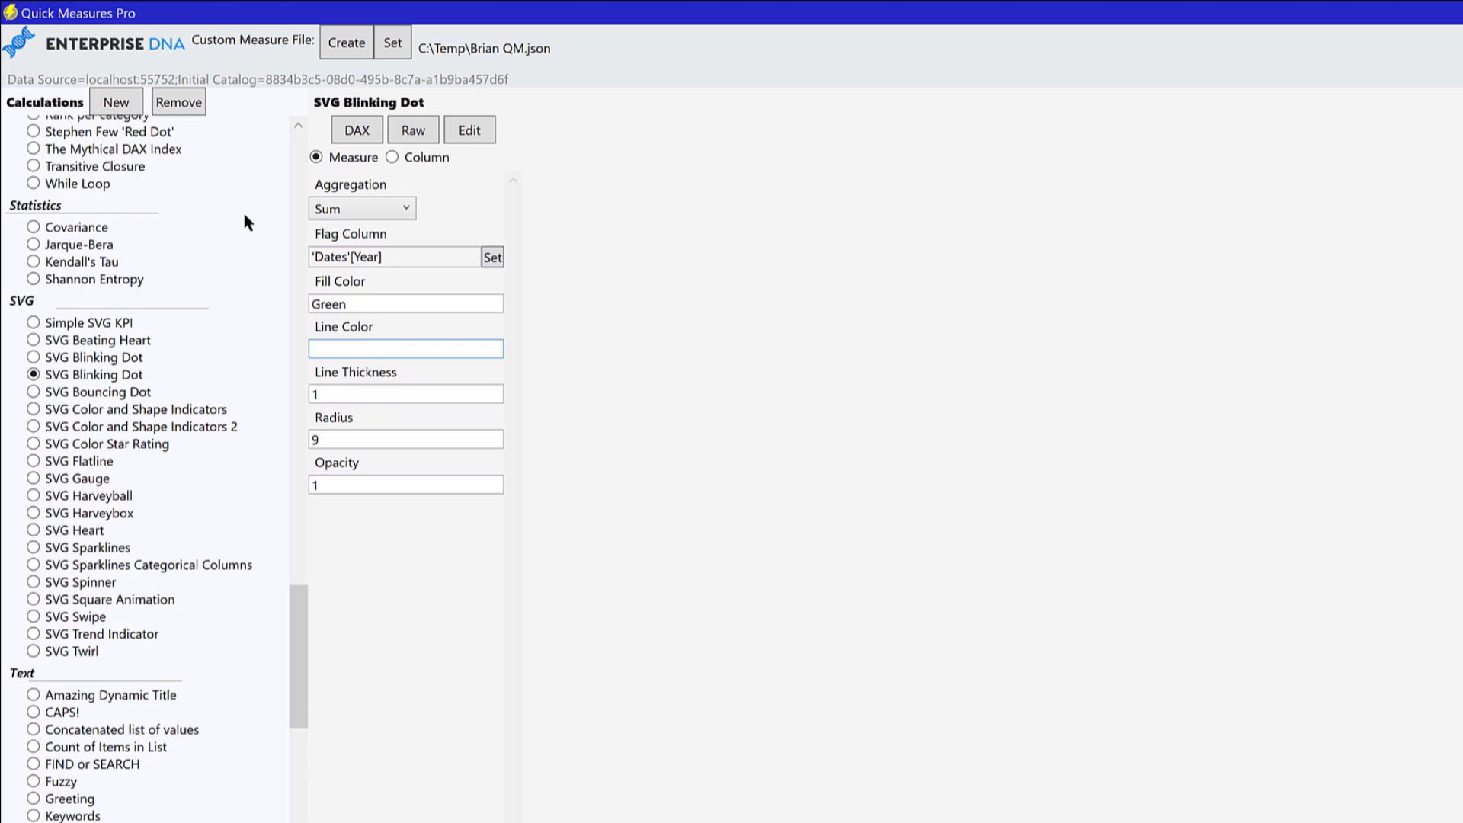
{"action": "type", "text": "White"}
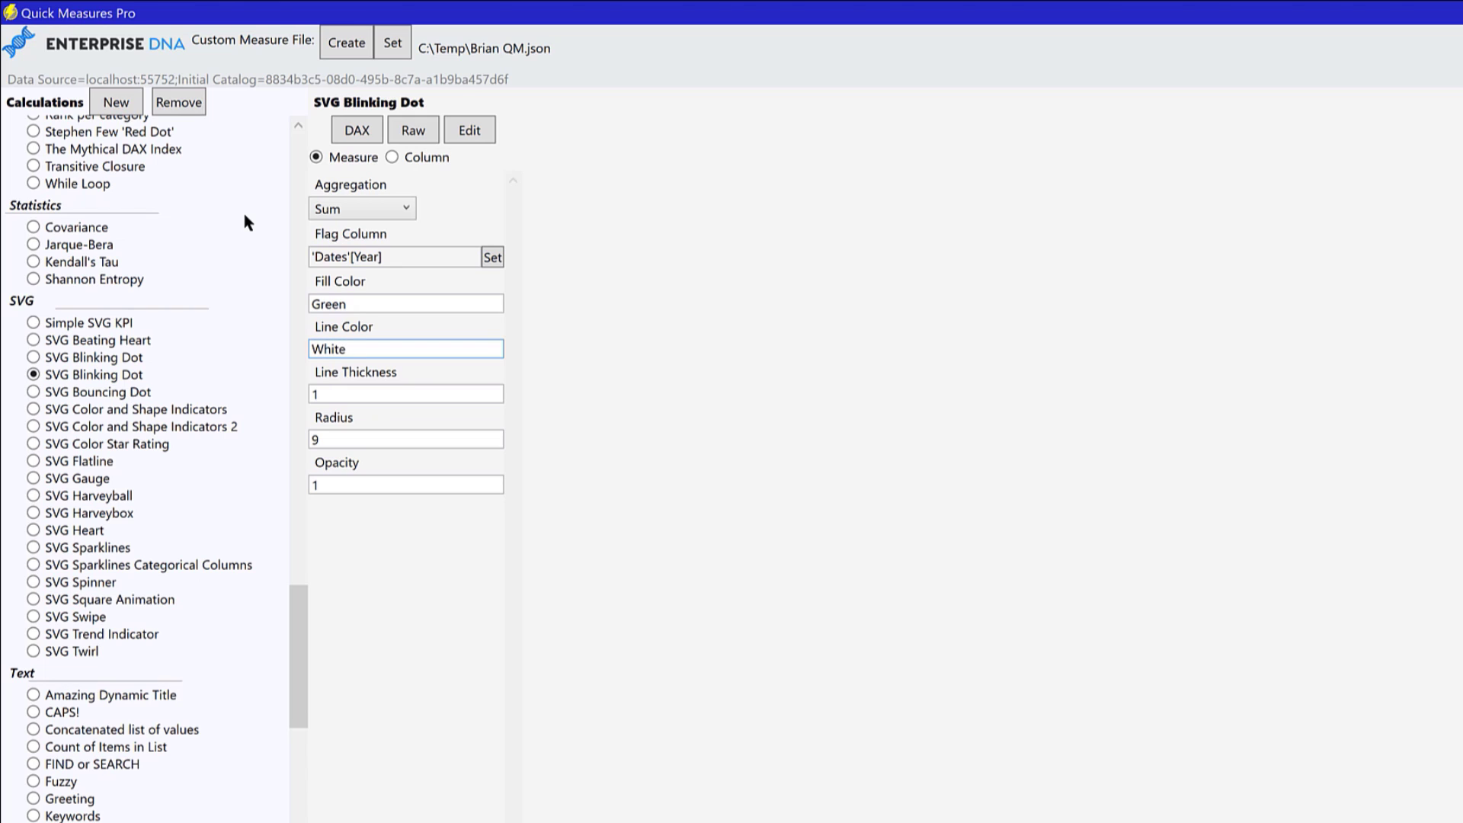
{"action": "left_click", "coordinate": [404, 439]}
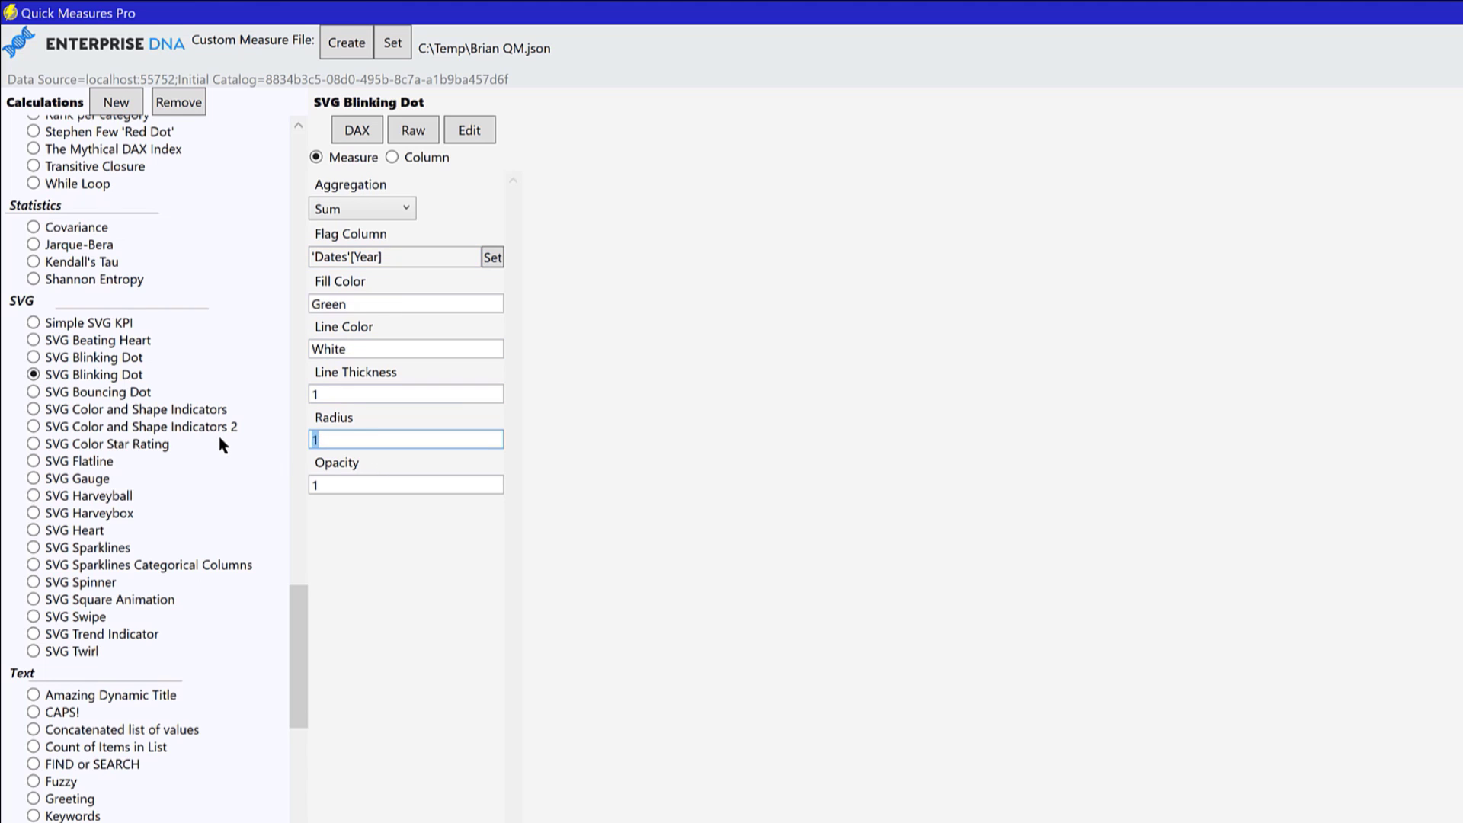
{"action": "type", "text": "10"}
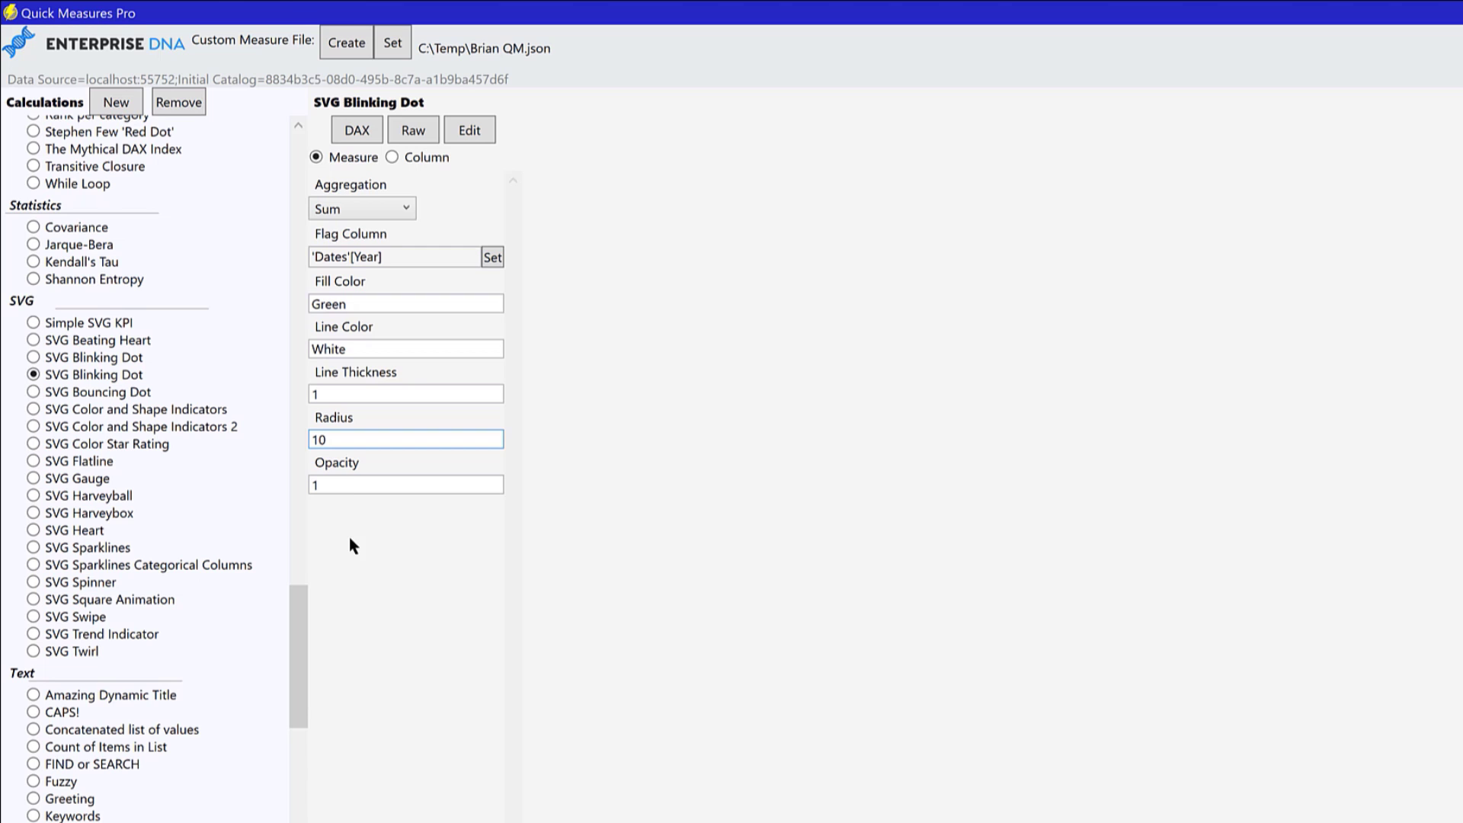
{"action": "left_click", "coordinate": [357, 129]}
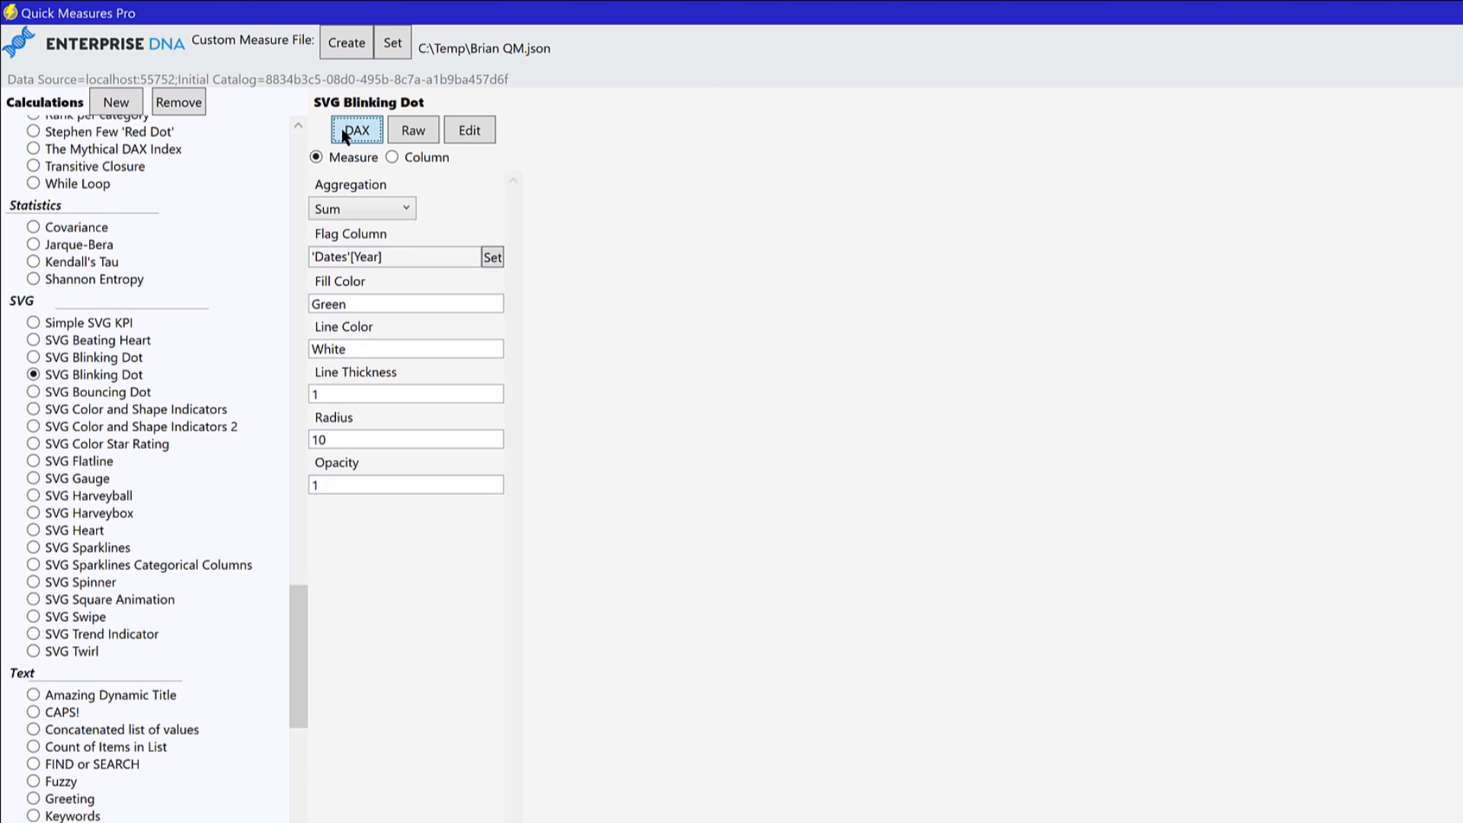
{"action": "left_click", "coordinate": [356, 128]}
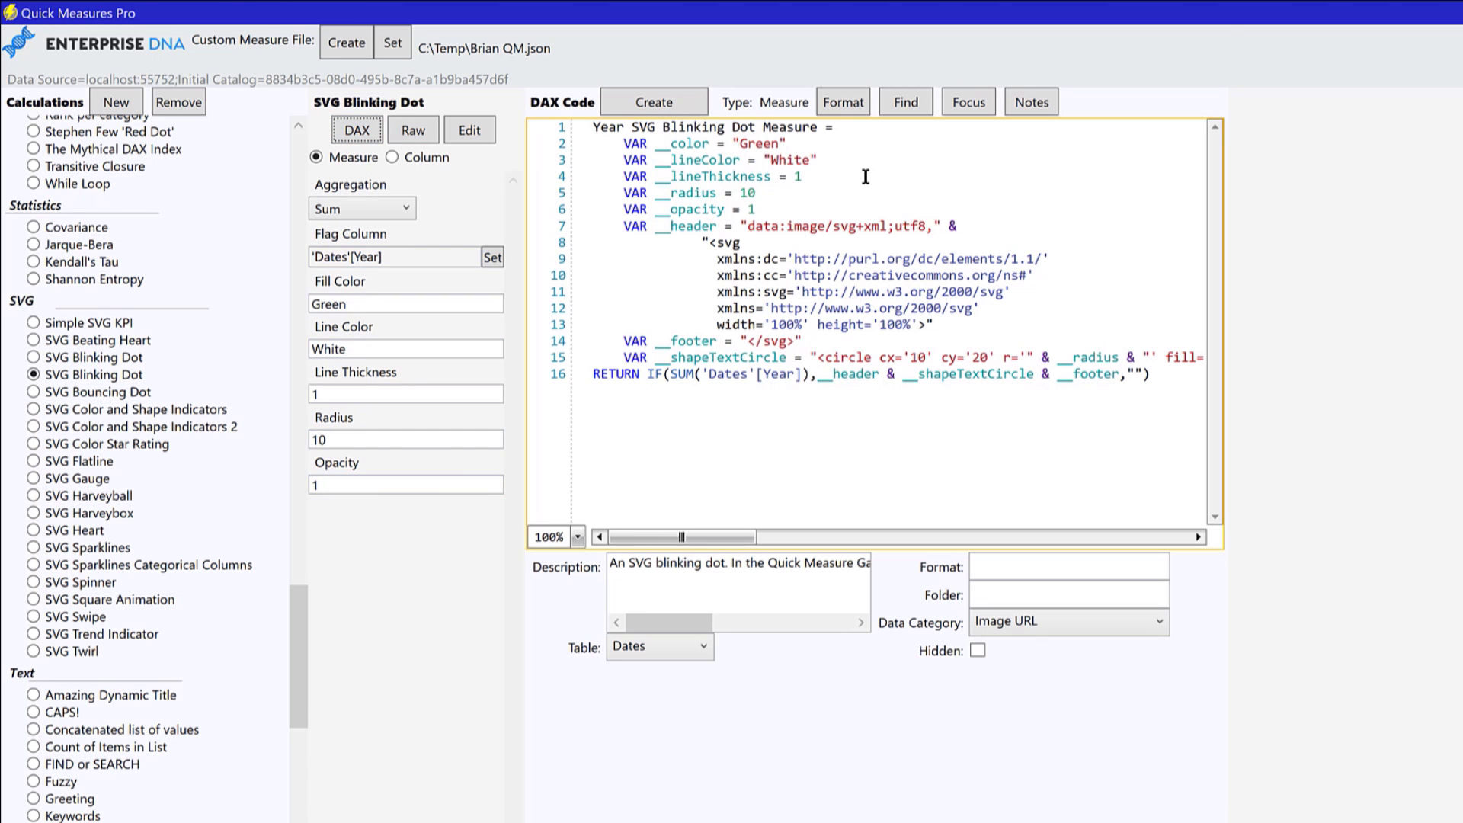
{"action": "mouse_move", "coordinate": [802, 294]}
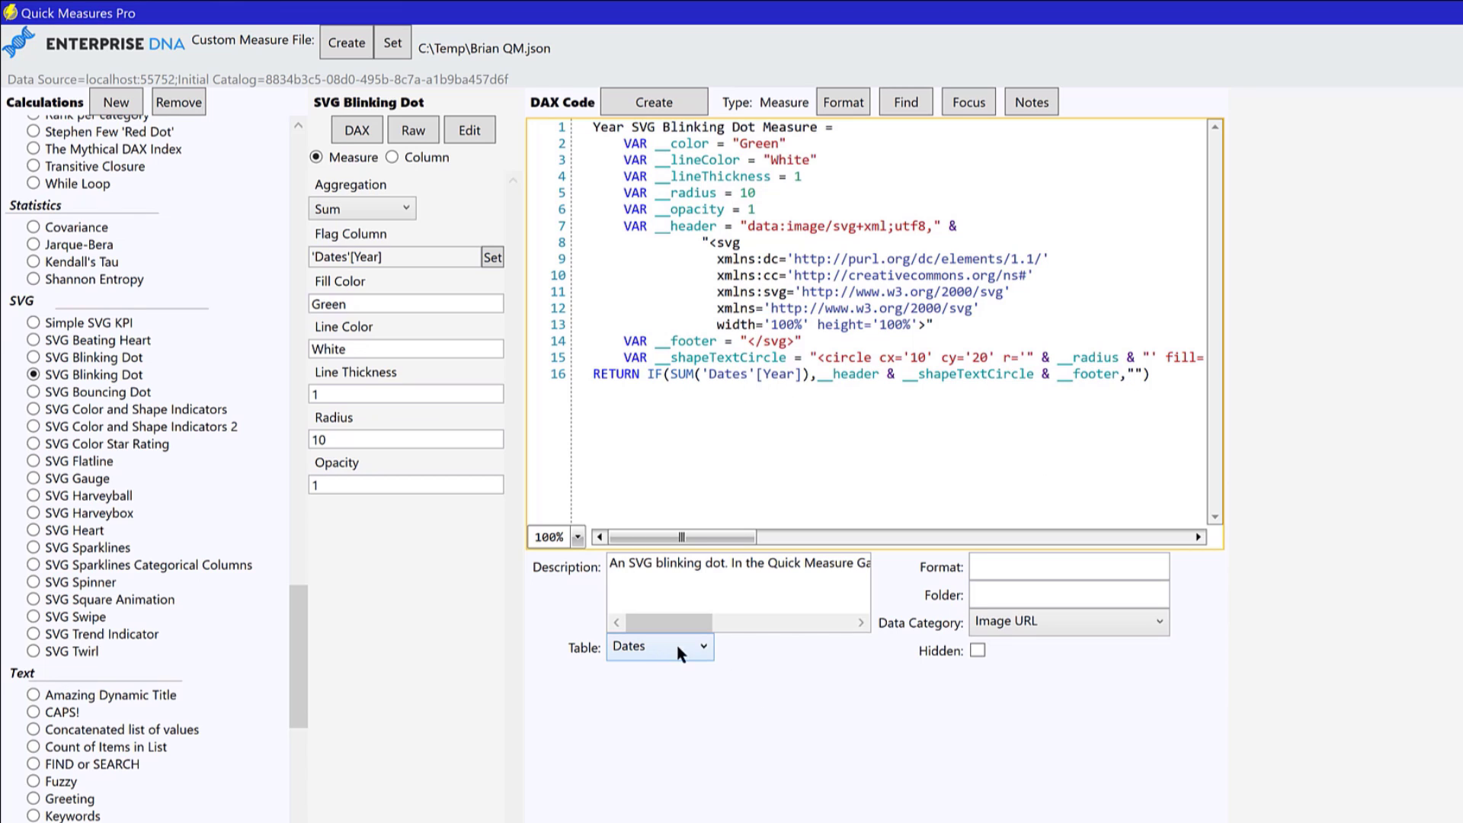
Create Year SVG Blinking Dot Measure in the Measures table and dismiss the confirmation.
{"action": "left_click", "coordinate": [701, 645]}
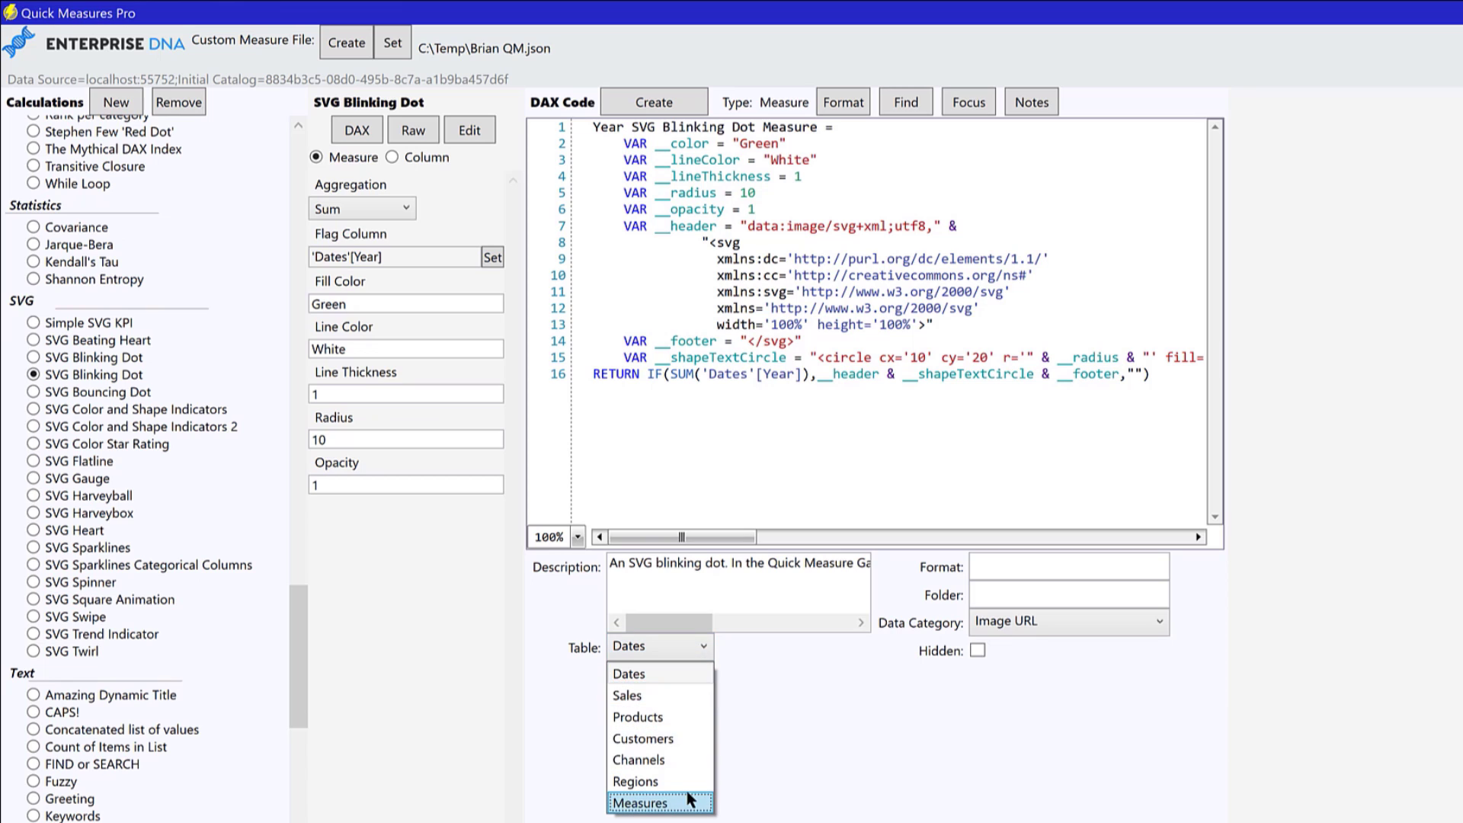
{"action": "left_click", "coordinate": [640, 801]}
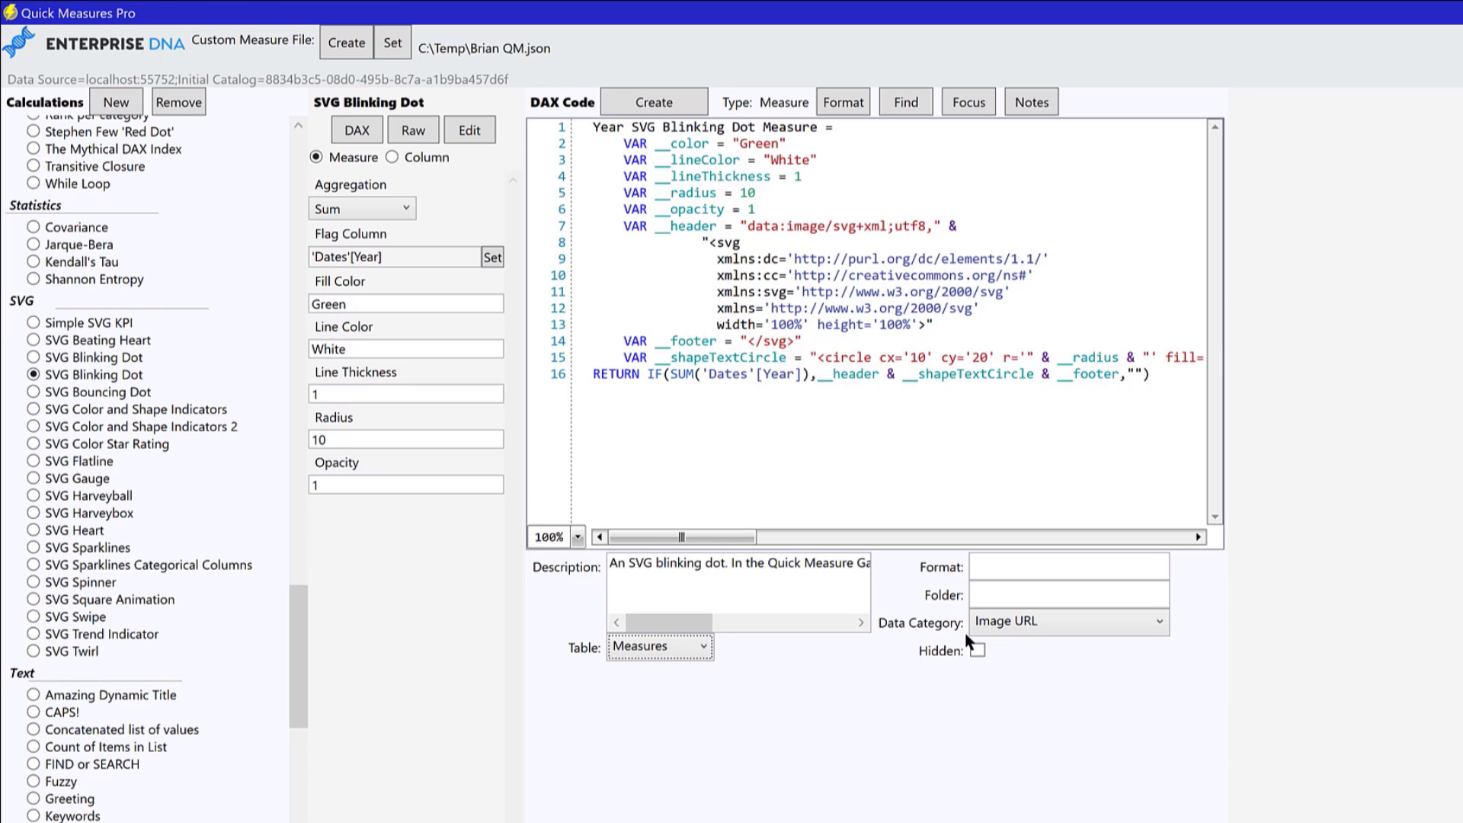
{"action": "left_click", "coordinate": [1067, 595]}
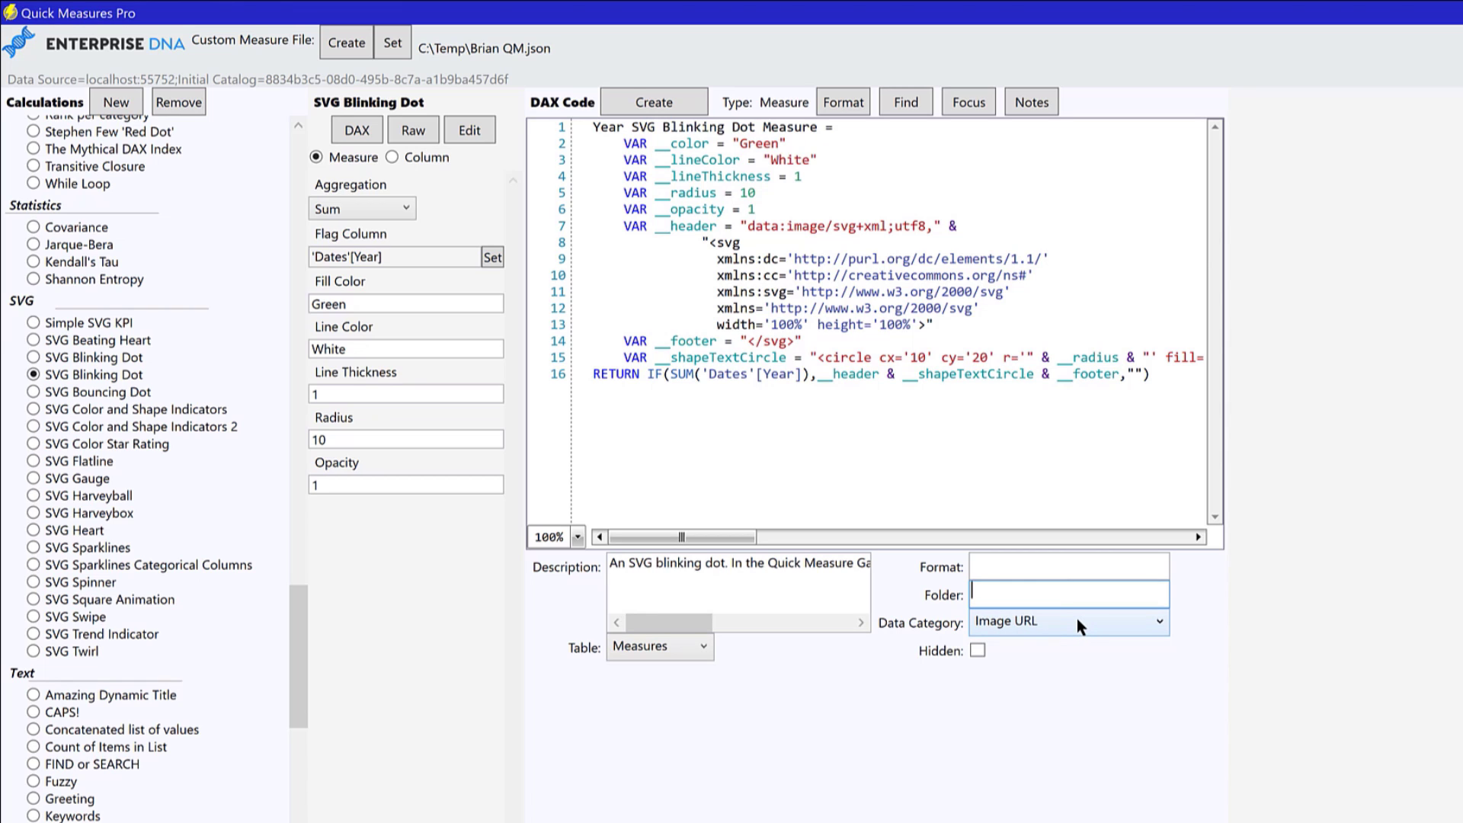
{"action": "mouse_move", "coordinate": [1069, 631]}
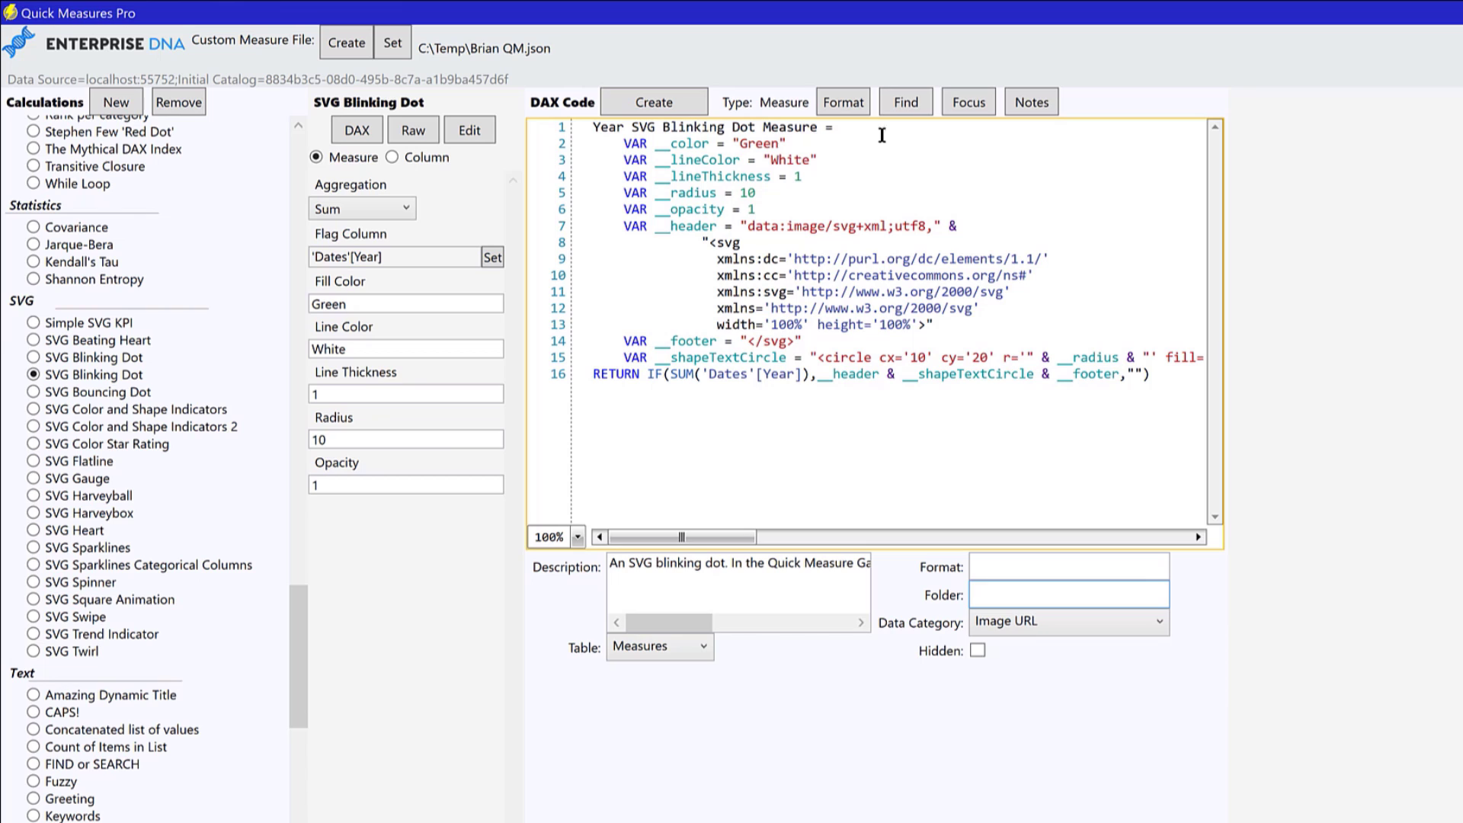
{"action": "mouse_move", "coordinate": [994, 465]}
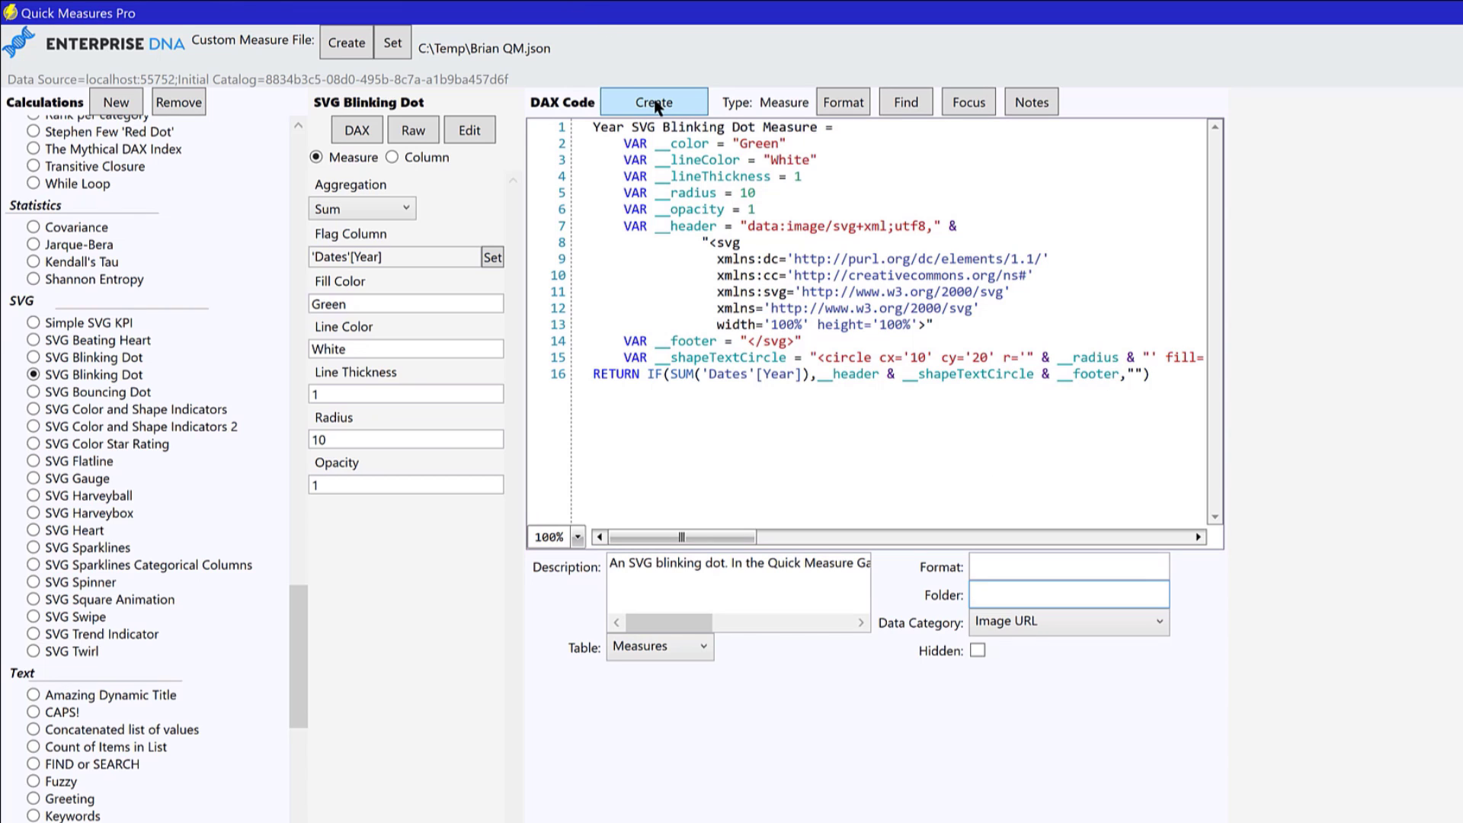
{"action": "left_click", "coordinate": [653, 101]}
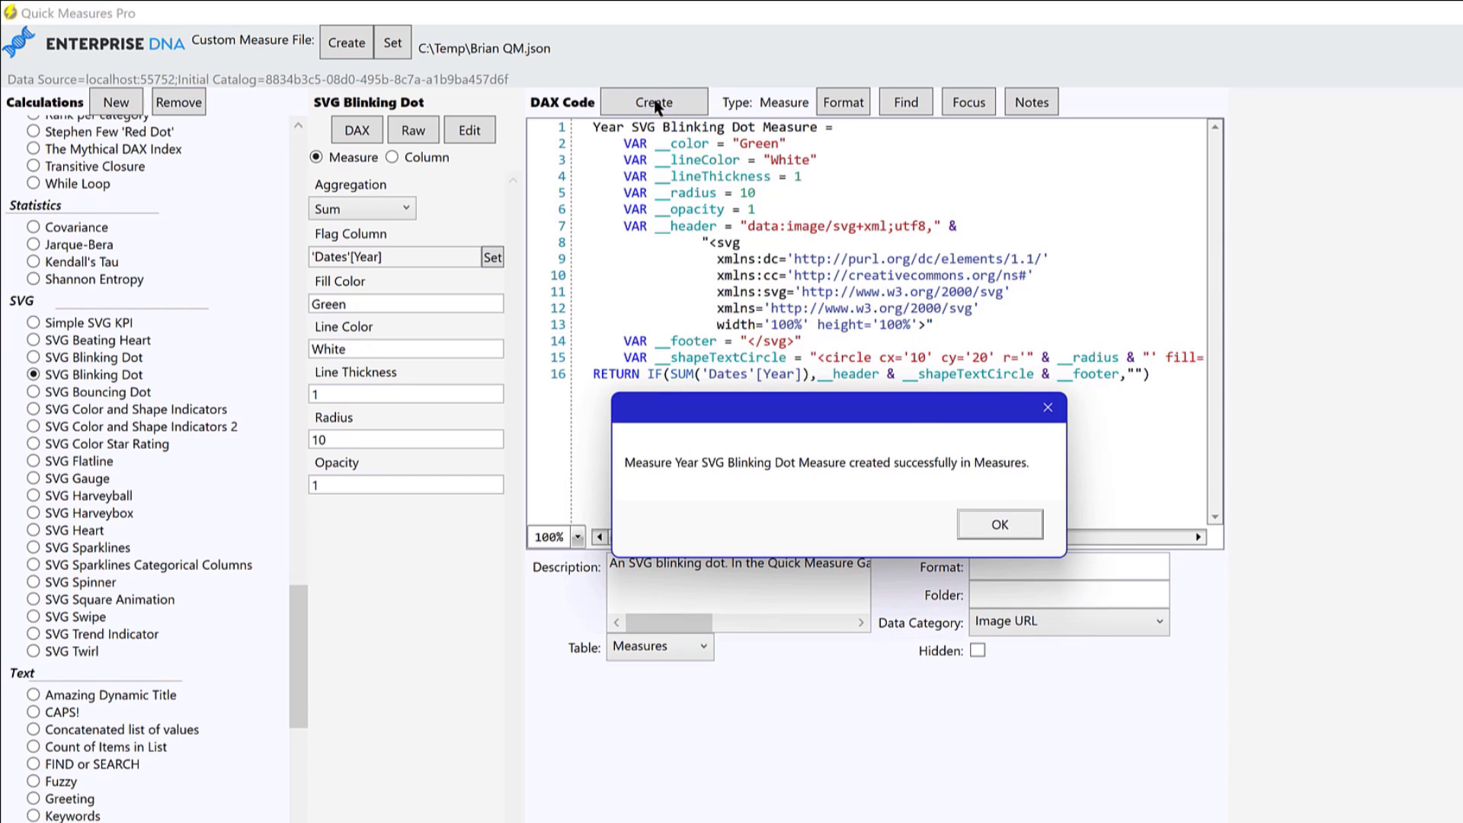
{"action": "mouse_move", "coordinate": [999, 523]}
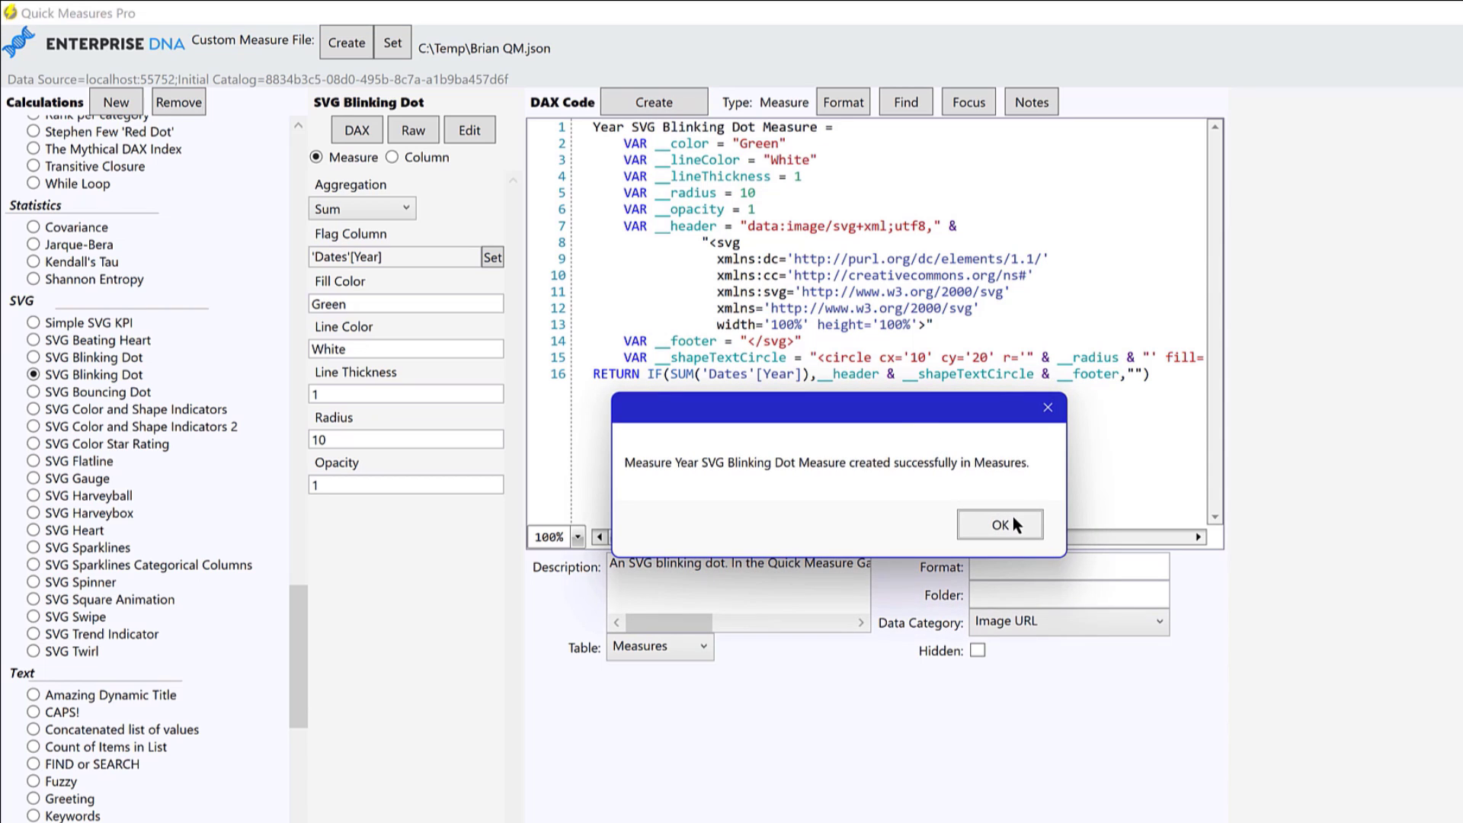
{"action": "left_click", "coordinate": [997, 523]}
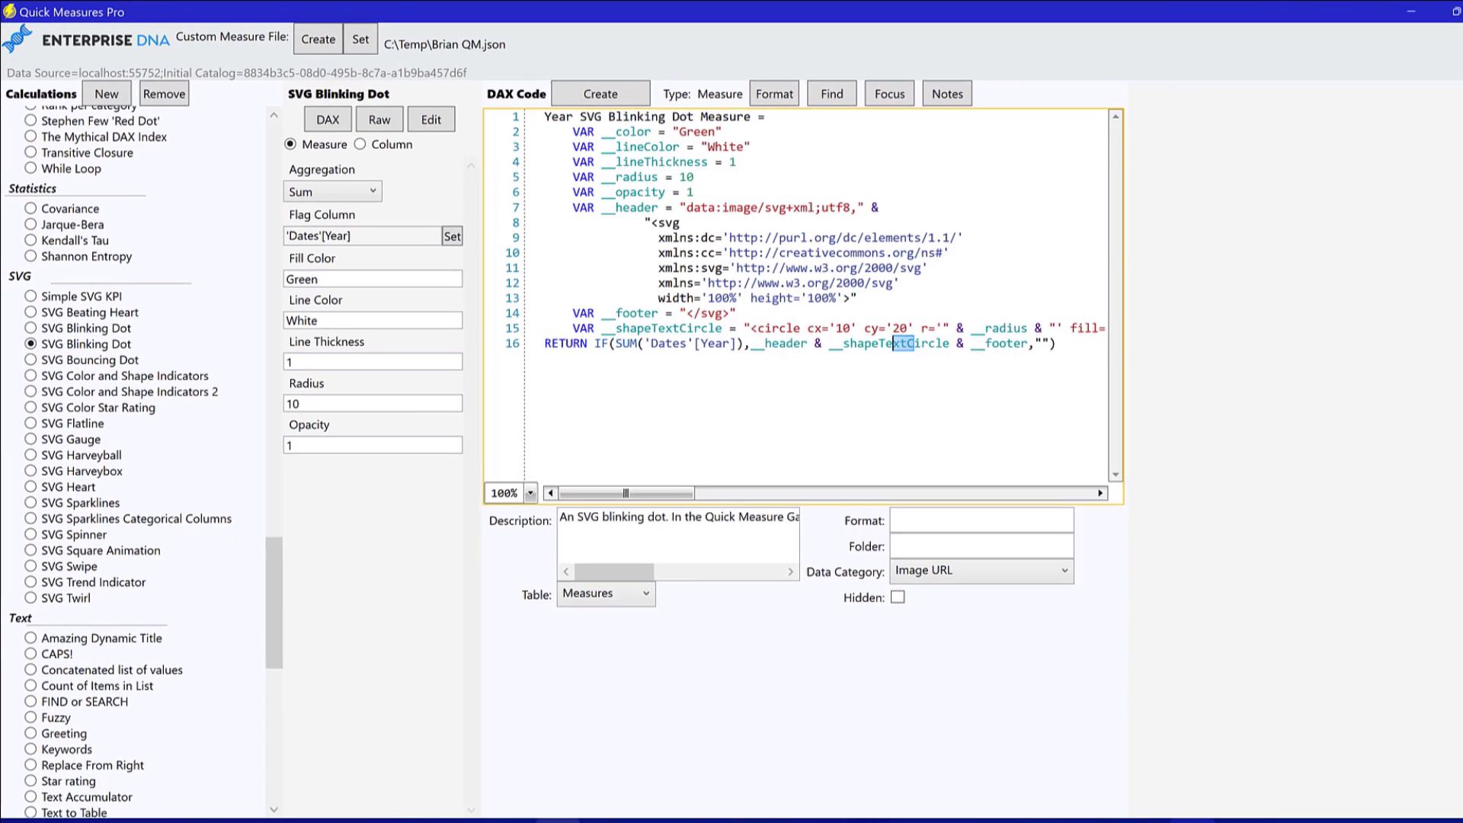
{"action": "mouse_move", "coordinate": [577, 803]}
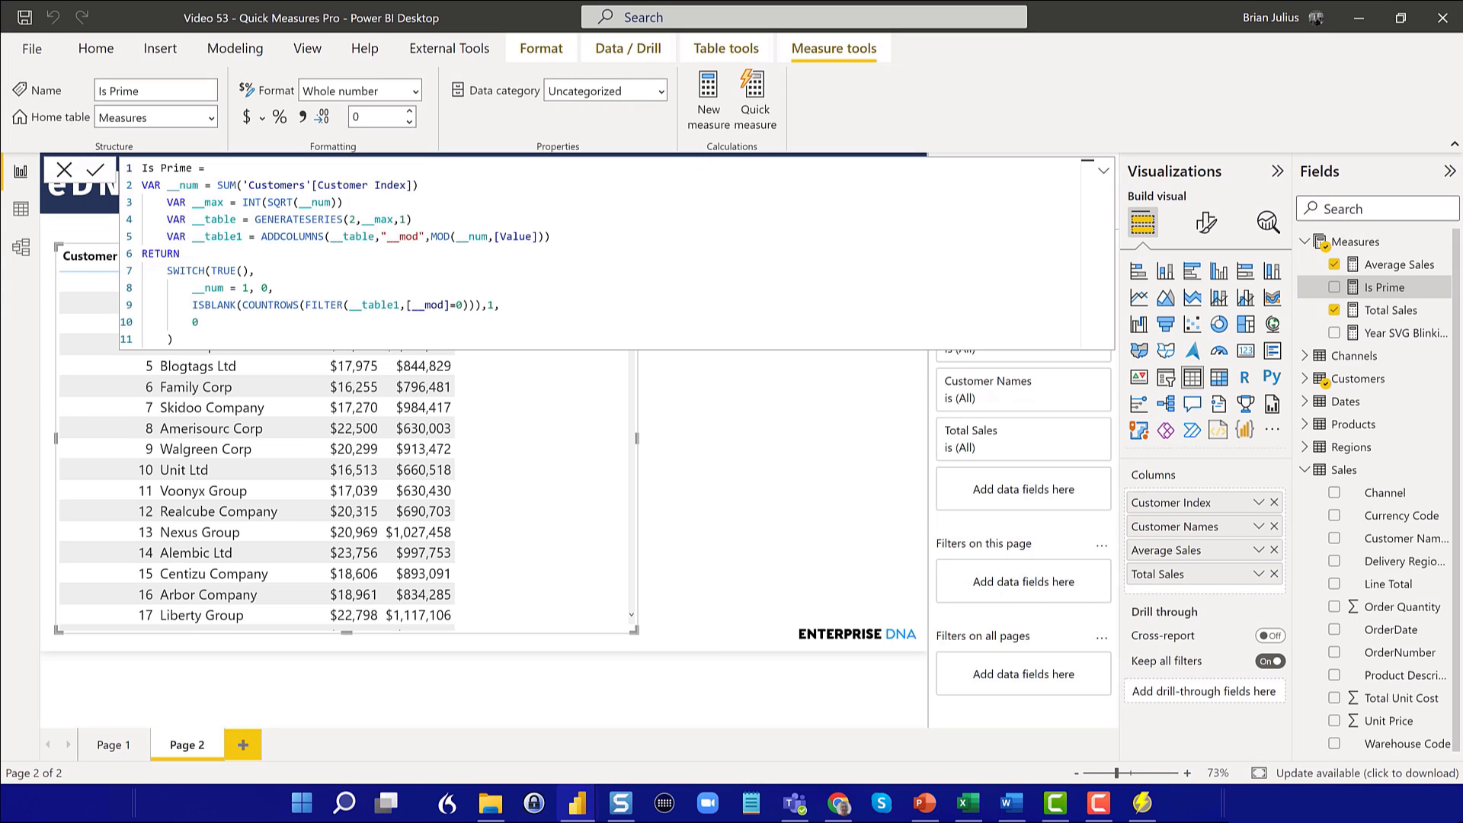
Close the Is Prime editor and start a new Measures-table measure 'Prime Dot = IF'.
{"action": "left_click", "coordinate": [93, 169]}
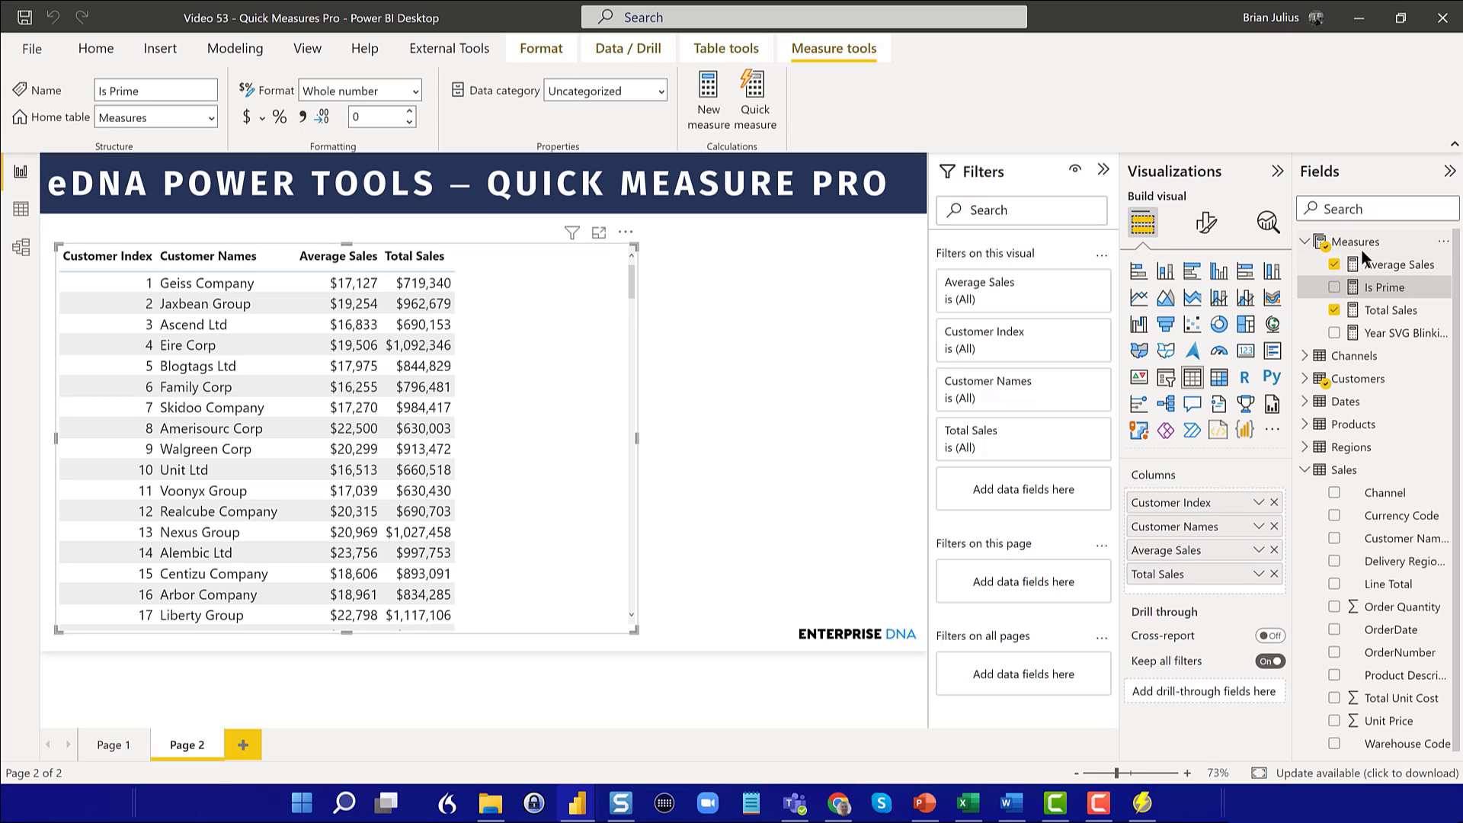
{"action": "left_click", "coordinate": [1355, 241]}
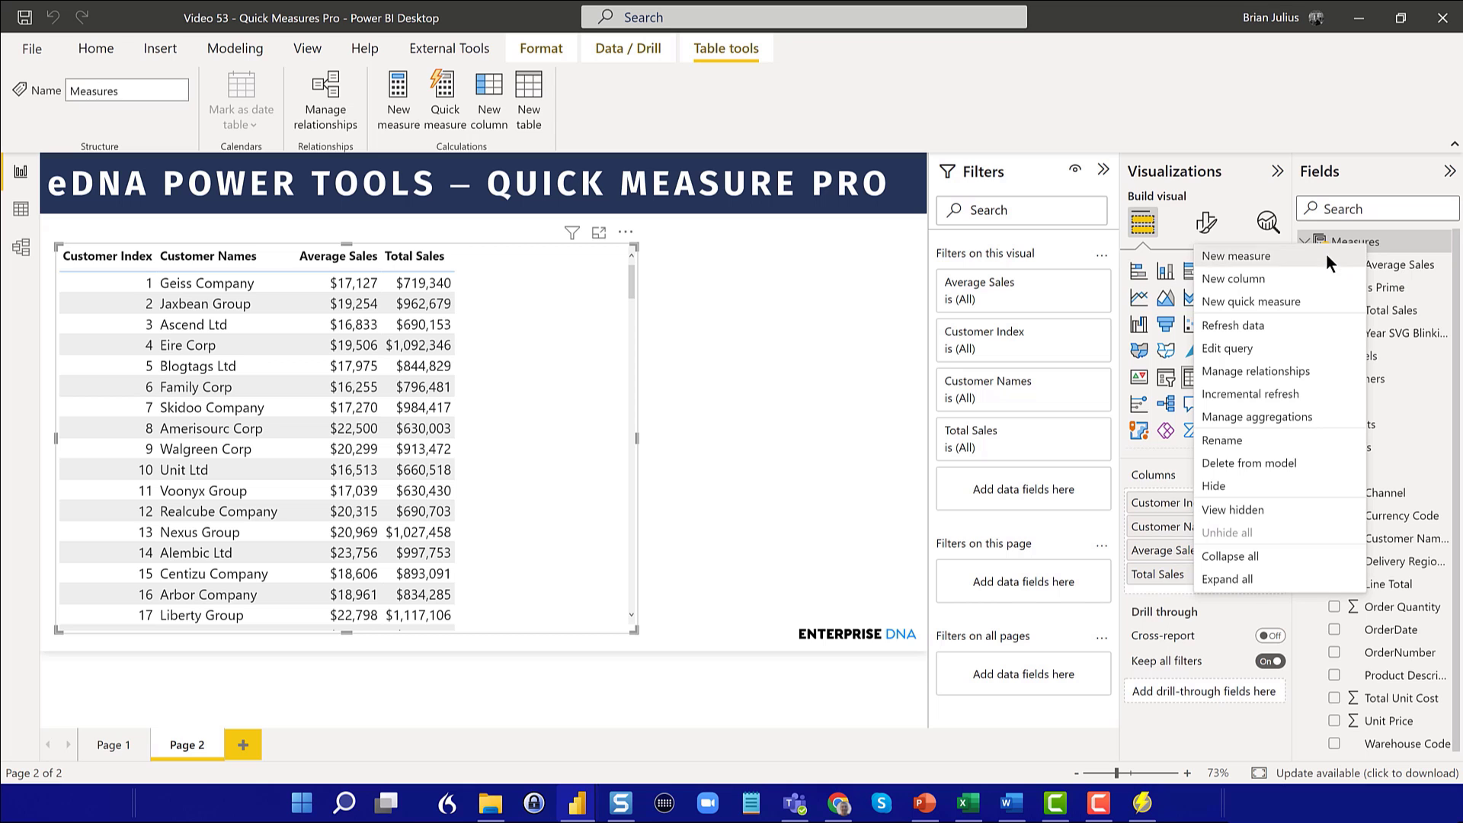
{"action": "left_click", "coordinate": [1237, 255]}
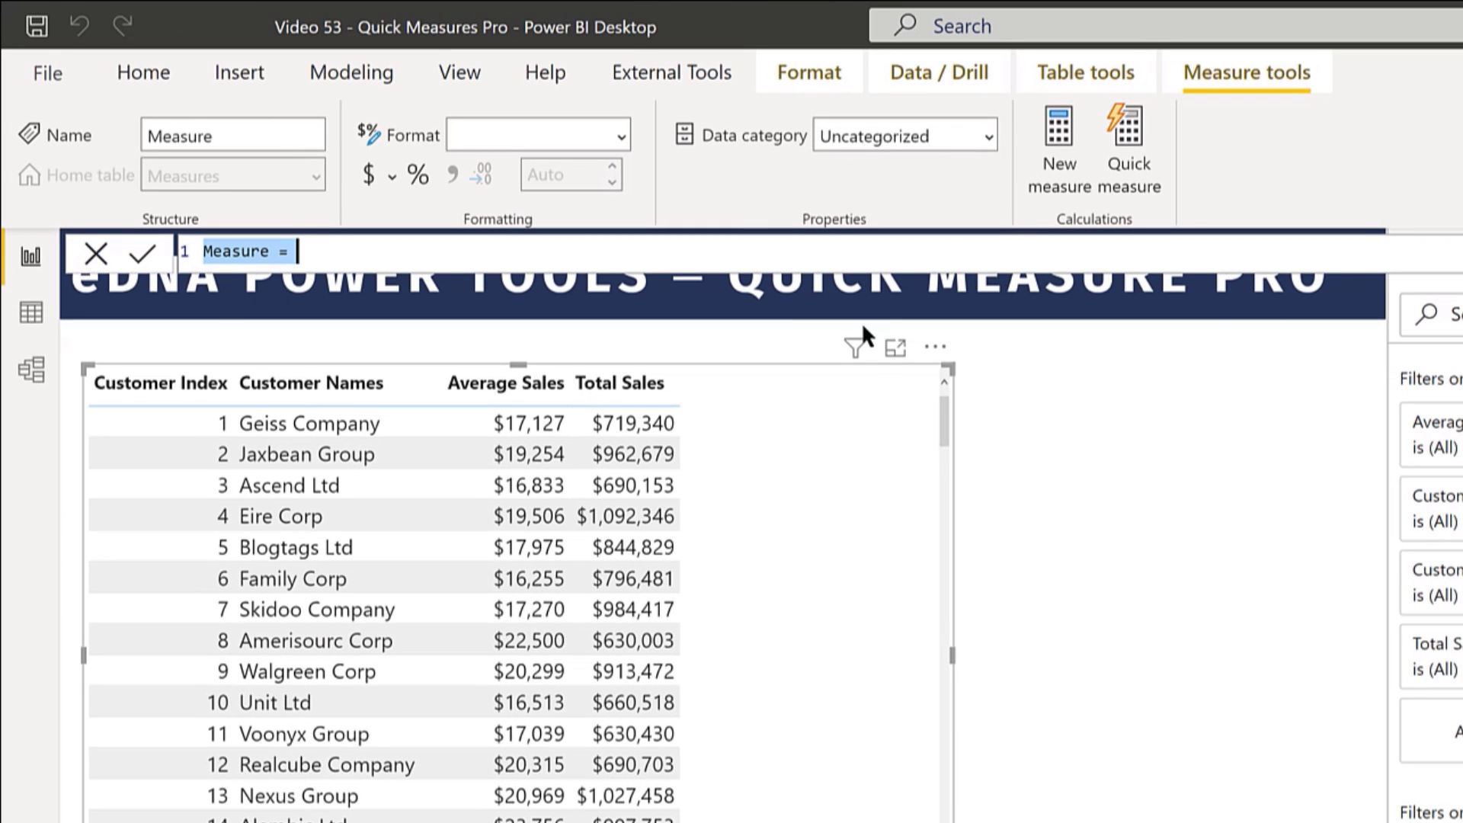
{"action": "type", "text": "P"}
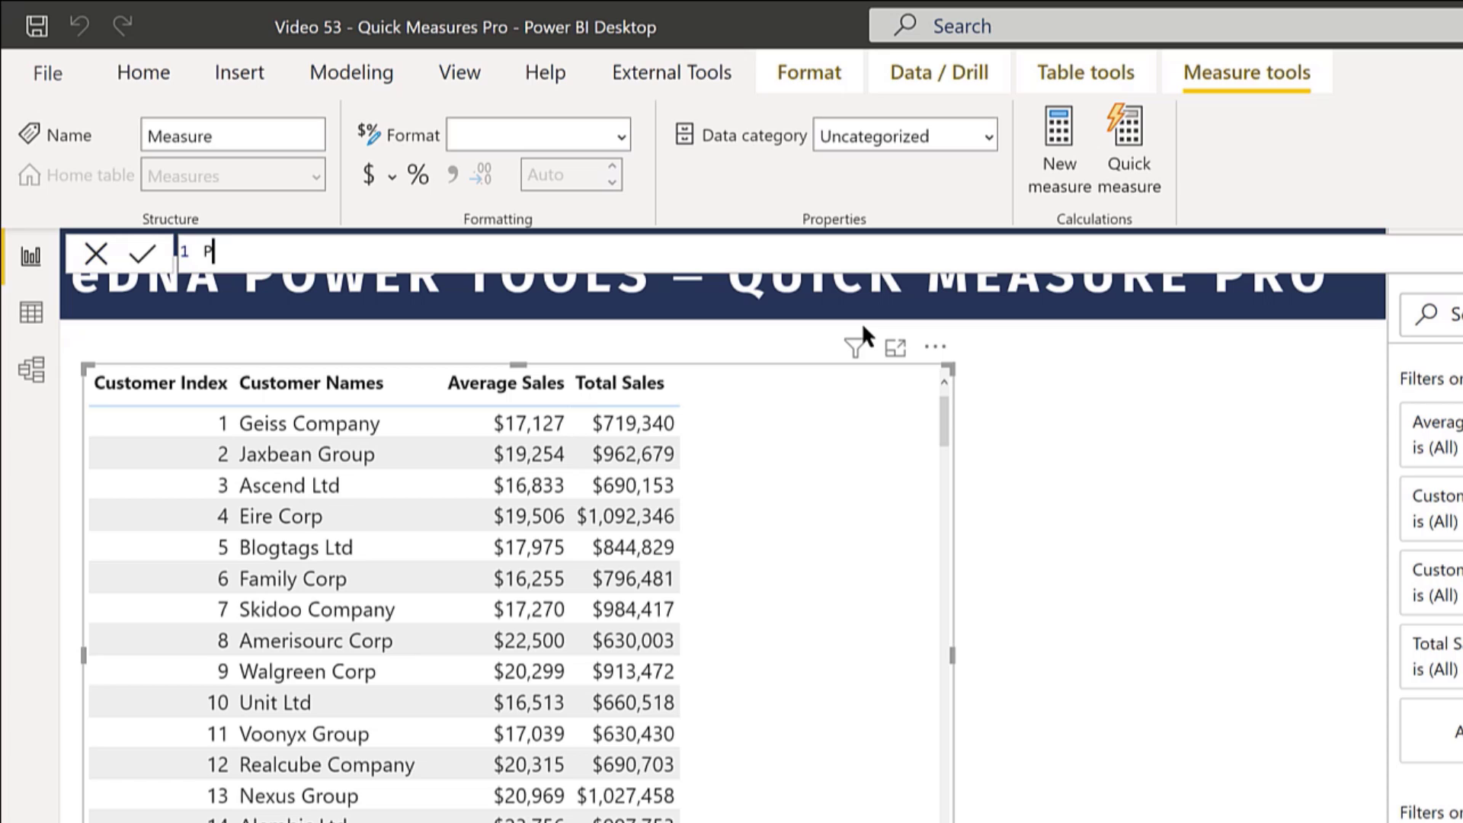
{"action": "type", "text": "rime"}
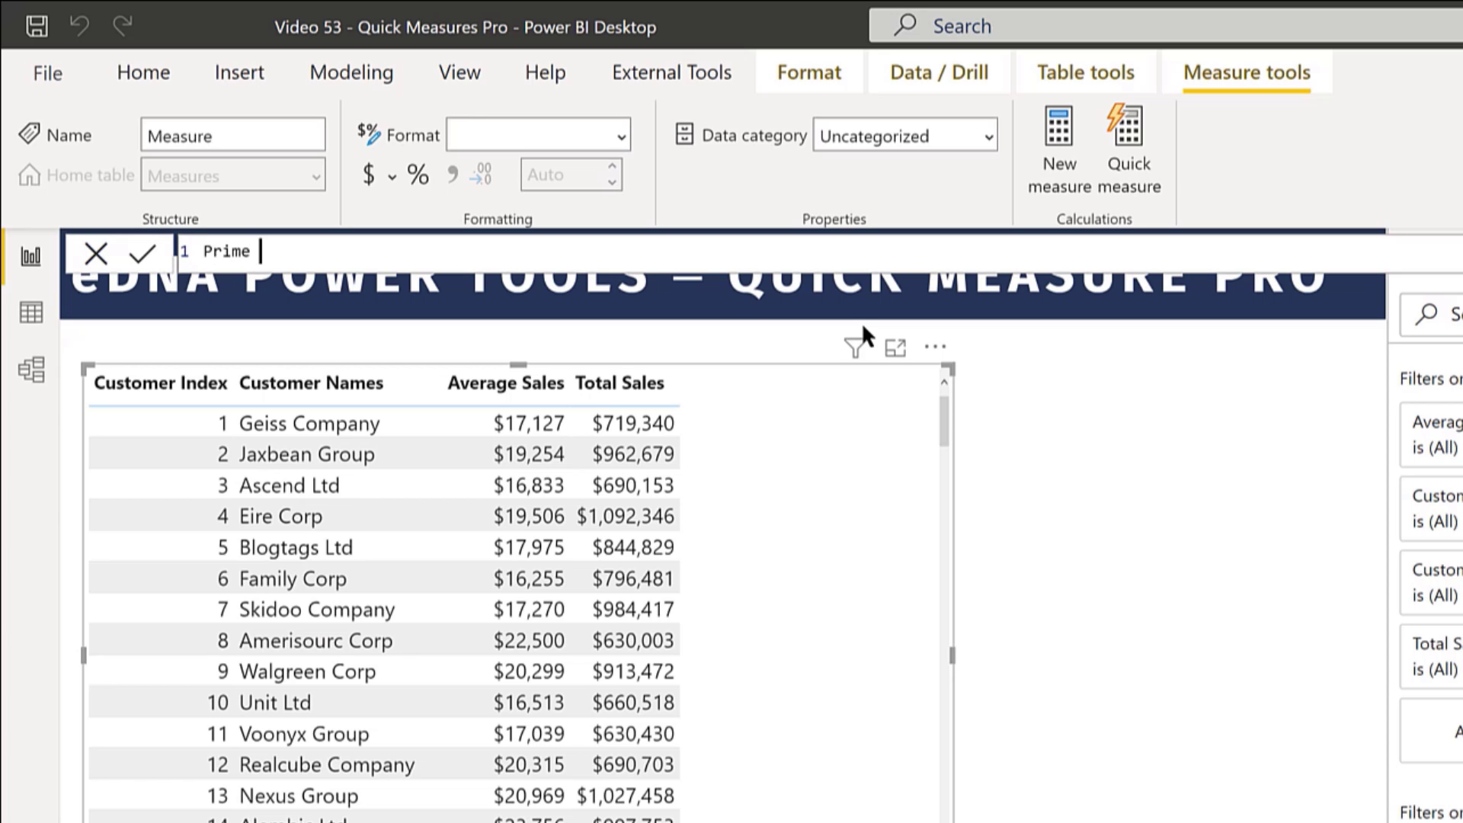
{"action": "type", "text": "Dot"}
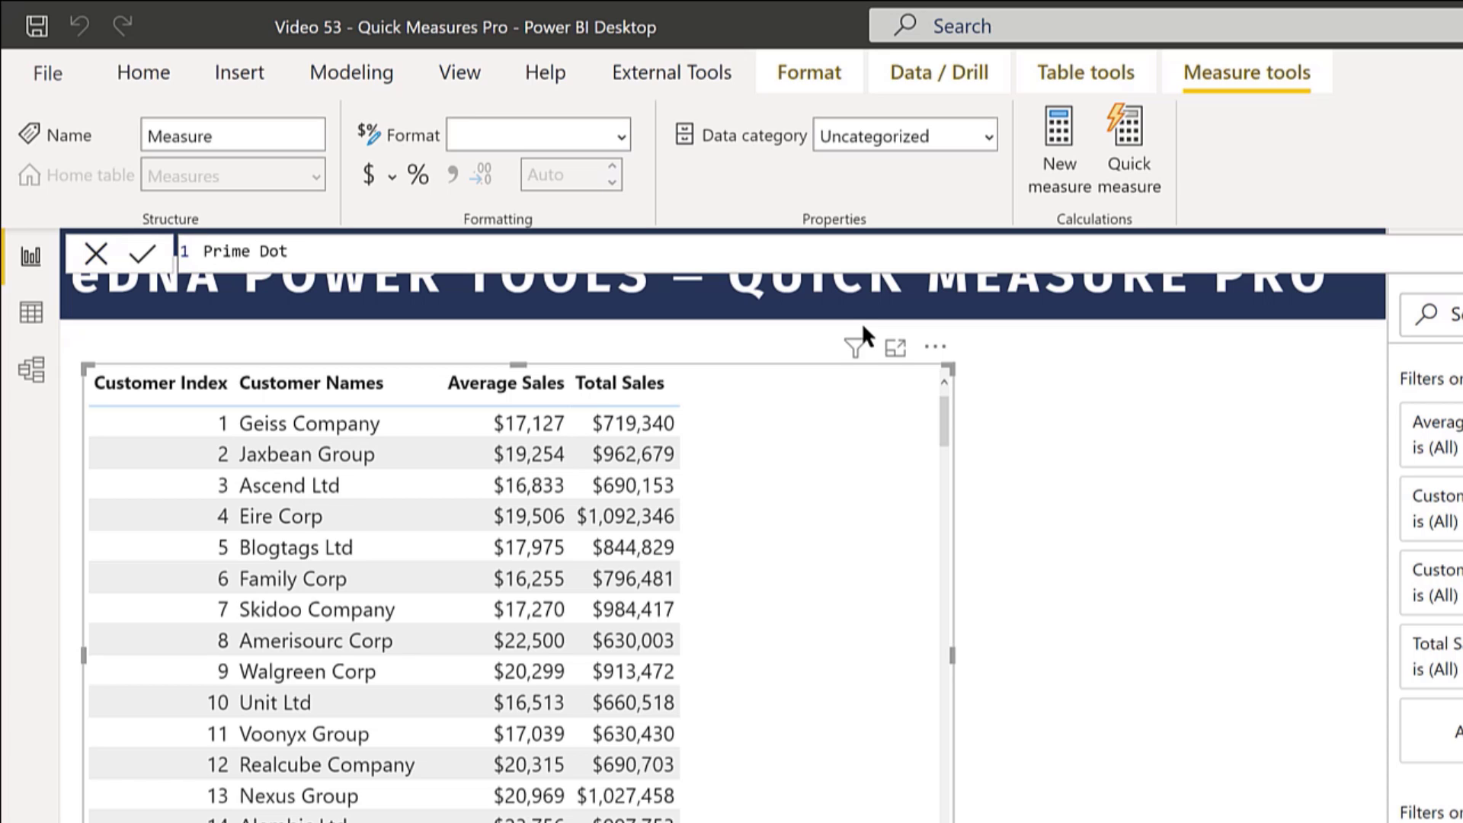
{"action": "type", "text": "="}
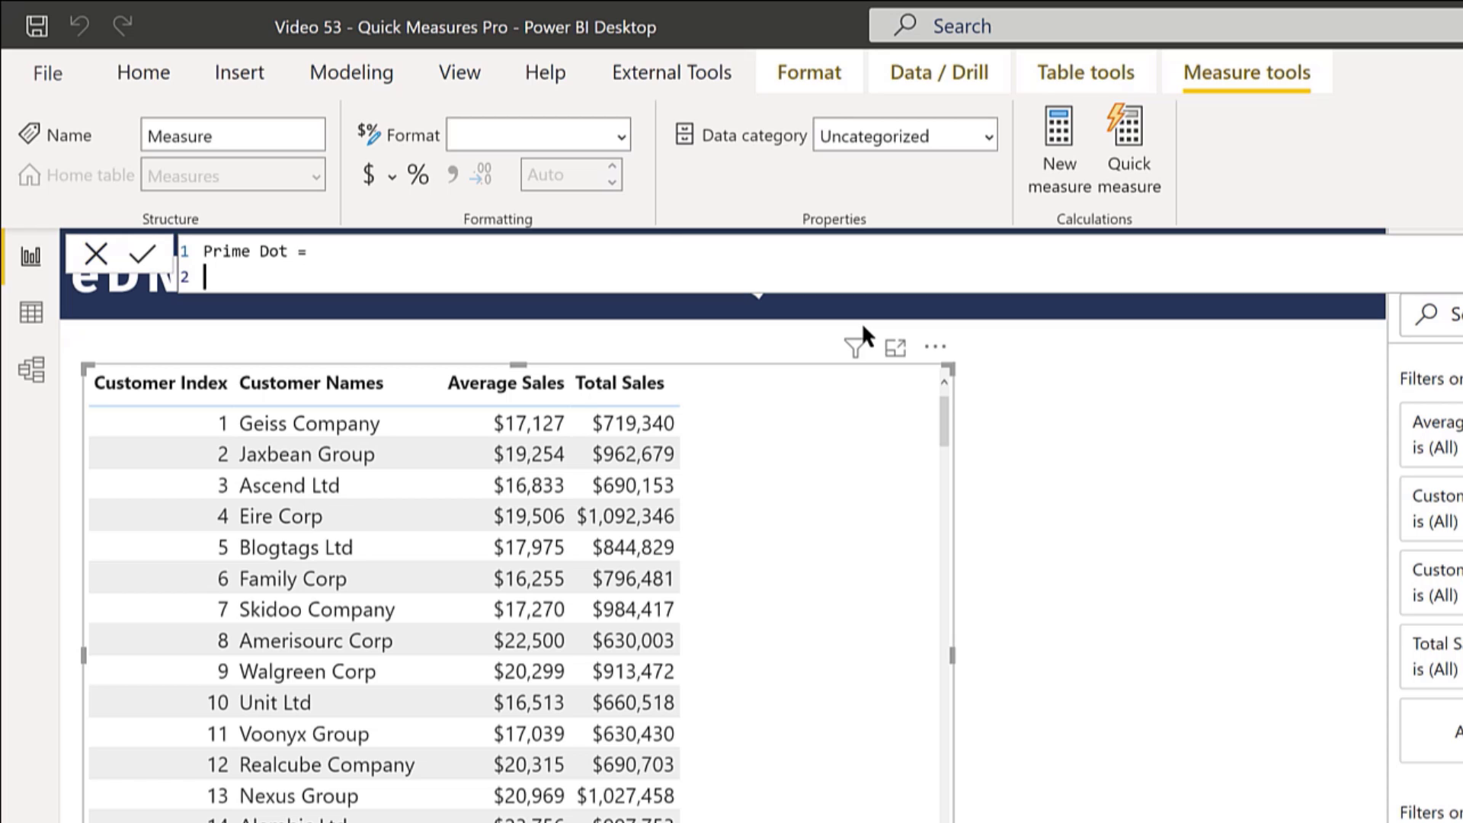
{"action": "type", "text": "I"}
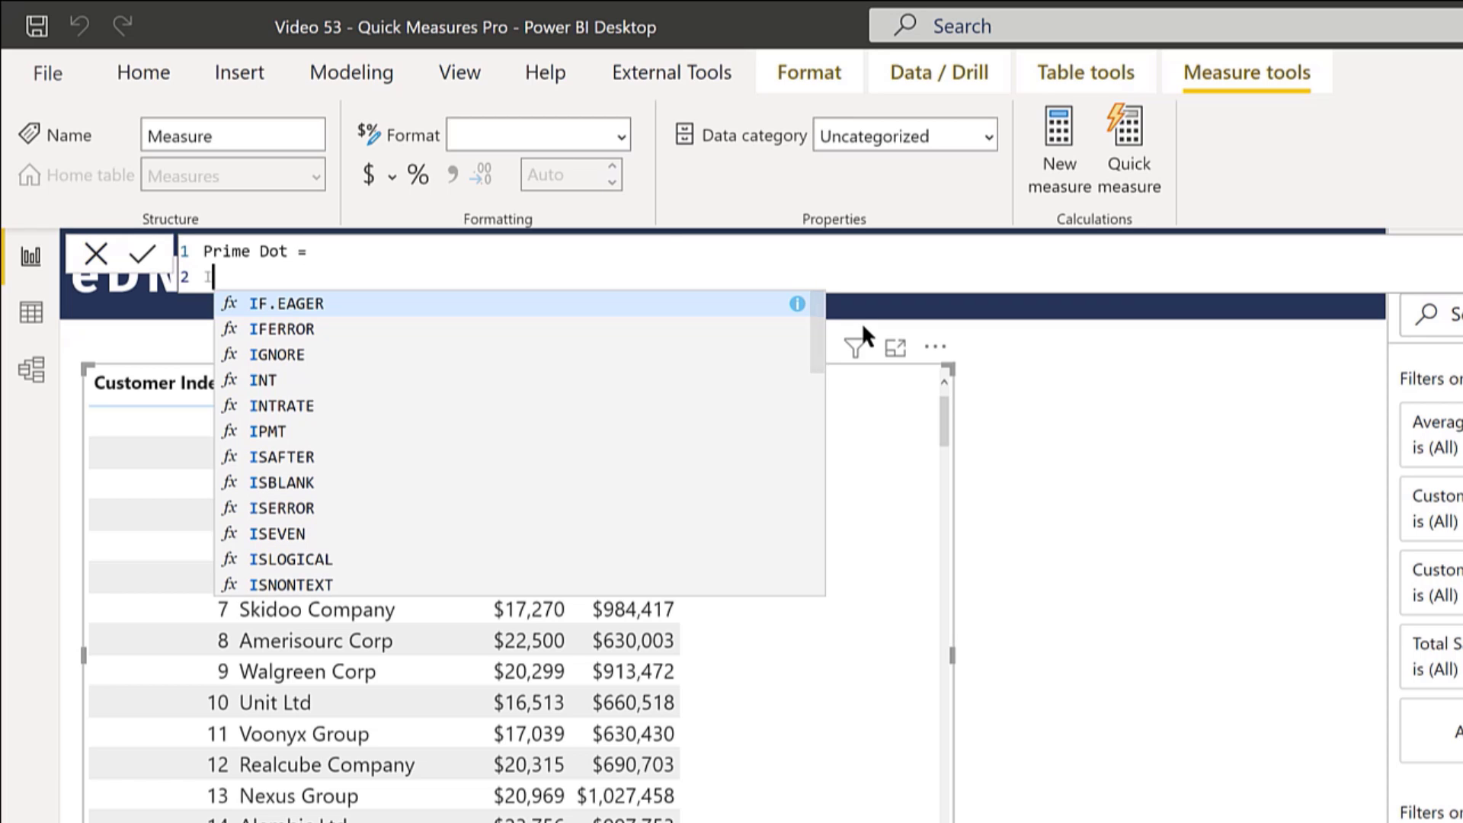
{"action": "type", "text": "IF("}
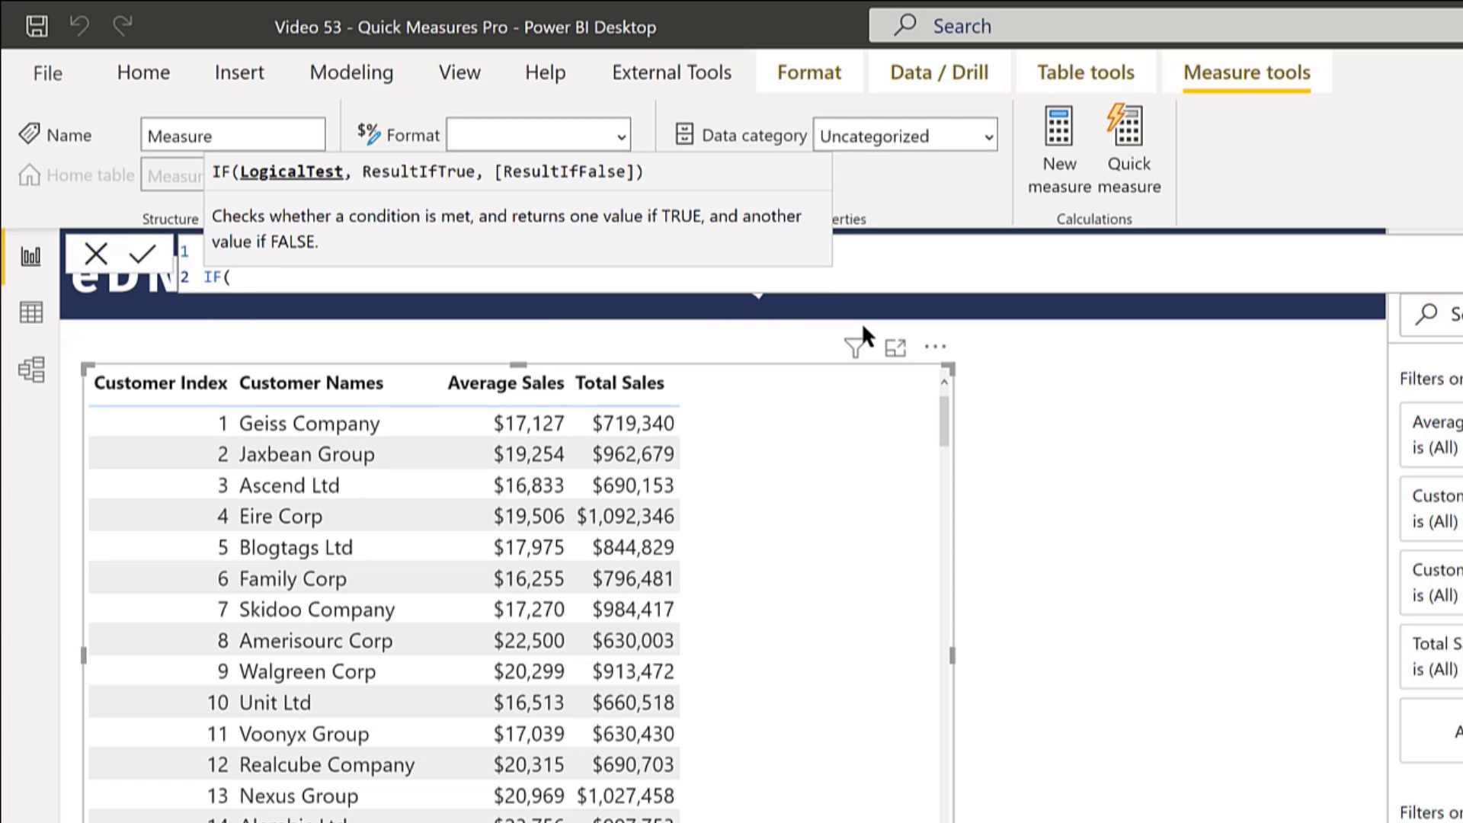
Finish Prime Dot as IF([Is Prime] = 1, [Year SVG Blinking Dot Measure], BLANK()) and commit.
{"action": "type", "text": "["}
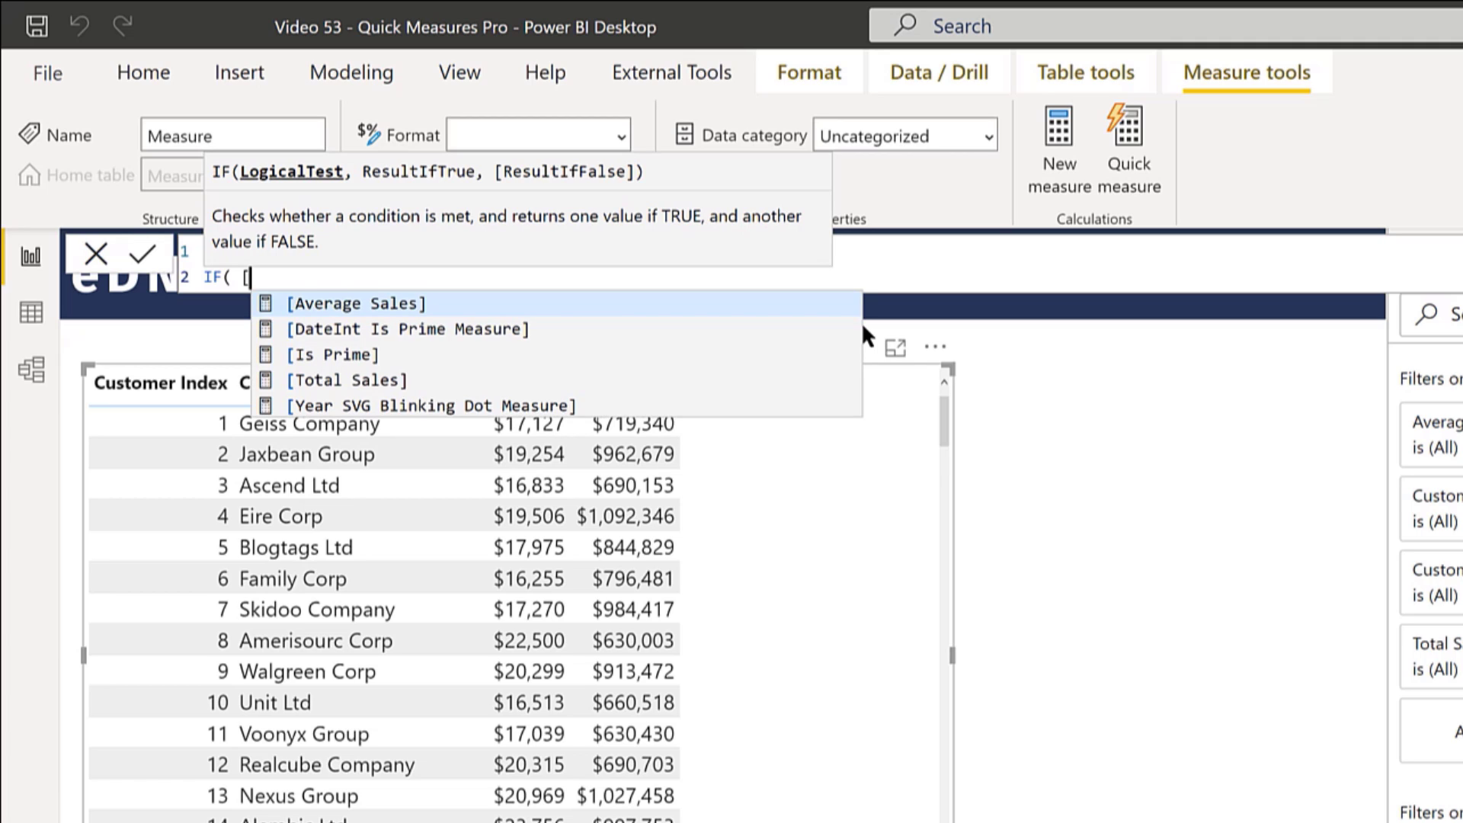
{"action": "mouse_move", "coordinate": [329, 355]}
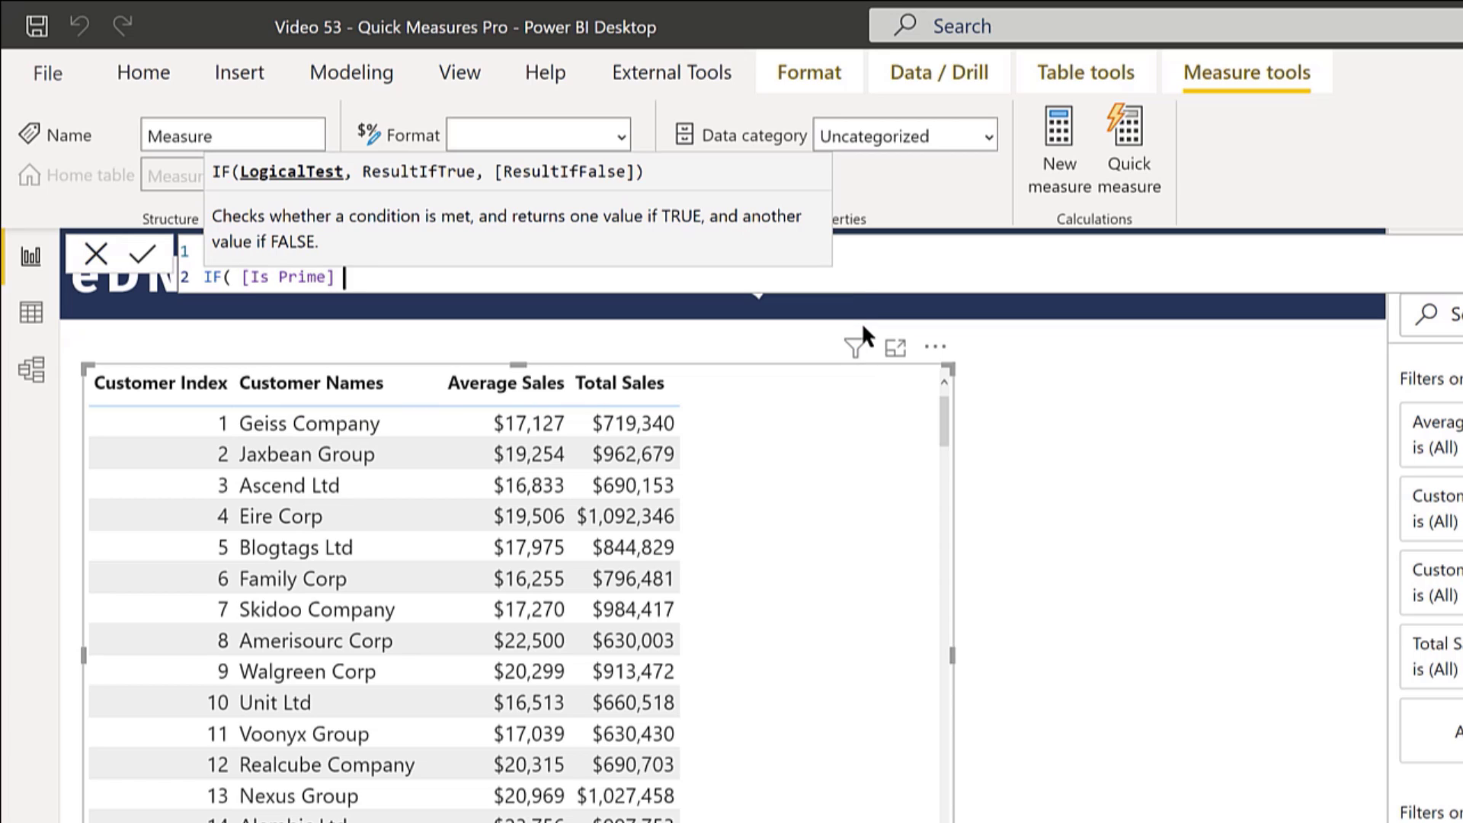
{"action": "type", "text": "= 1"}
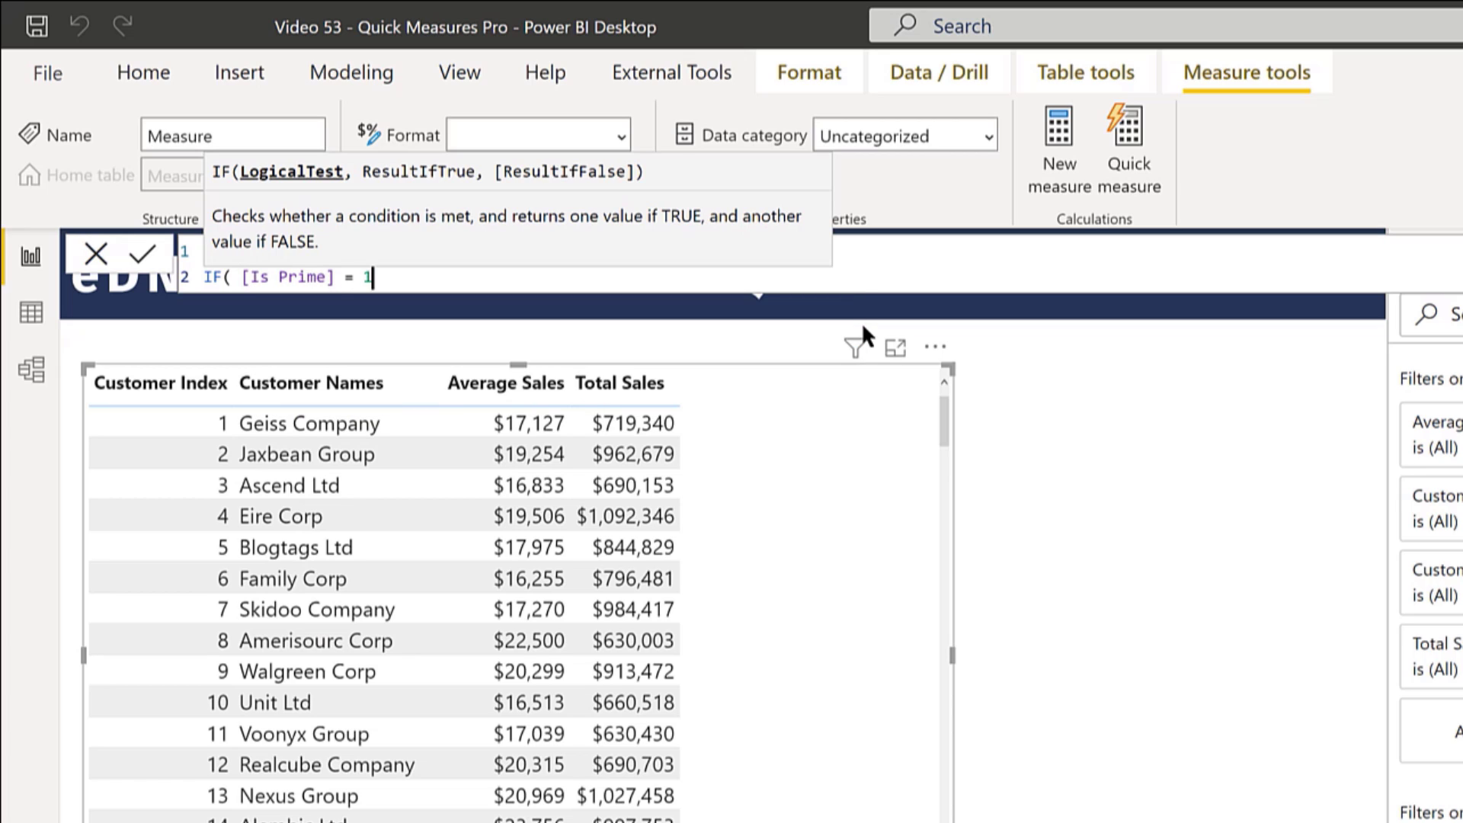
{"action": "type", "text": ","}
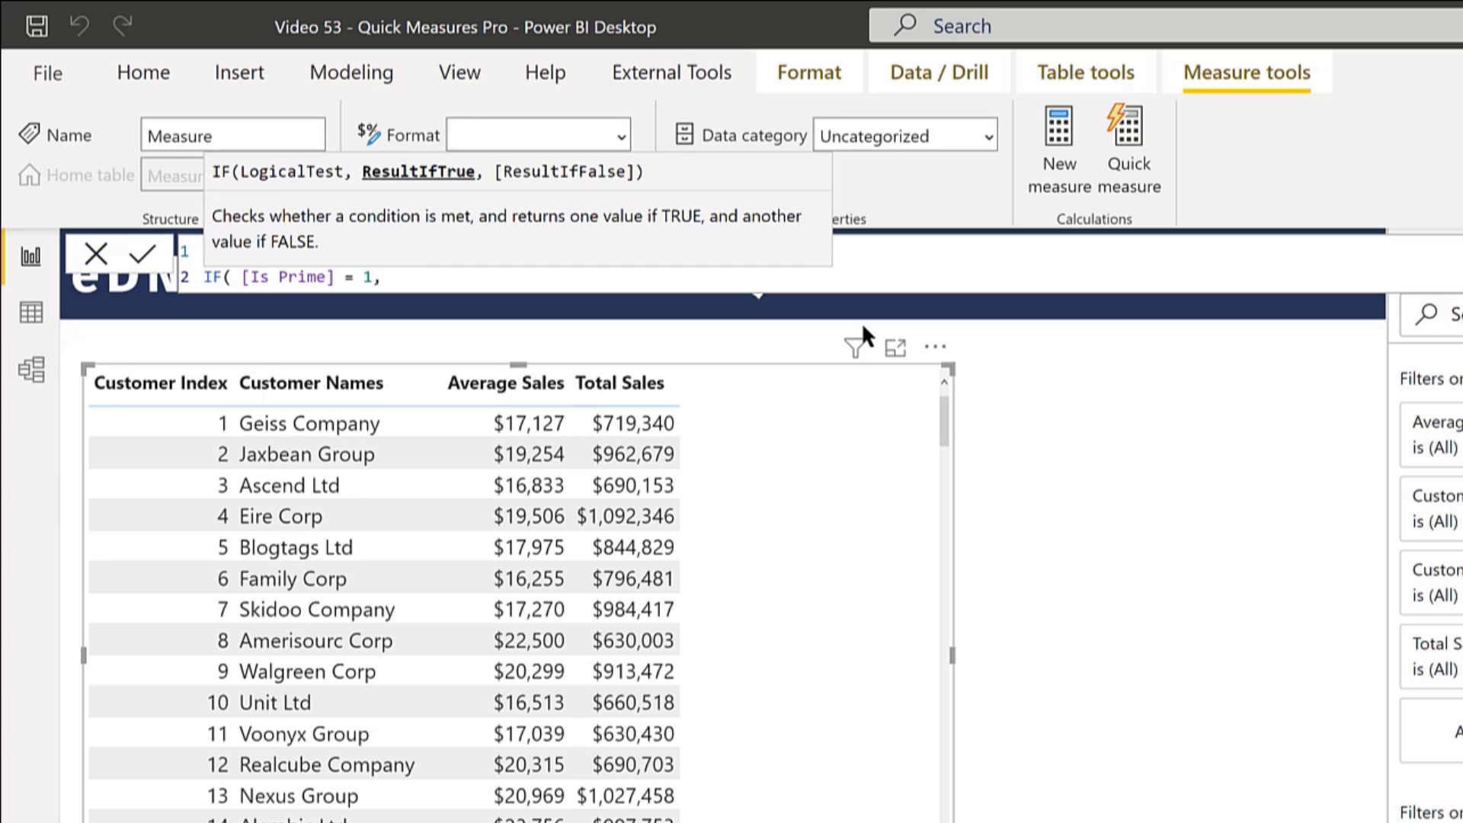
{"action": "key", "text": "Return"}
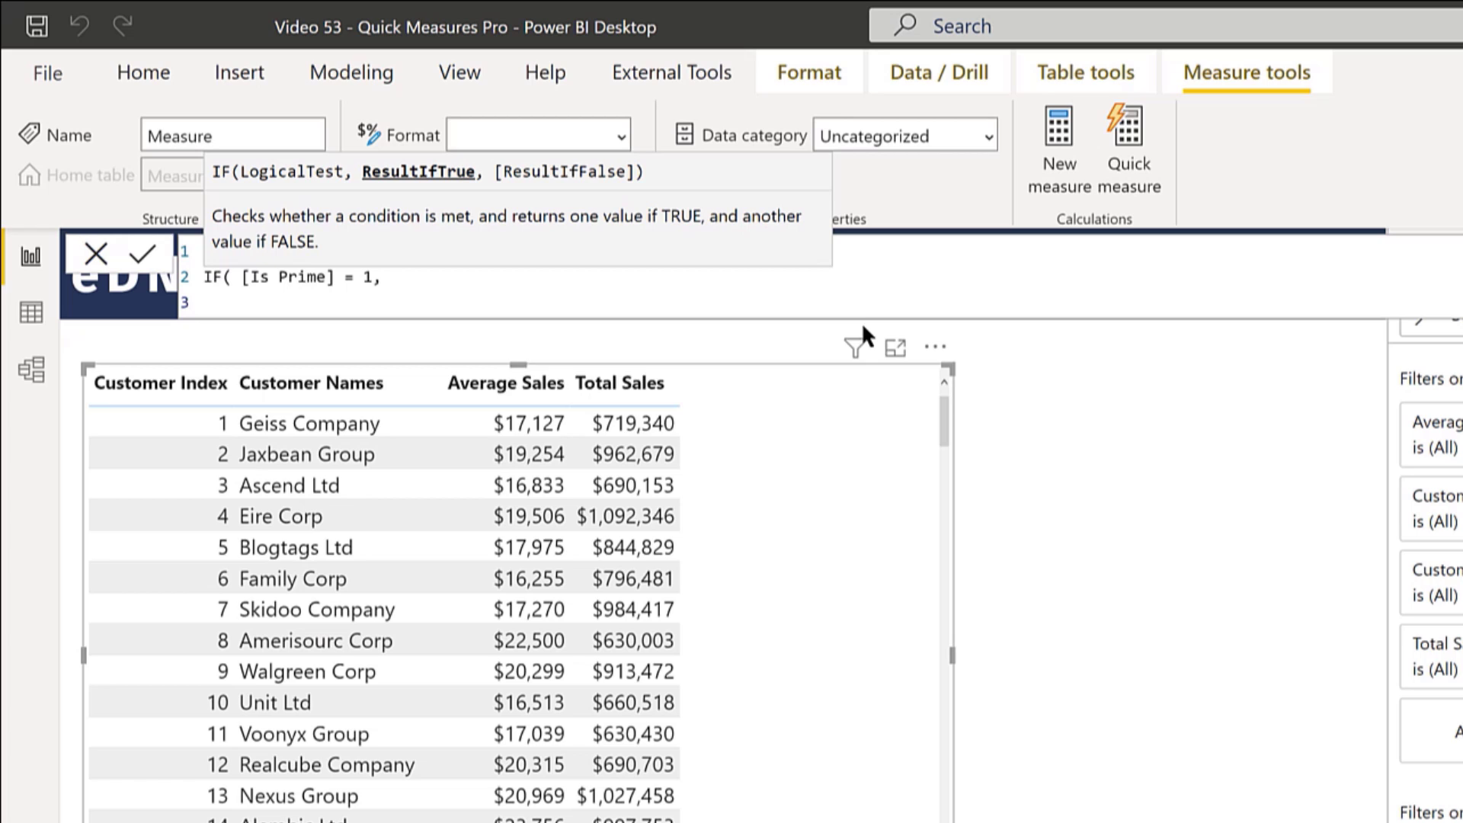
{"action": "type", "text": "["}
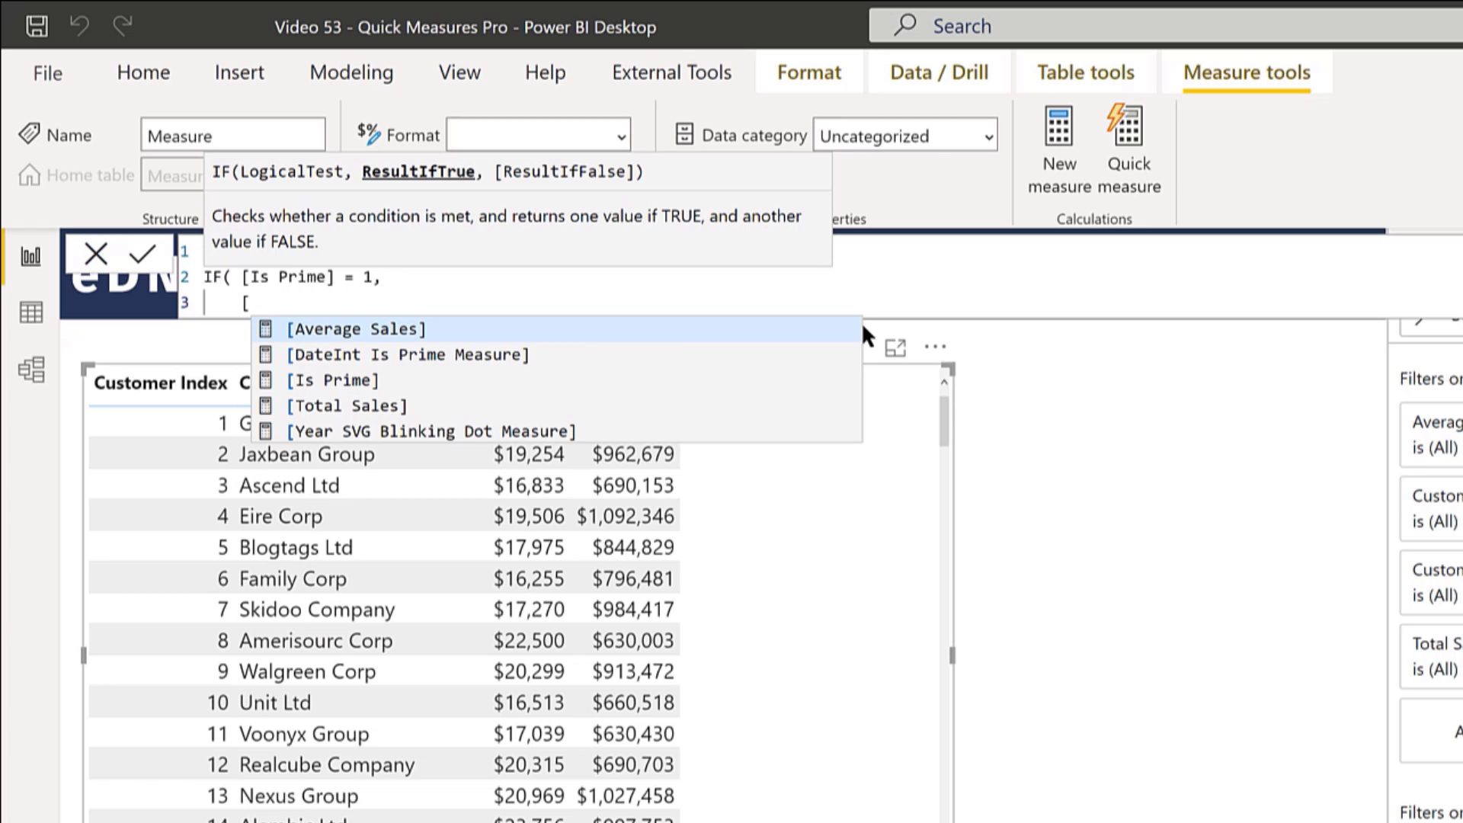
{"action": "left_click", "coordinate": [429, 429]}
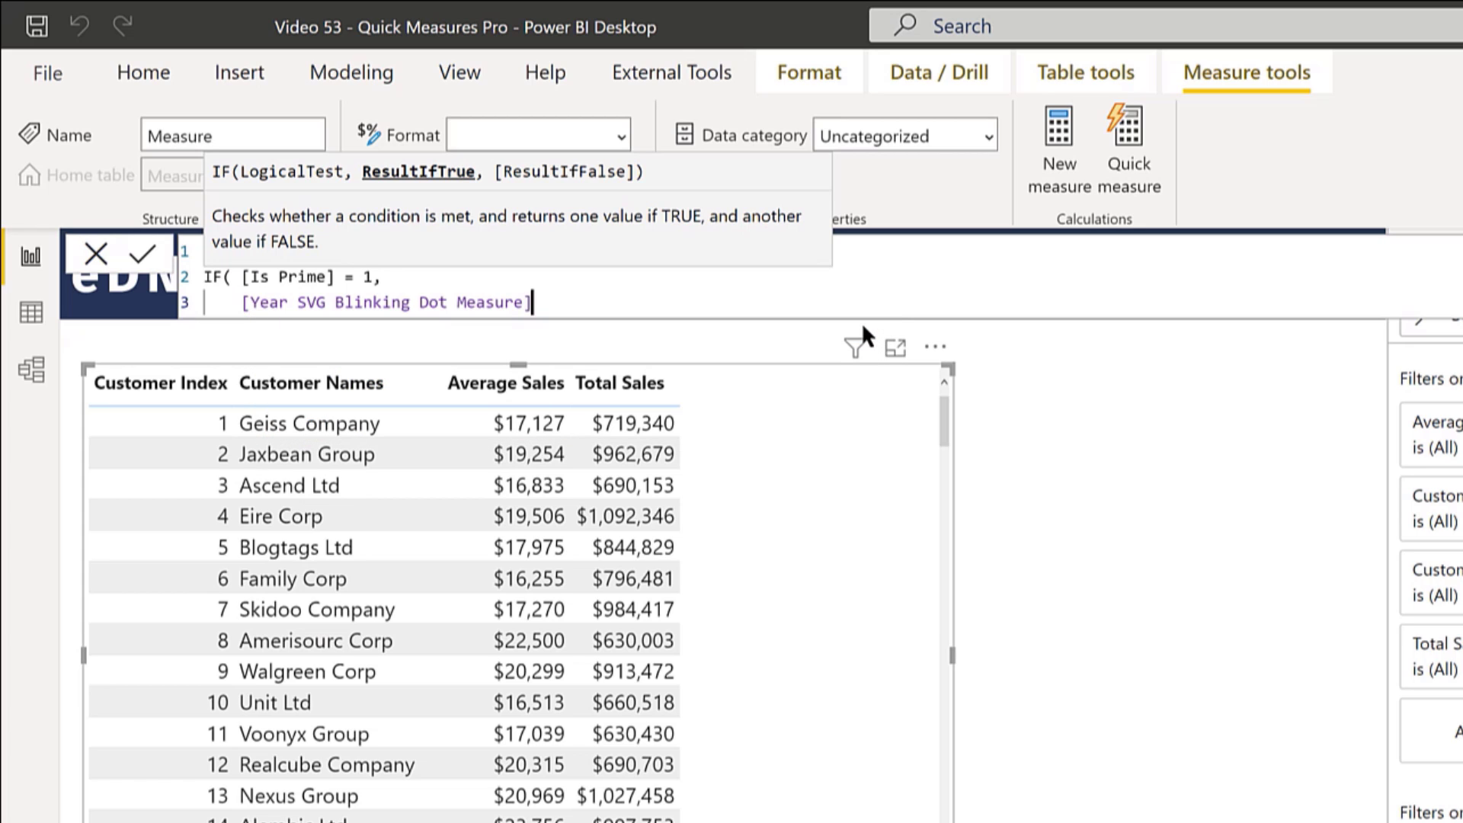
{"action": "type", "text": ","}
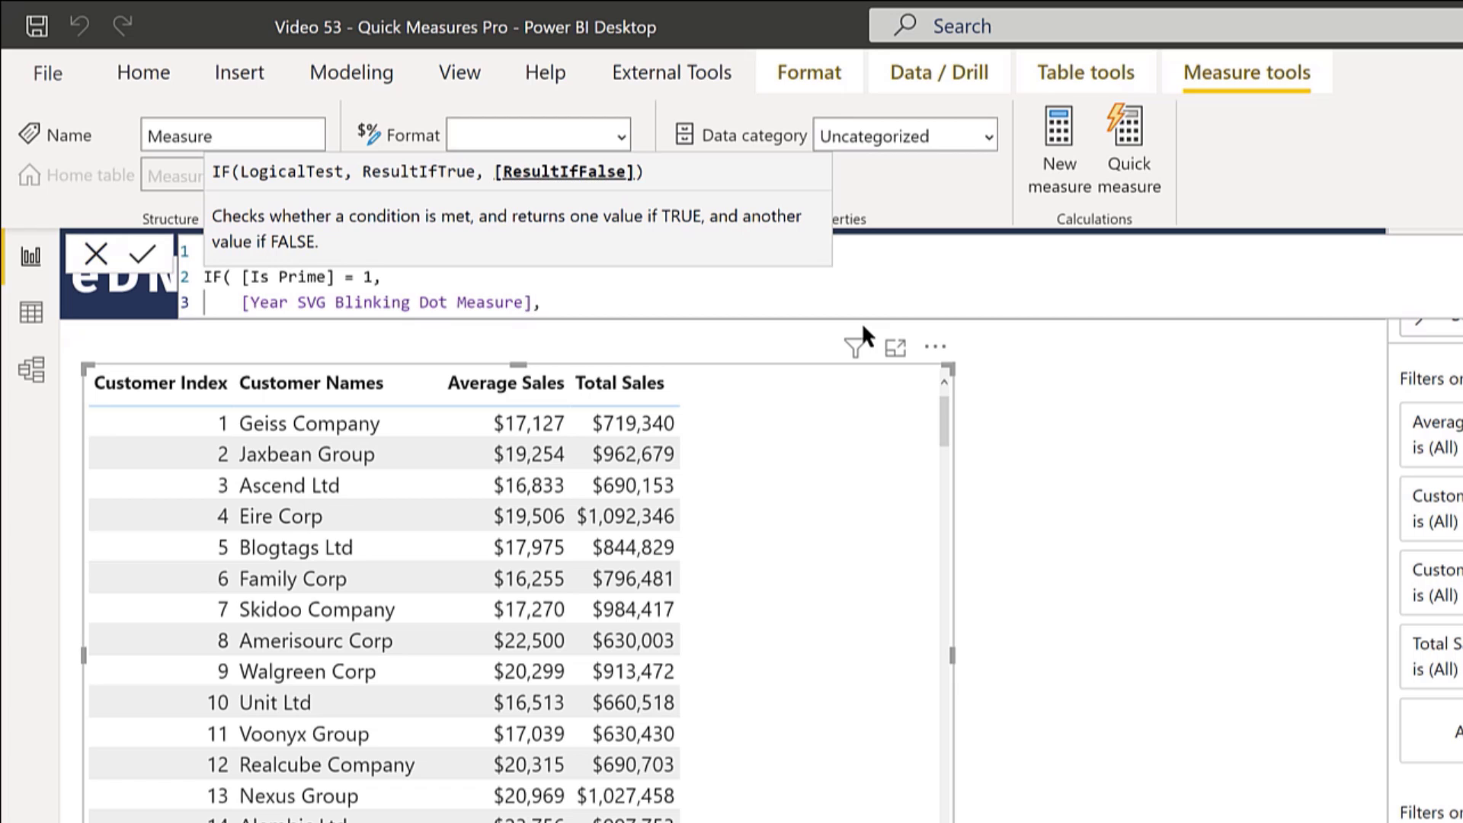
{"action": "key", "text": "Return"}
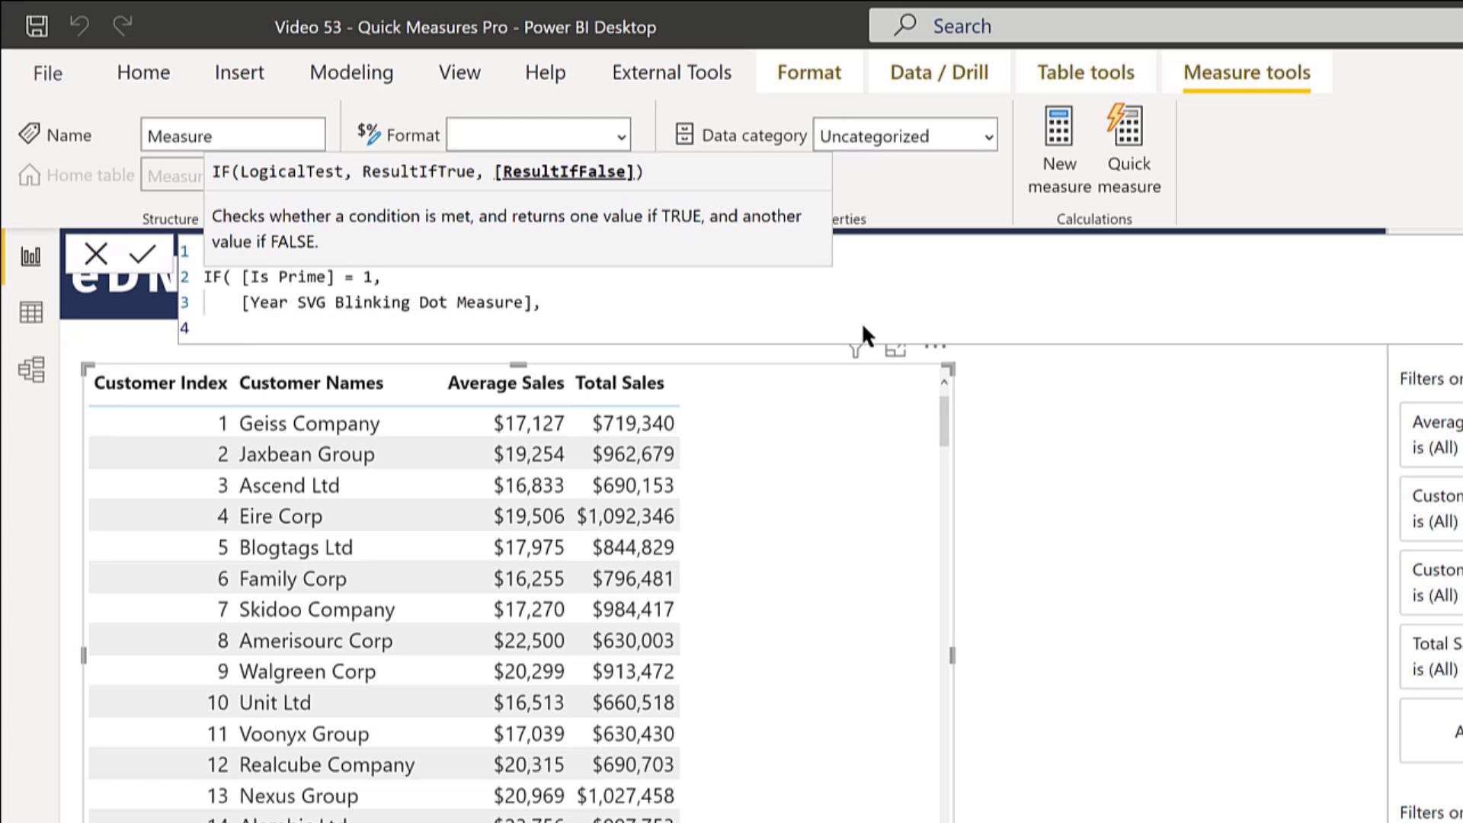
{"action": "type", "text": "BLANK("}
{"action": "left_click", "coordinate": [511, 250]}
{"action": "type", "text": "Prime Dot"}
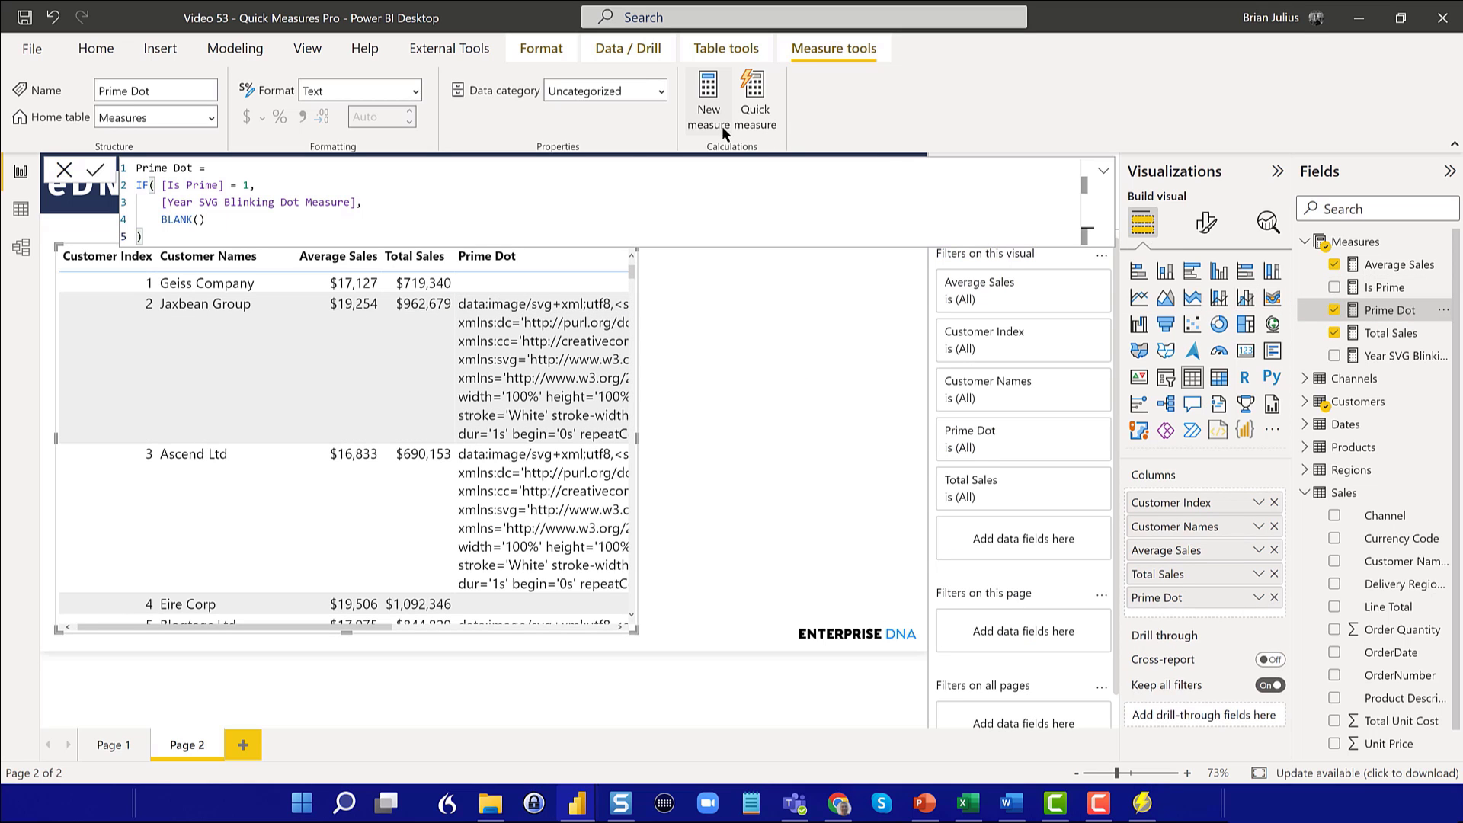
{"action": "left_click", "coordinate": [605, 91]}
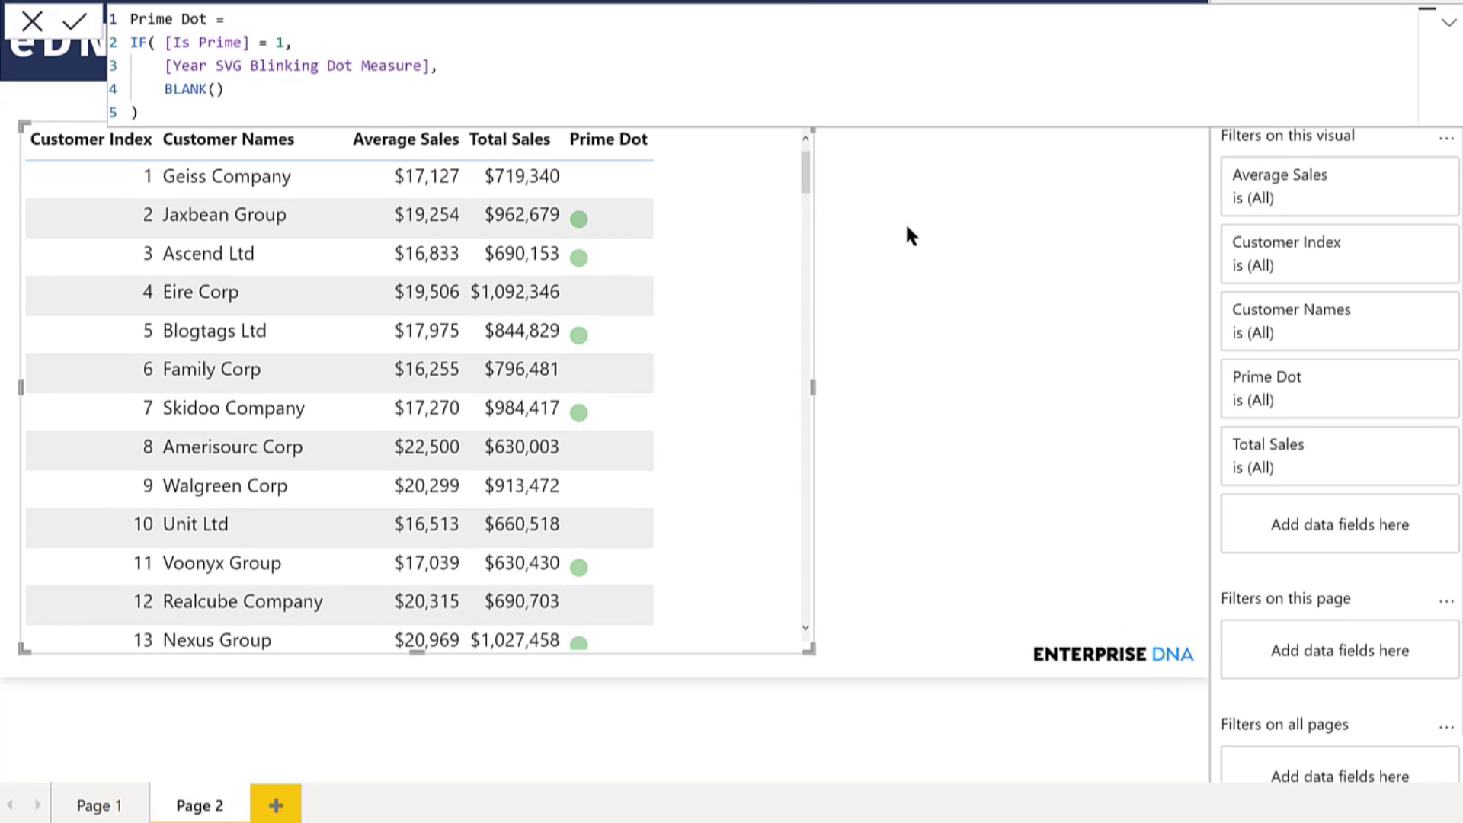
{"action": "mouse_move", "coordinate": [946, 196]}
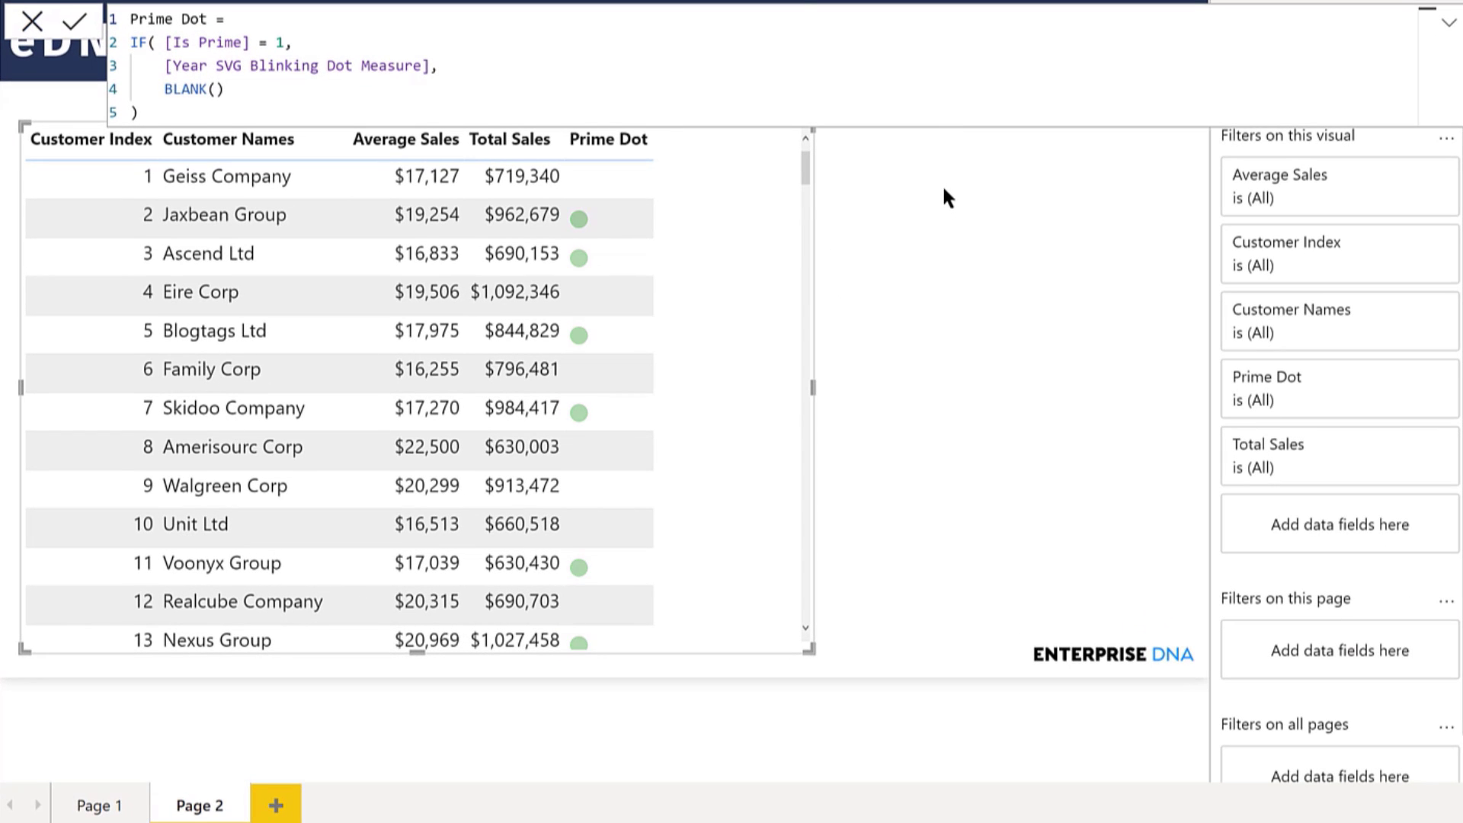
{"action": "mouse_move", "coordinate": [594, 218]}
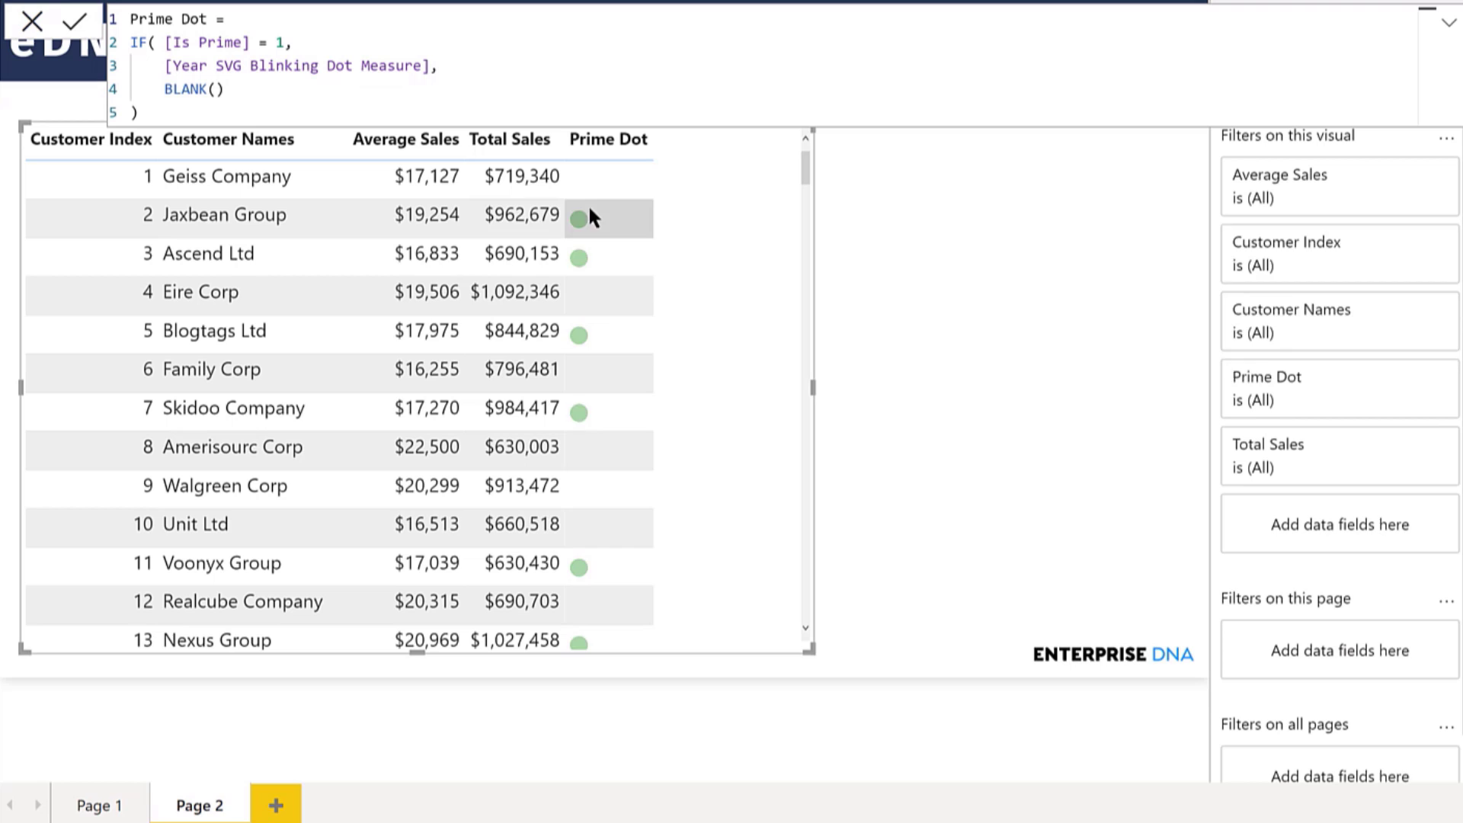
{"action": "mouse_move", "coordinate": [302, 292]}
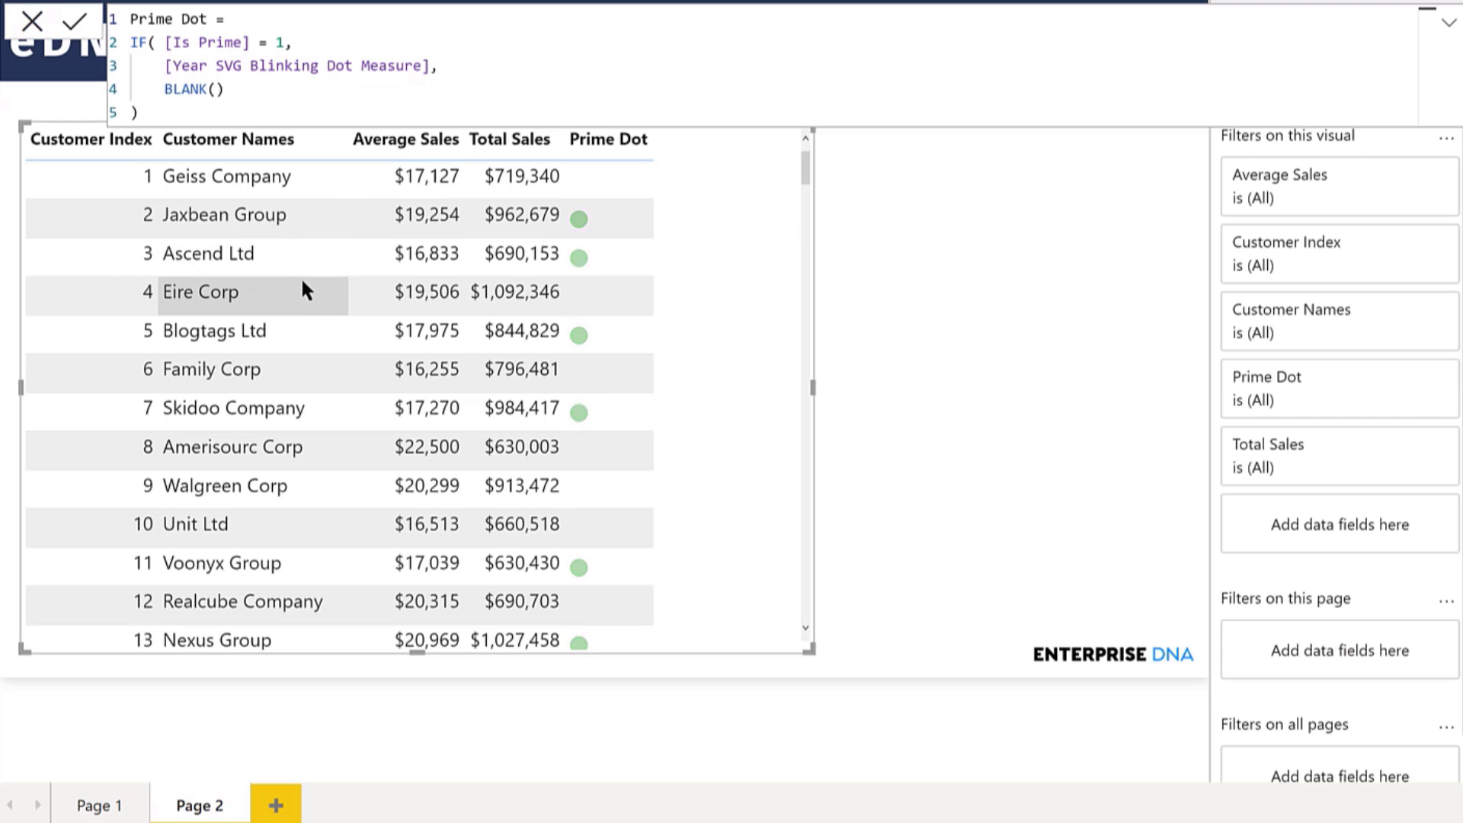
{"action": "mouse_move", "coordinate": [694, 353]}
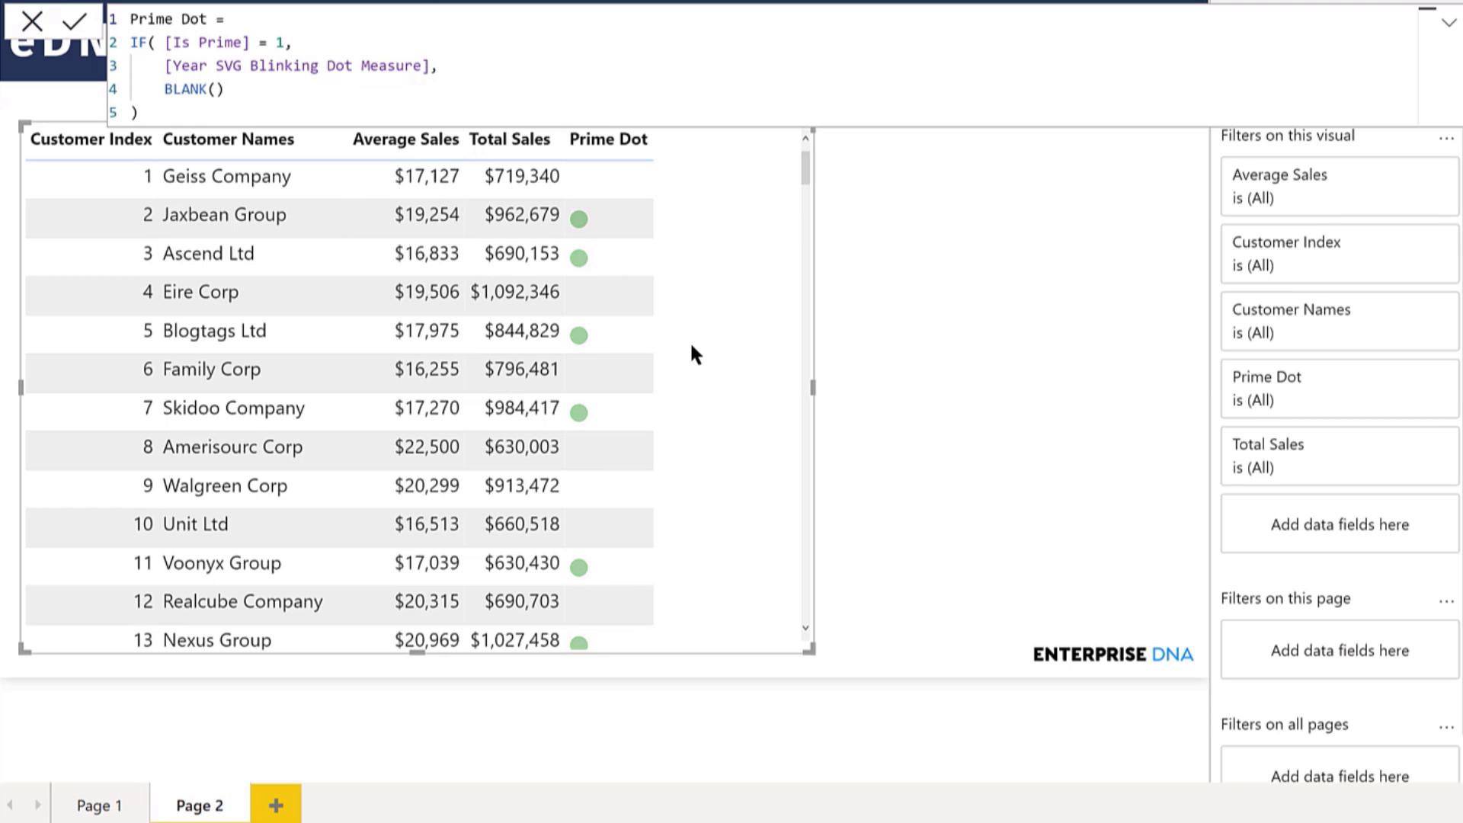
{"action": "mouse_move", "coordinate": [687, 320]}
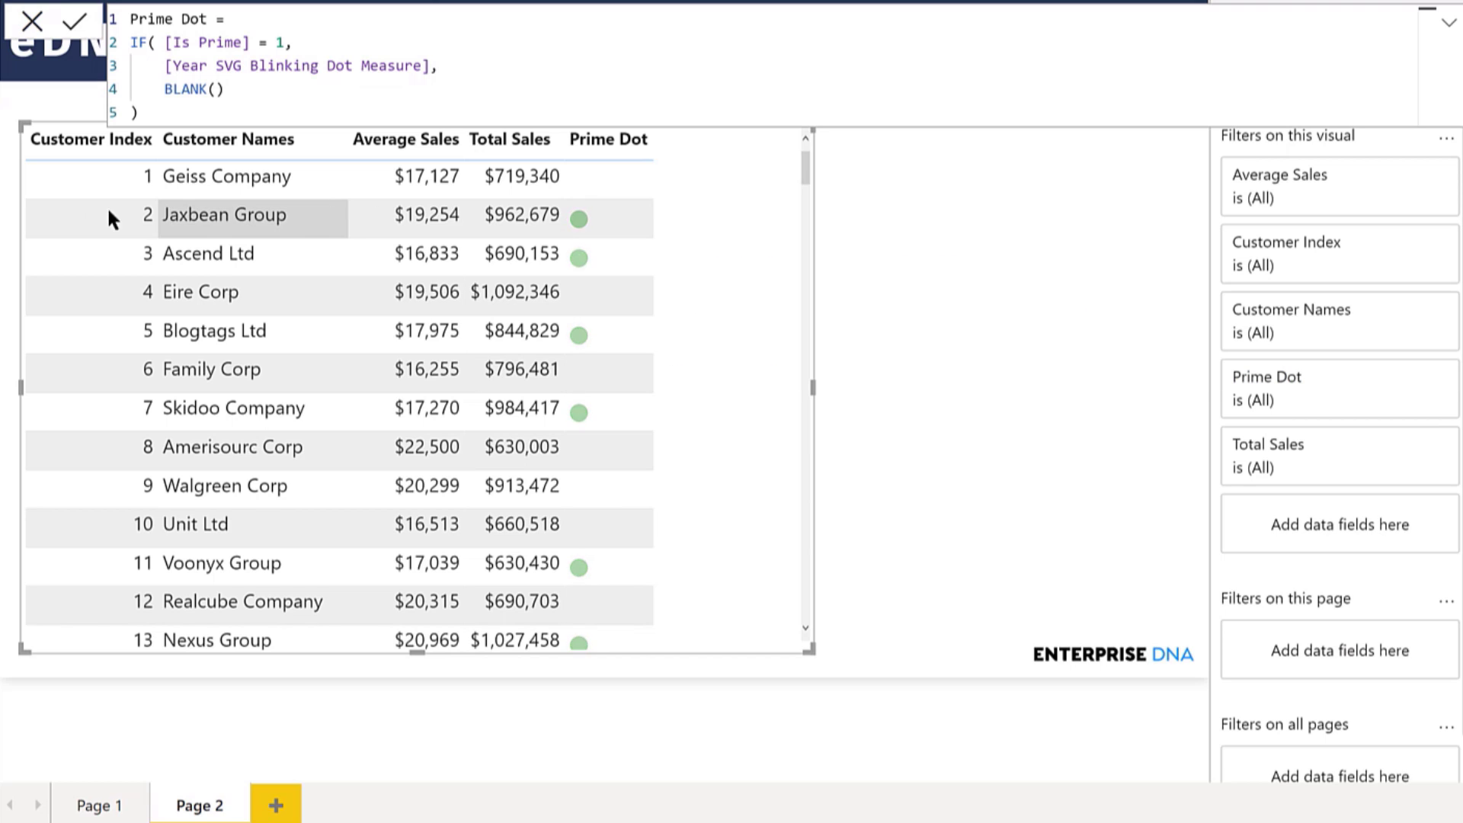
{"action": "mouse_move", "coordinate": [1007, 249]}
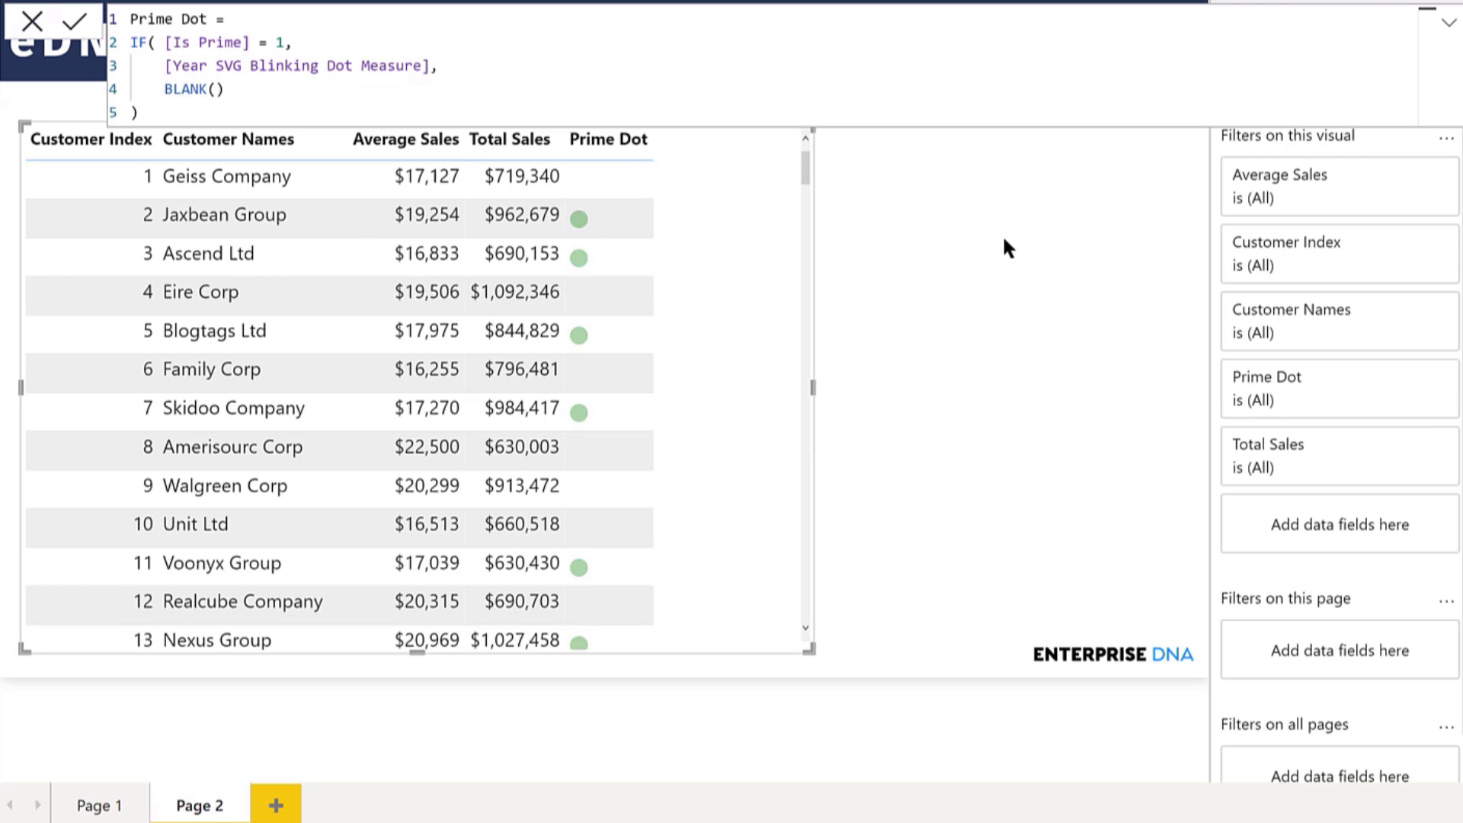
{"action": "mouse_move", "coordinate": [988, 236]}
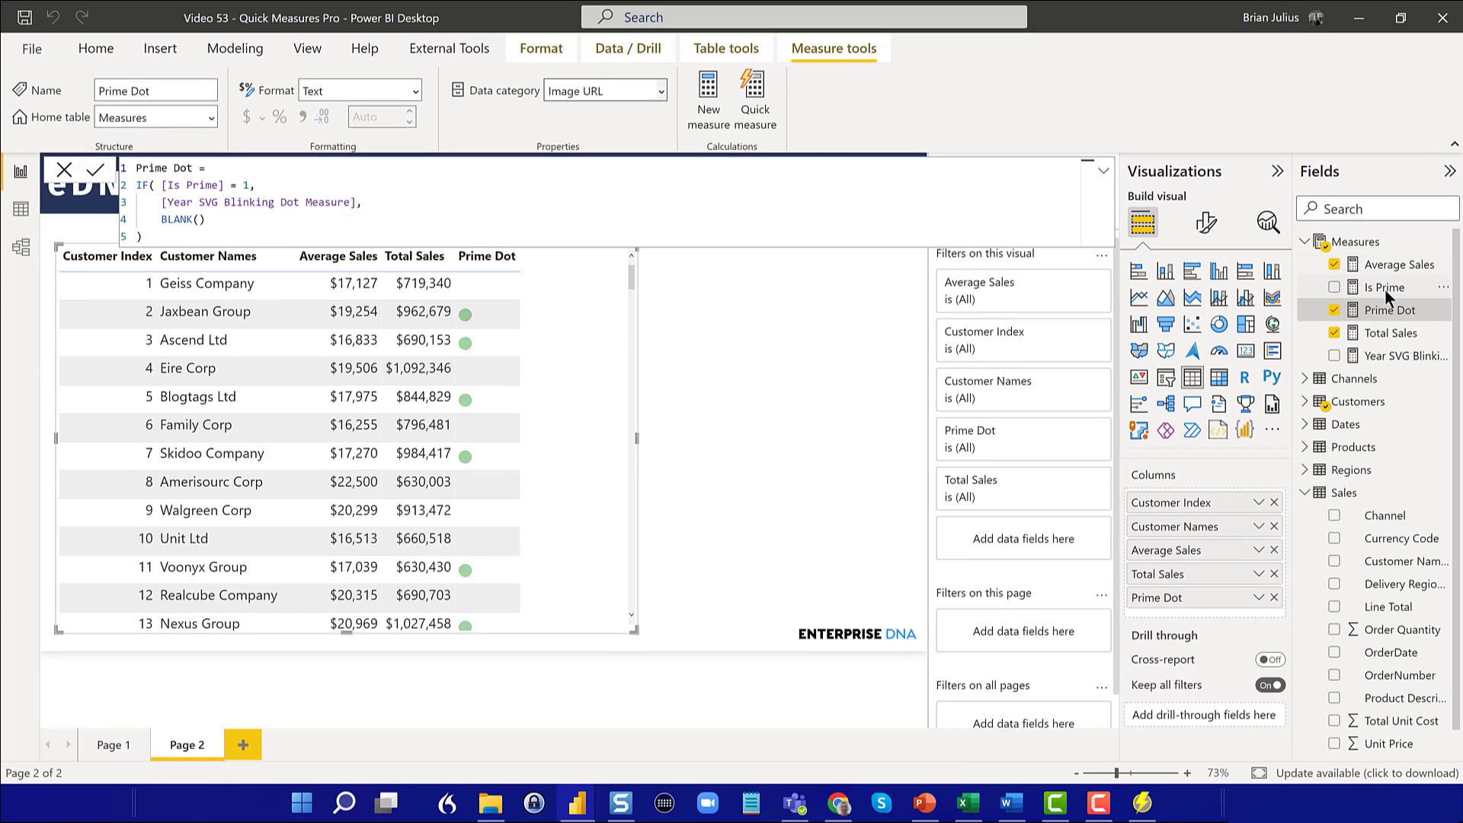
Review the Is Prime, Prime Dot and Year SVG Blinking Dot Measure formulas, then close the editor.
{"action": "left_click", "coordinate": [1385, 287]}
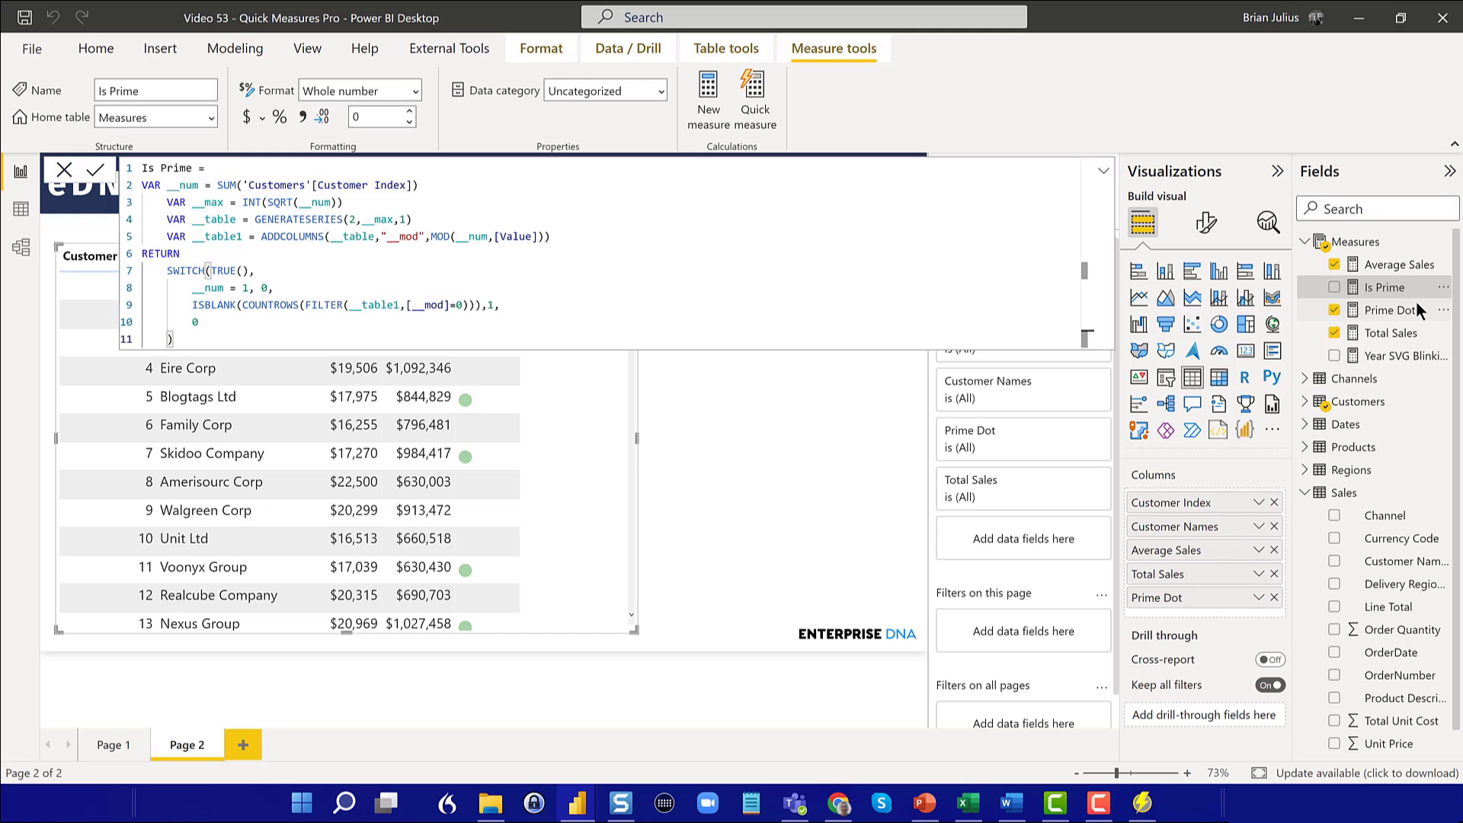
{"action": "left_click", "coordinate": [1388, 310]}
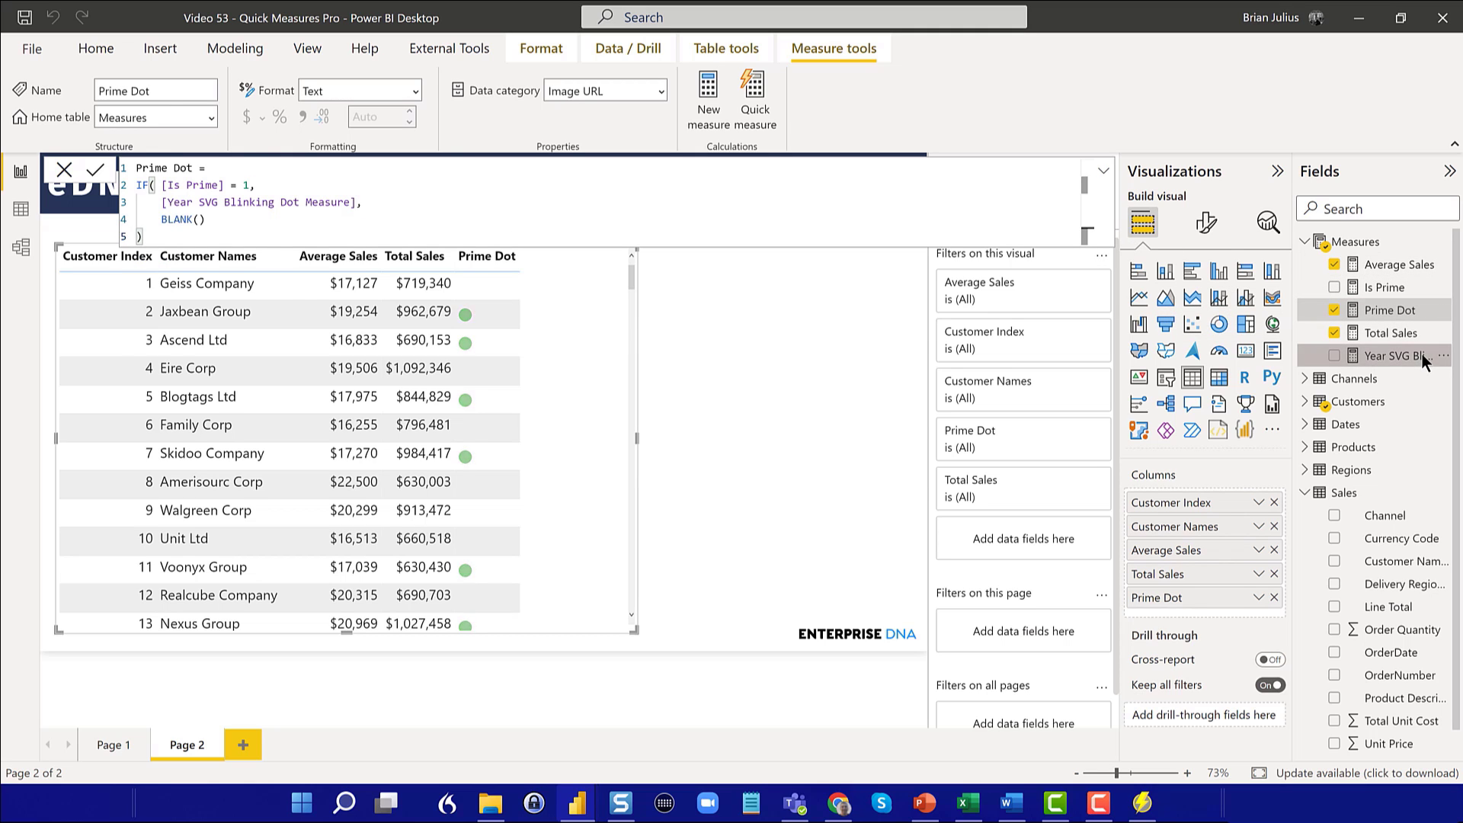
{"action": "left_click", "coordinate": [1396, 355]}
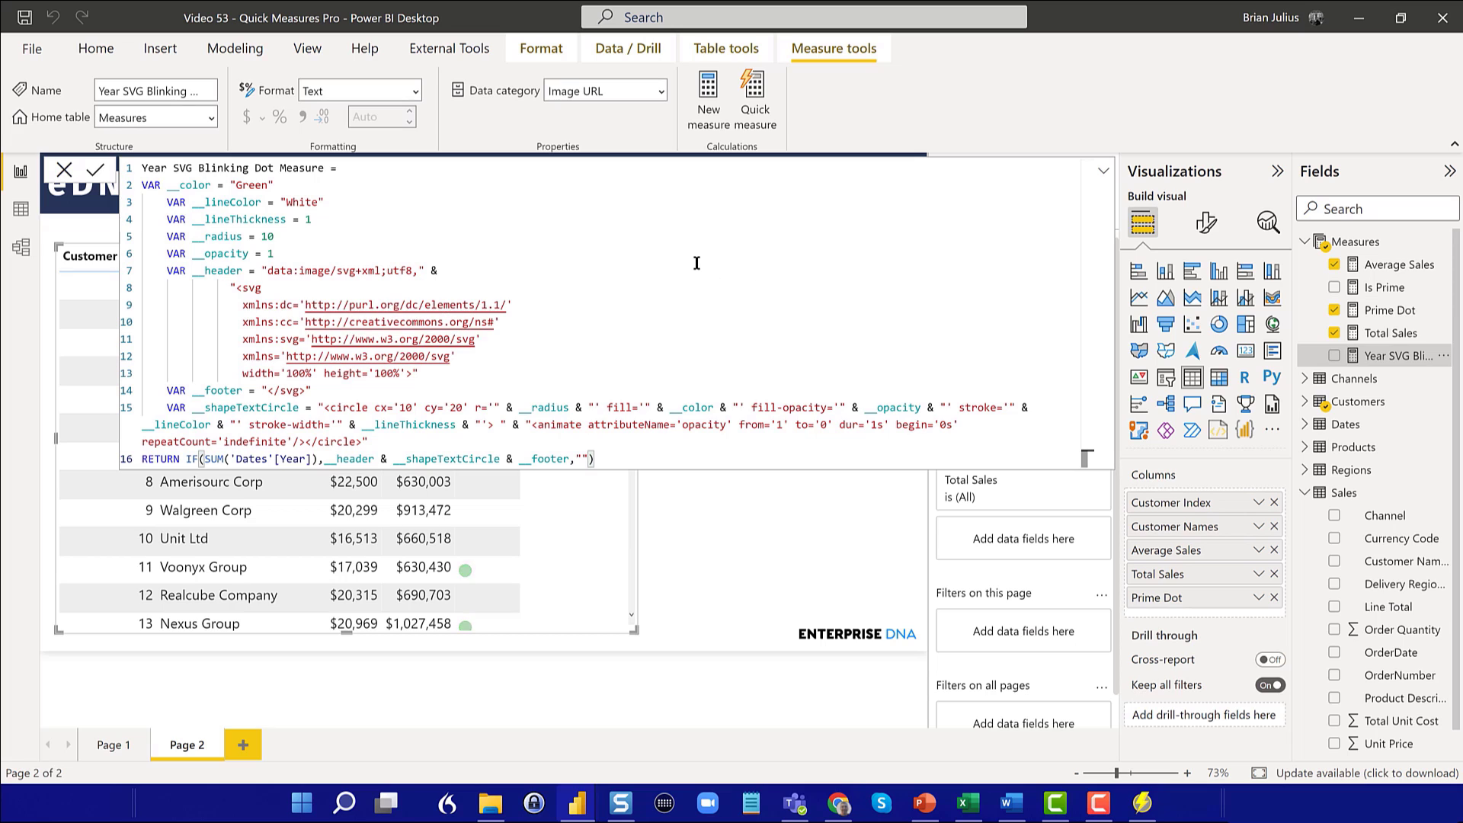
{"action": "mouse_move", "coordinate": [695, 263]}
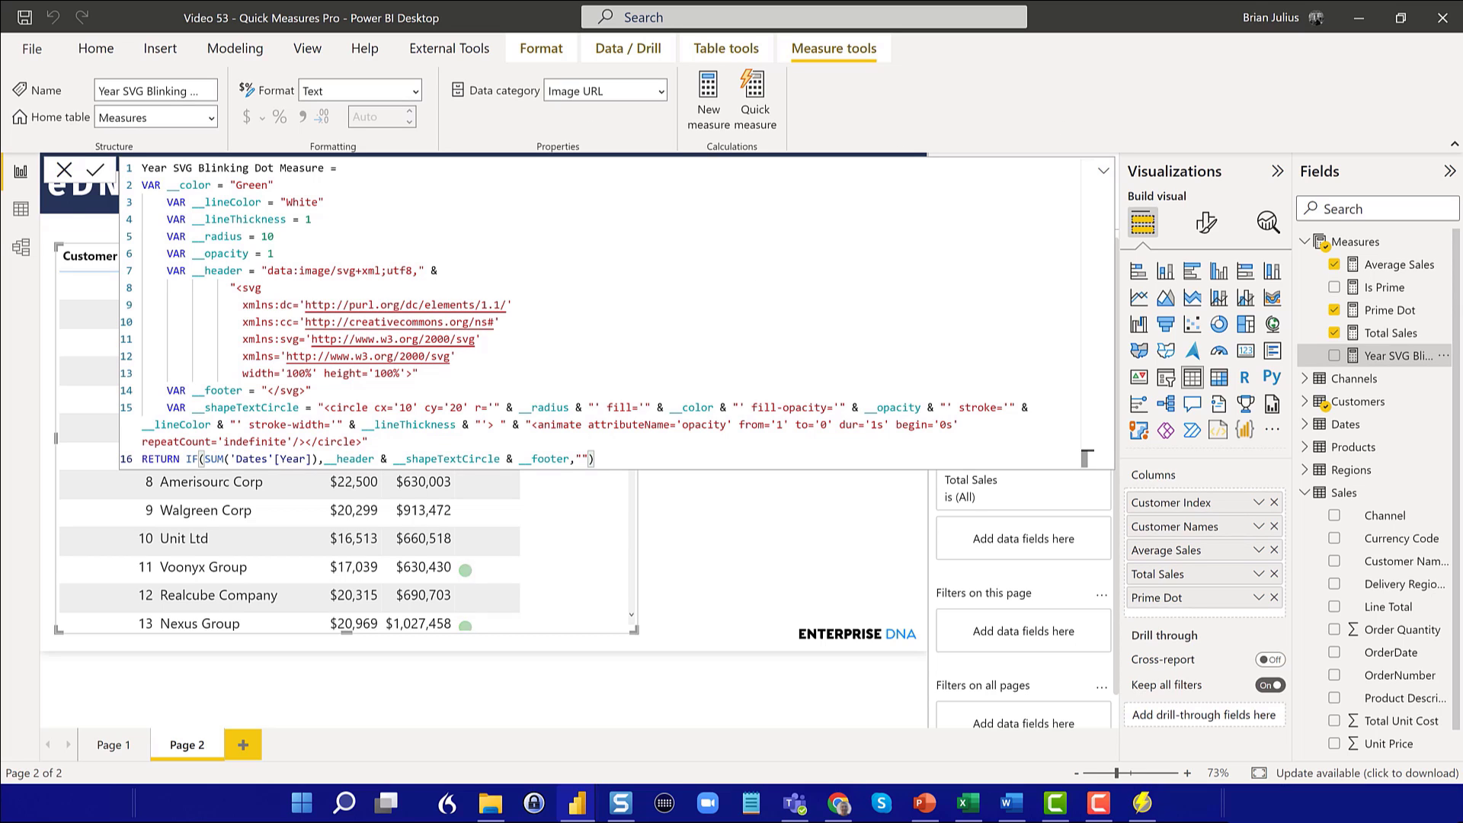
{"action": "mouse_move", "coordinate": [87, 177]}
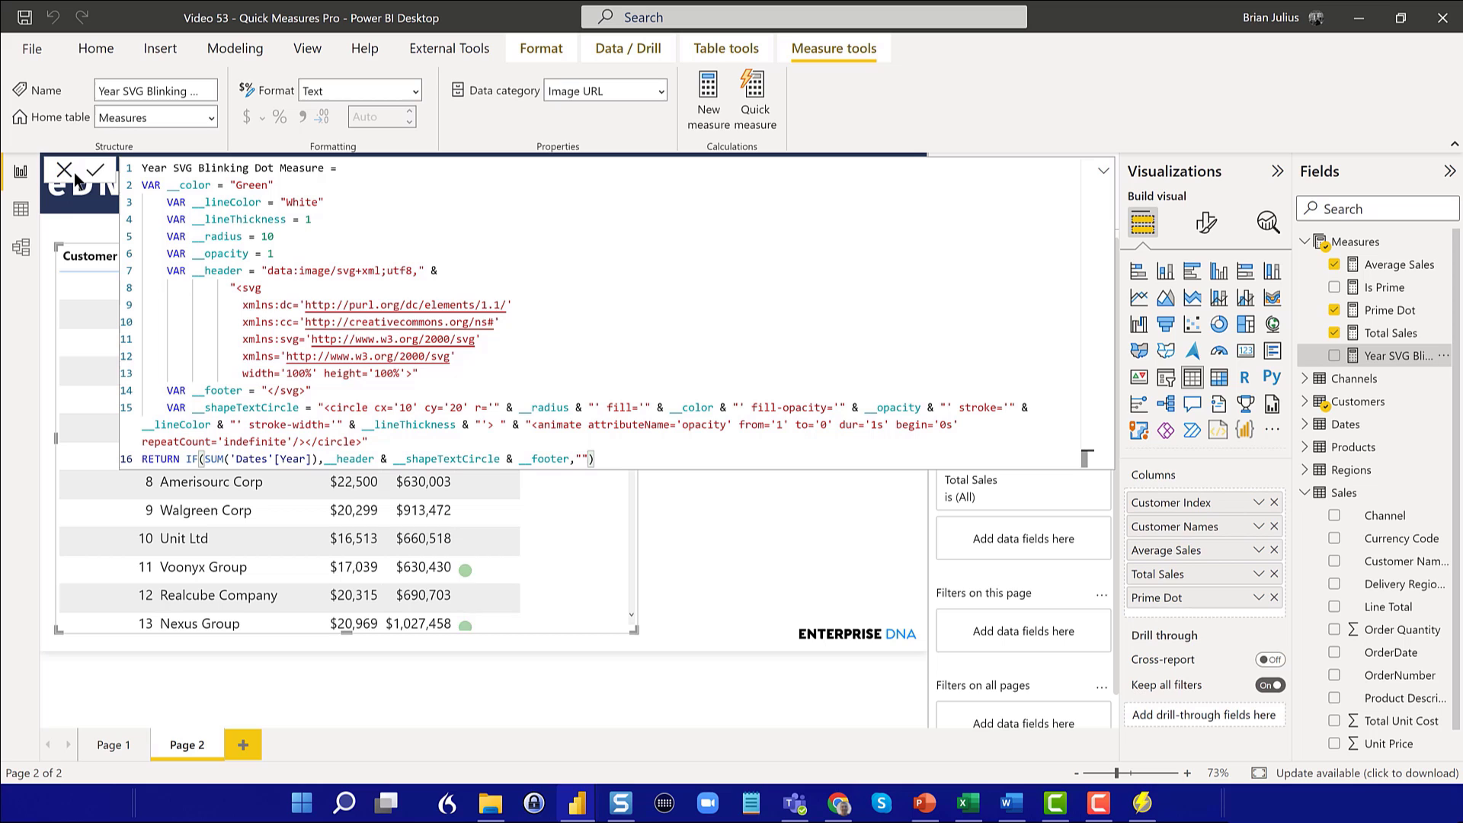
{"action": "left_click", "coordinate": [92, 169]}
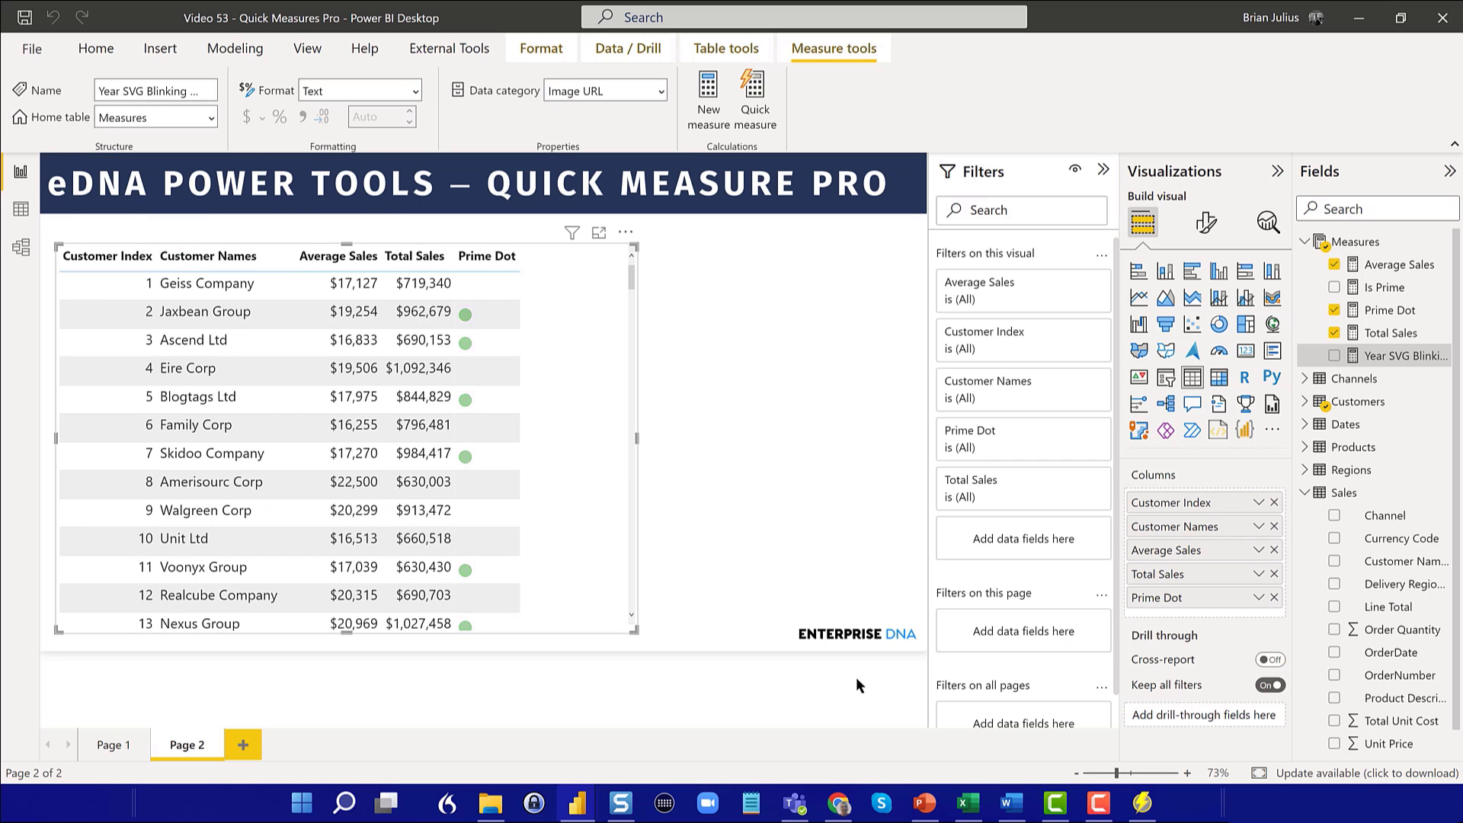
Return to Quick Measures Pro from the taskbar and browse the Calculations list.
{"action": "right_click", "coordinate": [1139, 802]}
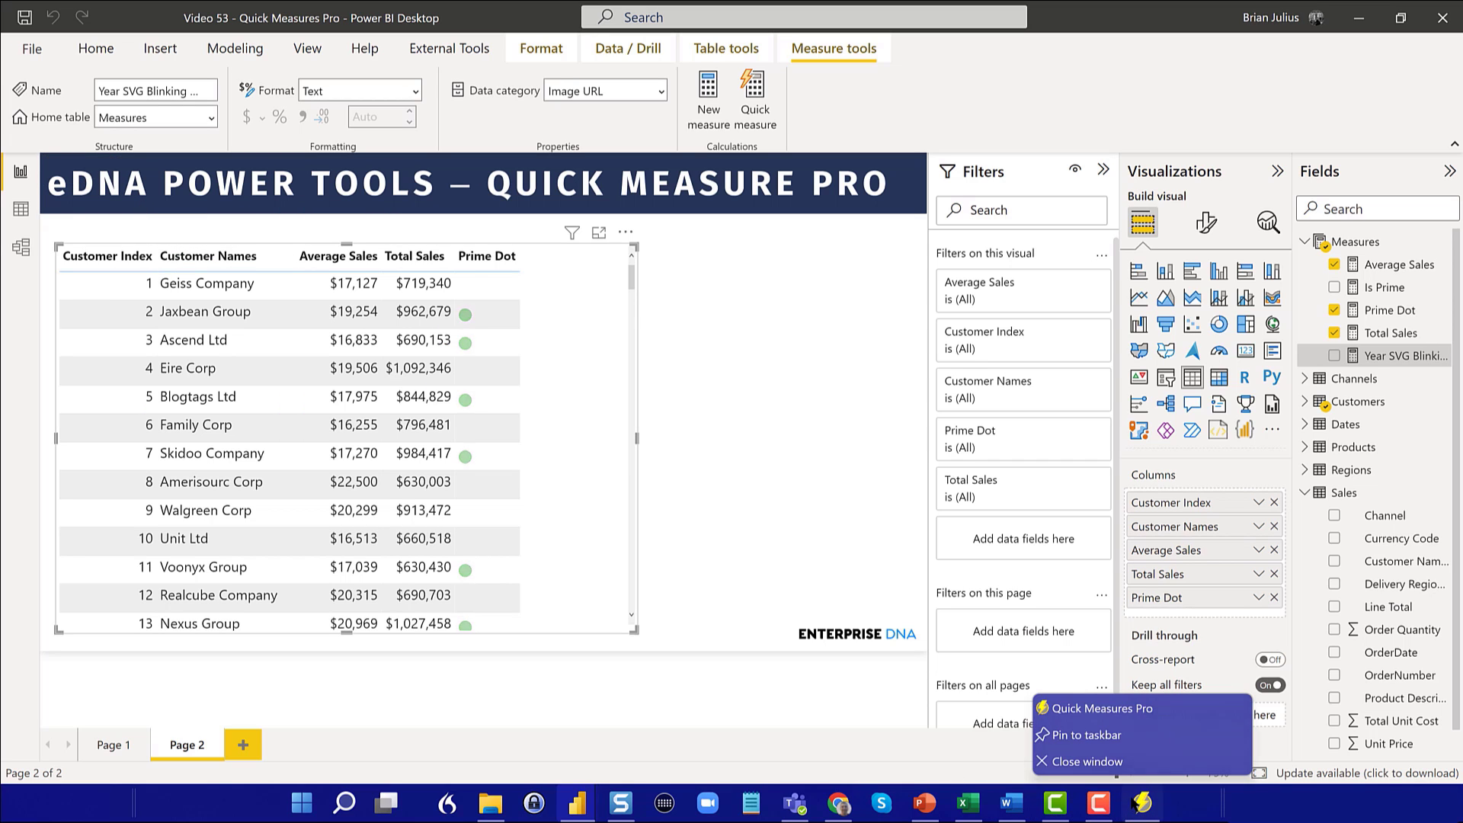
{"action": "mouse_move", "coordinate": [863, 557]}
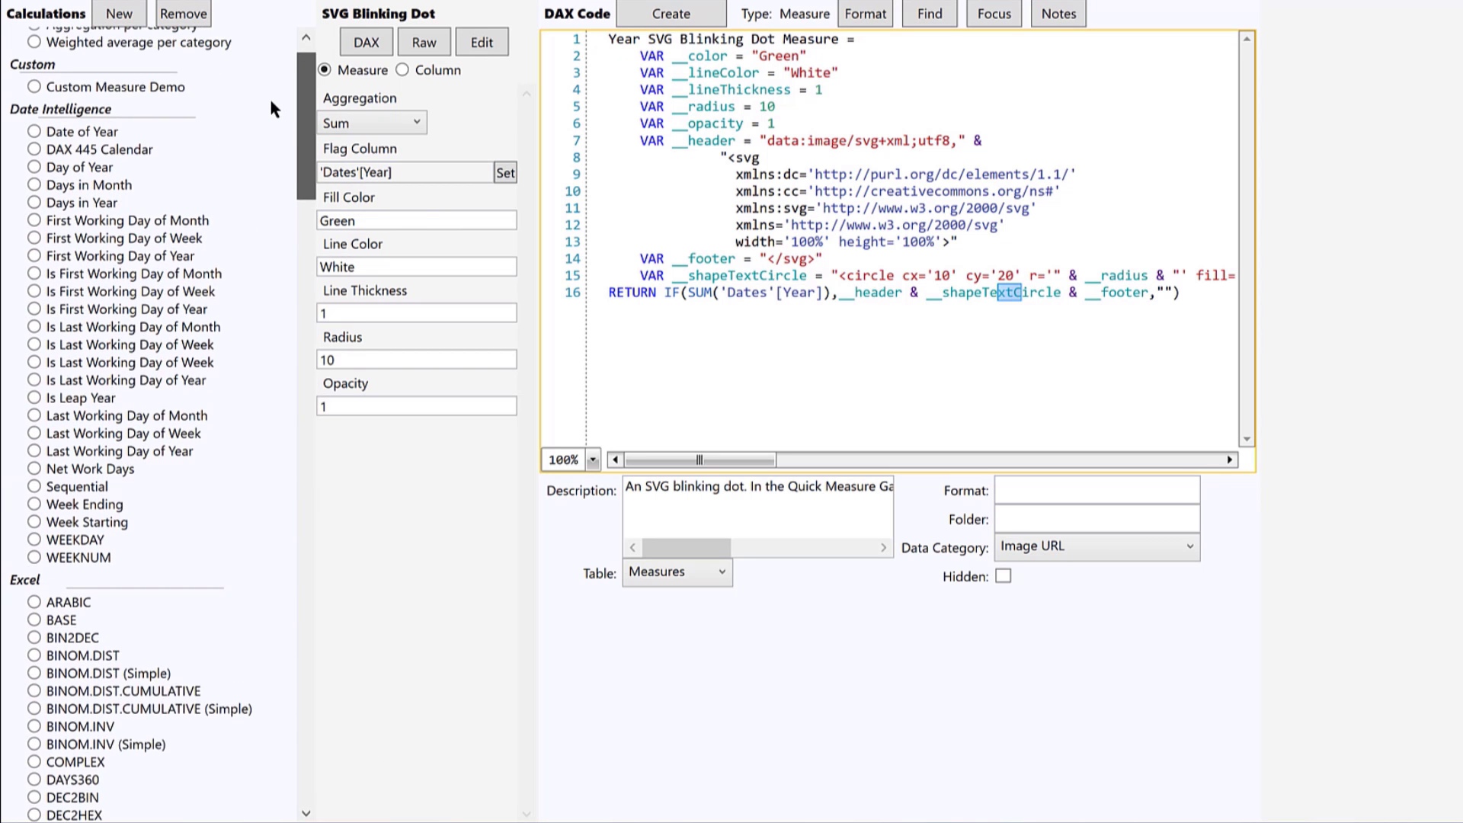
{"action": "scroll", "scroll_direction": "up", "scroll_amount": 3}
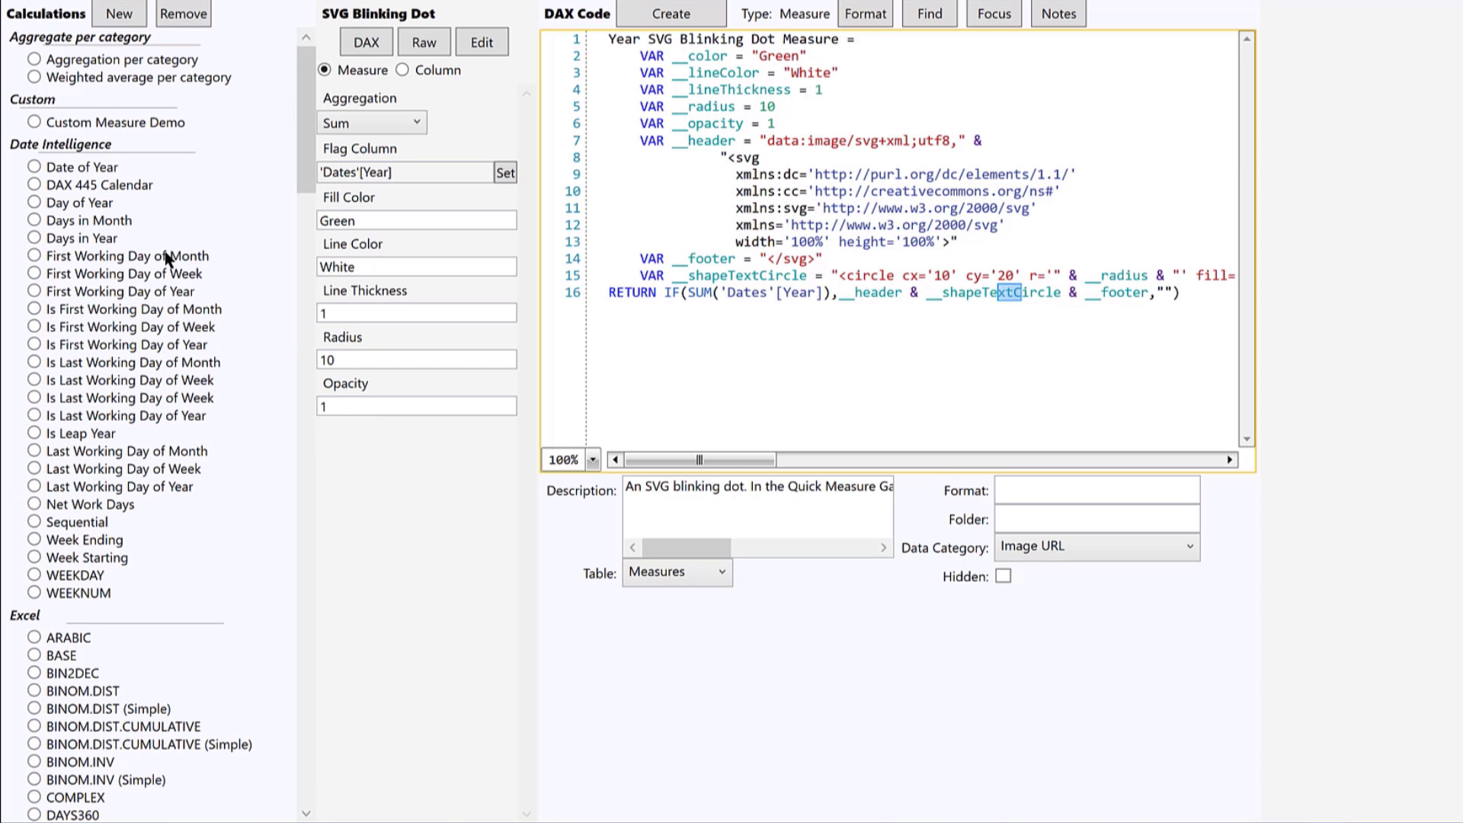
{"action": "mouse_move", "coordinate": [154, 213]}
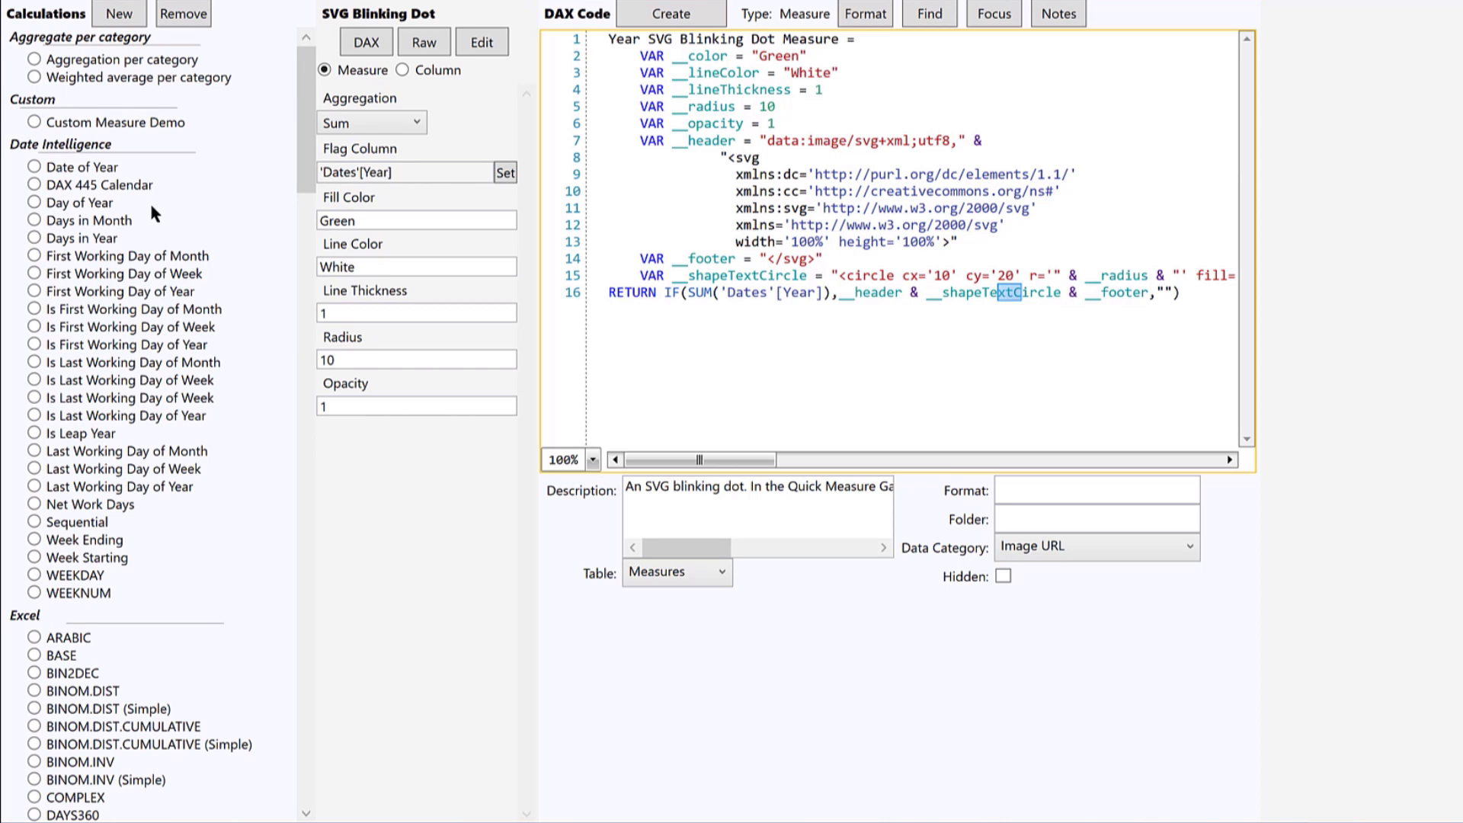
{"action": "scroll", "scroll_direction": "down", "scroll_amount": 3}
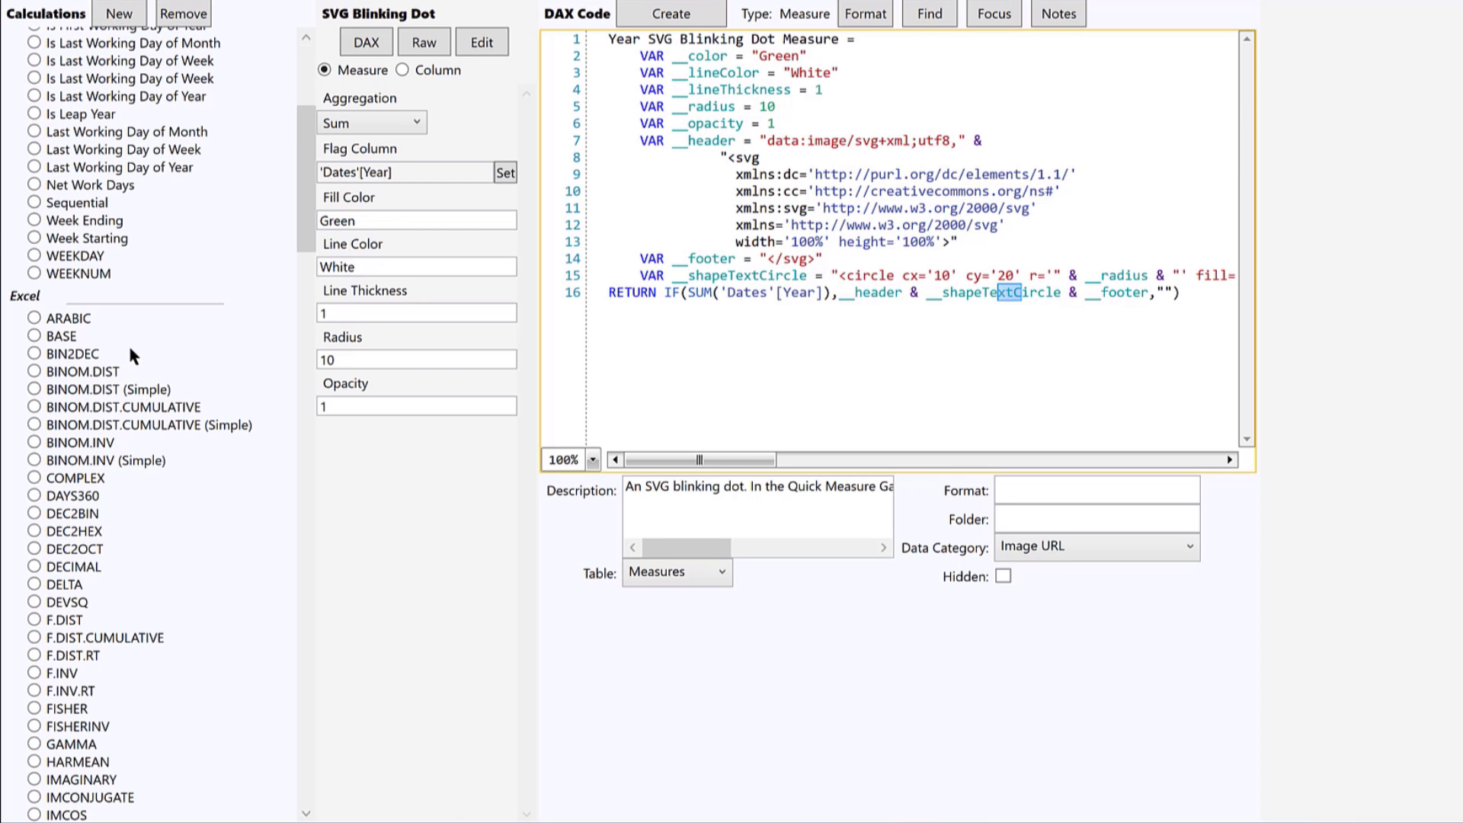
{"action": "scroll", "scroll_direction": "down", "scroll_amount": 3}
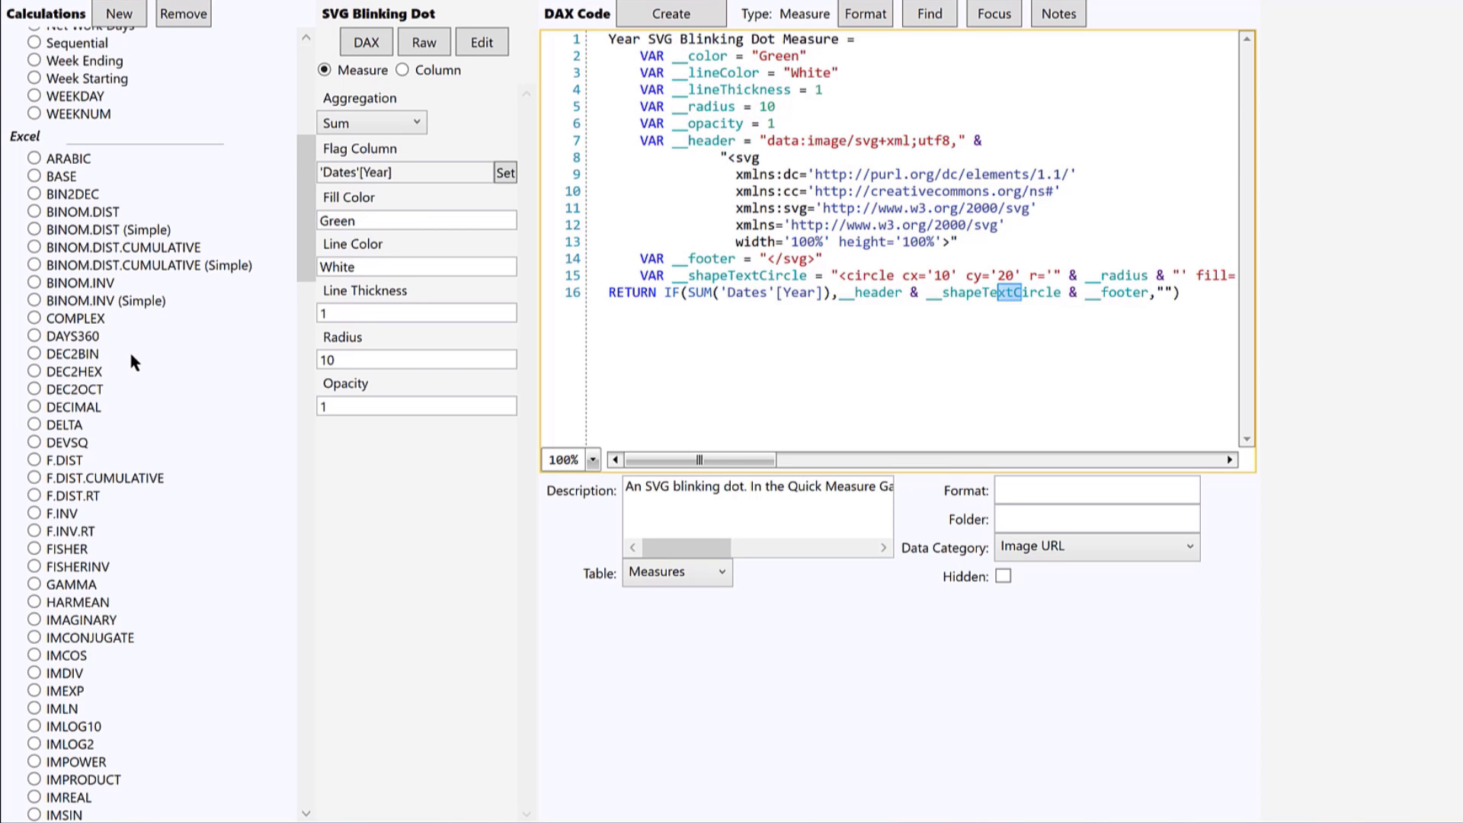
{"action": "scroll", "scroll_direction": "down", "scroll_amount": 3}
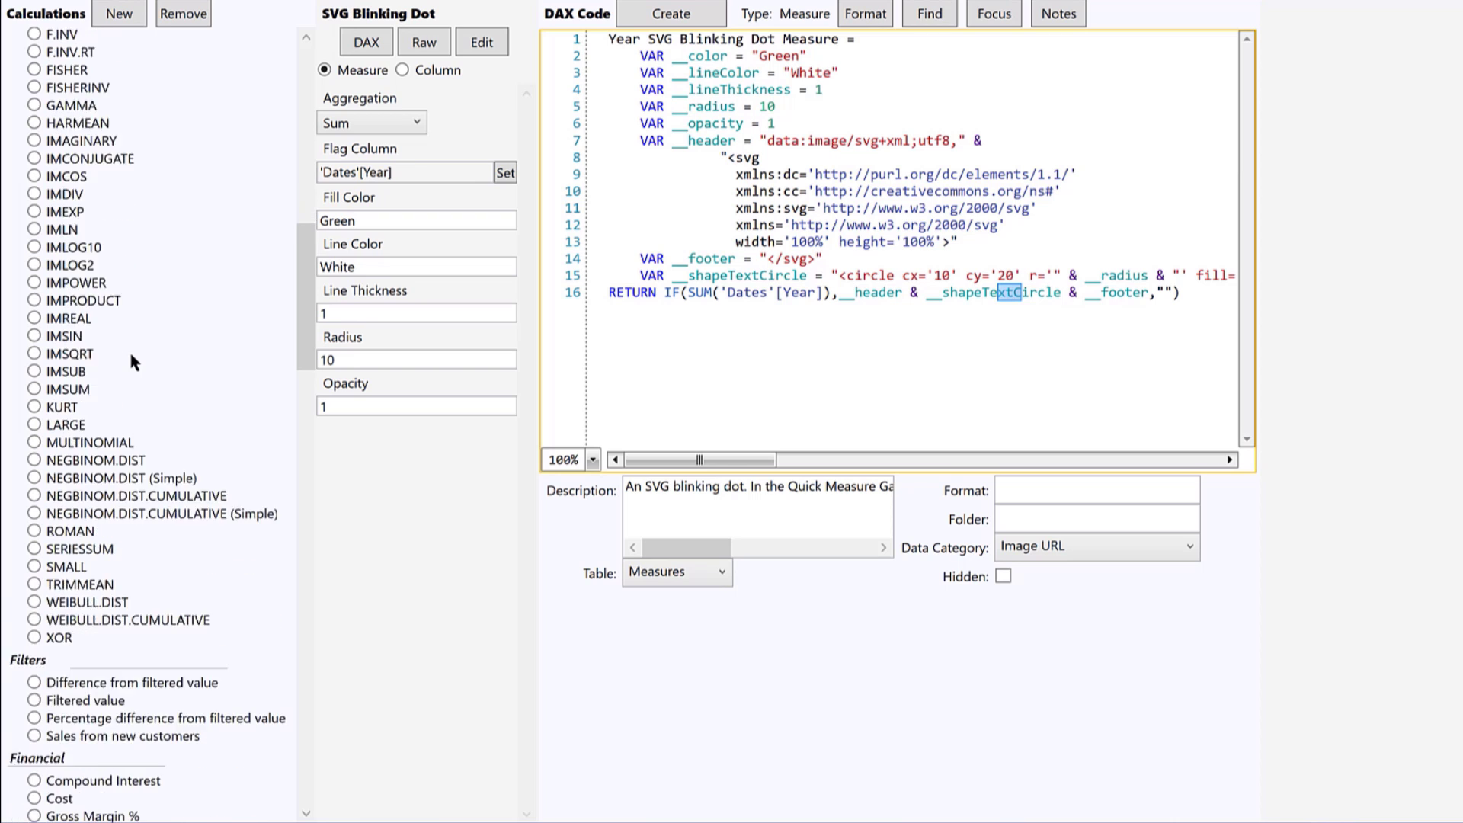
Select LARGE in the Excel calculations and generate the Year LARGE Measure DAX.
{"action": "left_click", "coordinate": [59, 318]}
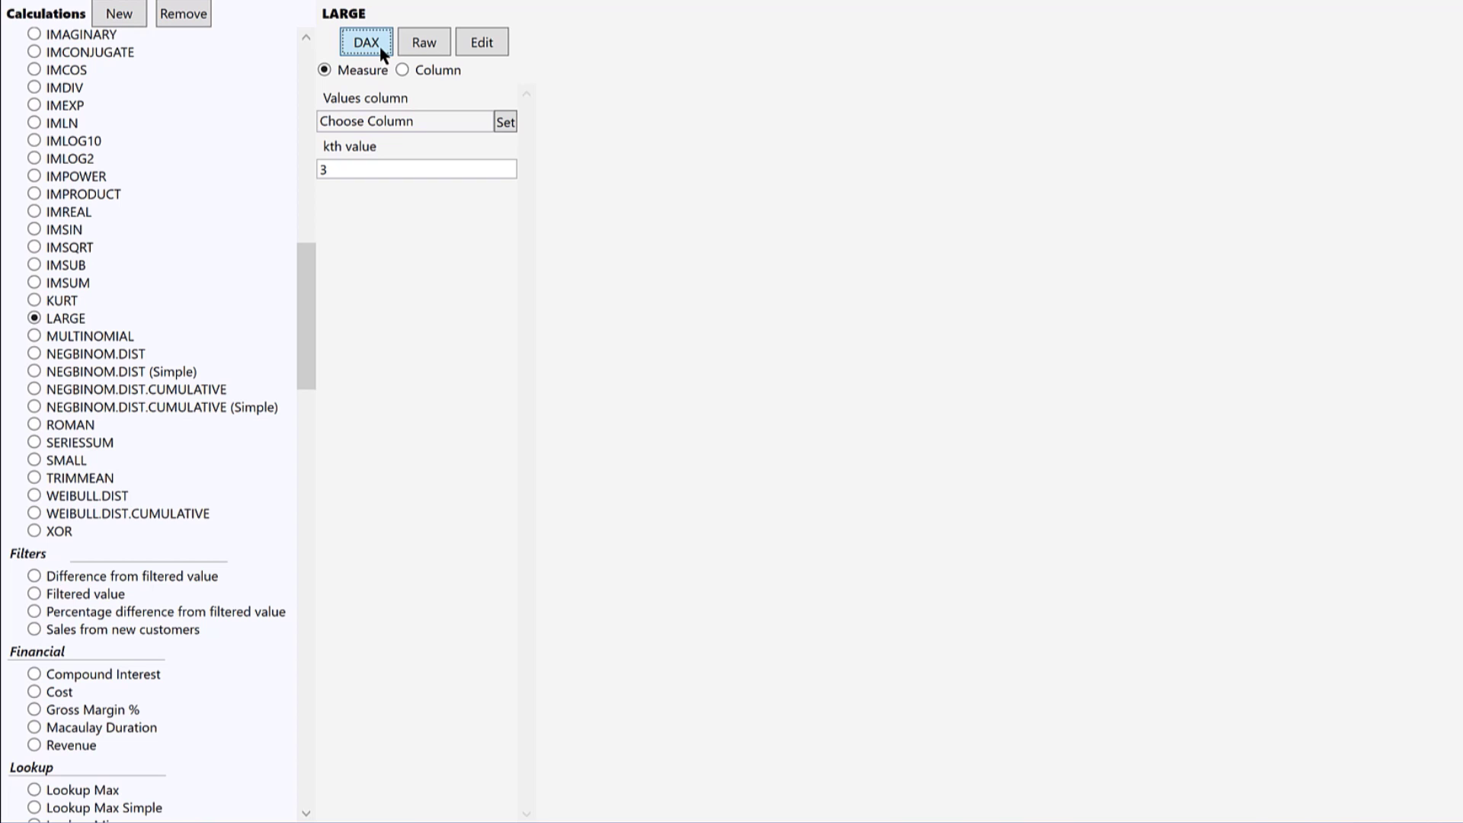
{"action": "left_click", "coordinate": [365, 41]}
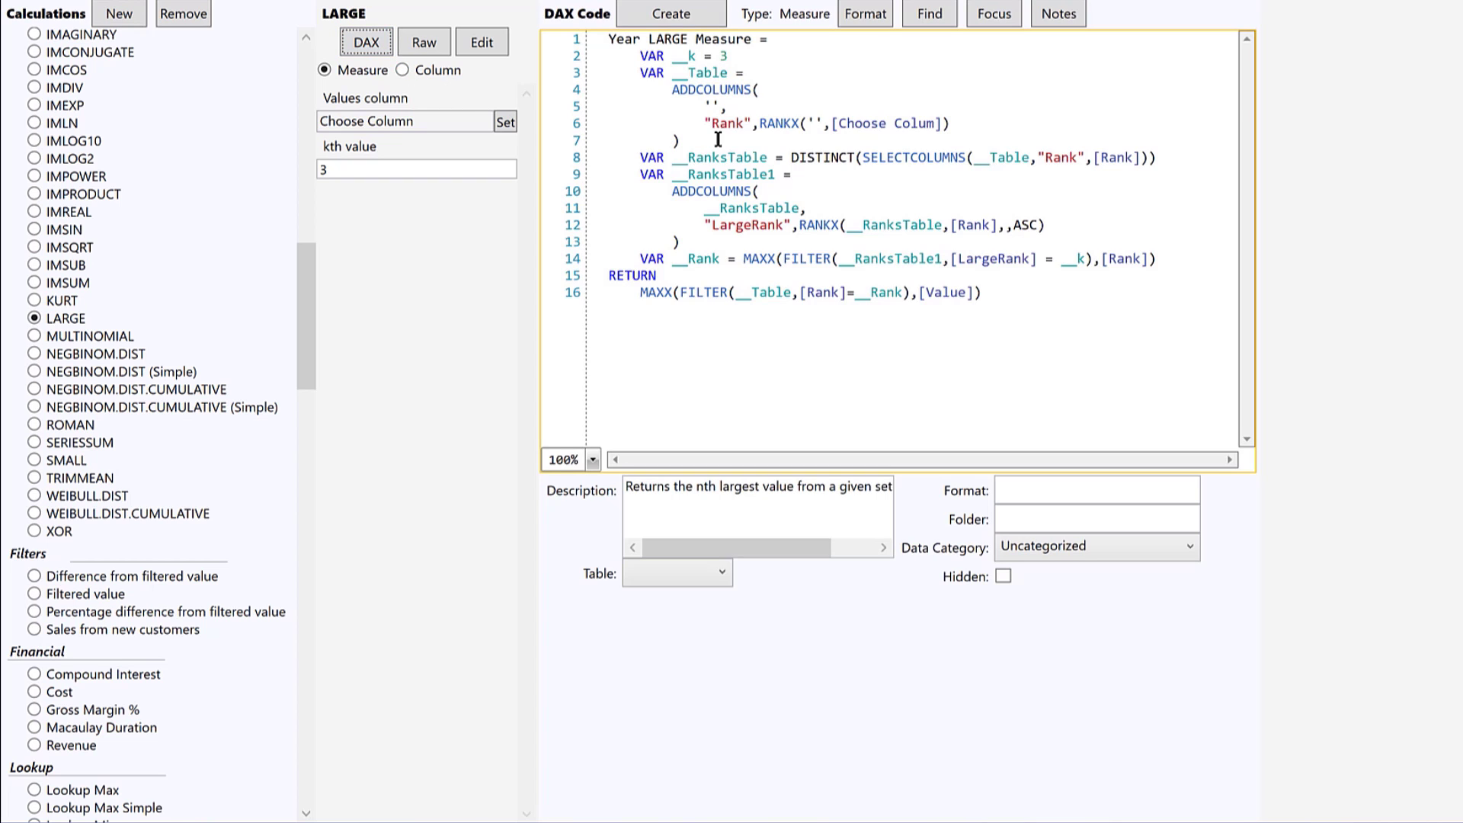
{"action": "mouse_move", "coordinate": [887, 124]}
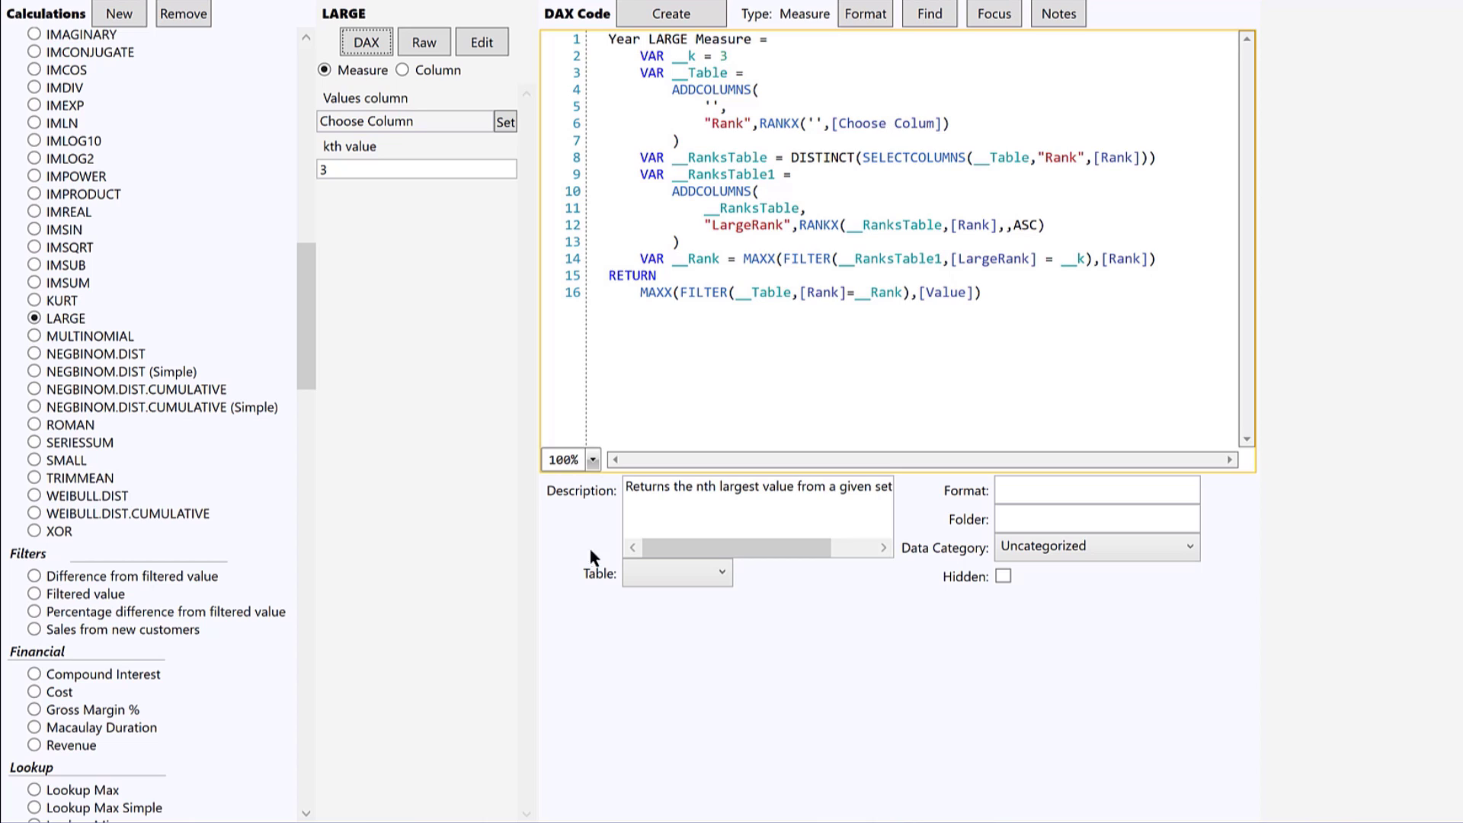
{"action": "mouse_move", "coordinate": [58, 586]}
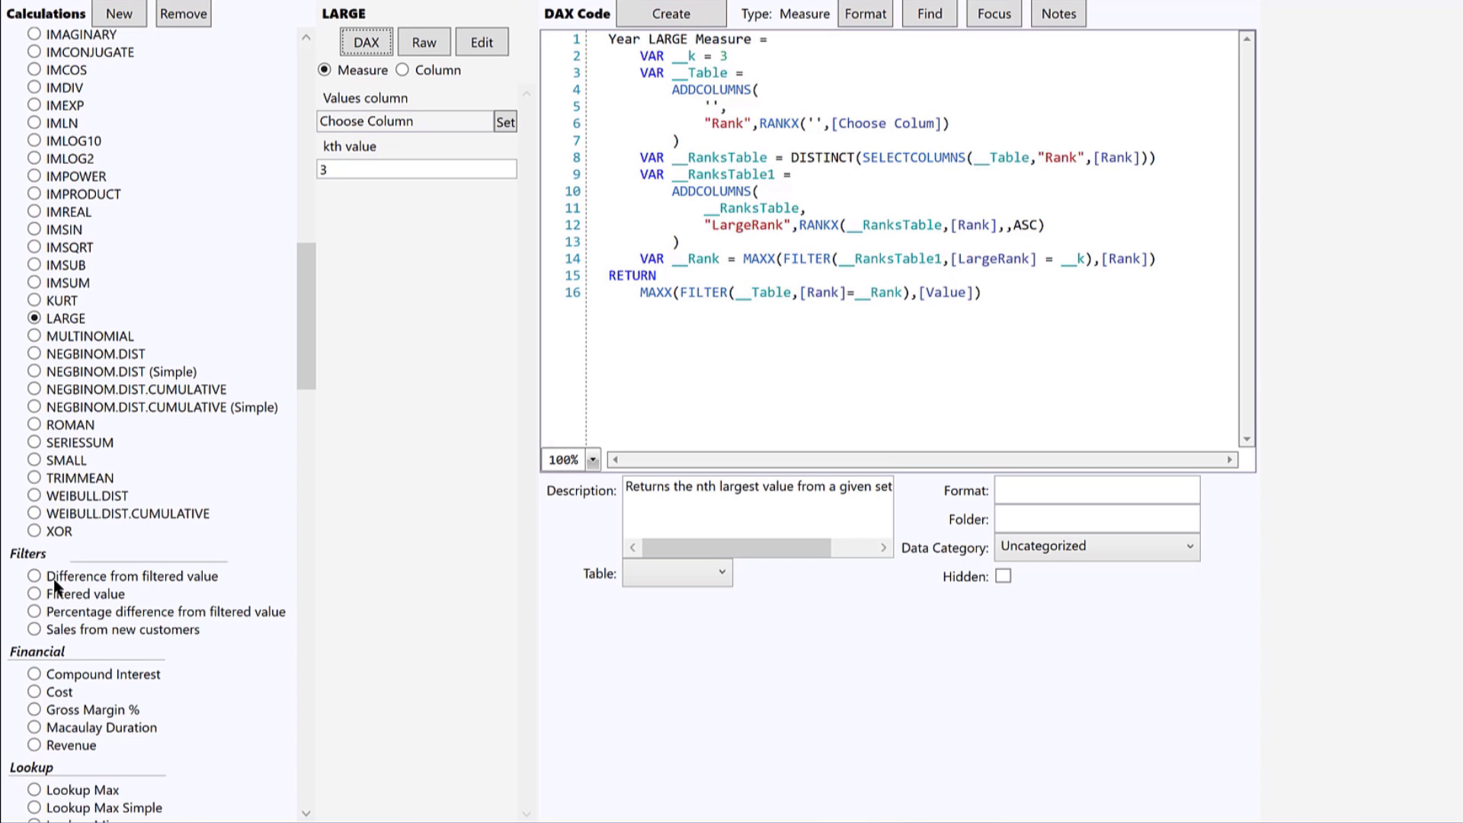
{"action": "mouse_move", "coordinate": [115, 703]}
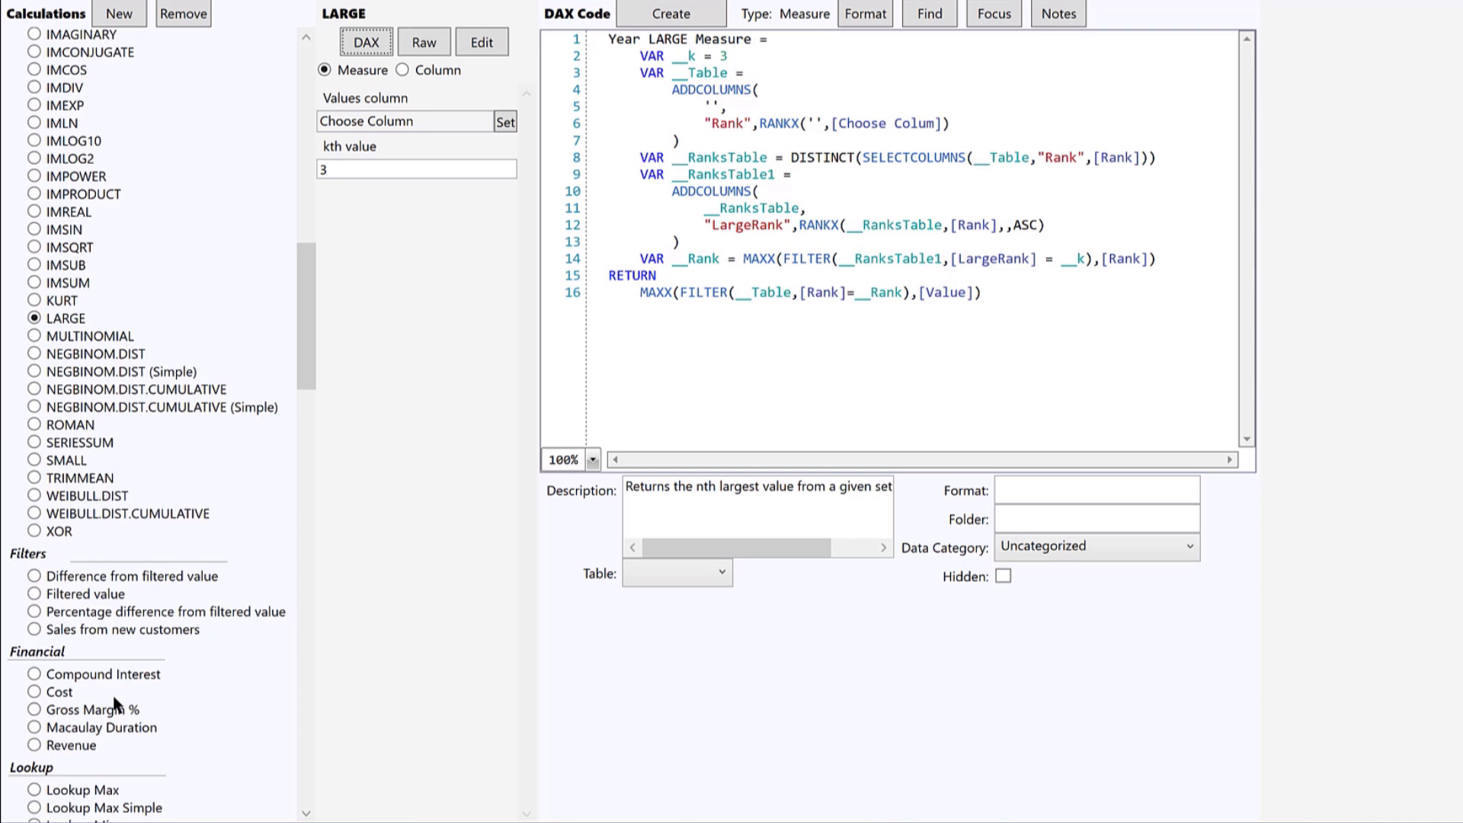
{"action": "scroll", "scroll_direction": "down", "scroll_amount": 3}
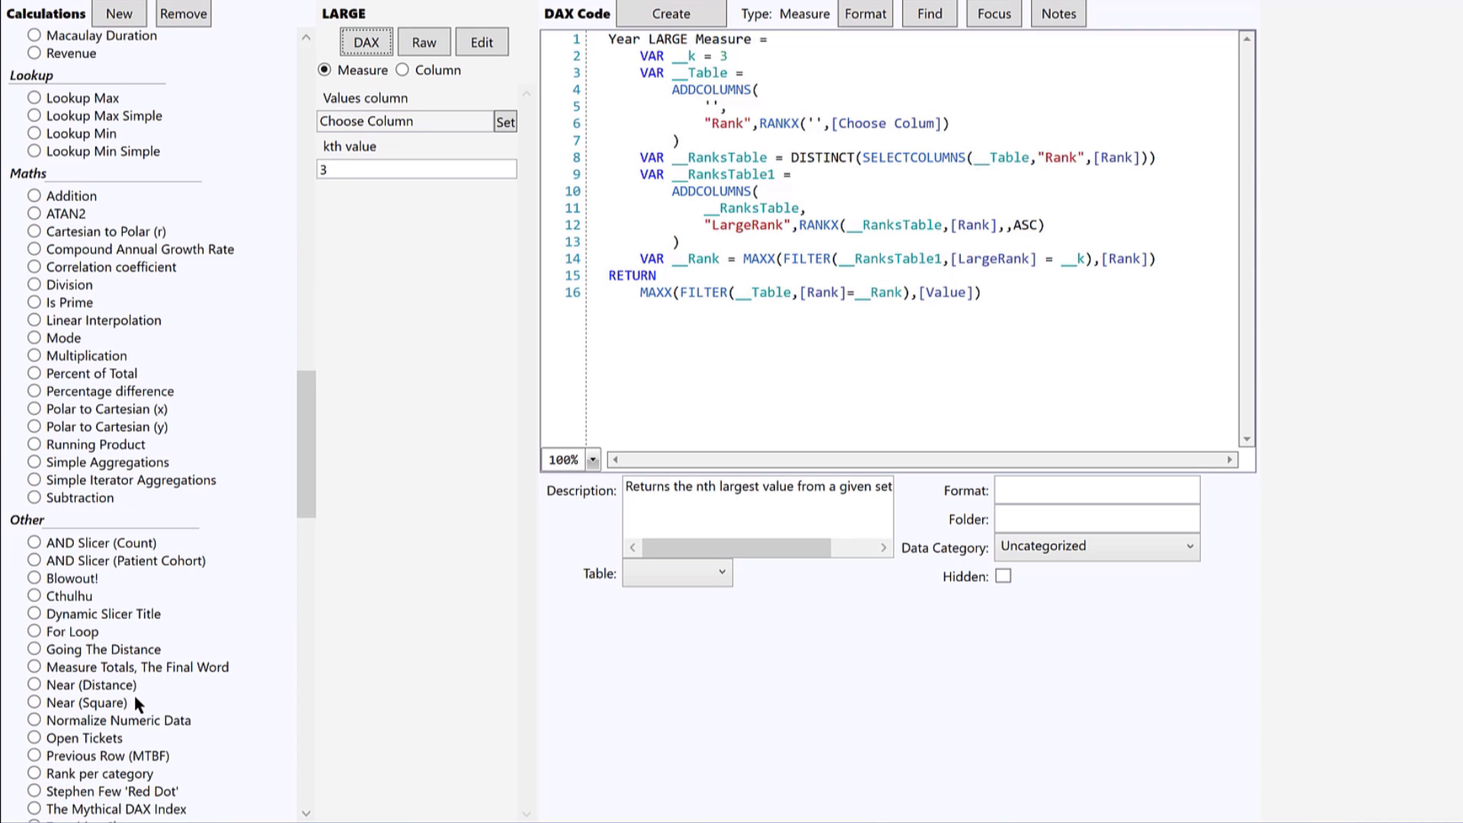
{"action": "scroll", "scroll_direction": "down", "scroll_amount": 3}
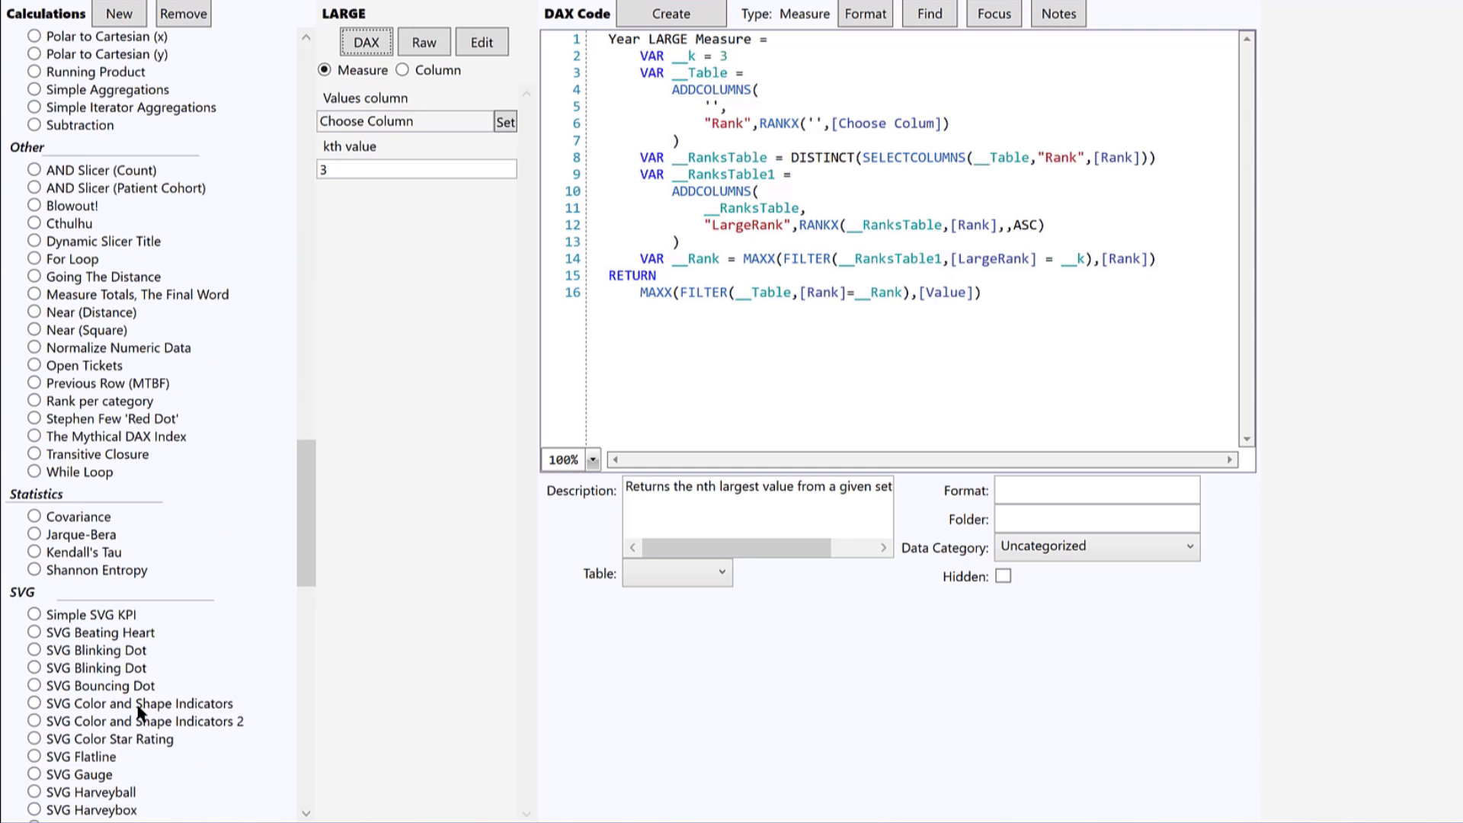
{"action": "scroll", "scroll_direction": "down", "scroll_amount": 3}
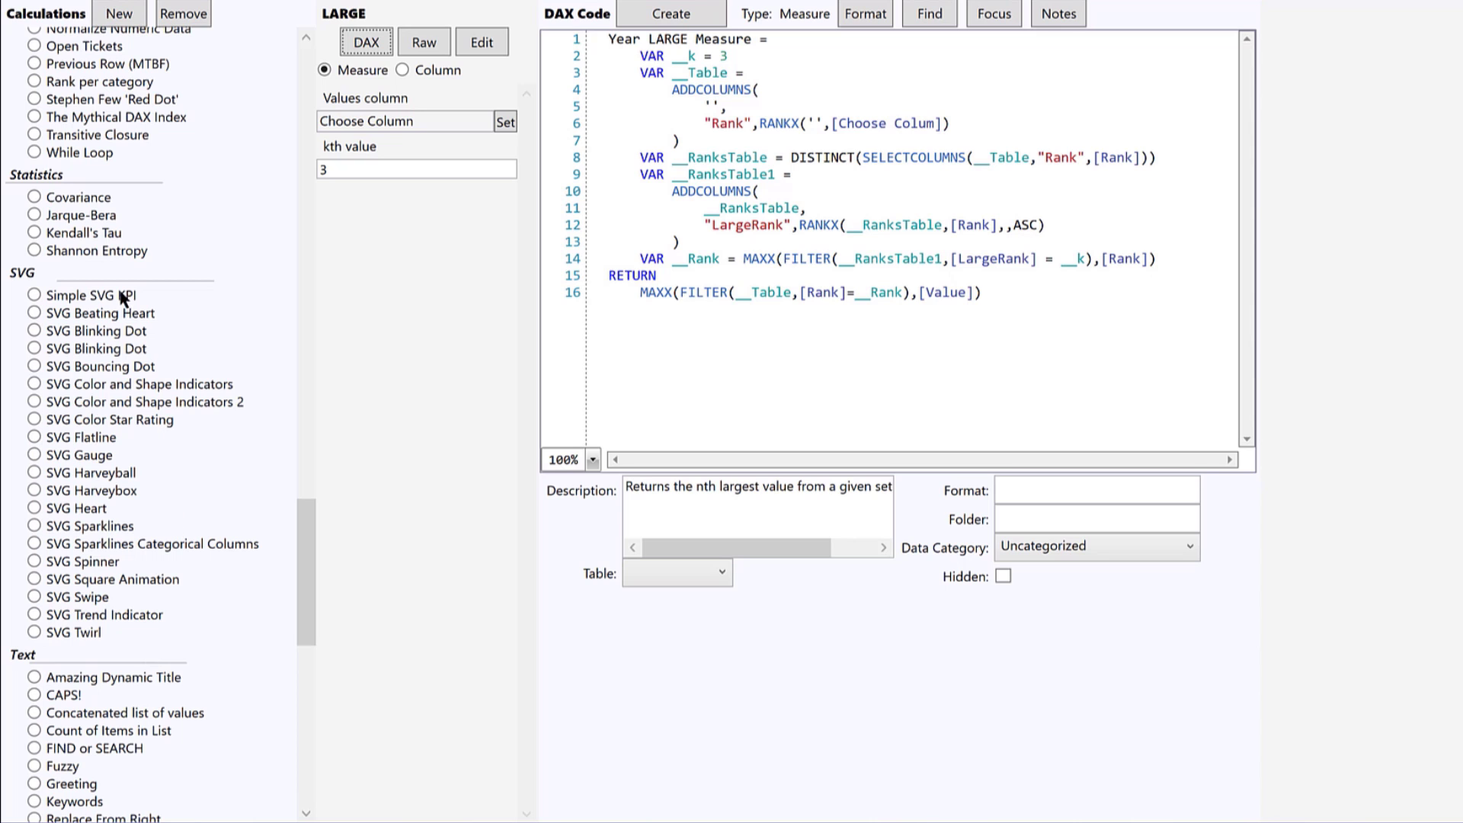
{"action": "mouse_move", "coordinate": [131, 632]}
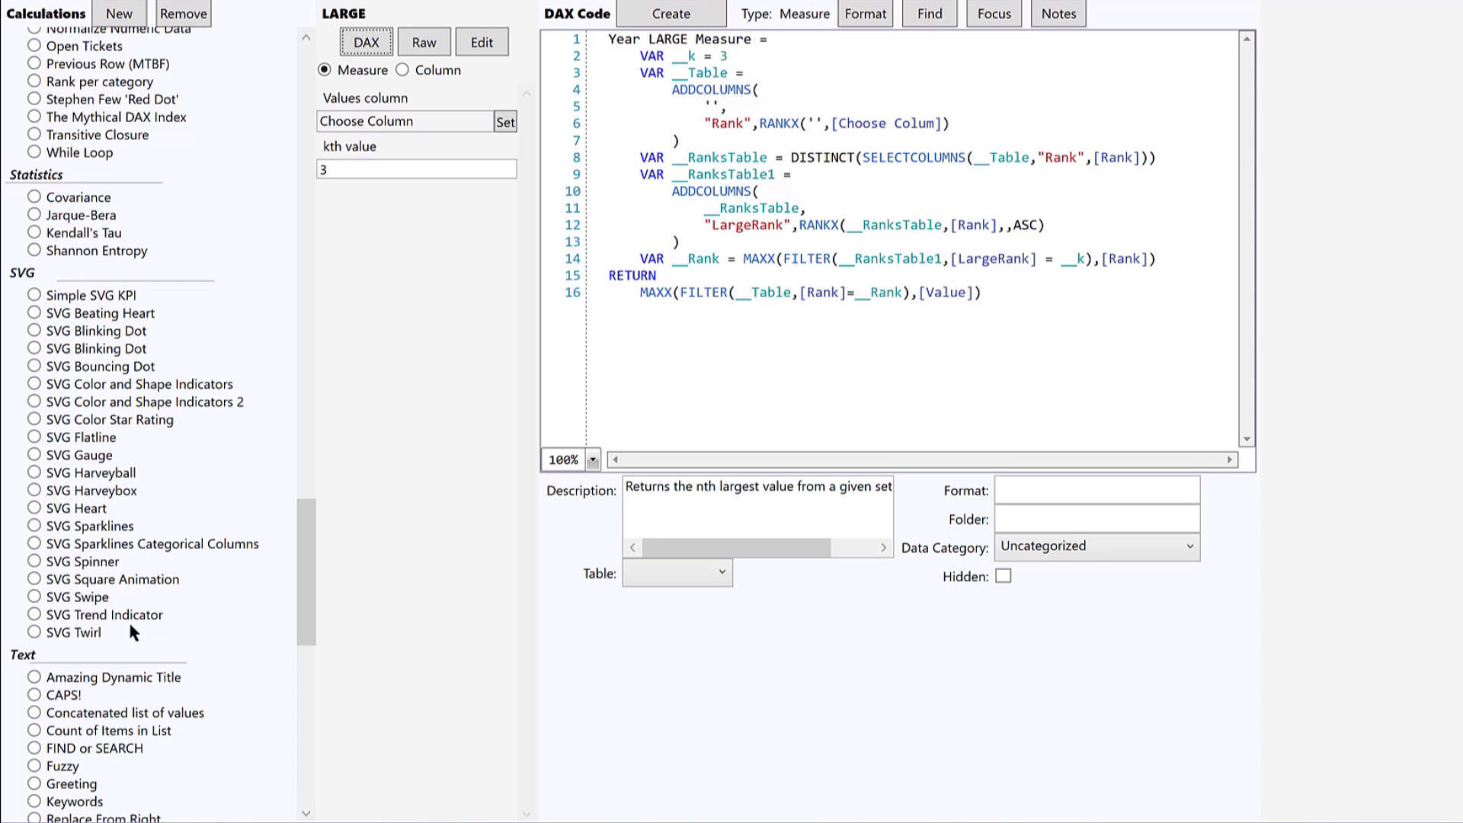
{"action": "scroll", "scroll_direction": "down", "scroll_amount": 3}
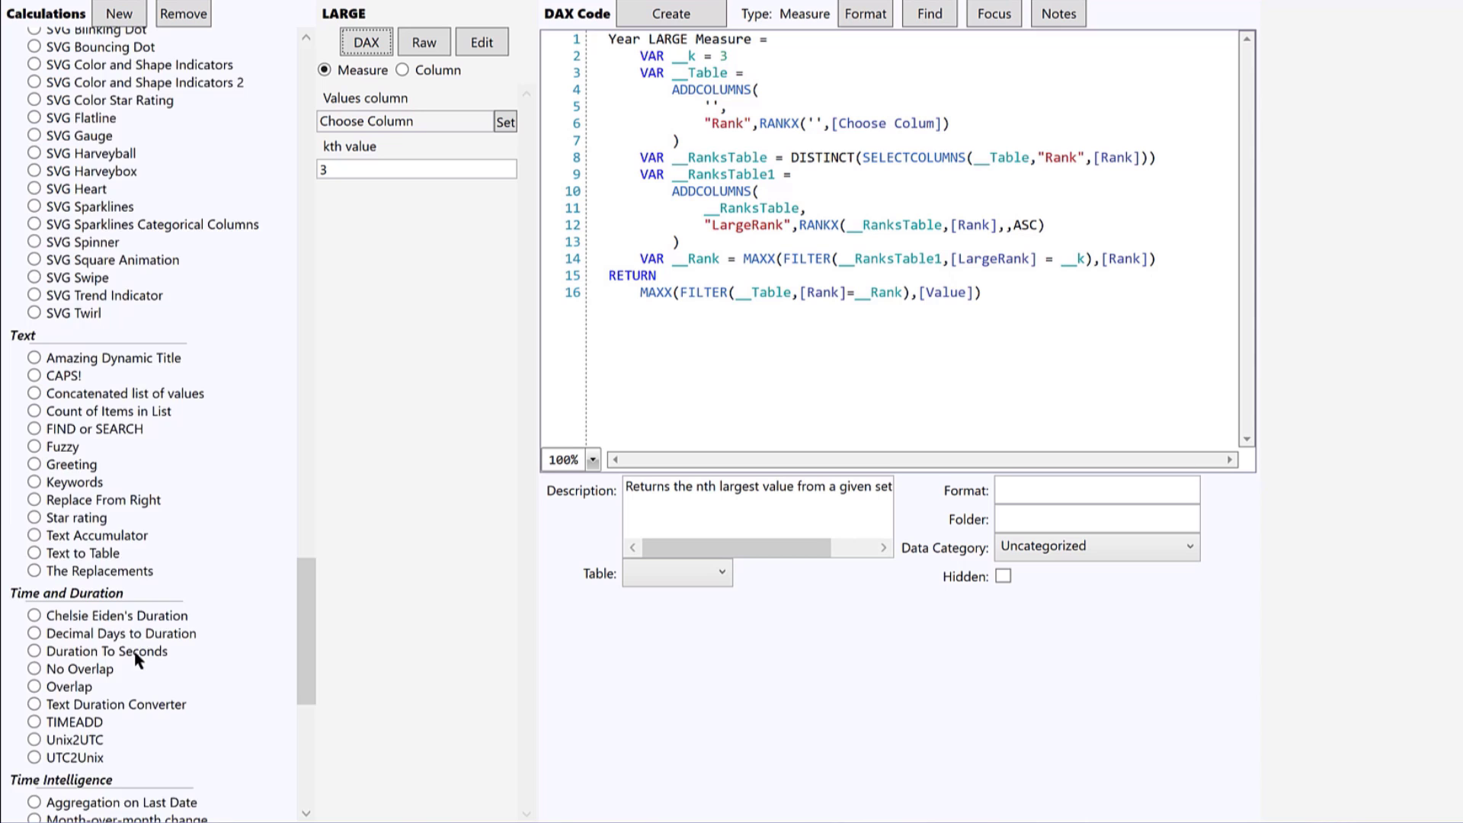
{"action": "scroll", "scroll_direction": "down", "scroll_amount": 3}
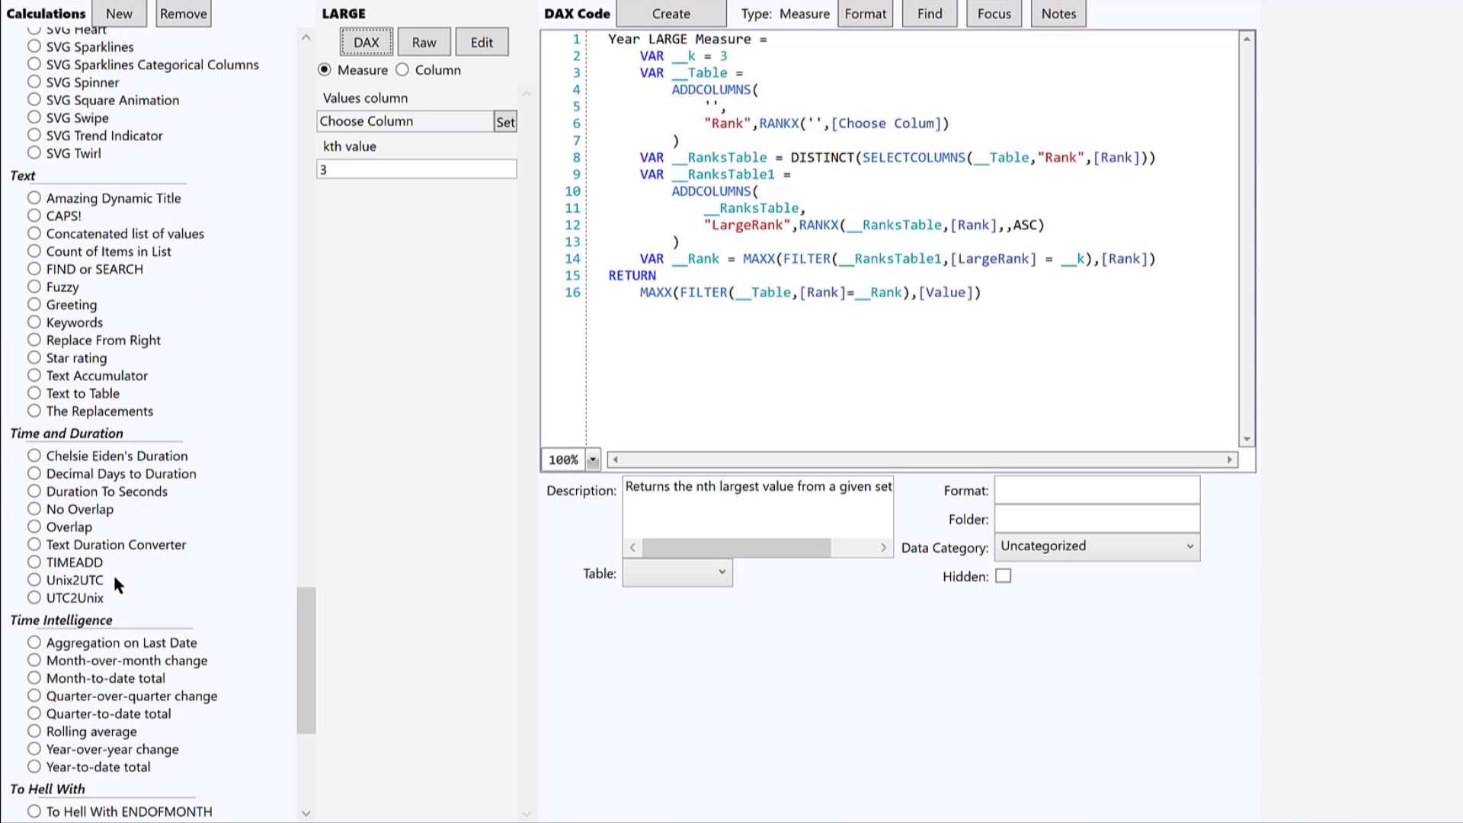
{"action": "scroll", "scroll_direction": "down", "scroll_amount": 3}
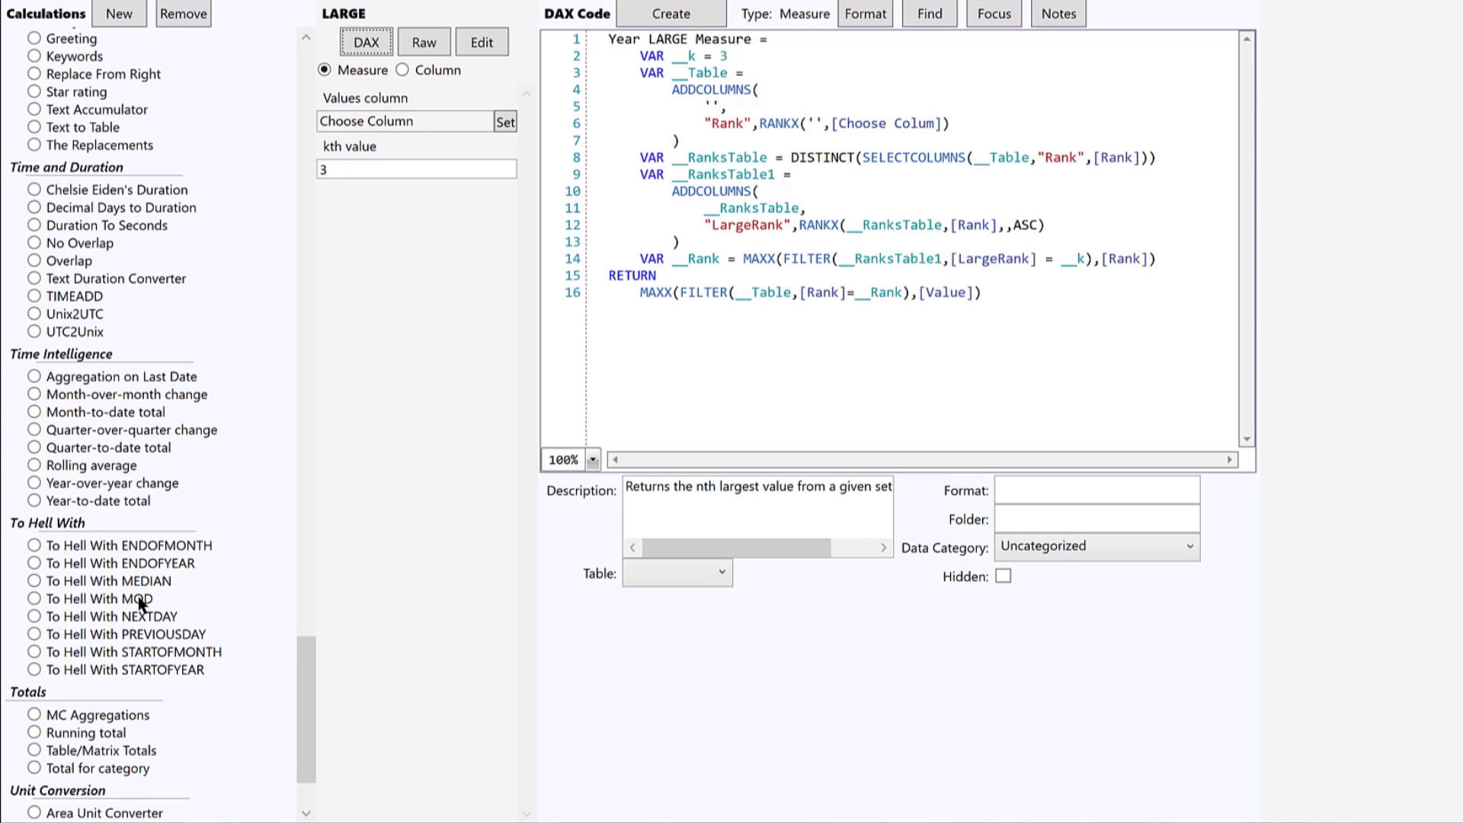
{"action": "scroll", "scroll_direction": "down", "scroll_amount": 3}
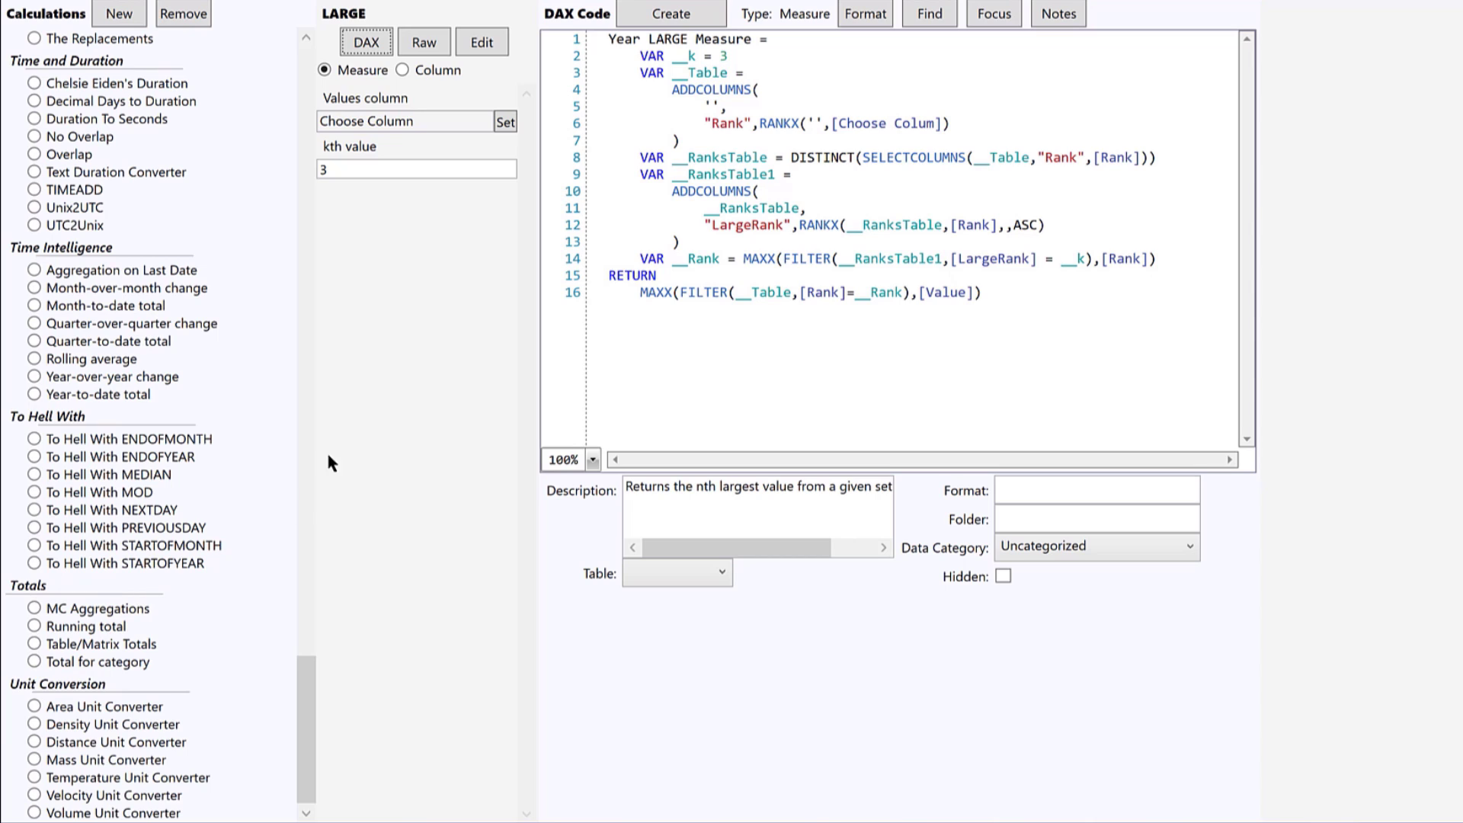
{"action": "mouse_move", "coordinate": [357, 267]}
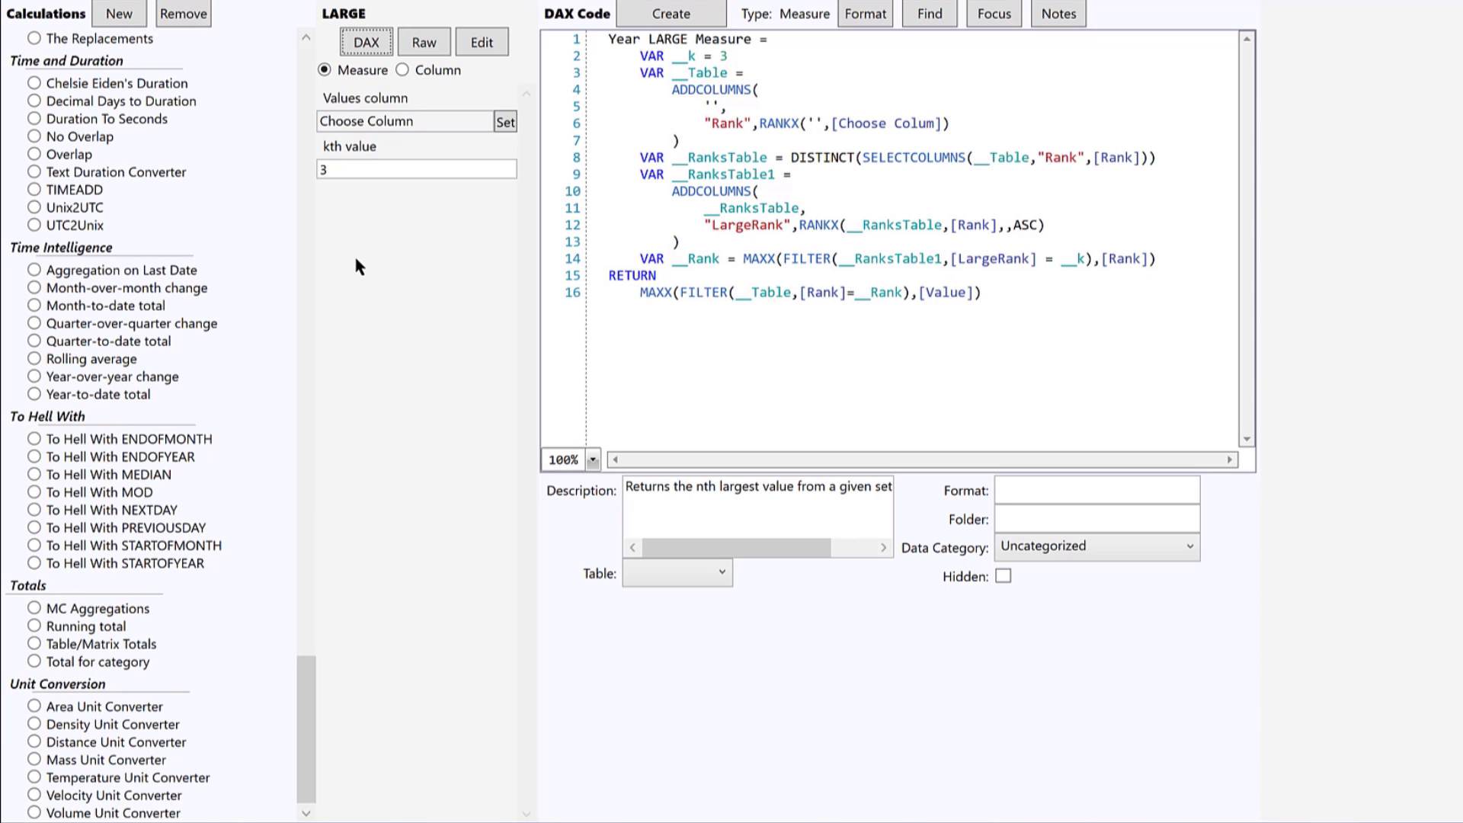
{"action": "mouse_move", "coordinate": [25, 135]}
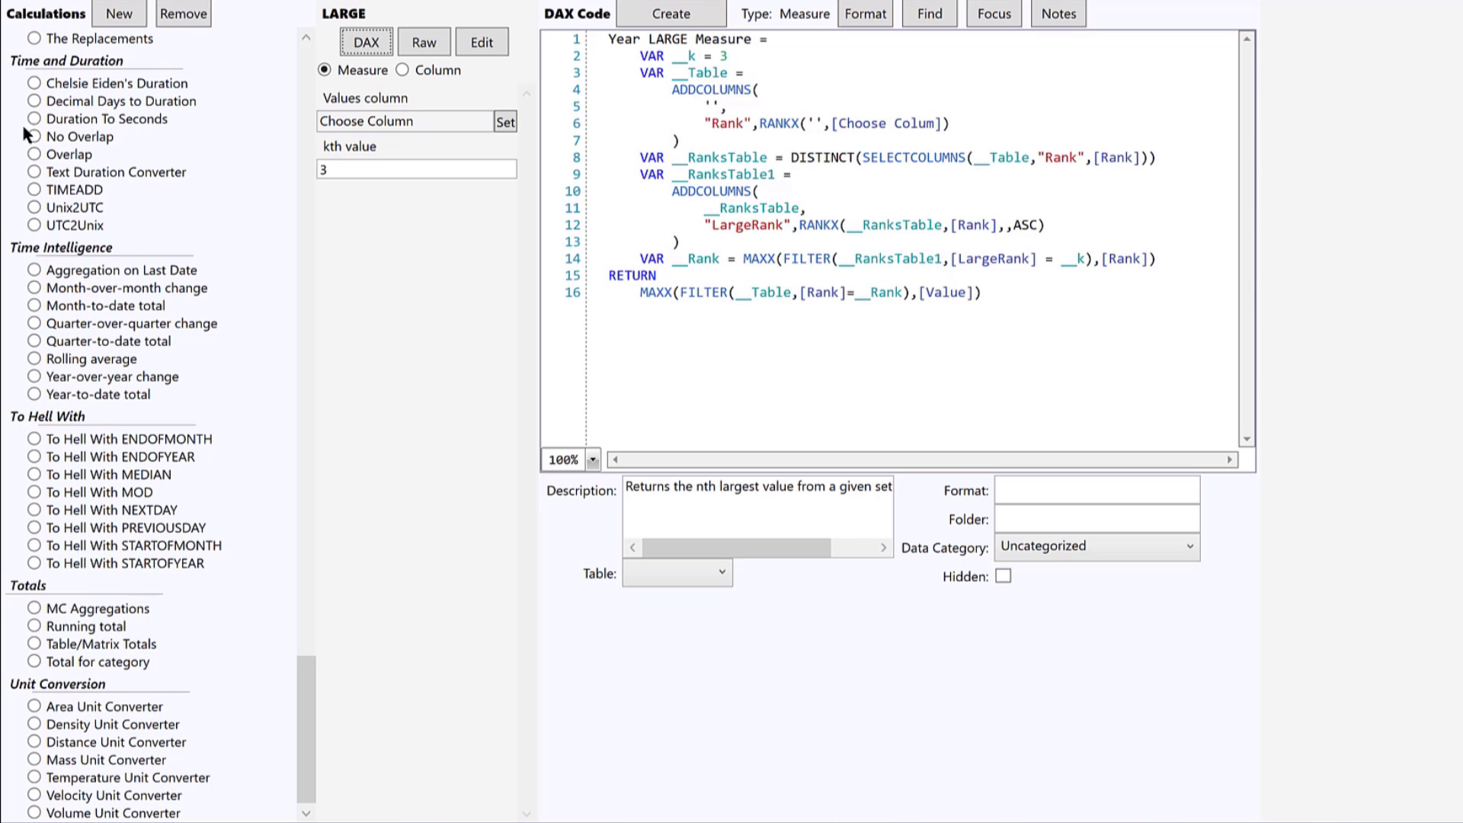
{"action": "left_click", "coordinate": [406, 121]}
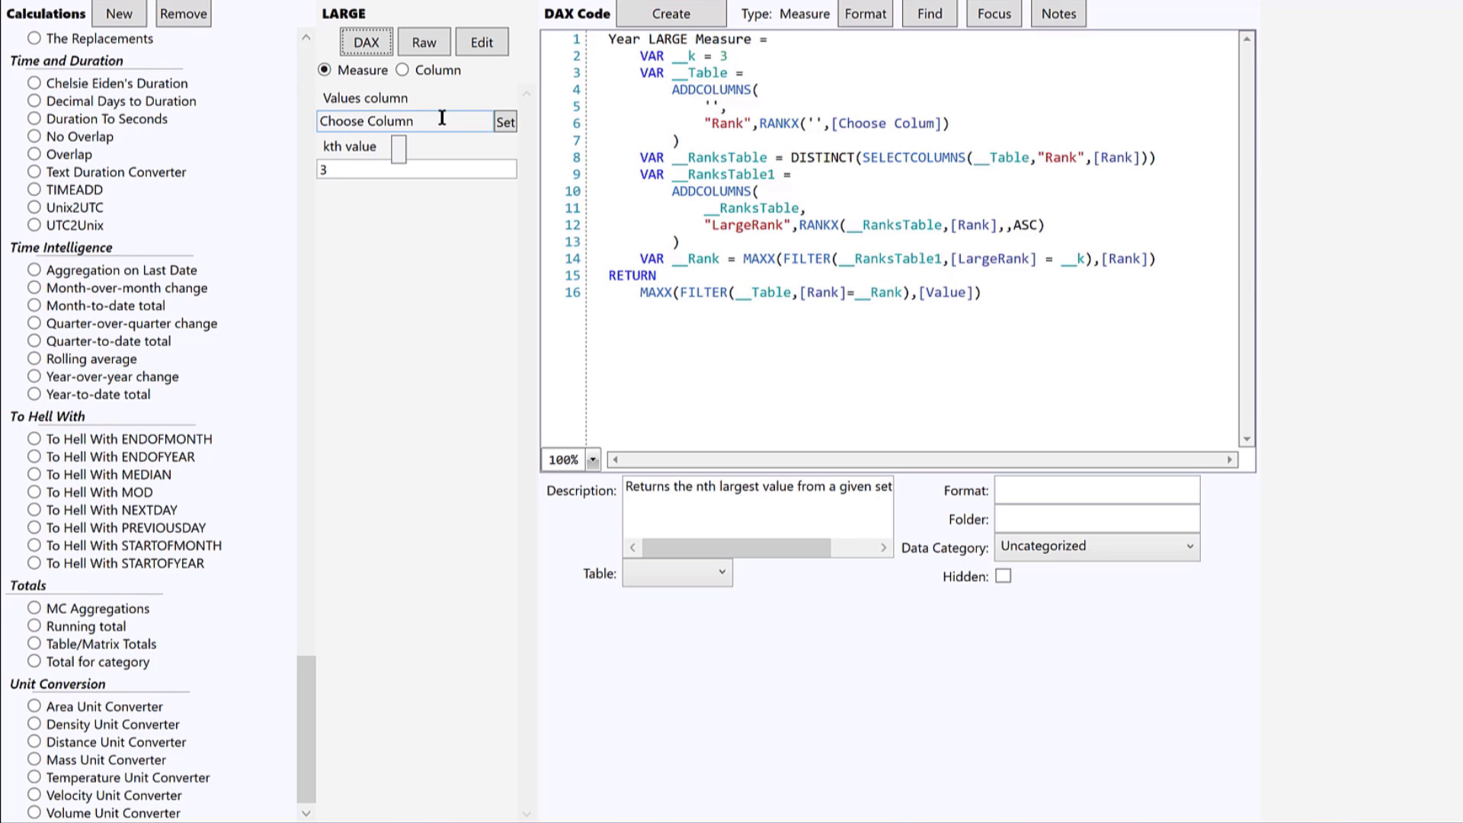
{"action": "mouse_move", "coordinate": [437, 94]}
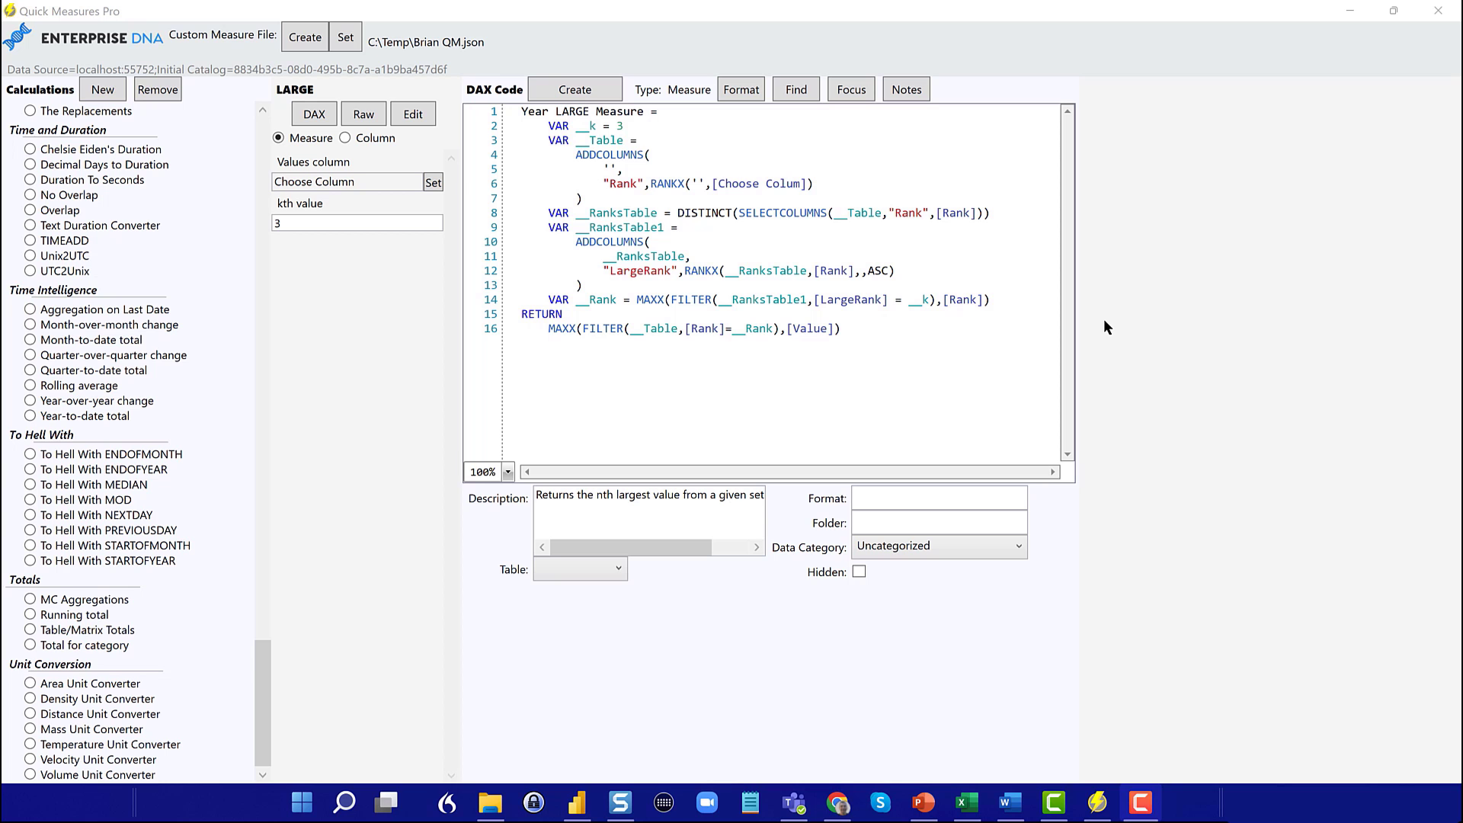
{"action": "mouse_move", "coordinate": [1118, 324]}
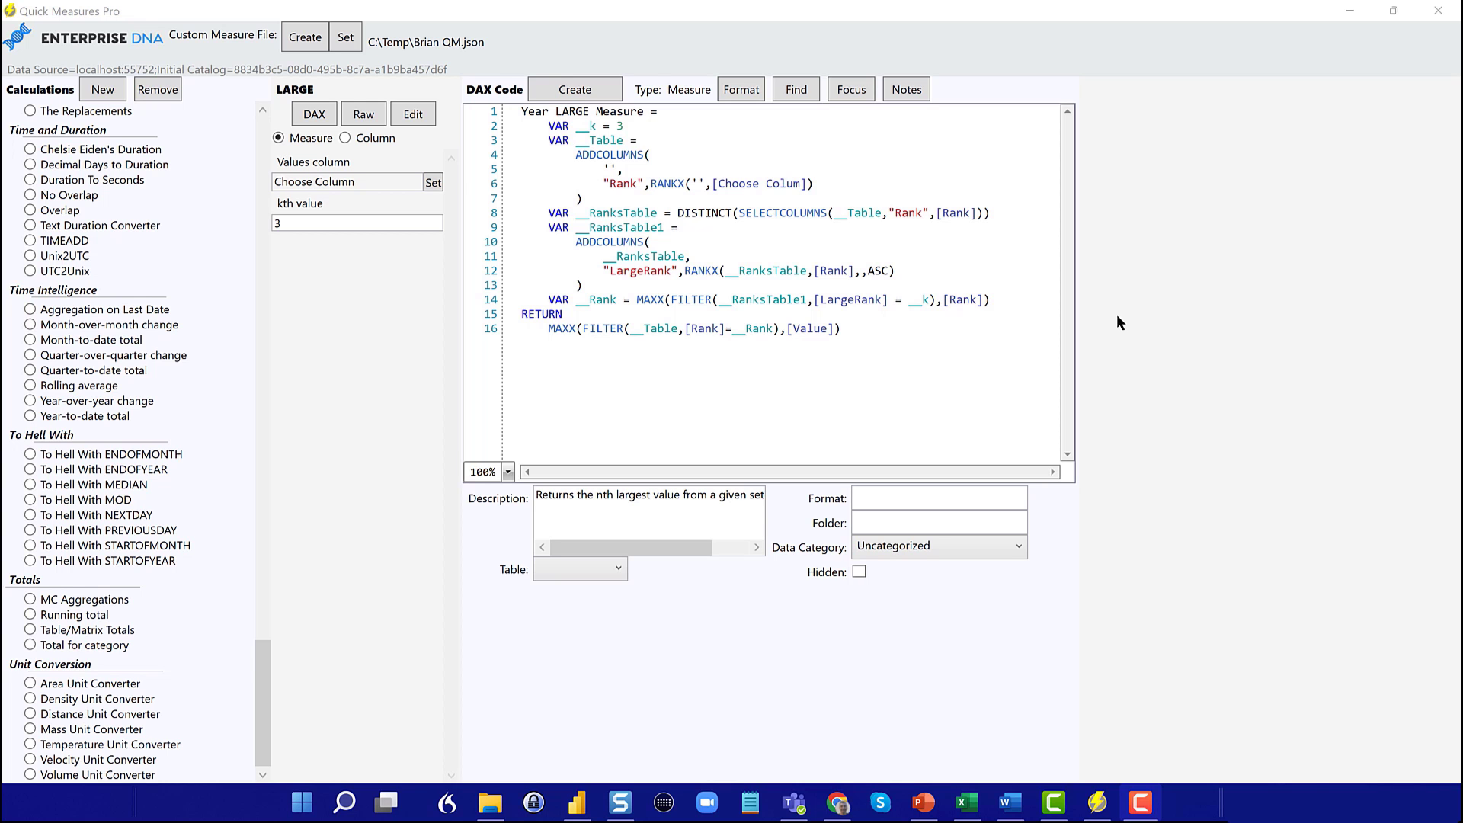